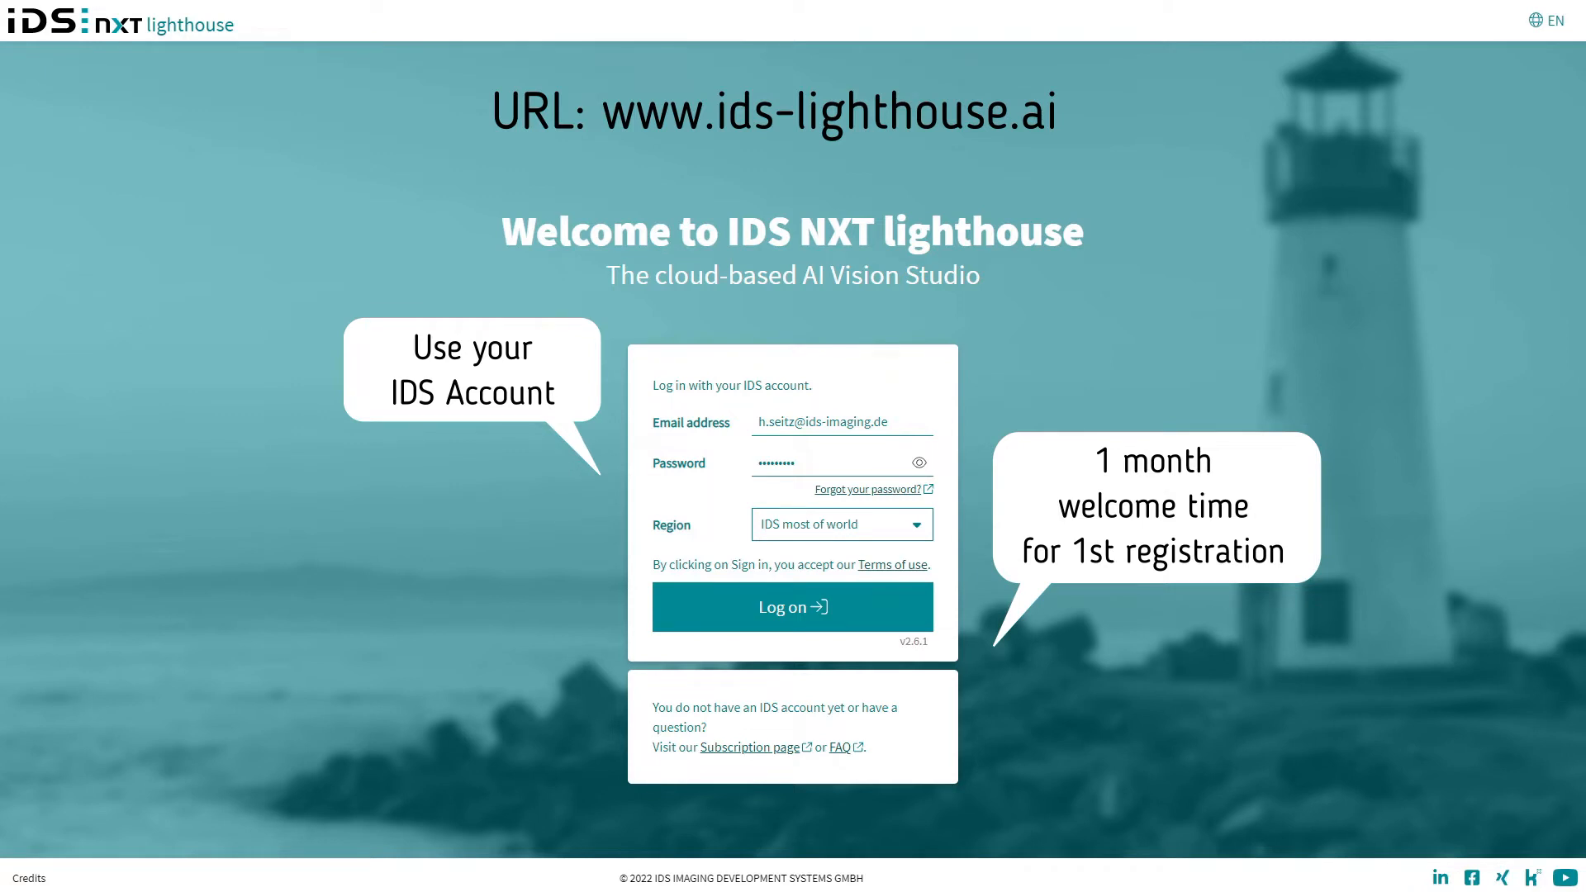
Log on with the IDS account to reach the Vision apps start page.
{"action": "left_click", "coordinate": [835, 608]}
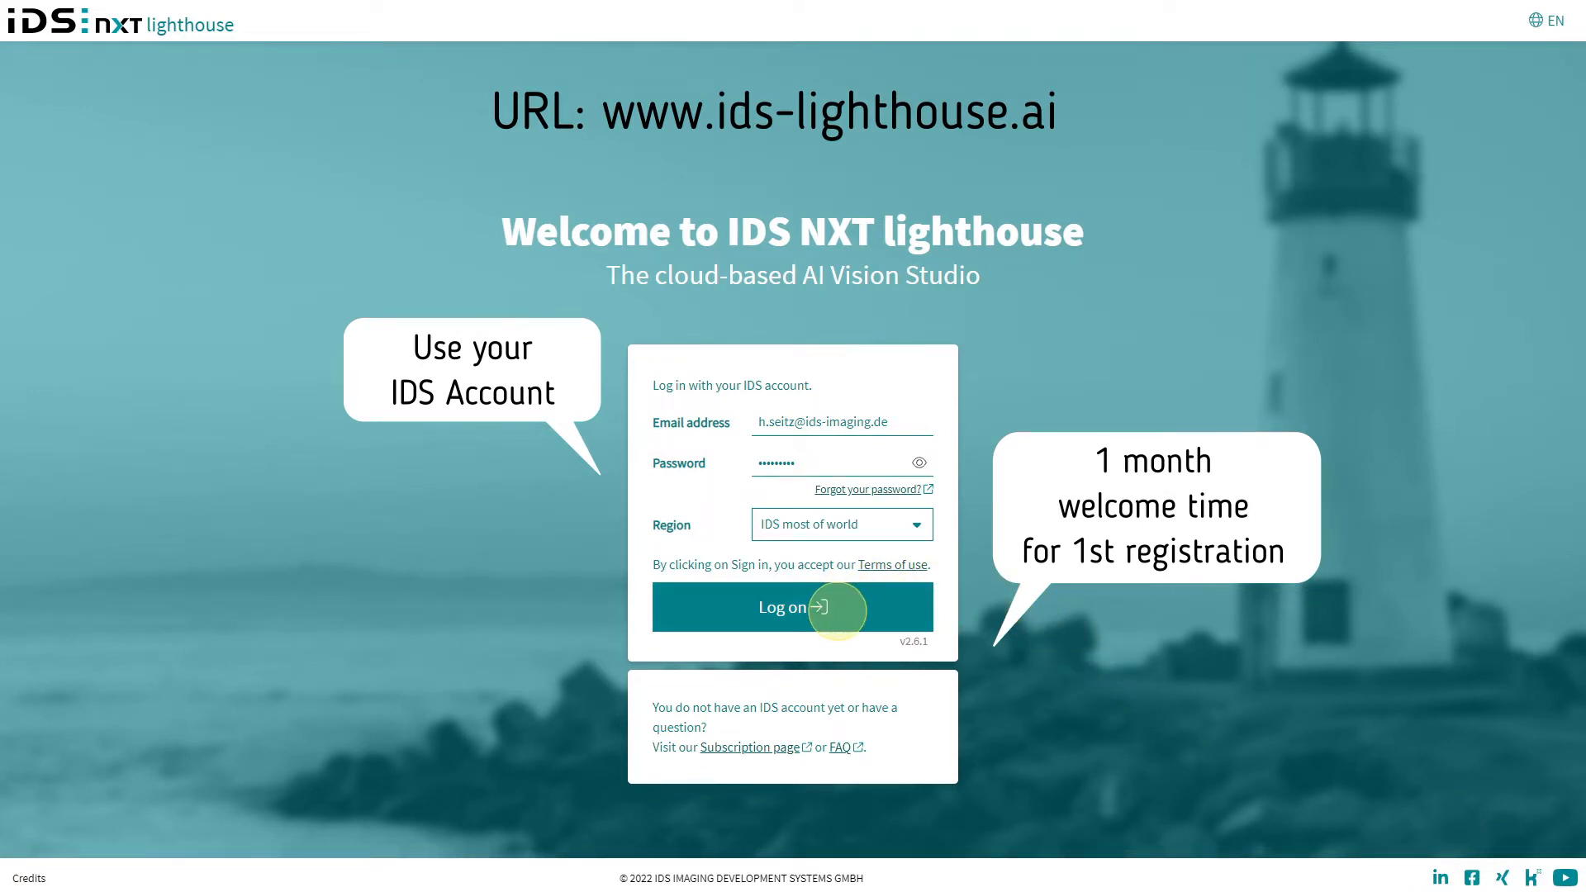
{"action": "left_click", "coordinate": [793, 608]}
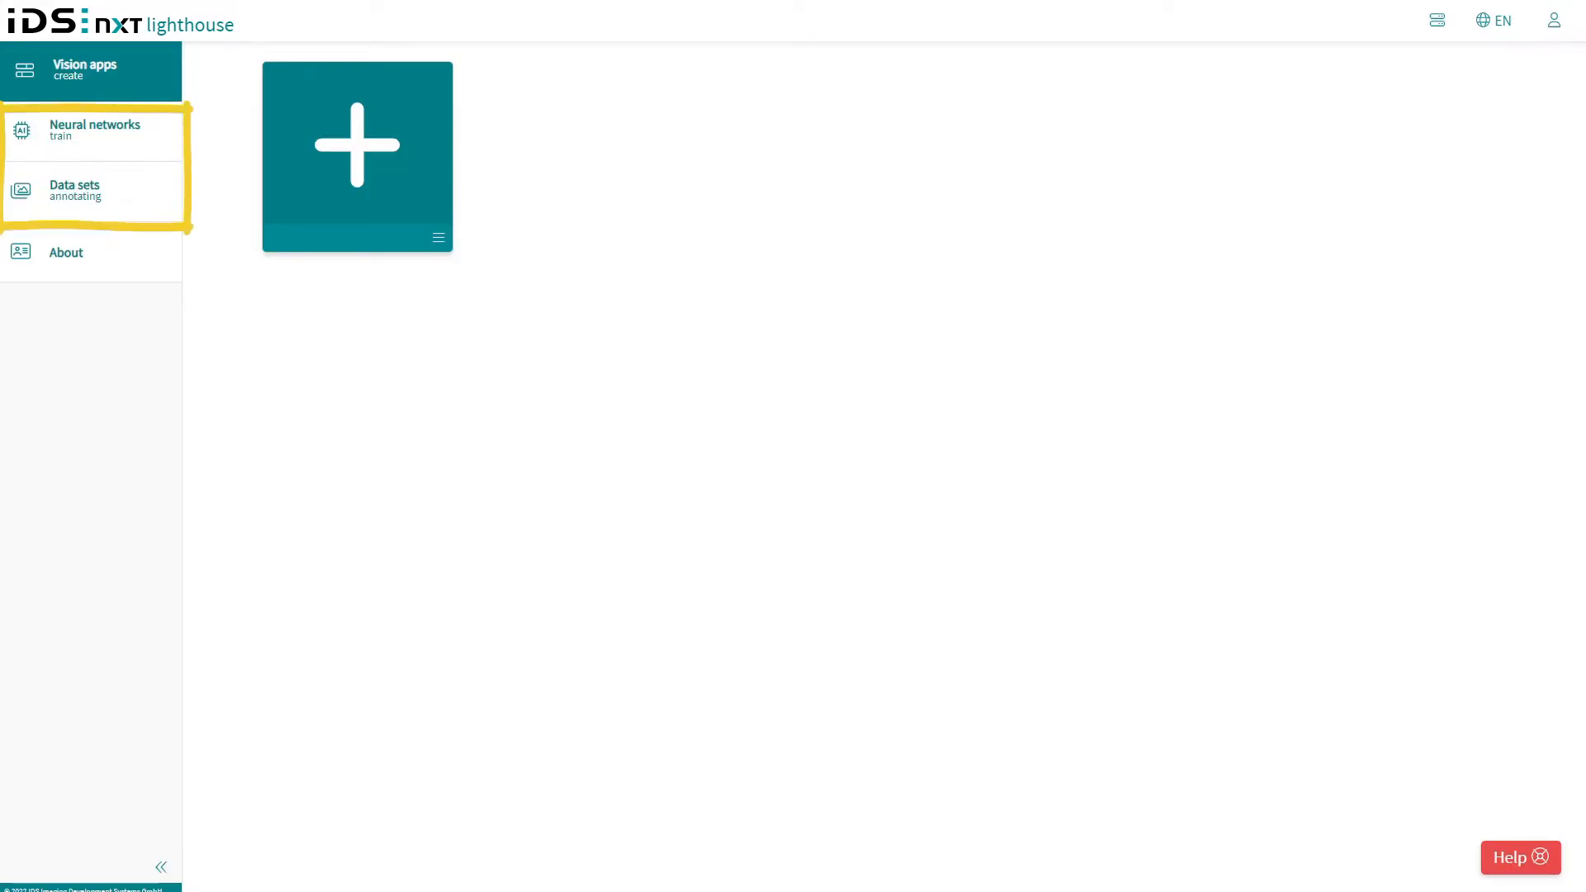
Create a new block-based vision app 'My First Vision App' and proceed to the Block-based Editor step.
{"action": "left_click", "coordinate": [82, 69]}
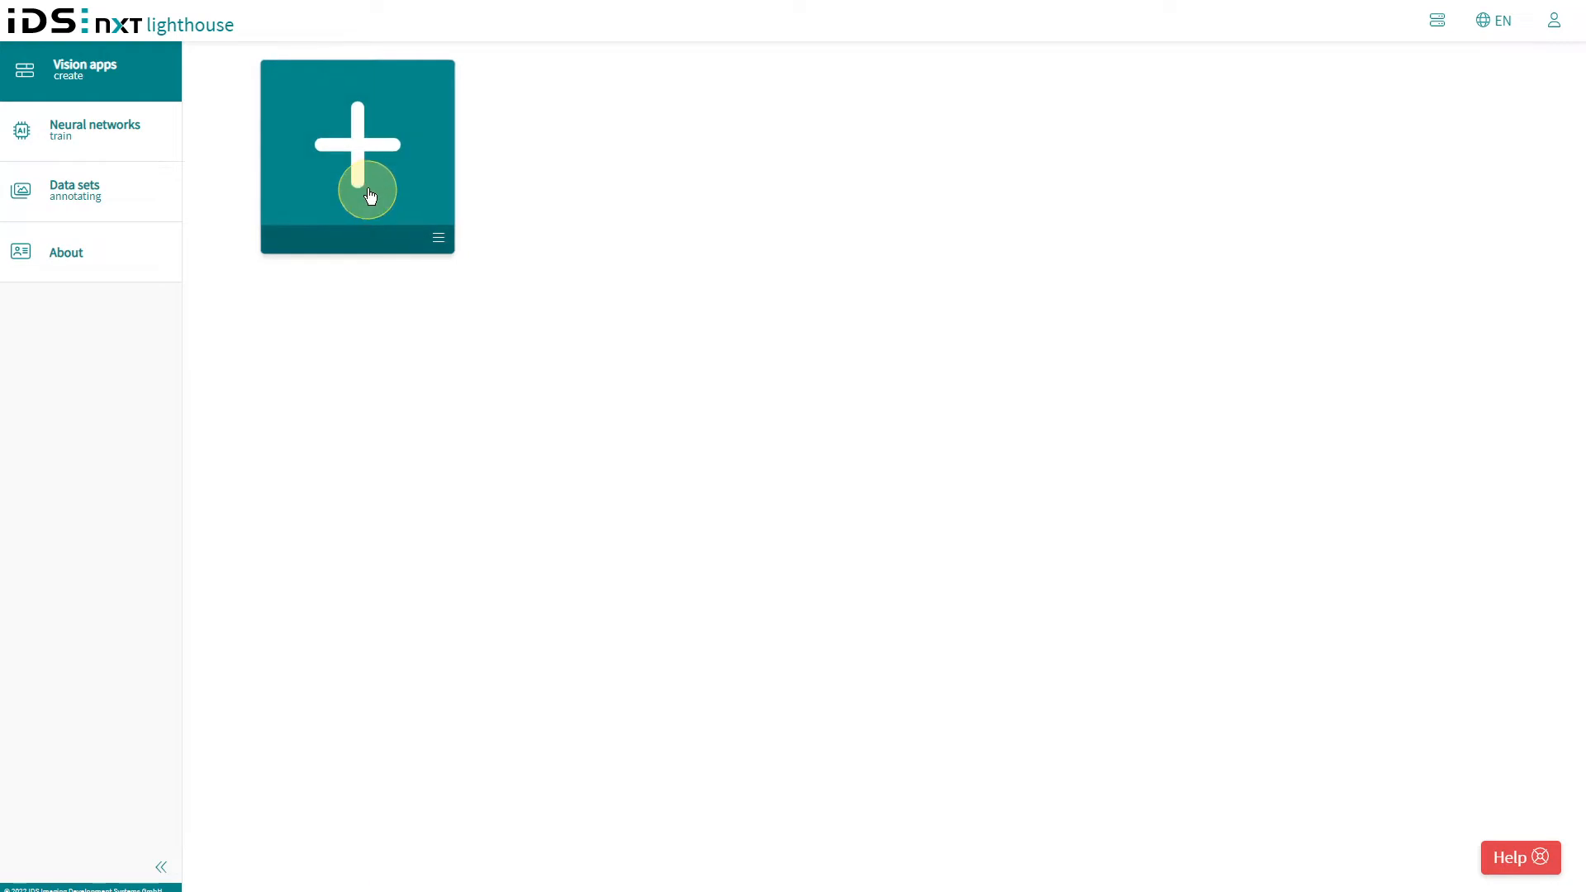
{"action": "left_click", "coordinate": [369, 179]}
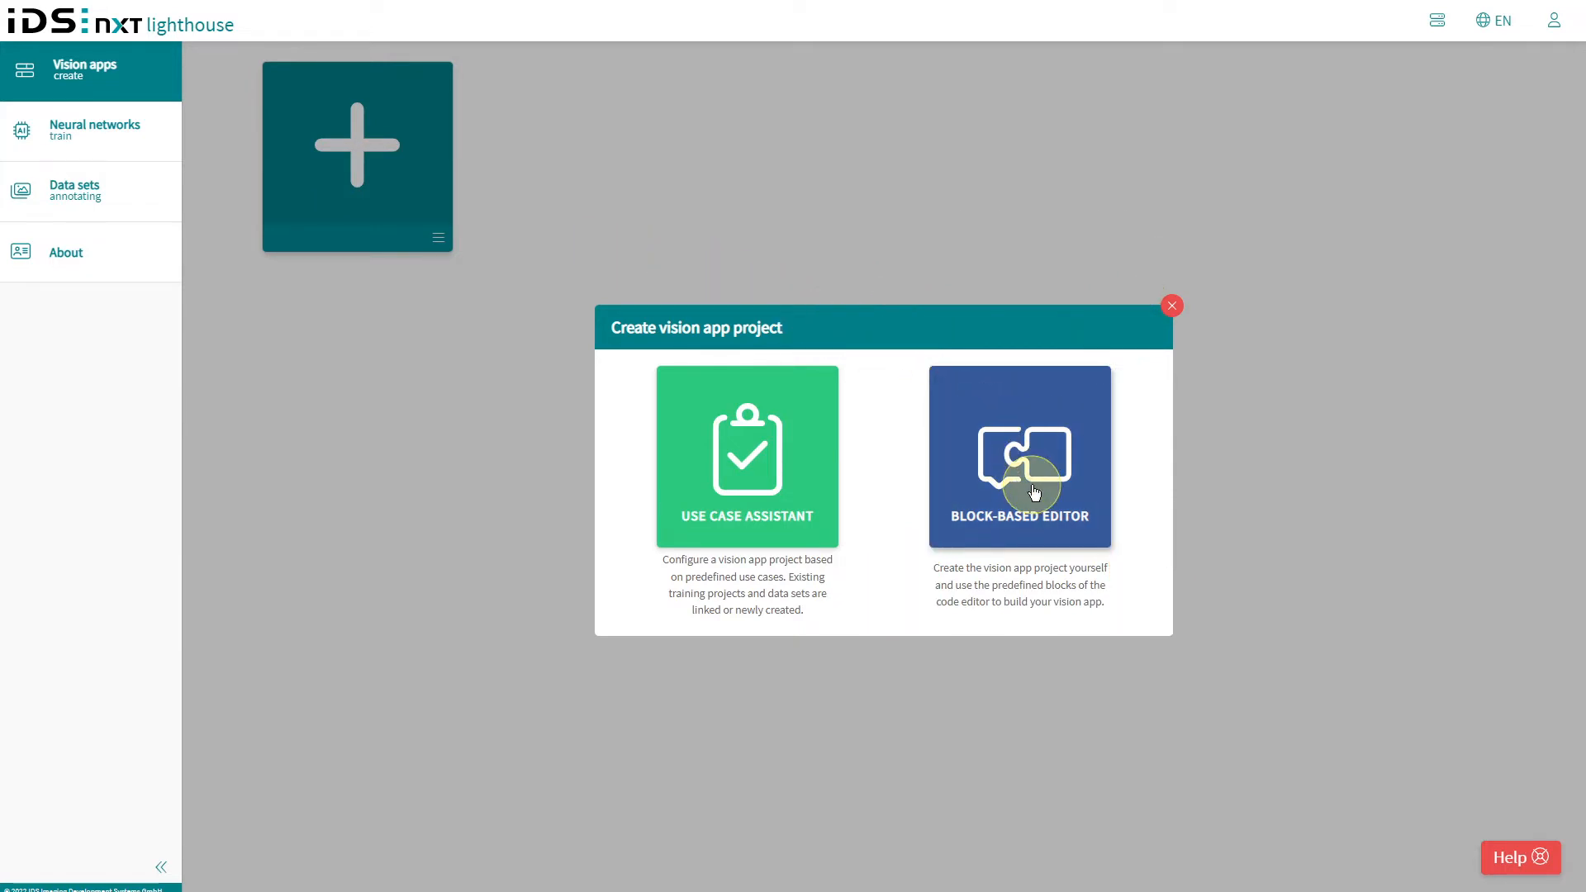
{"action": "left_click", "coordinate": [1021, 472]}
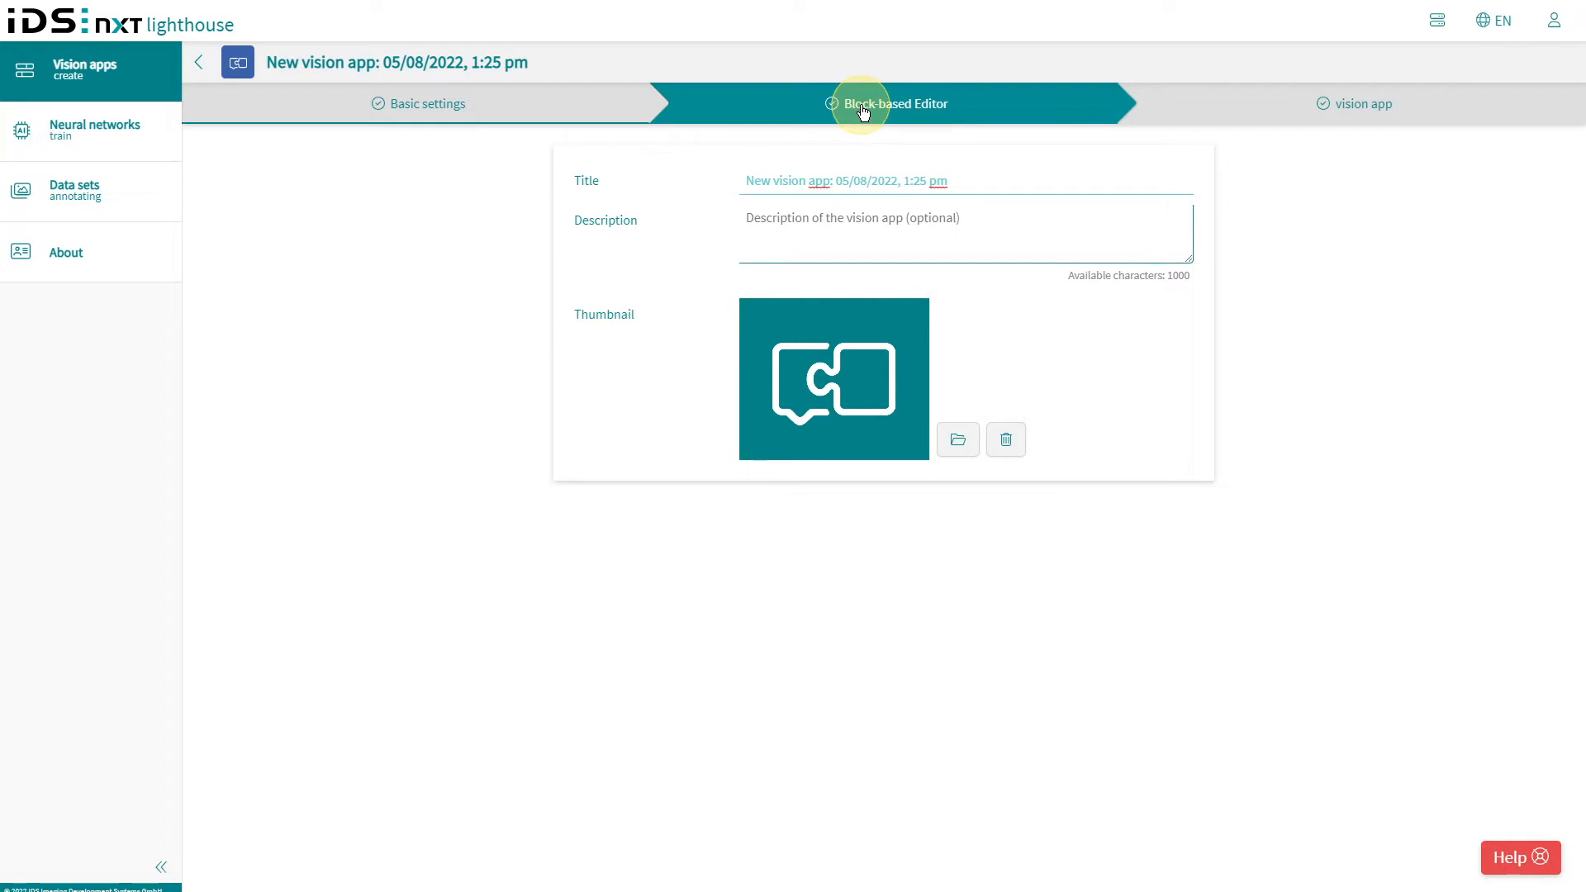
{"action": "left_click", "coordinate": [866, 107]}
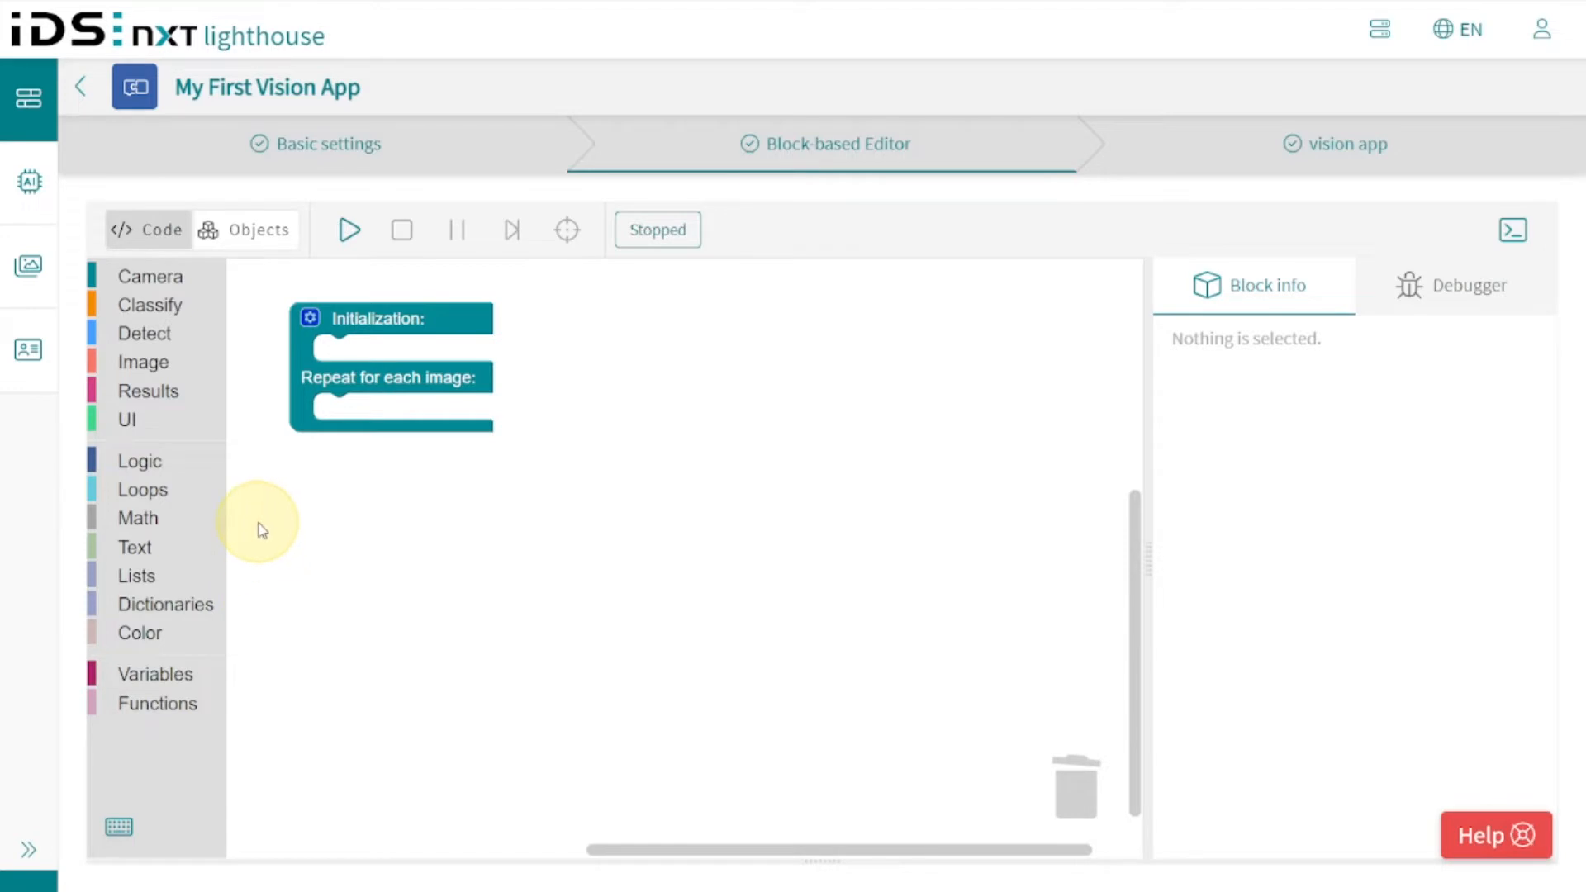
{"action": "mouse_move", "coordinate": [147, 461]}
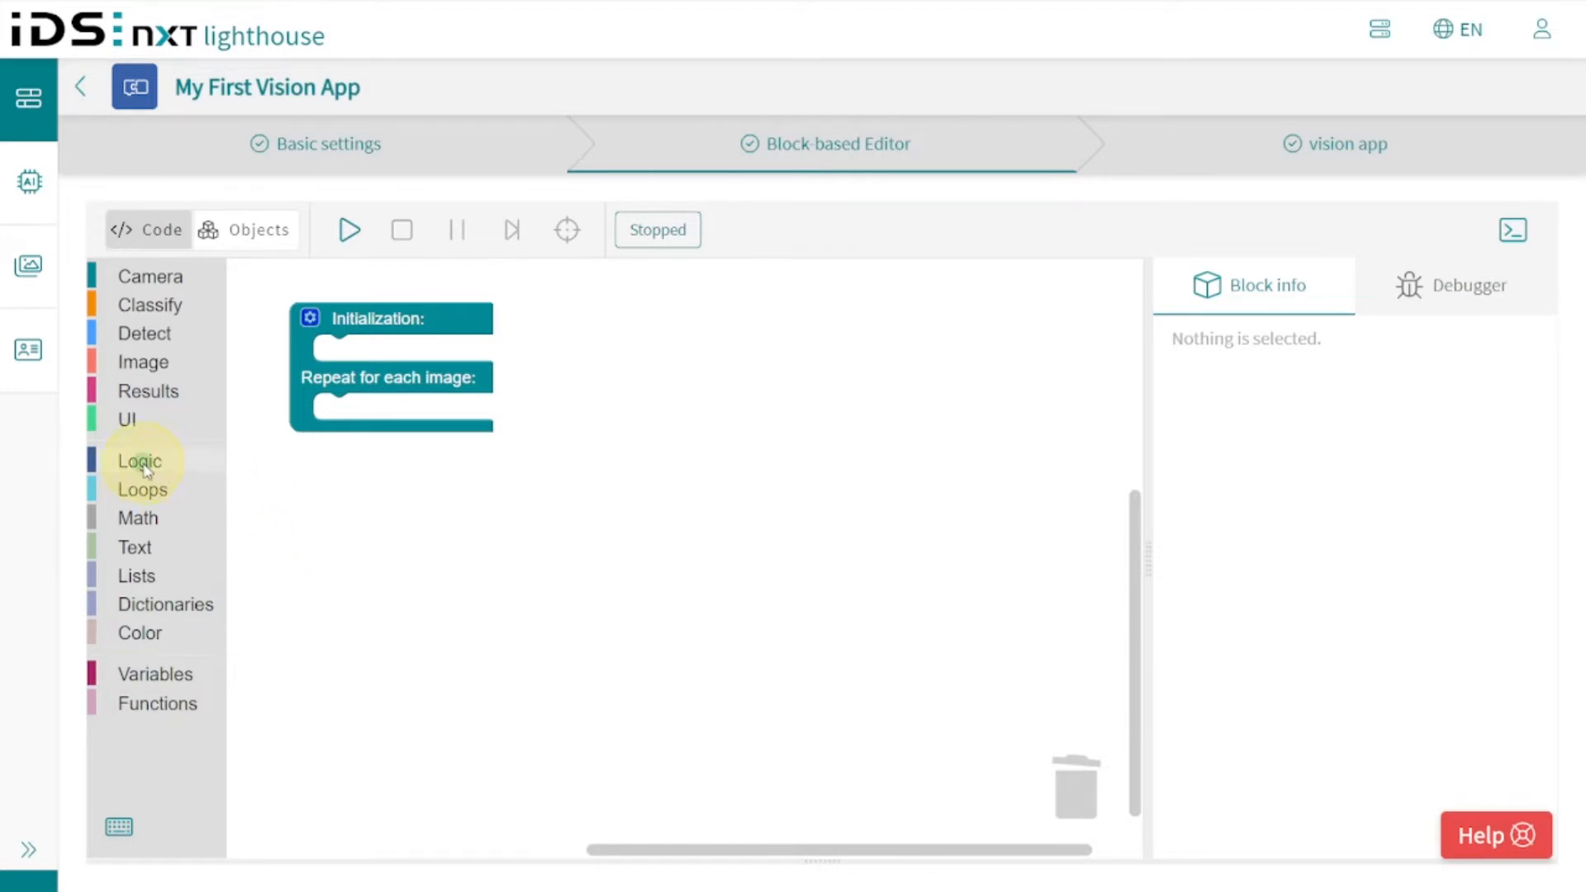
Browse the Loops, Math, Text, Variables, Functions, Camera, Detect and Results block categories and the main block description.
{"action": "left_click", "coordinate": [142, 488]}
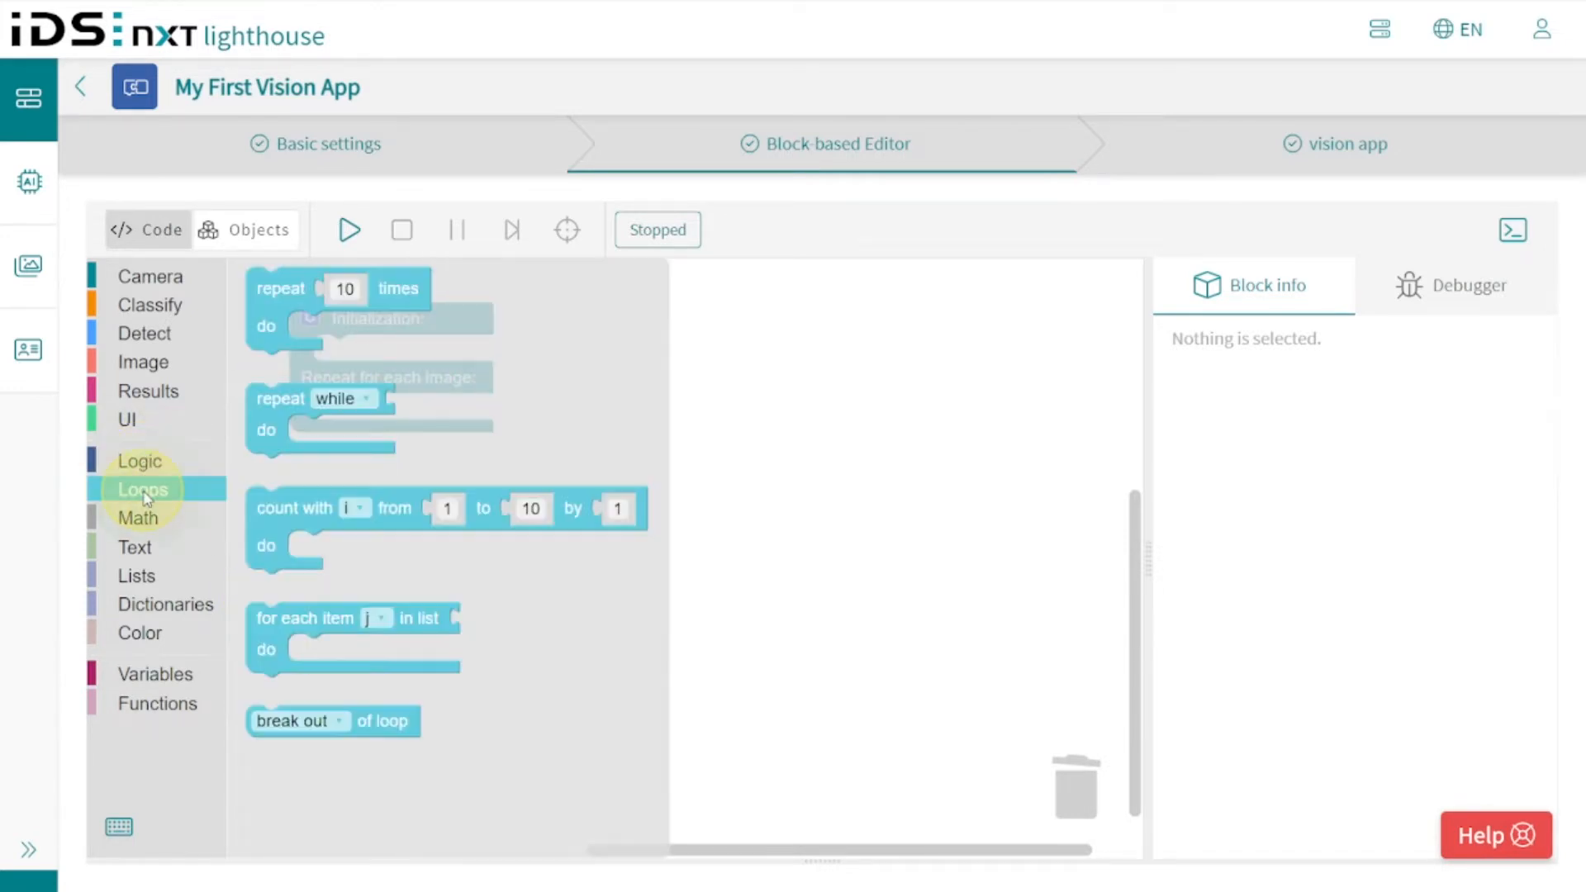
{"action": "left_click", "coordinate": [138, 517]}
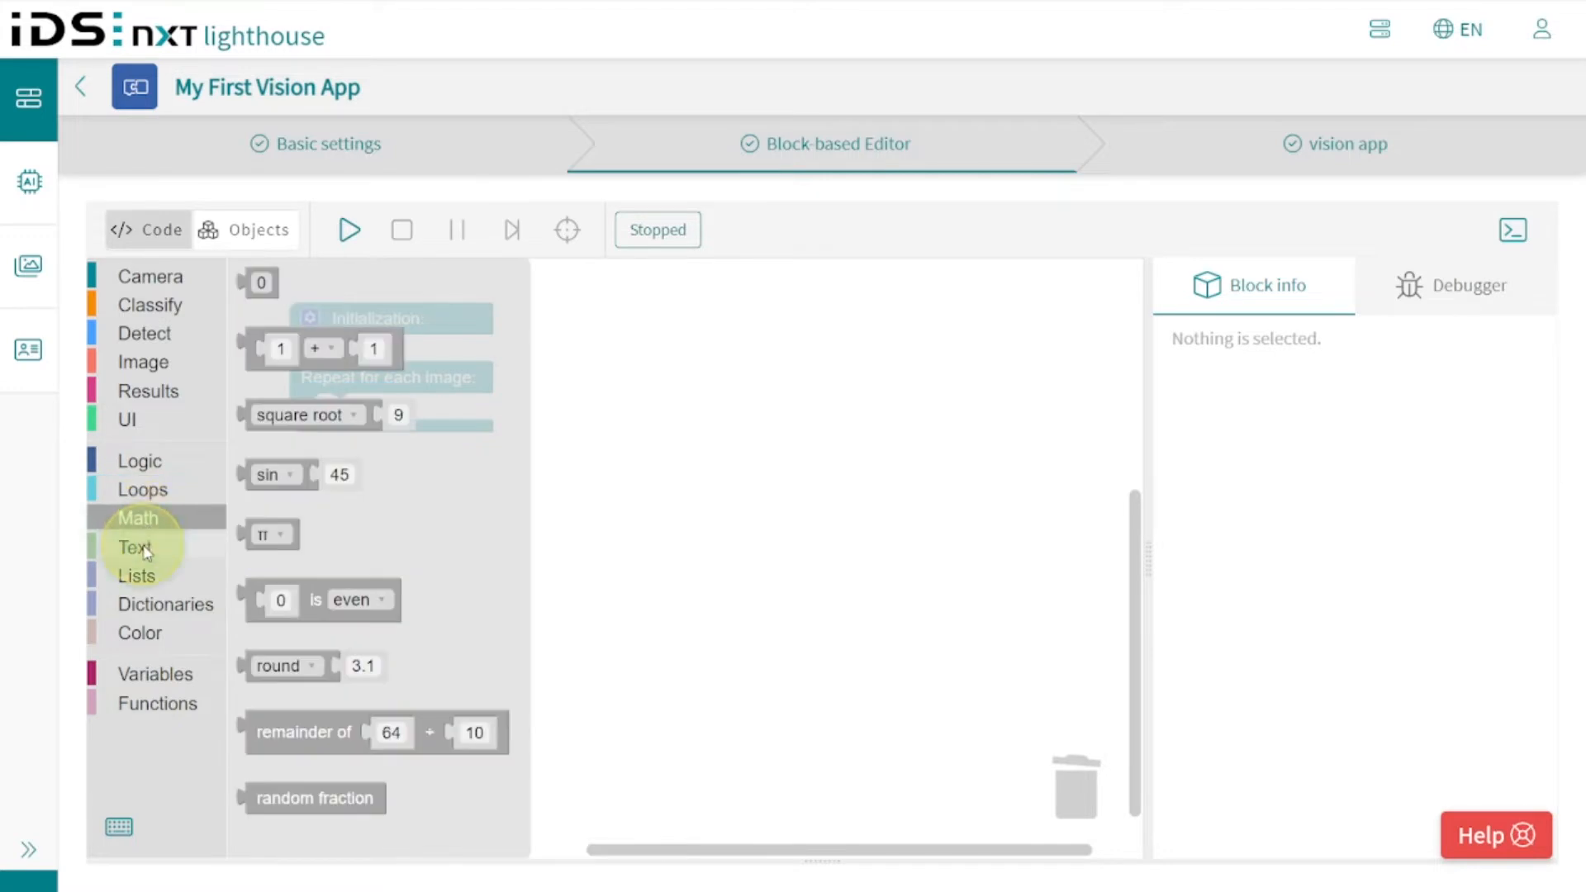
{"action": "left_click", "coordinate": [134, 547]}
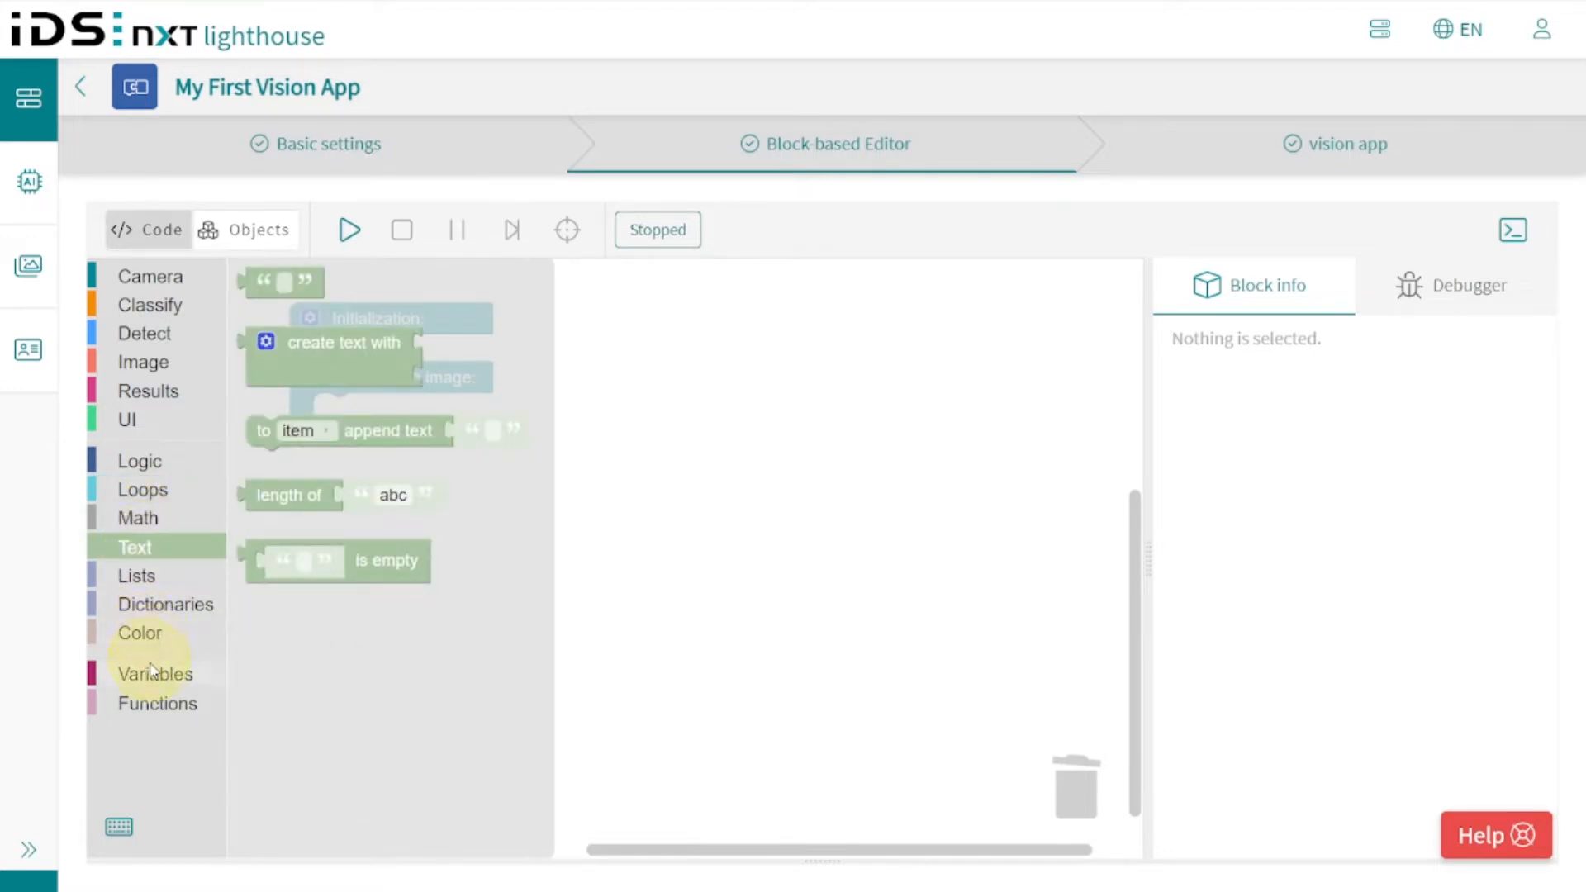
{"action": "left_click", "coordinate": [154, 674]}
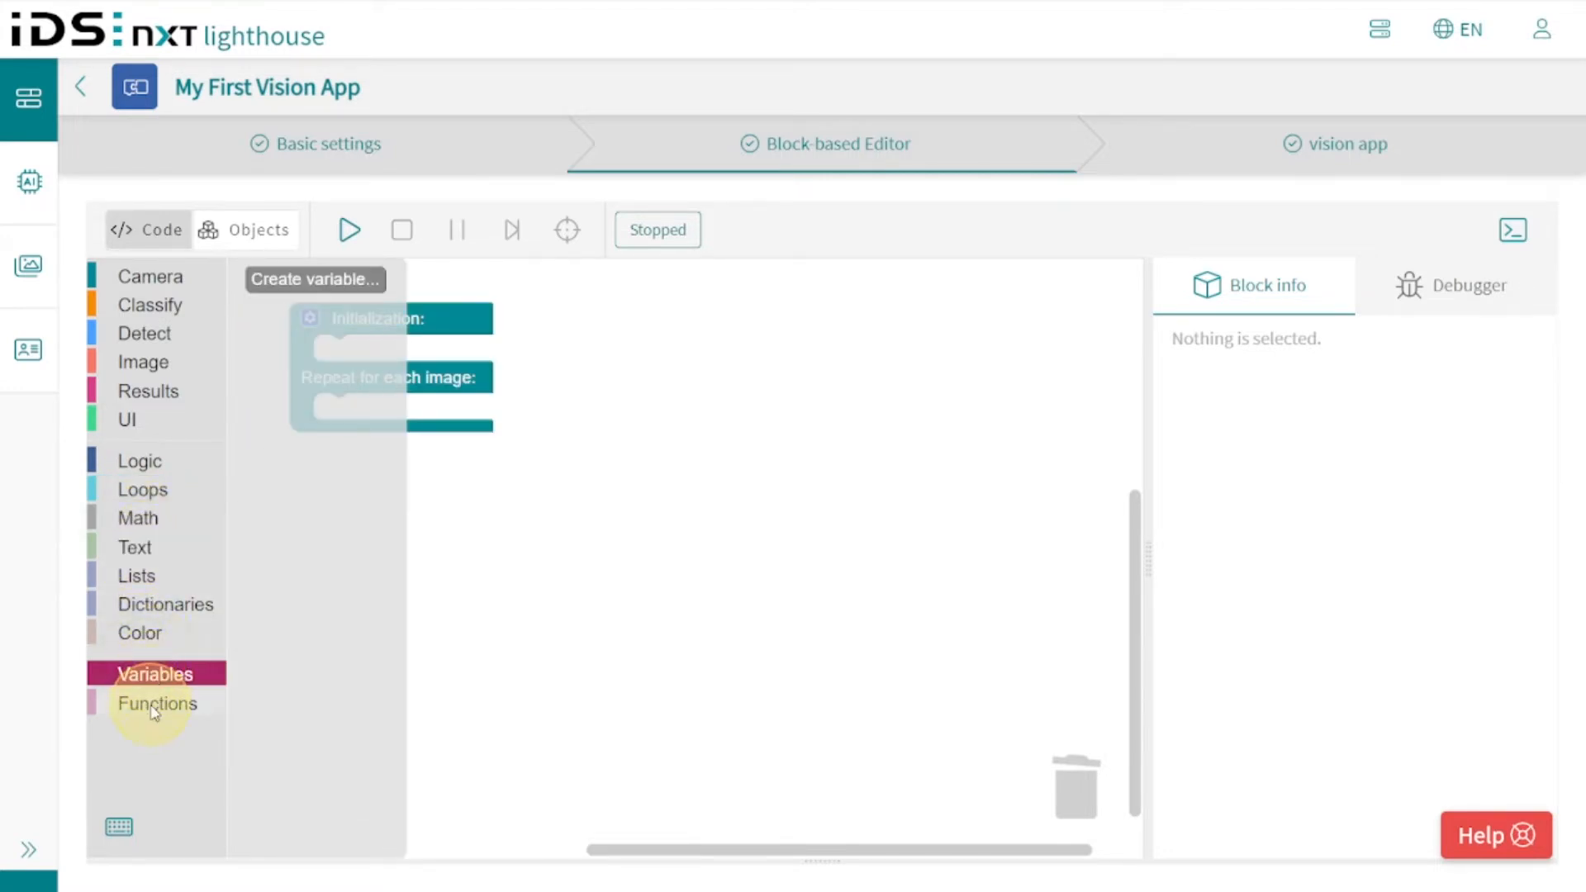
{"action": "left_click", "coordinate": [155, 703]}
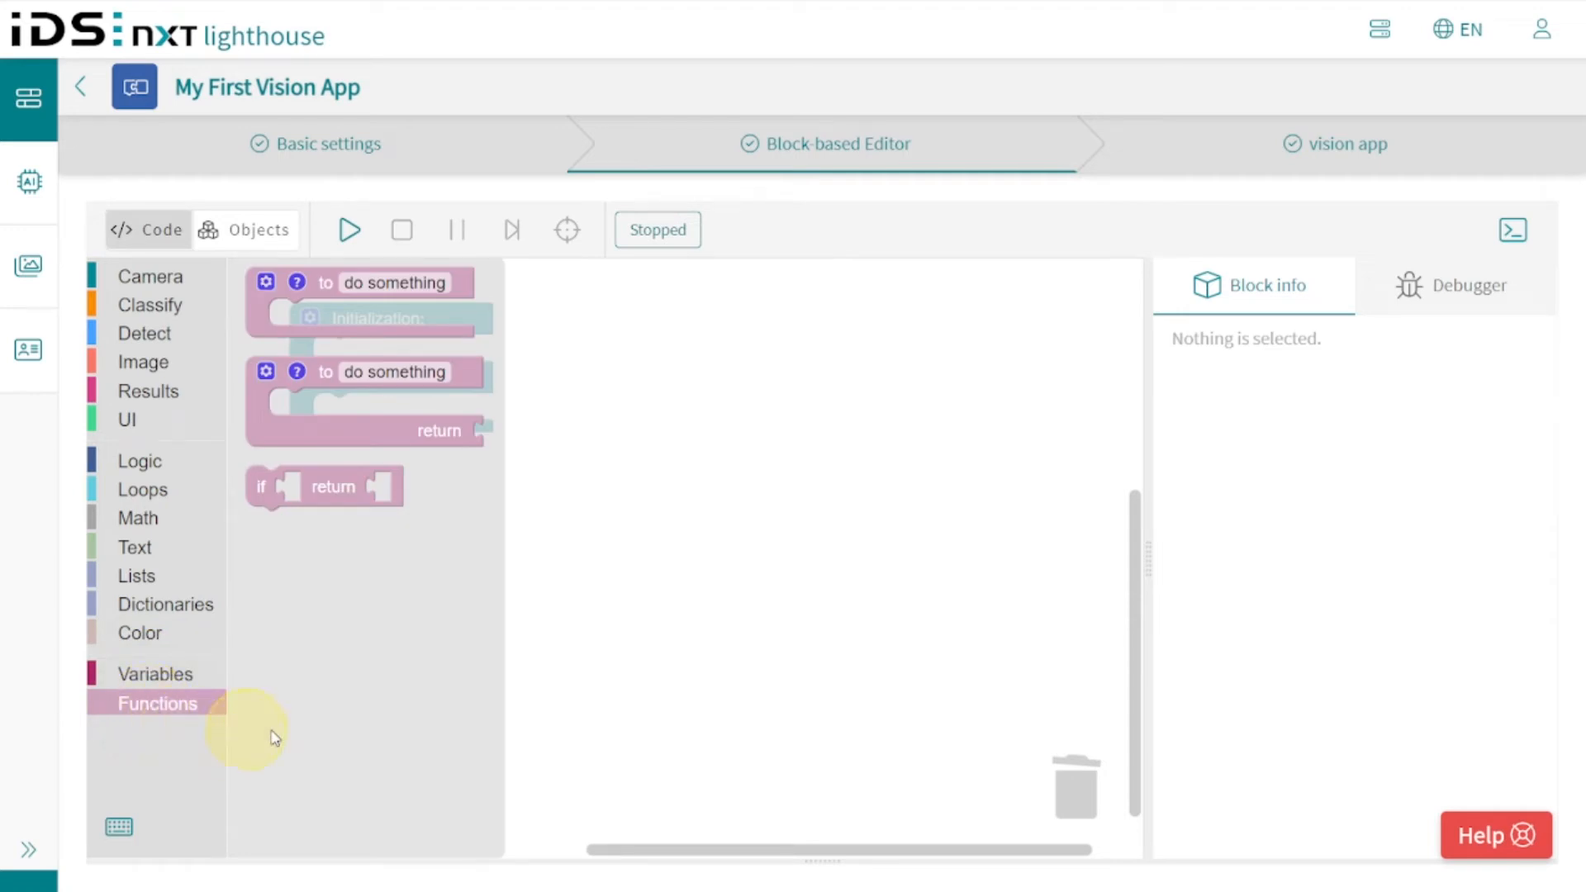
{"action": "mouse_move", "coordinate": [290, 737]}
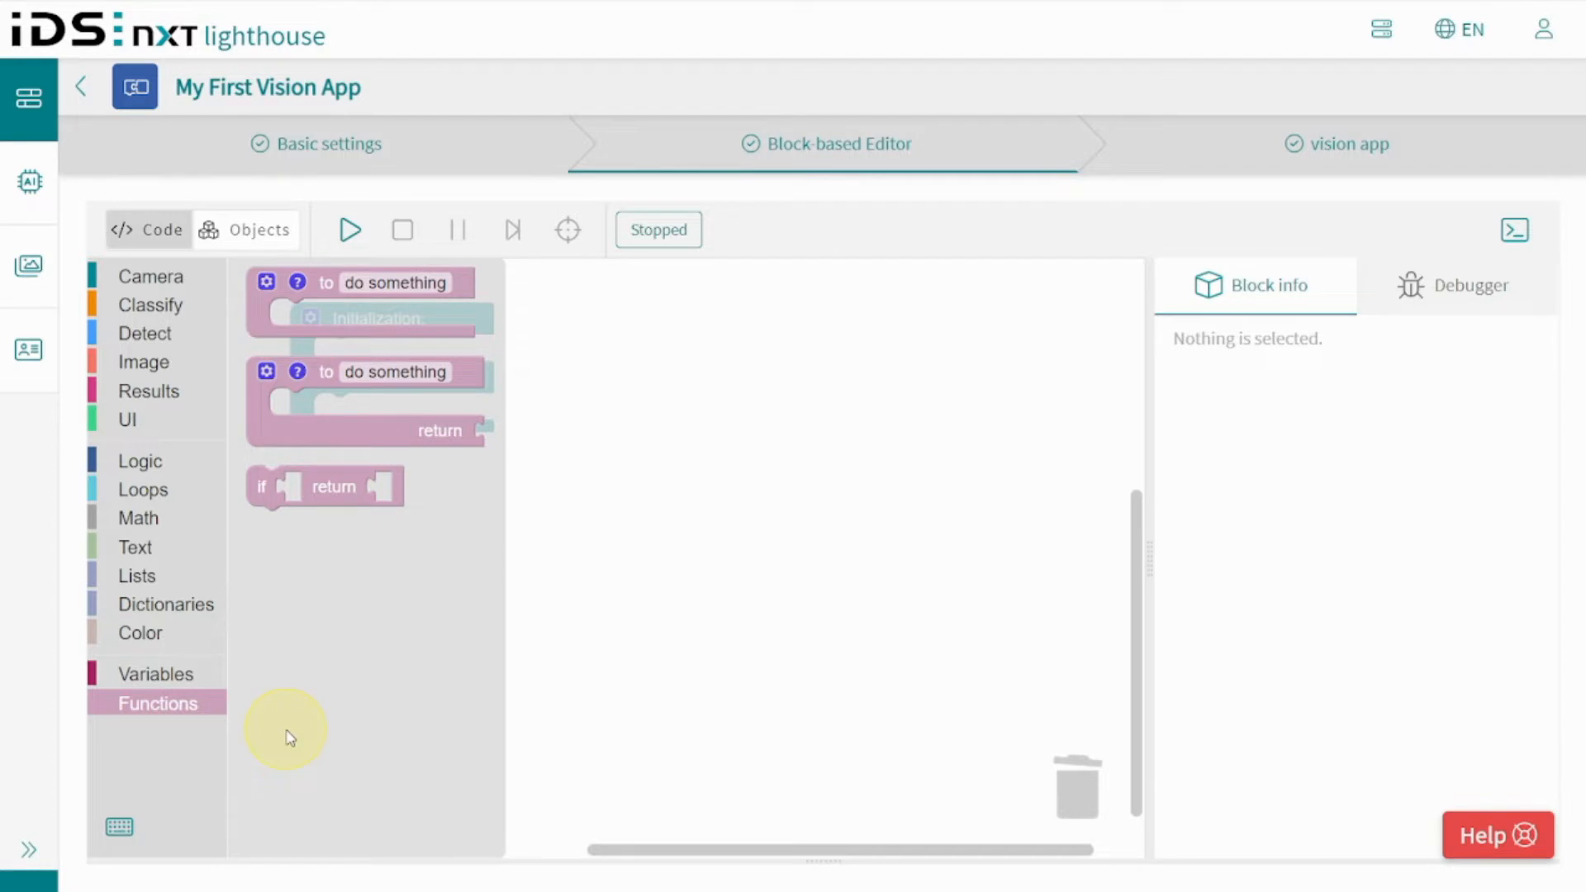
{"action": "left_click", "coordinate": [152, 278]}
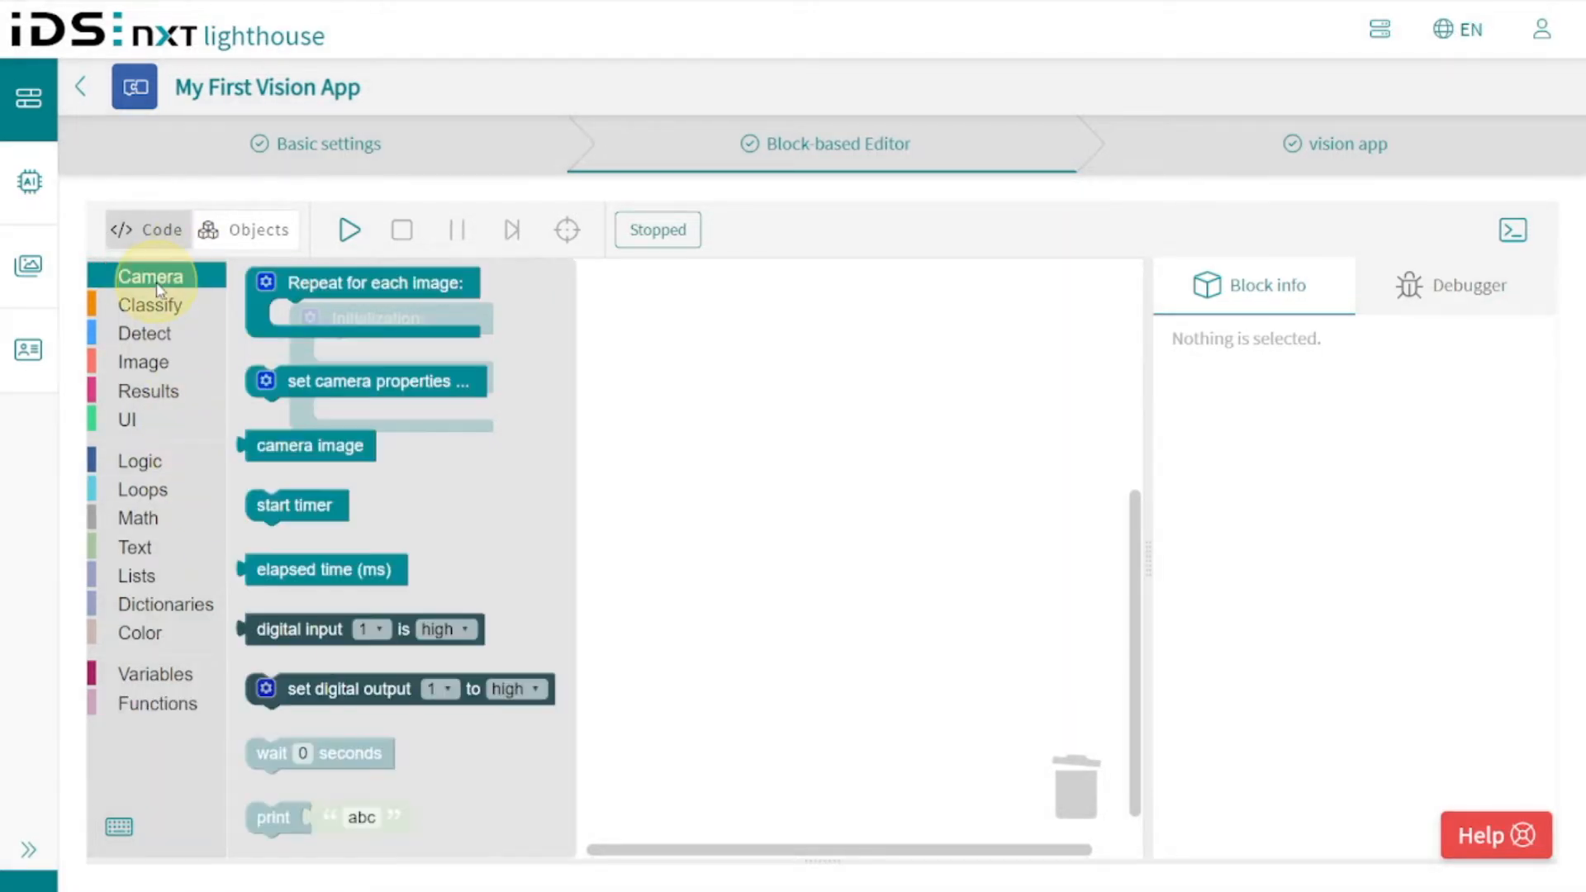
{"action": "left_click", "coordinate": [146, 333]}
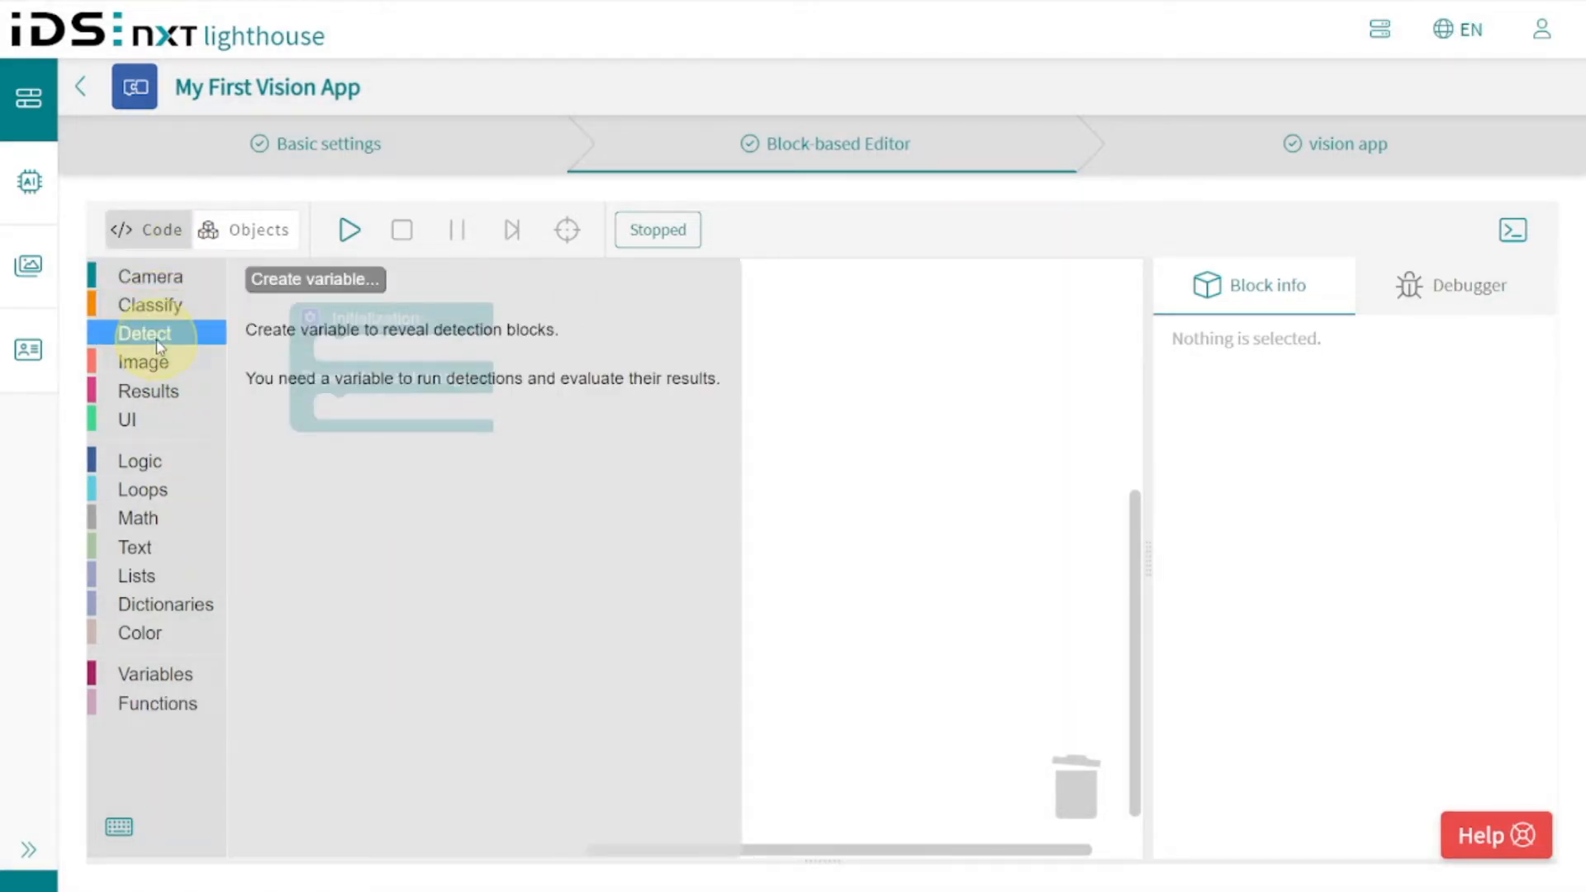
{"action": "left_click", "coordinate": [149, 392]}
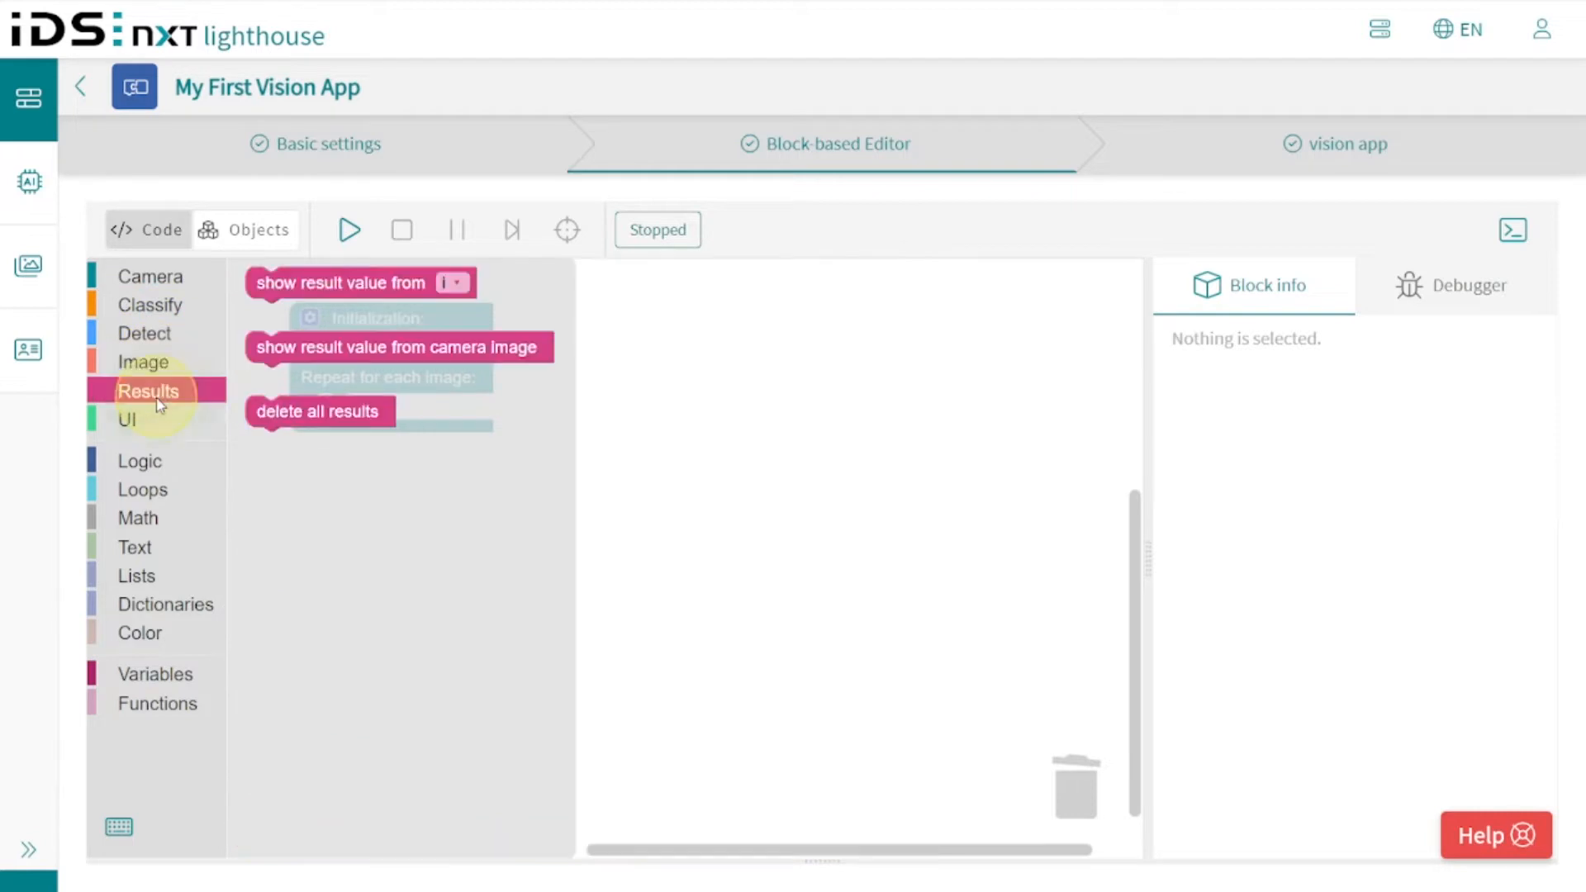
{"action": "left_click", "coordinate": [127, 419]}
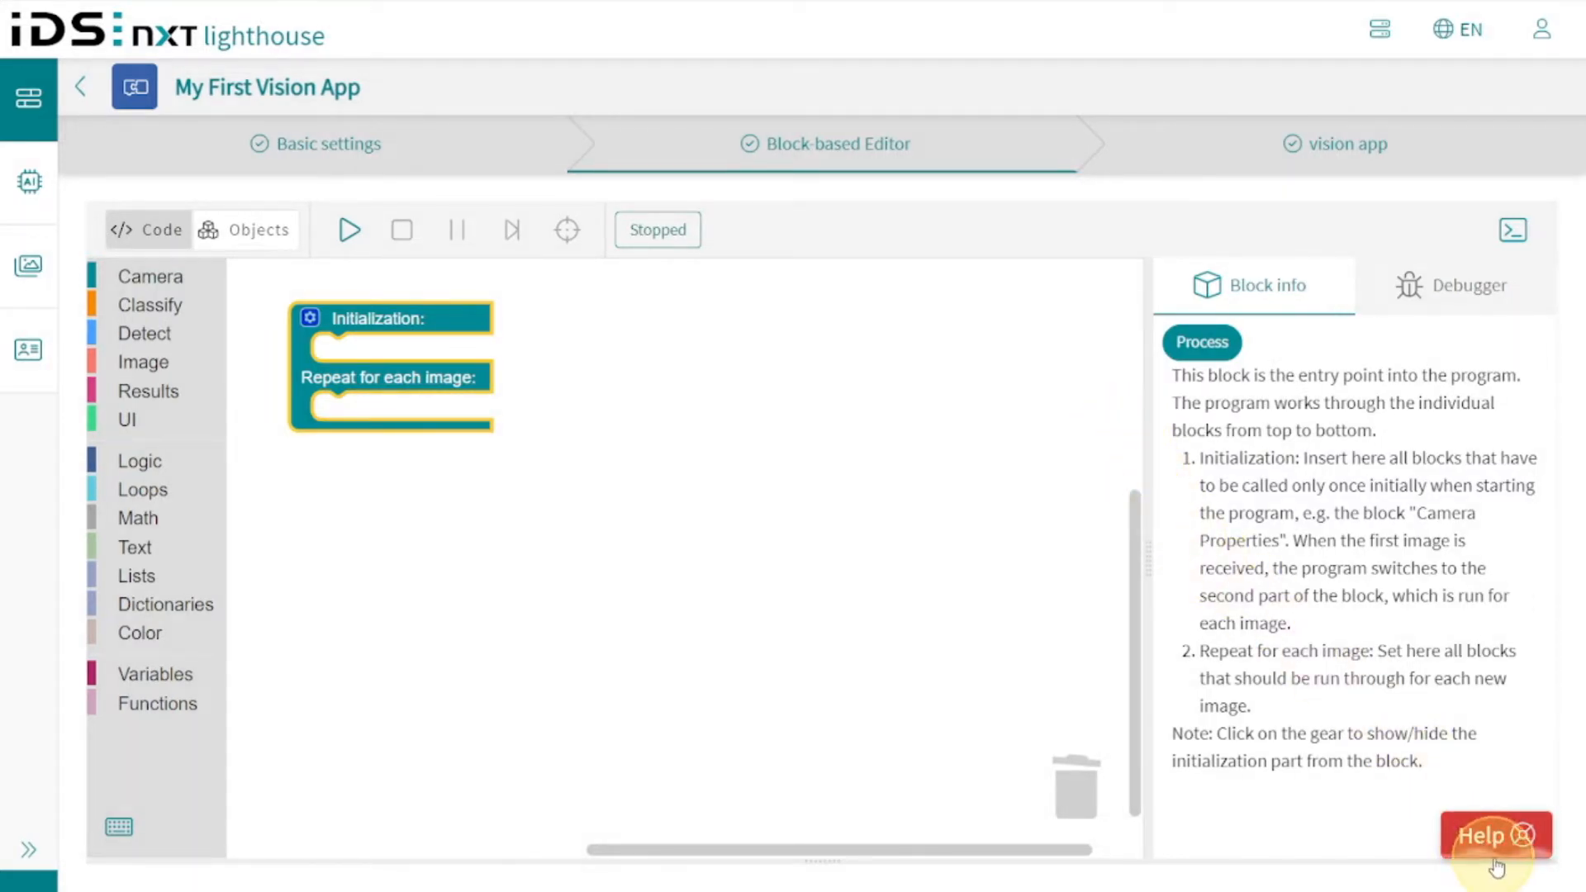
Reach the IDS NXT lighthouse online manual from the editor's Help assistant.
{"action": "left_click", "coordinate": [1483, 835]}
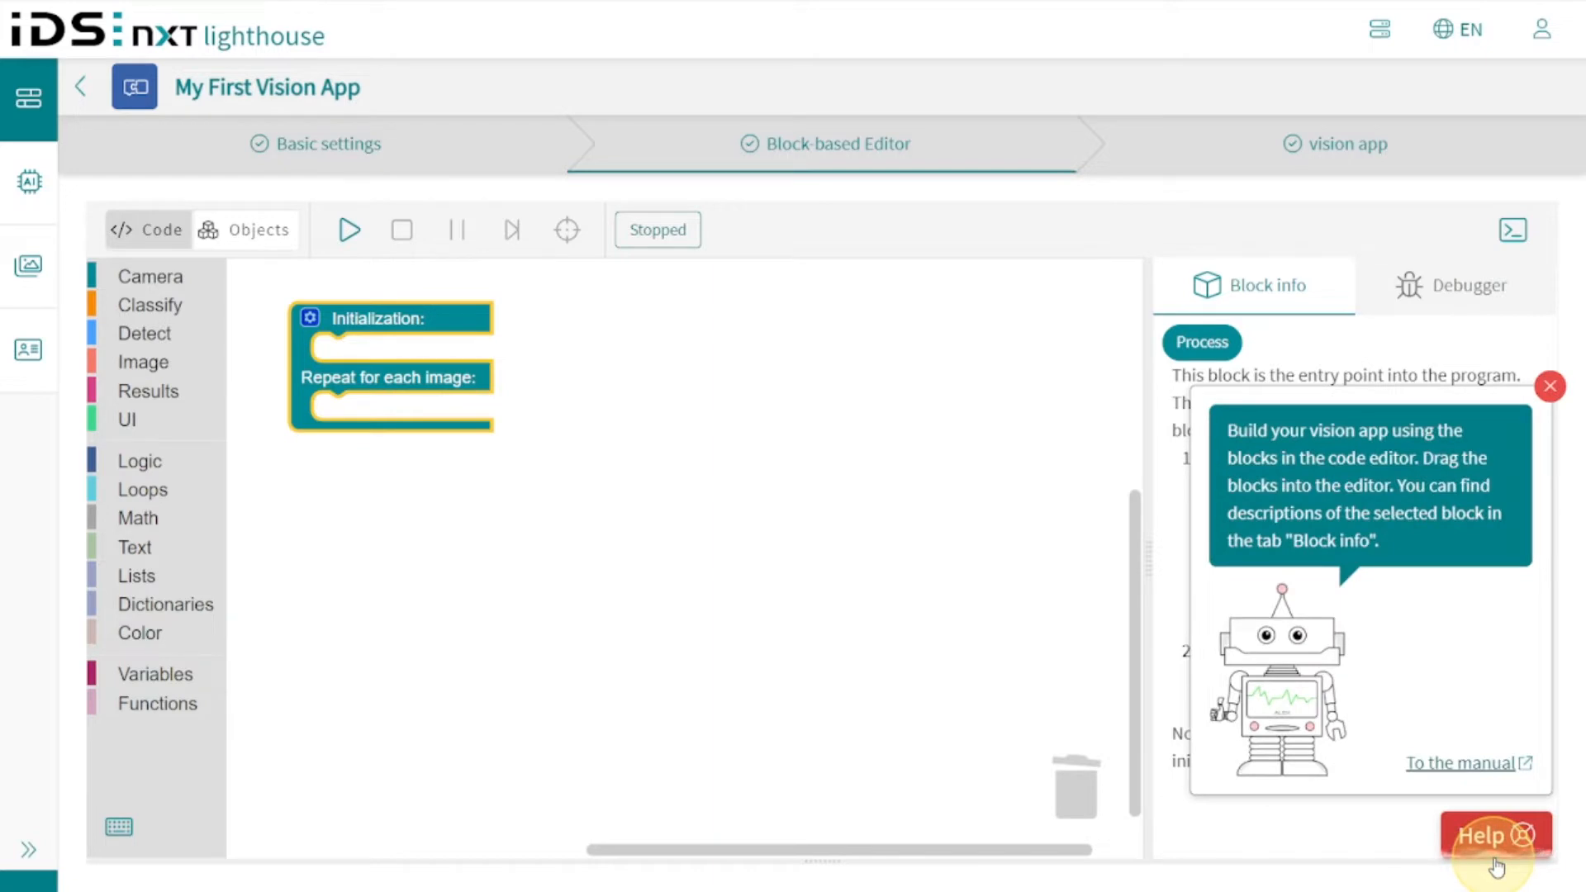
{"action": "mouse_move", "coordinate": [1482, 783]}
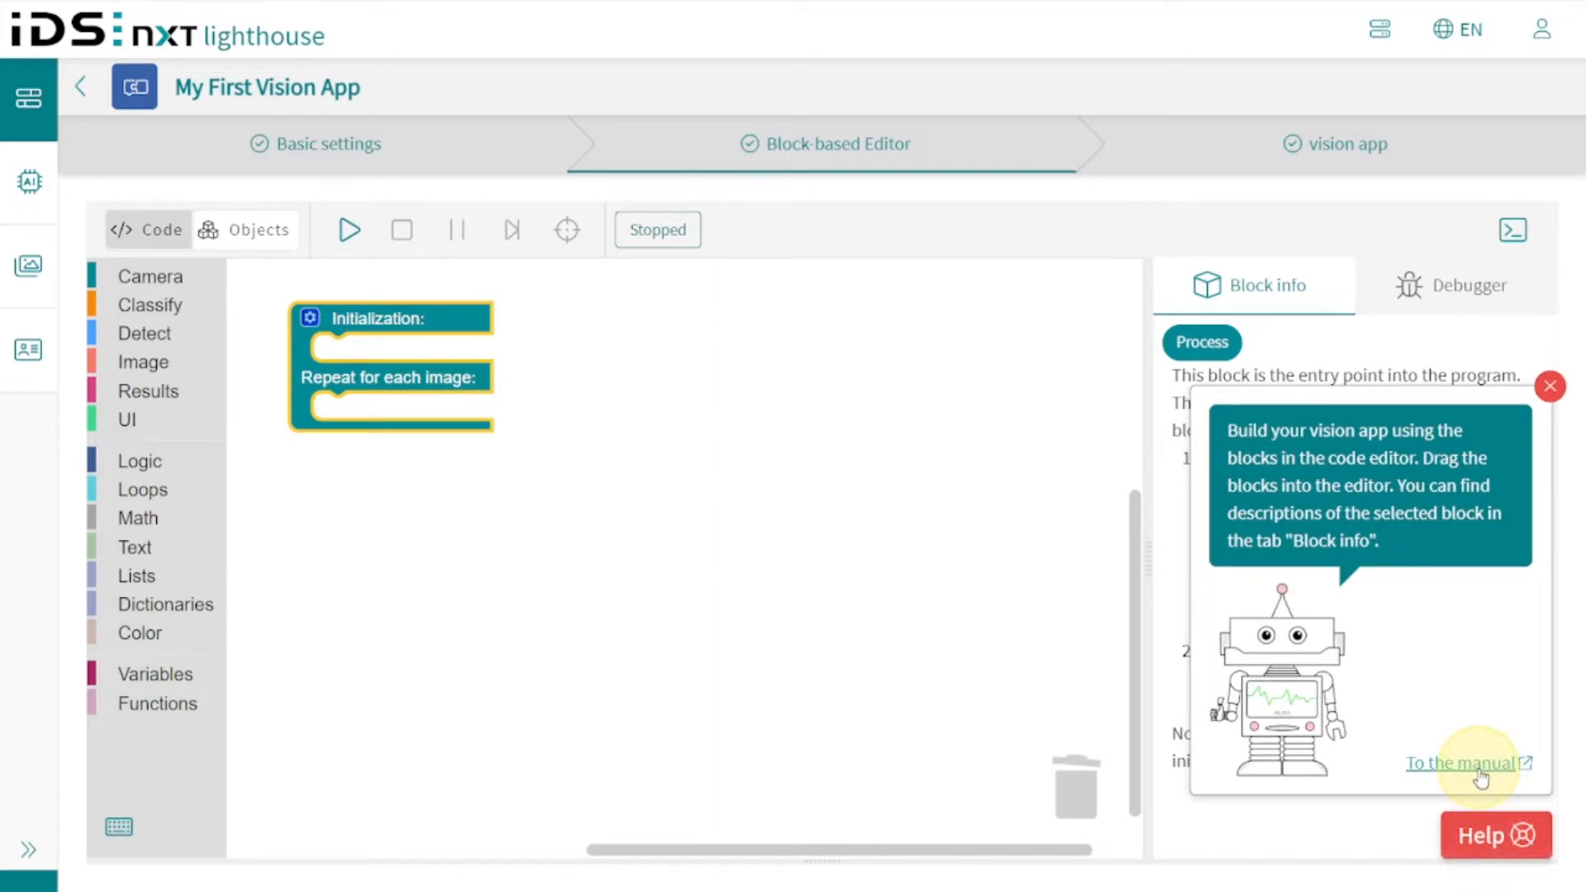
{"action": "left_click", "coordinate": [1461, 763]}
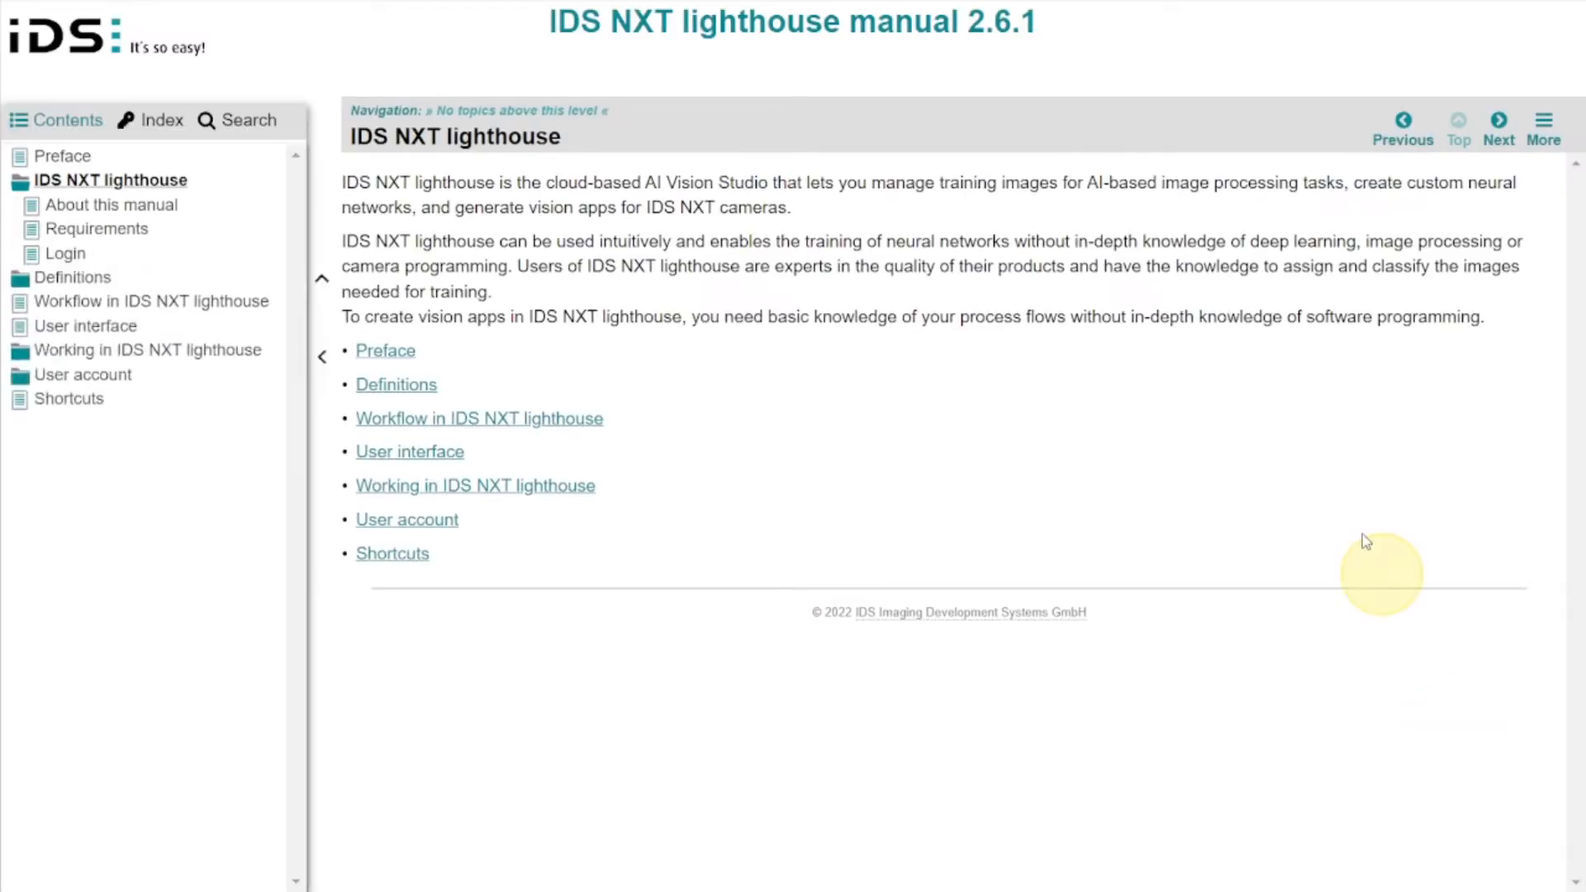
{"action": "left_click", "coordinate": [137, 350]}
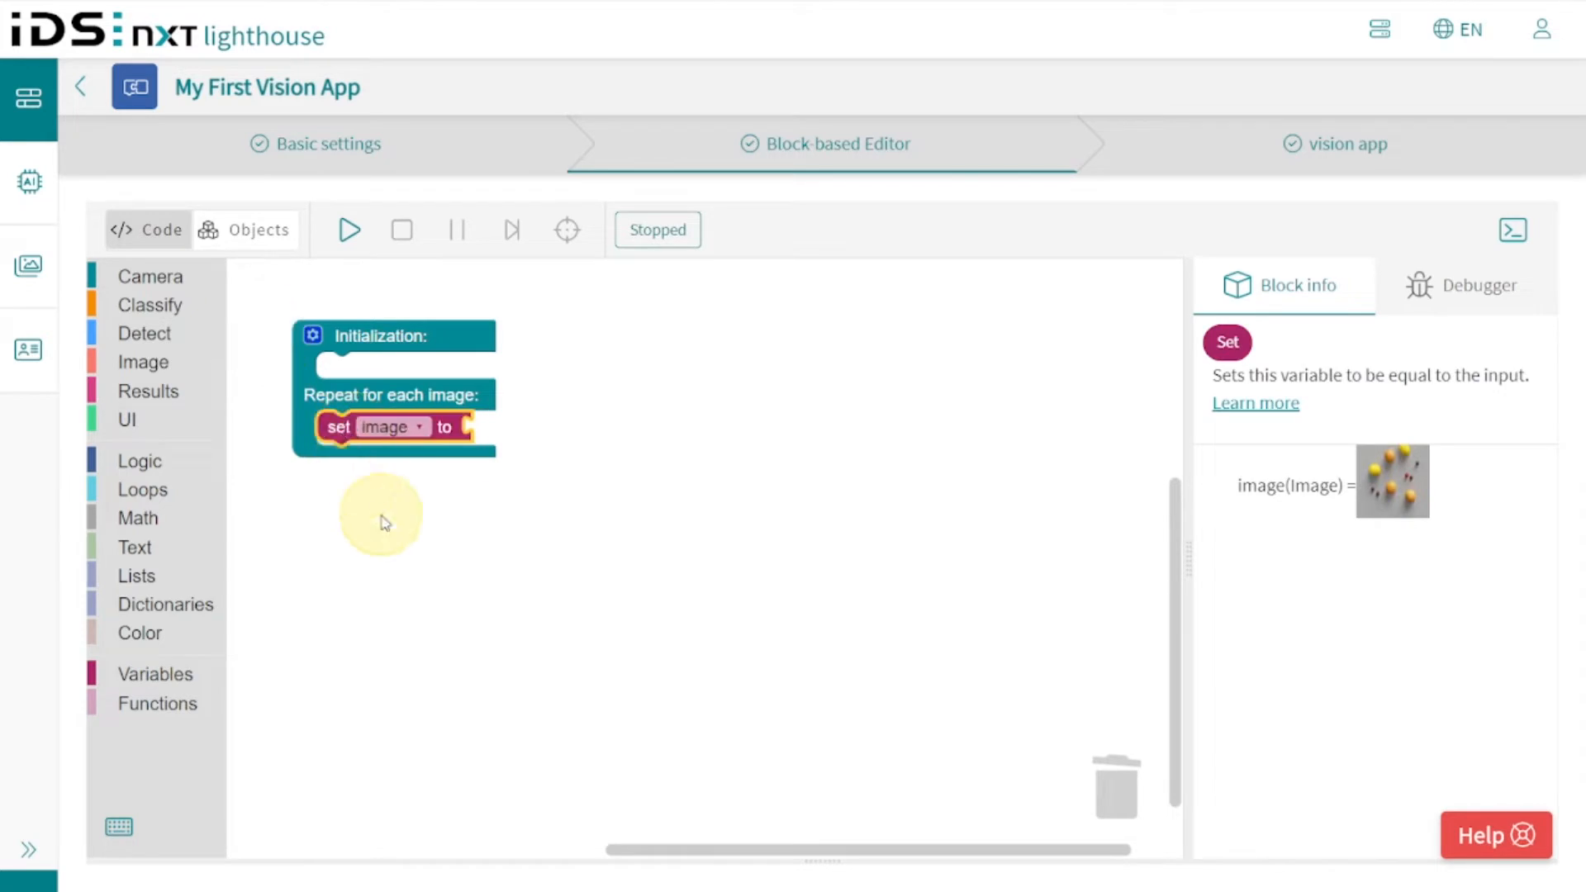
Feed the latest camera image into the set image block and show the camera under Objects.
{"action": "left_click", "coordinate": [149, 276]}
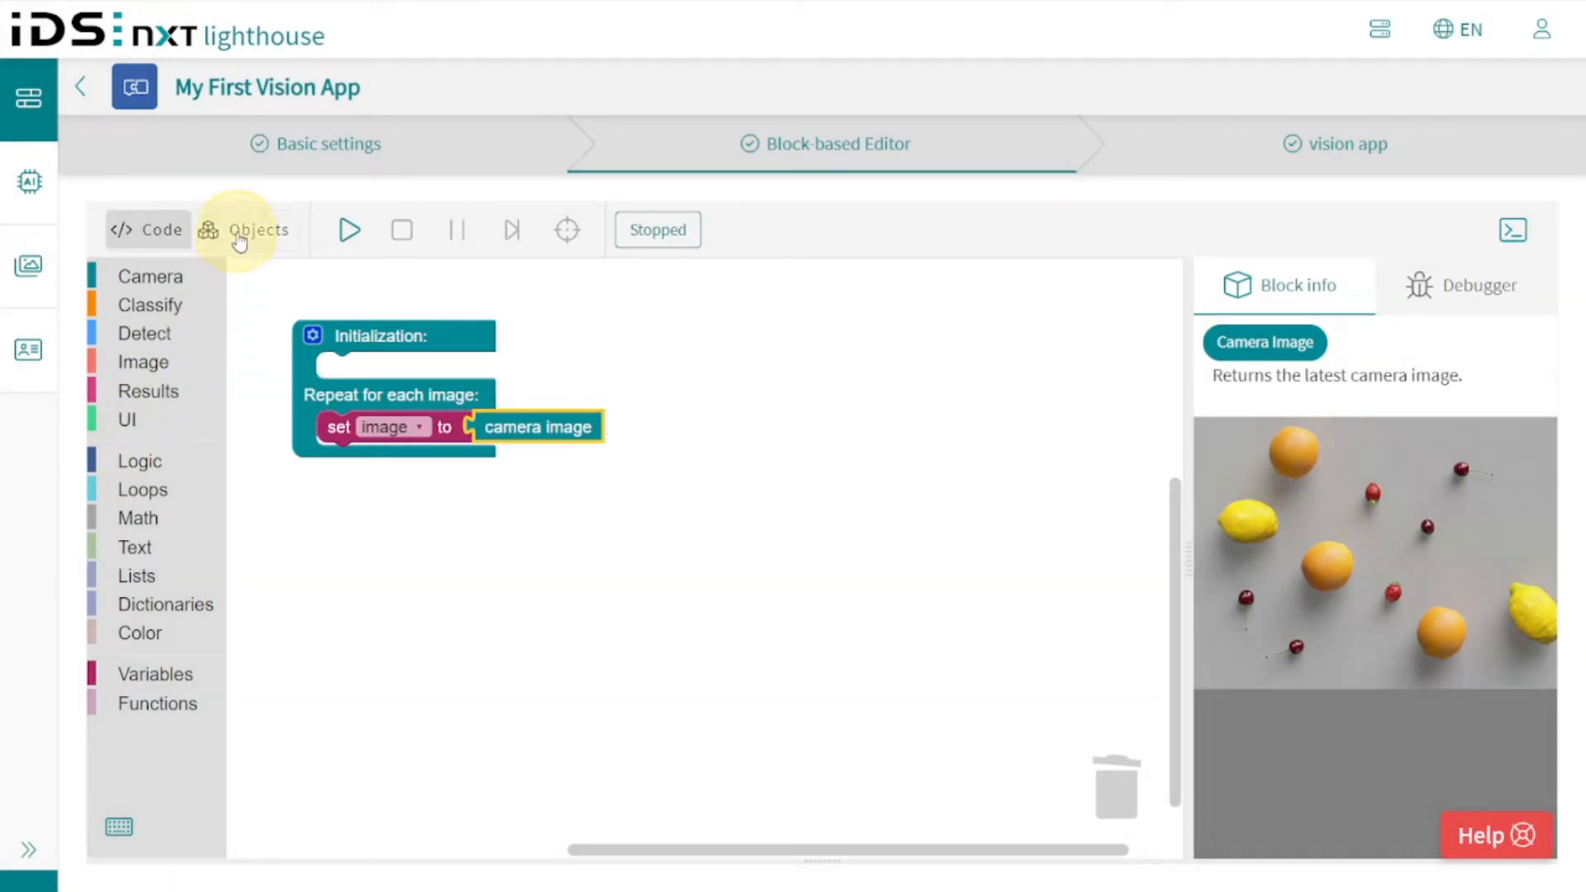
{"action": "left_click", "coordinate": [248, 229]}
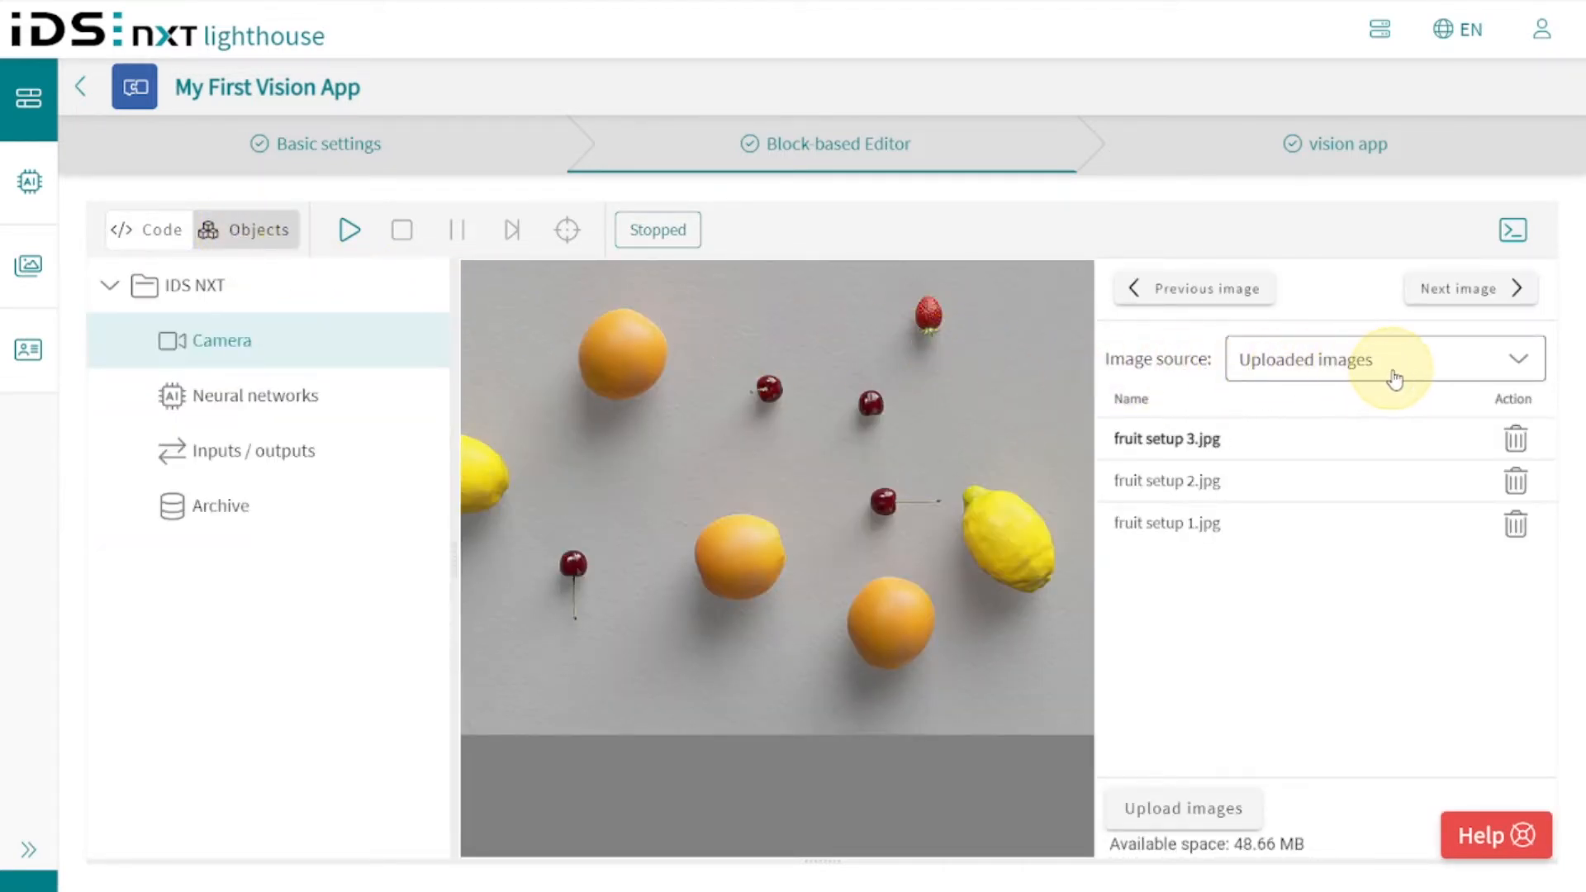
Set the camera's image source to the Gears_Test_Set data set and return to the block program.
{"action": "left_click", "coordinate": [1394, 358]}
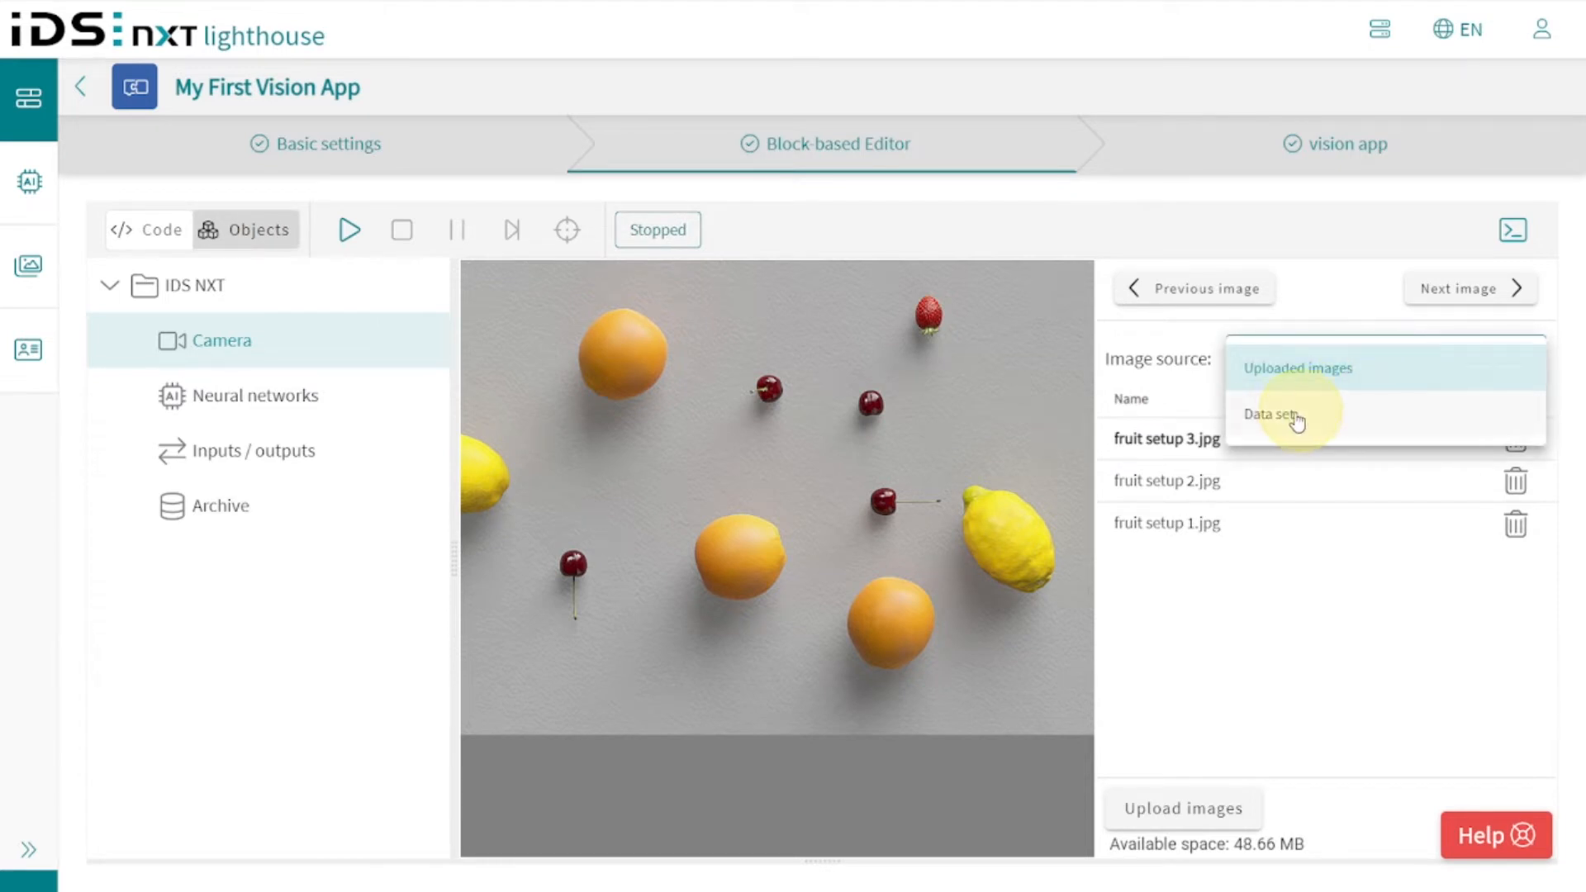
{"action": "left_click", "coordinate": [1274, 415]}
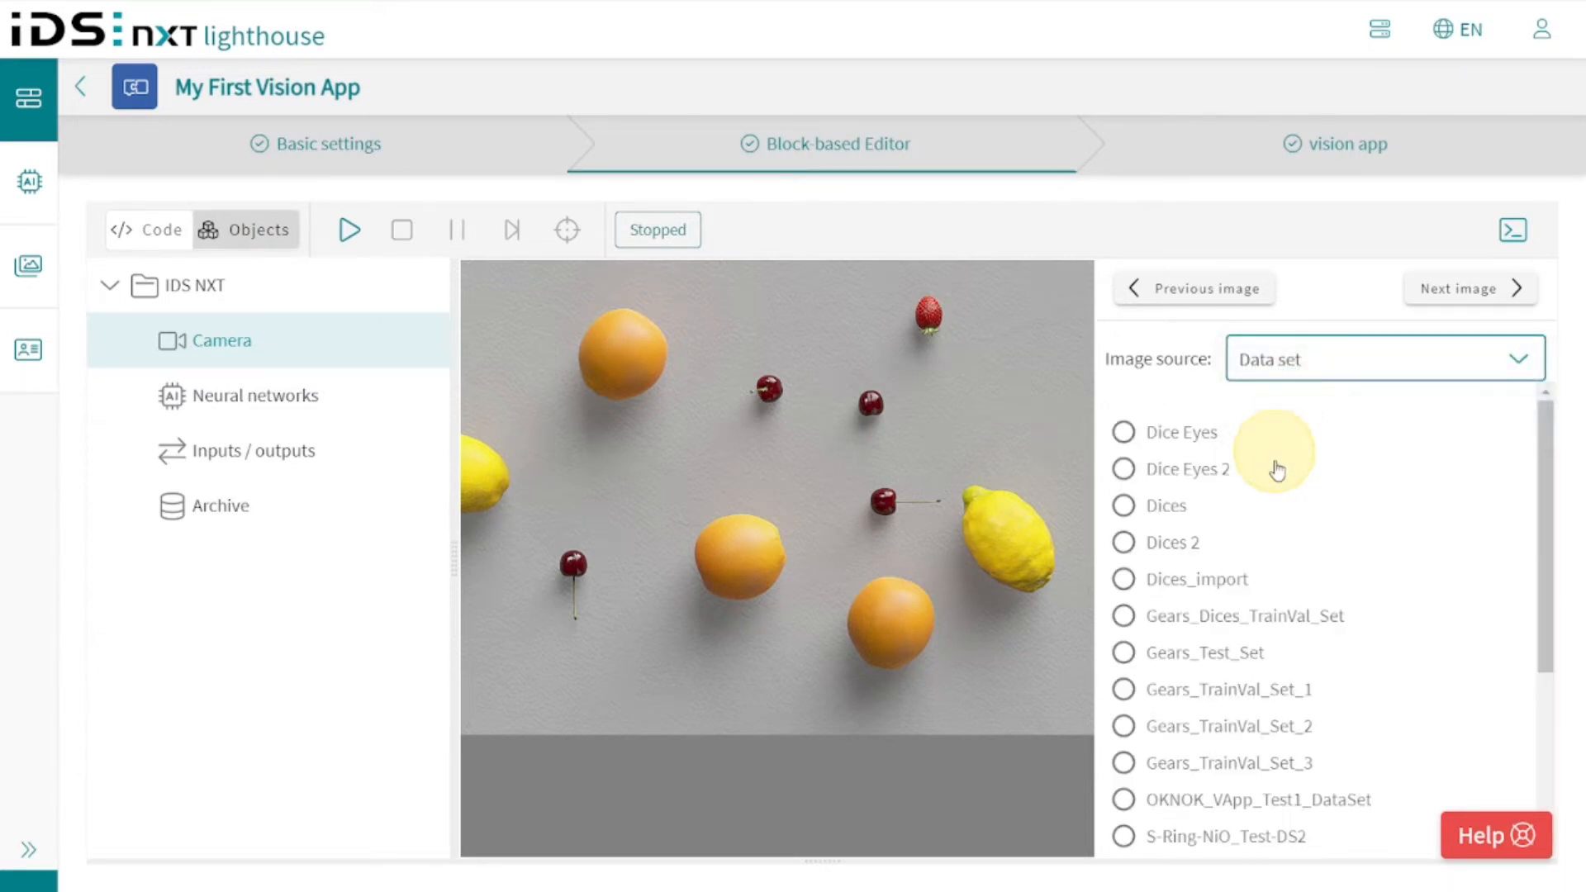
{"action": "mouse_move", "coordinate": [1123, 654]}
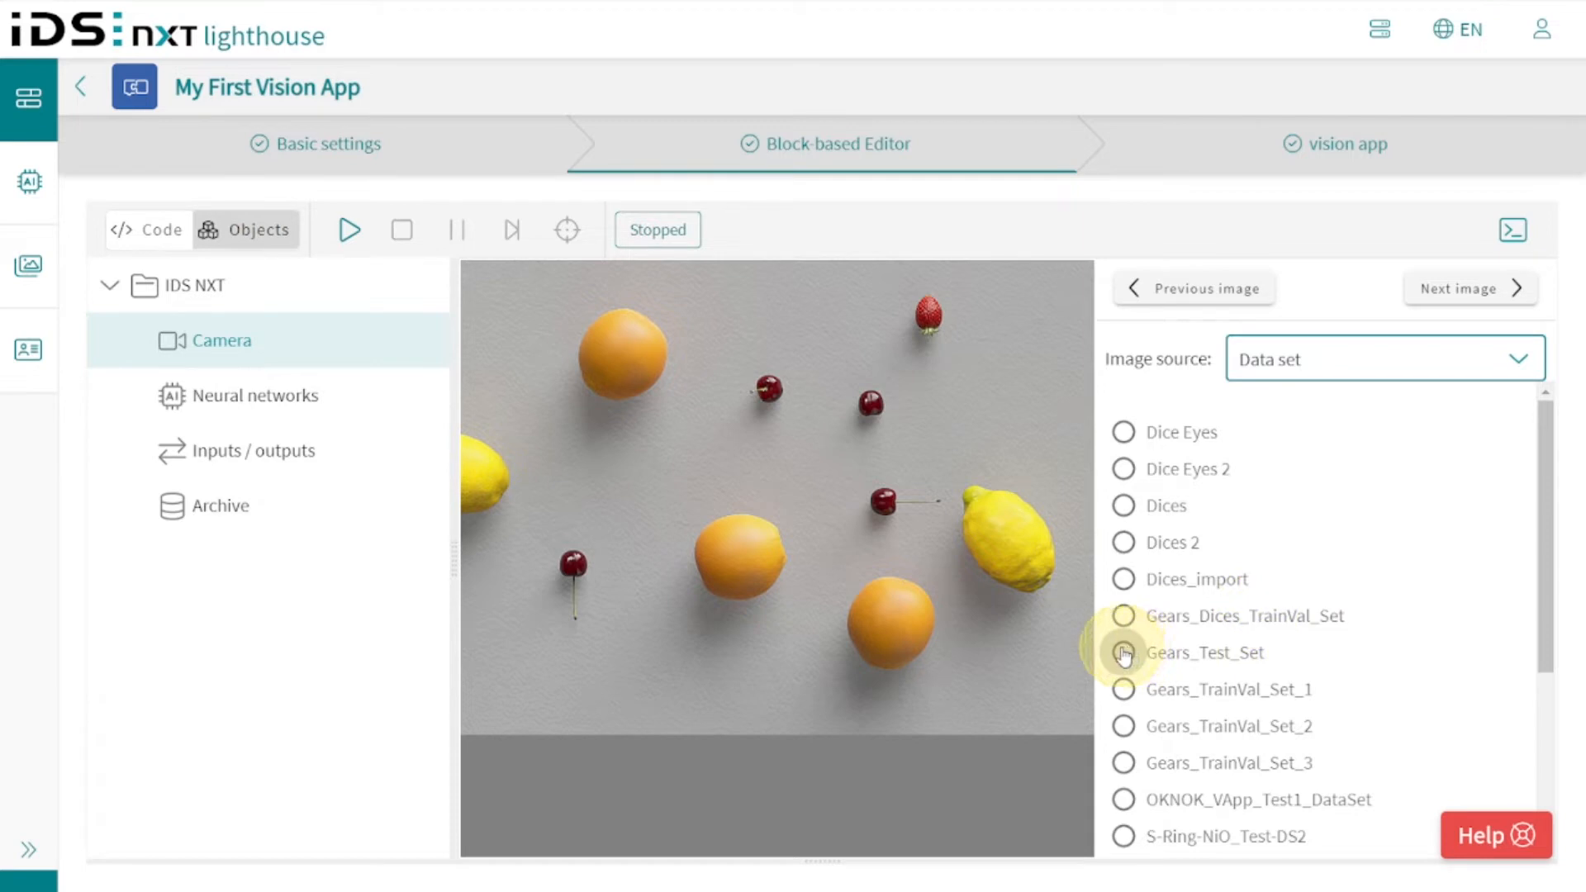
{"action": "left_click", "coordinate": [1124, 653]}
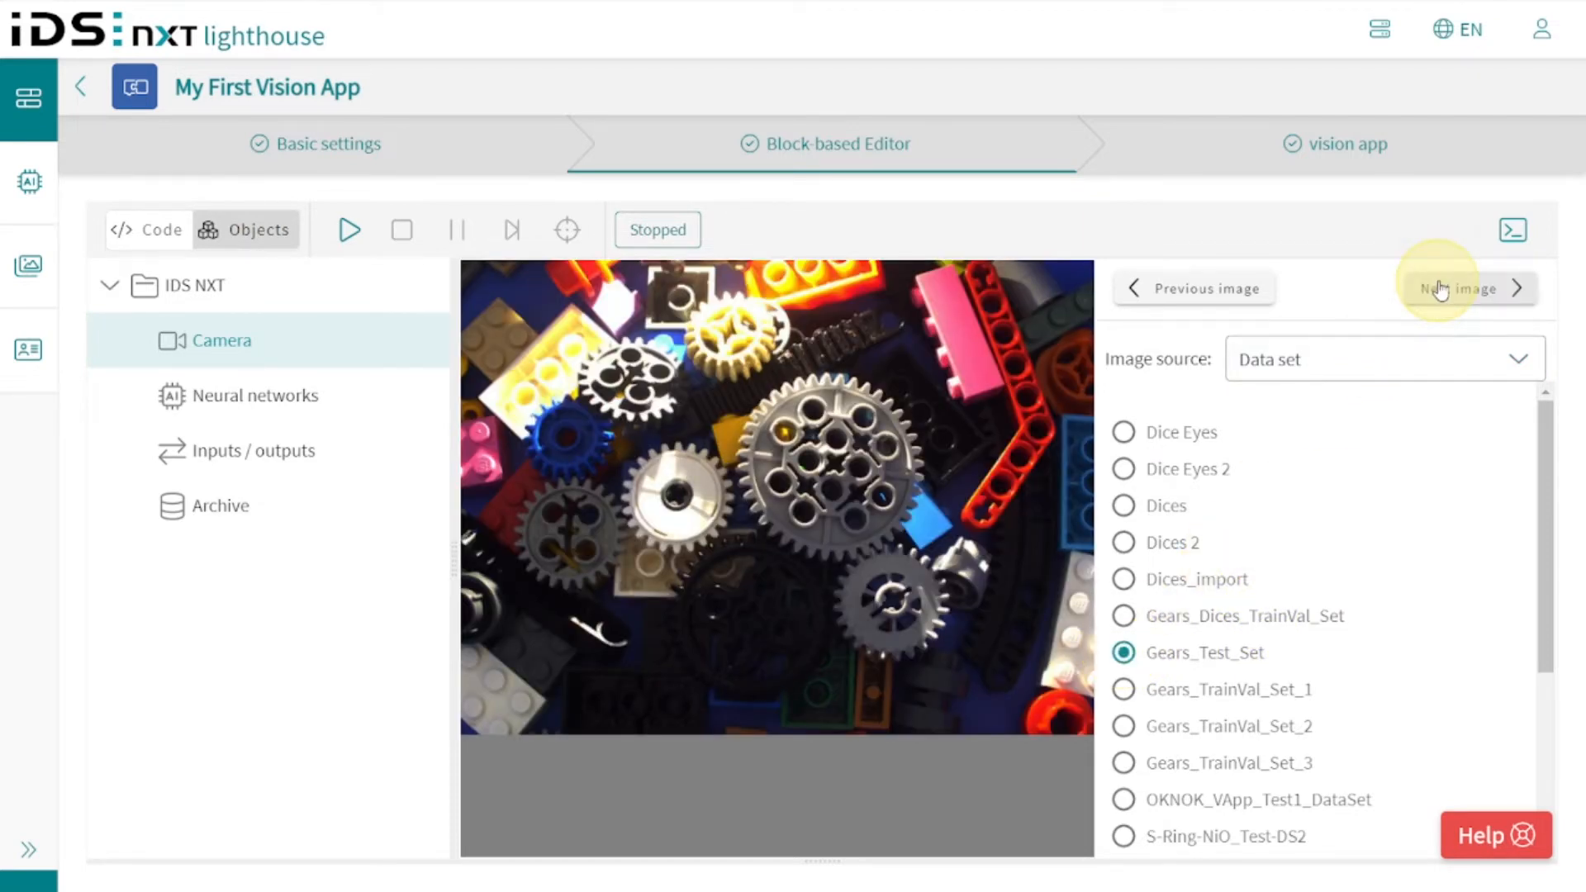
{"action": "left_click", "coordinate": [1465, 288]}
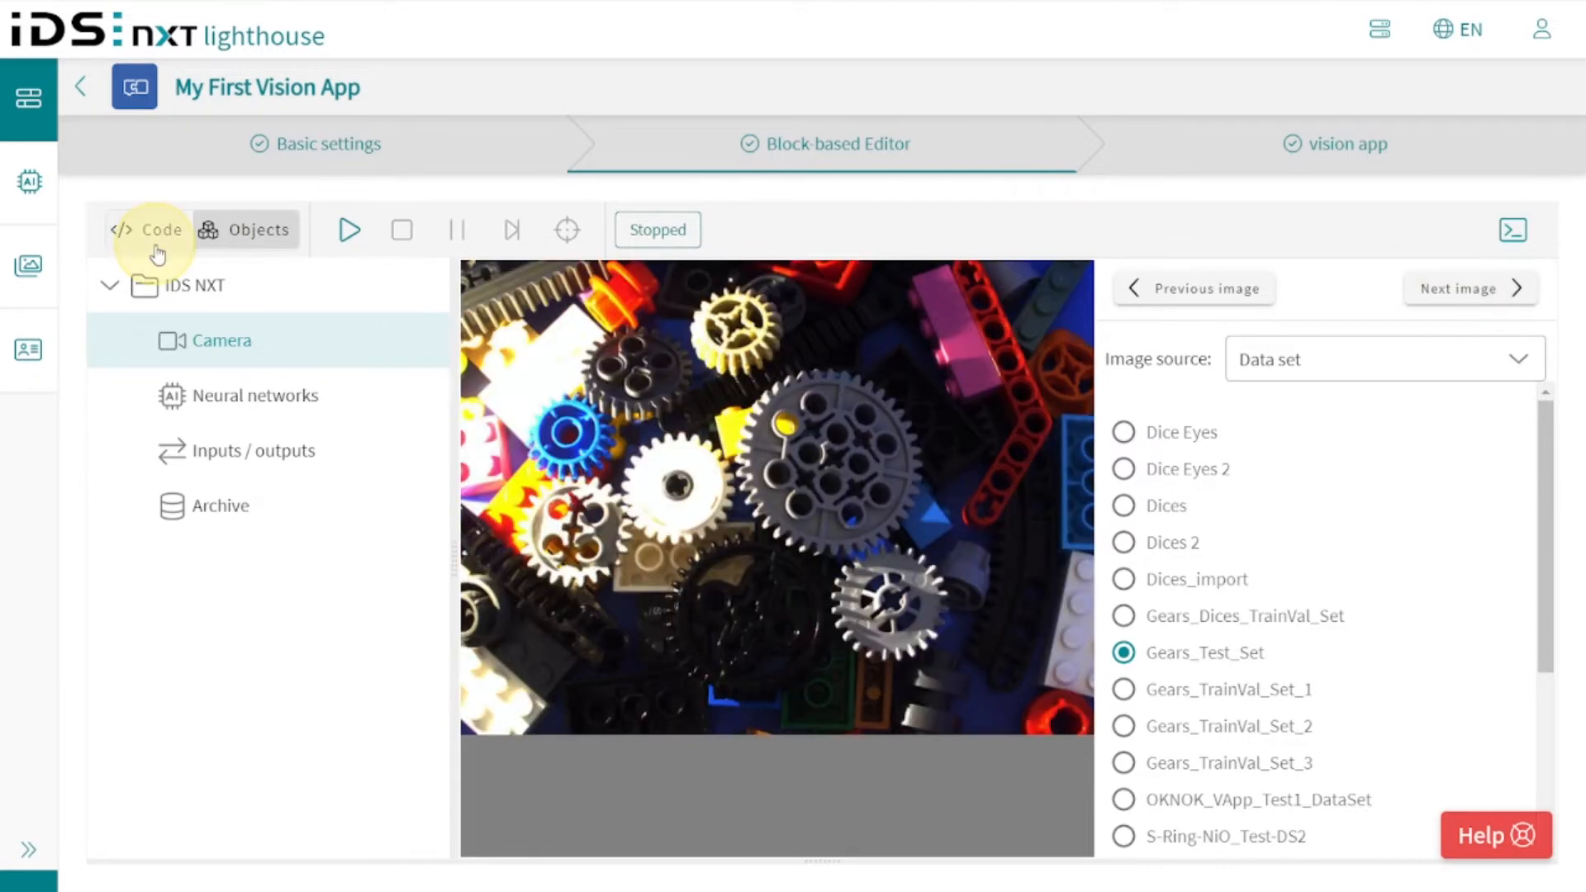
{"action": "left_click", "coordinate": [152, 230]}
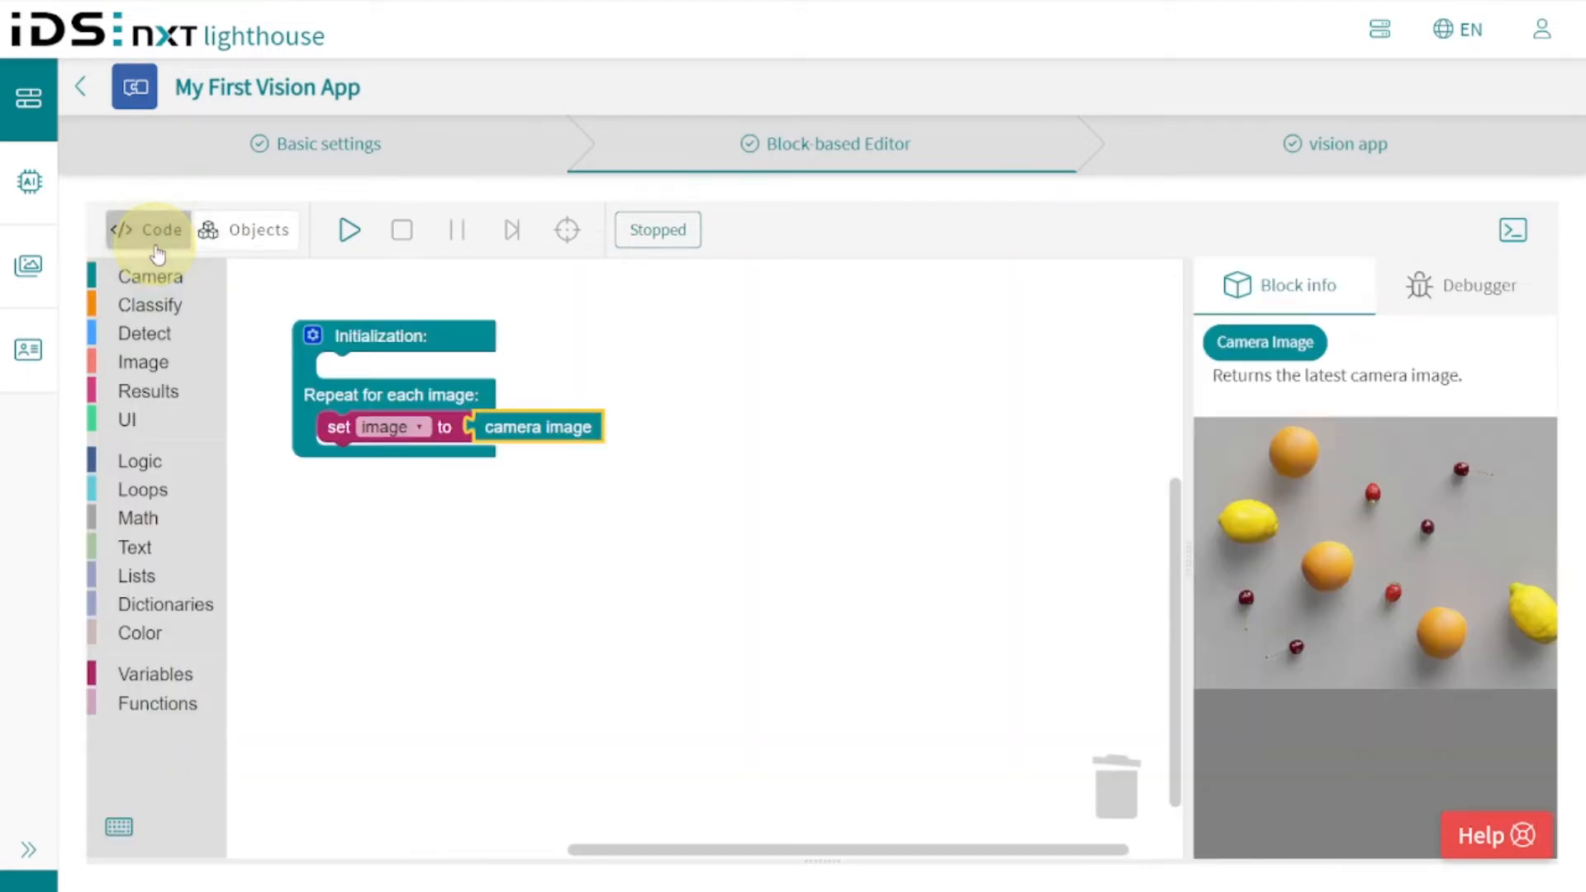
{"action": "mouse_move", "coordinate": [217, 251]}
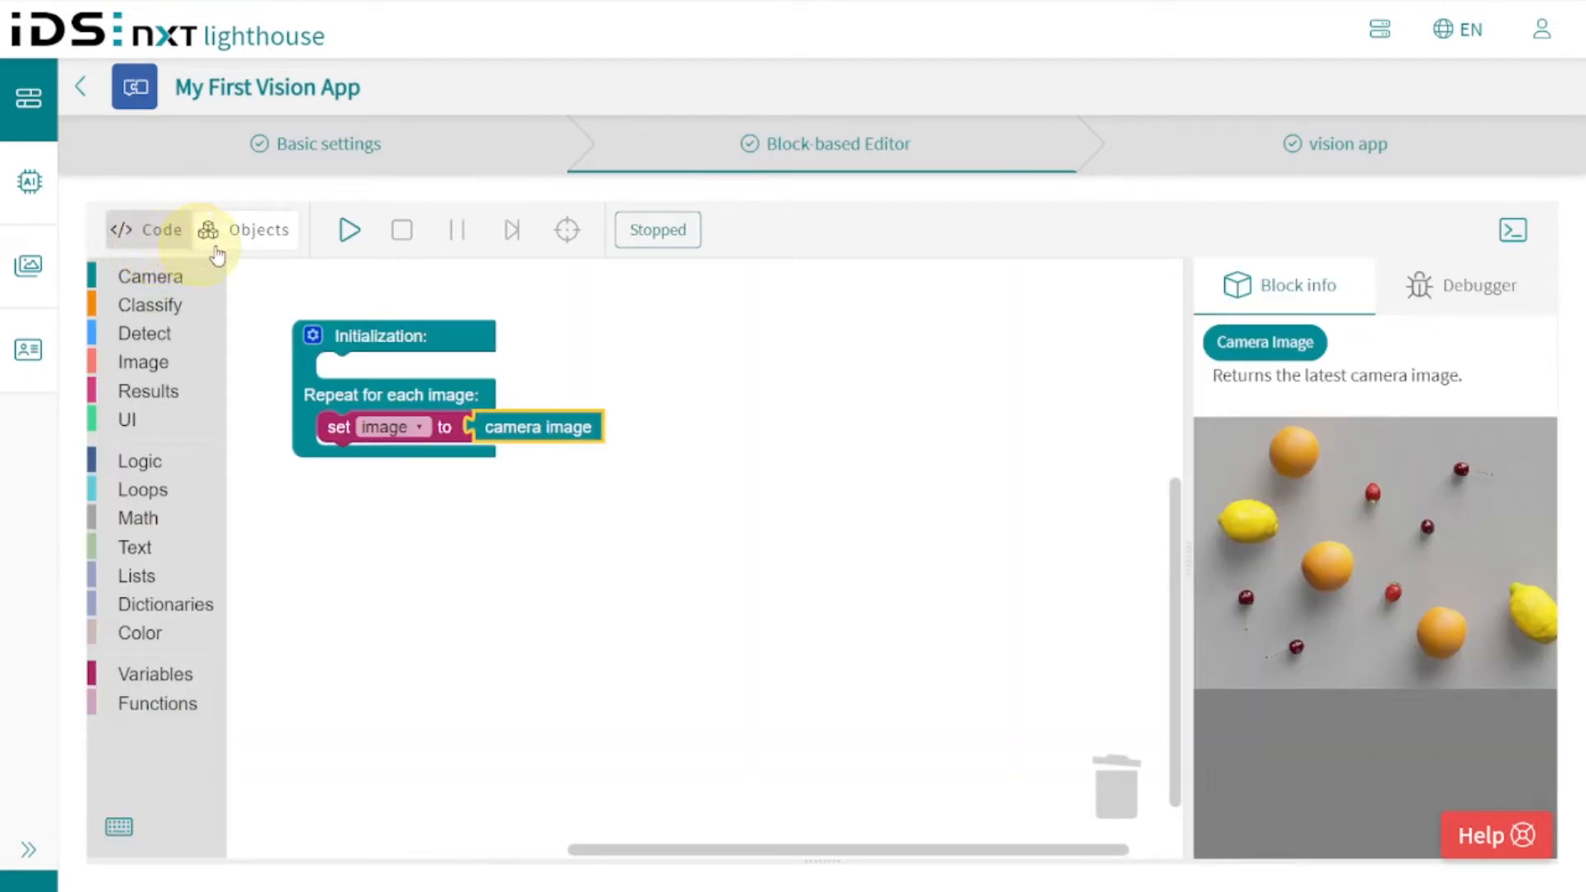
{"action": "mouse_move", "coordinate": [349, 230]}
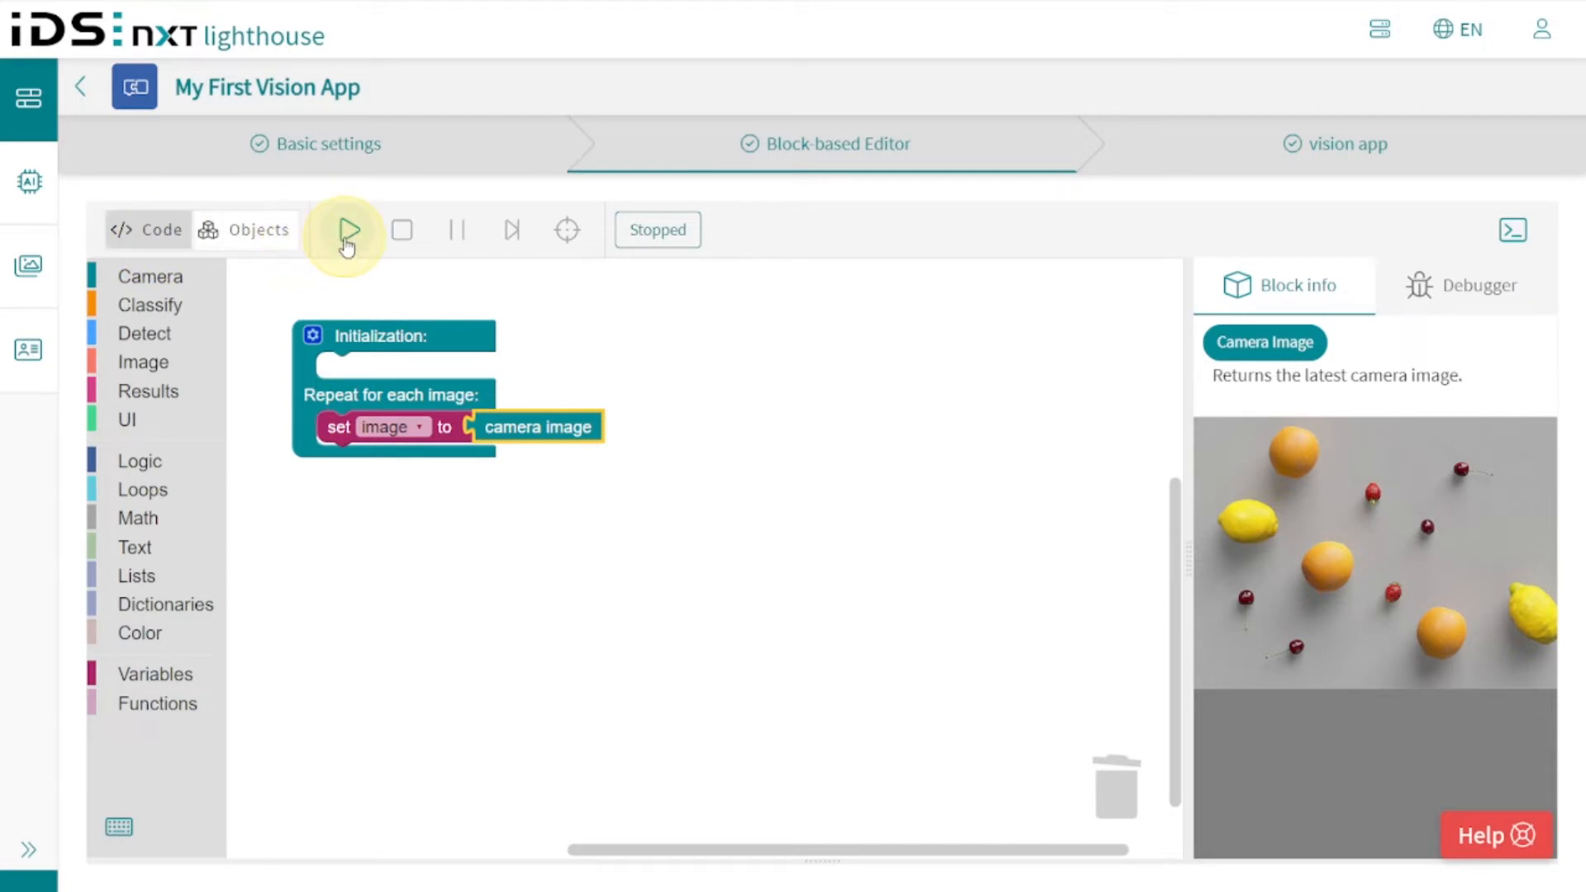
{"action": "left_click", "coordinate": [350, 230]}
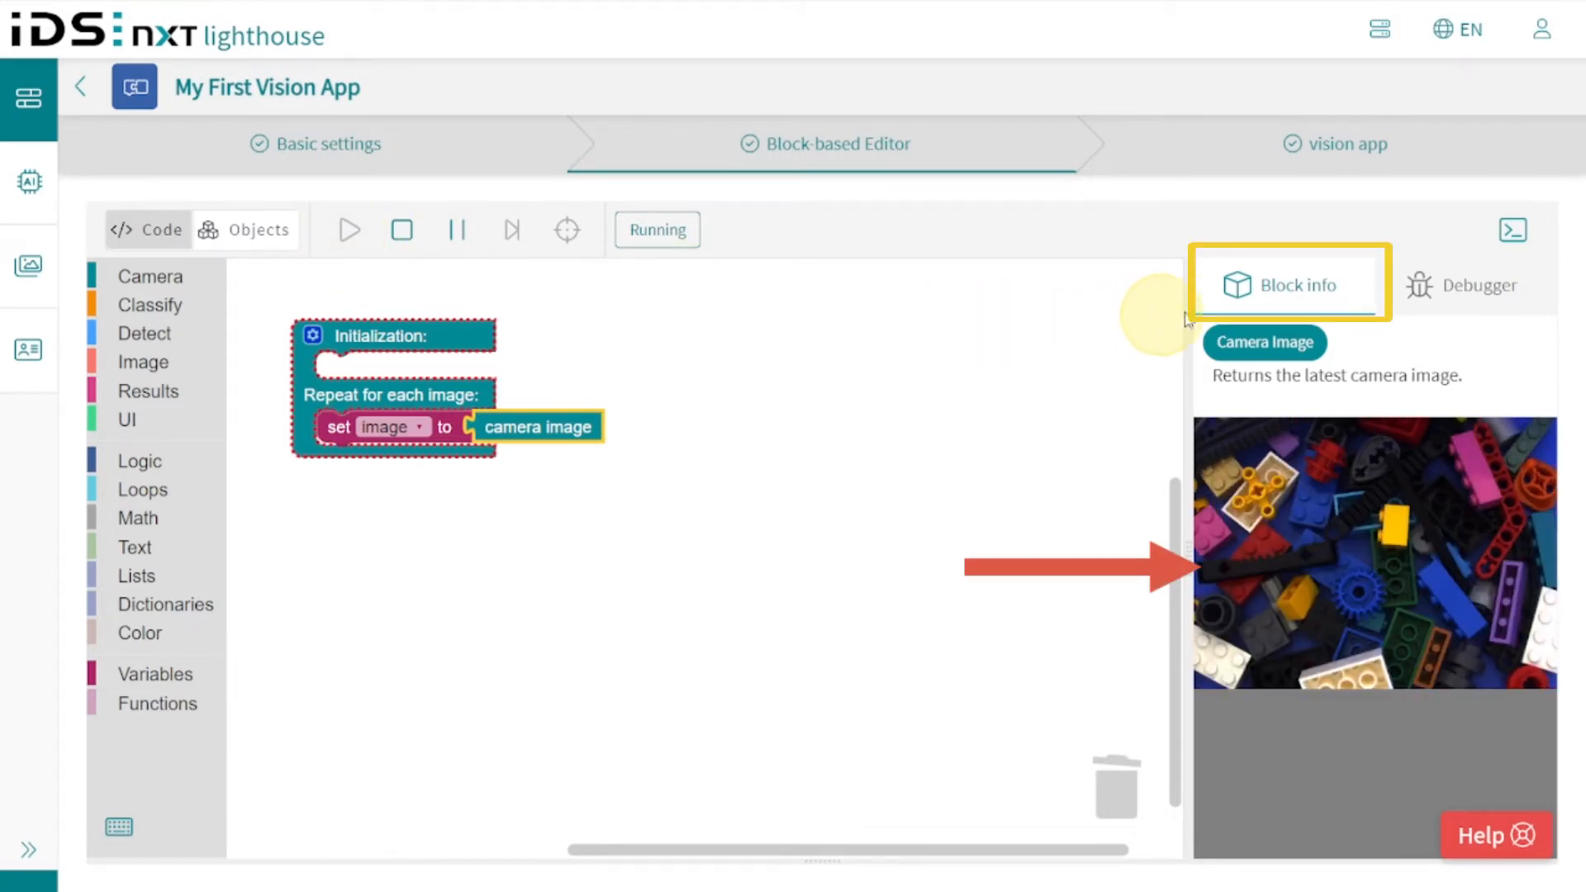
{"action": "left_click", "coordinate": [1470, 288]}
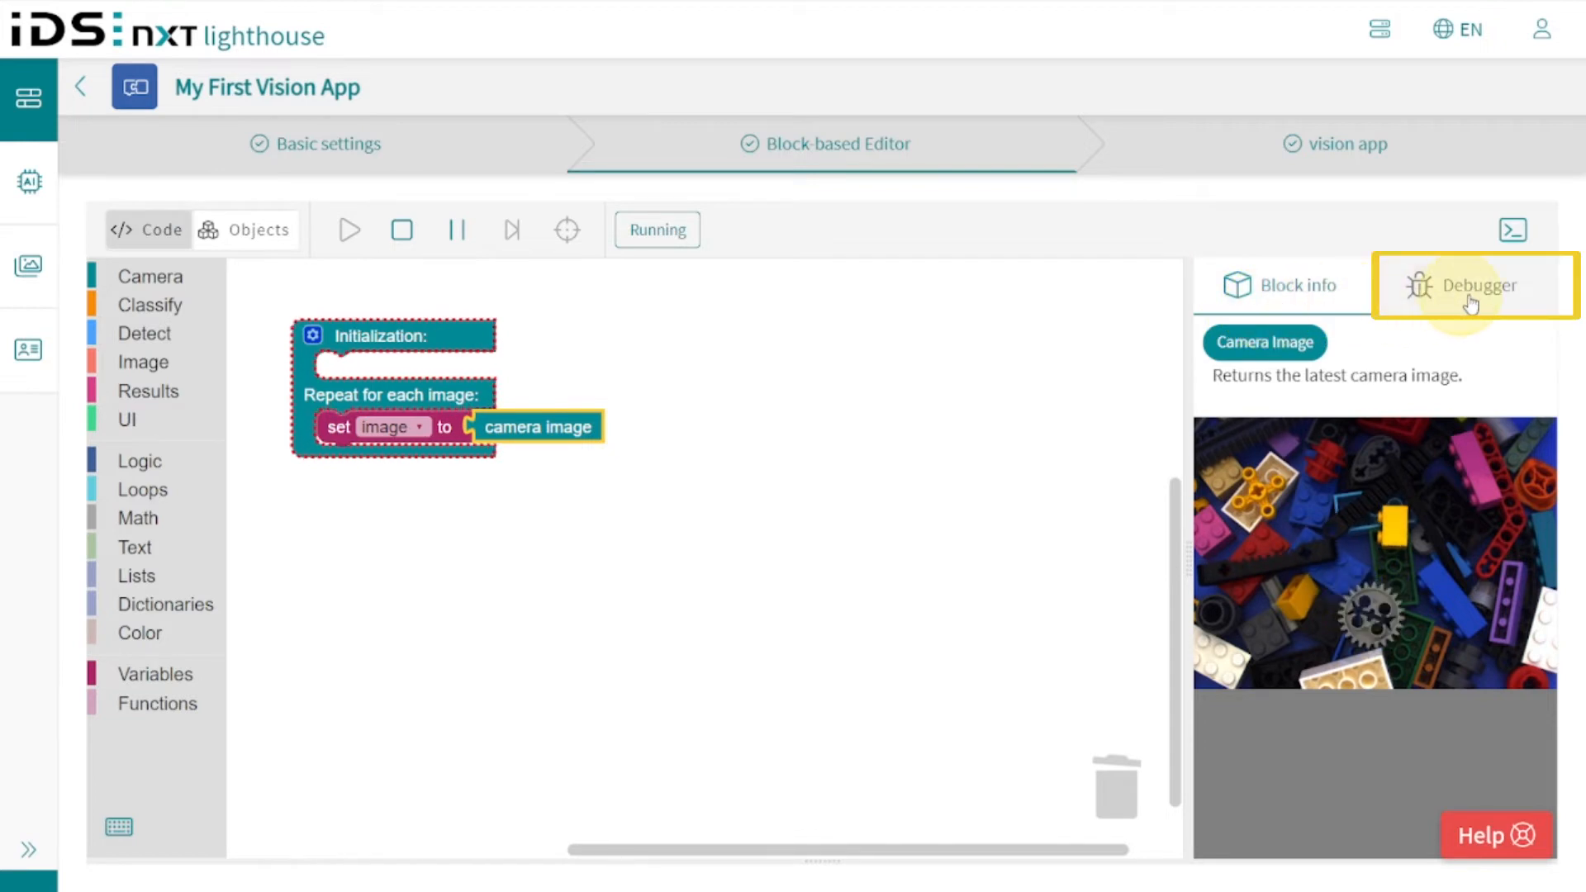
{"action": "left_click", "coordinate": [1478, 284]}
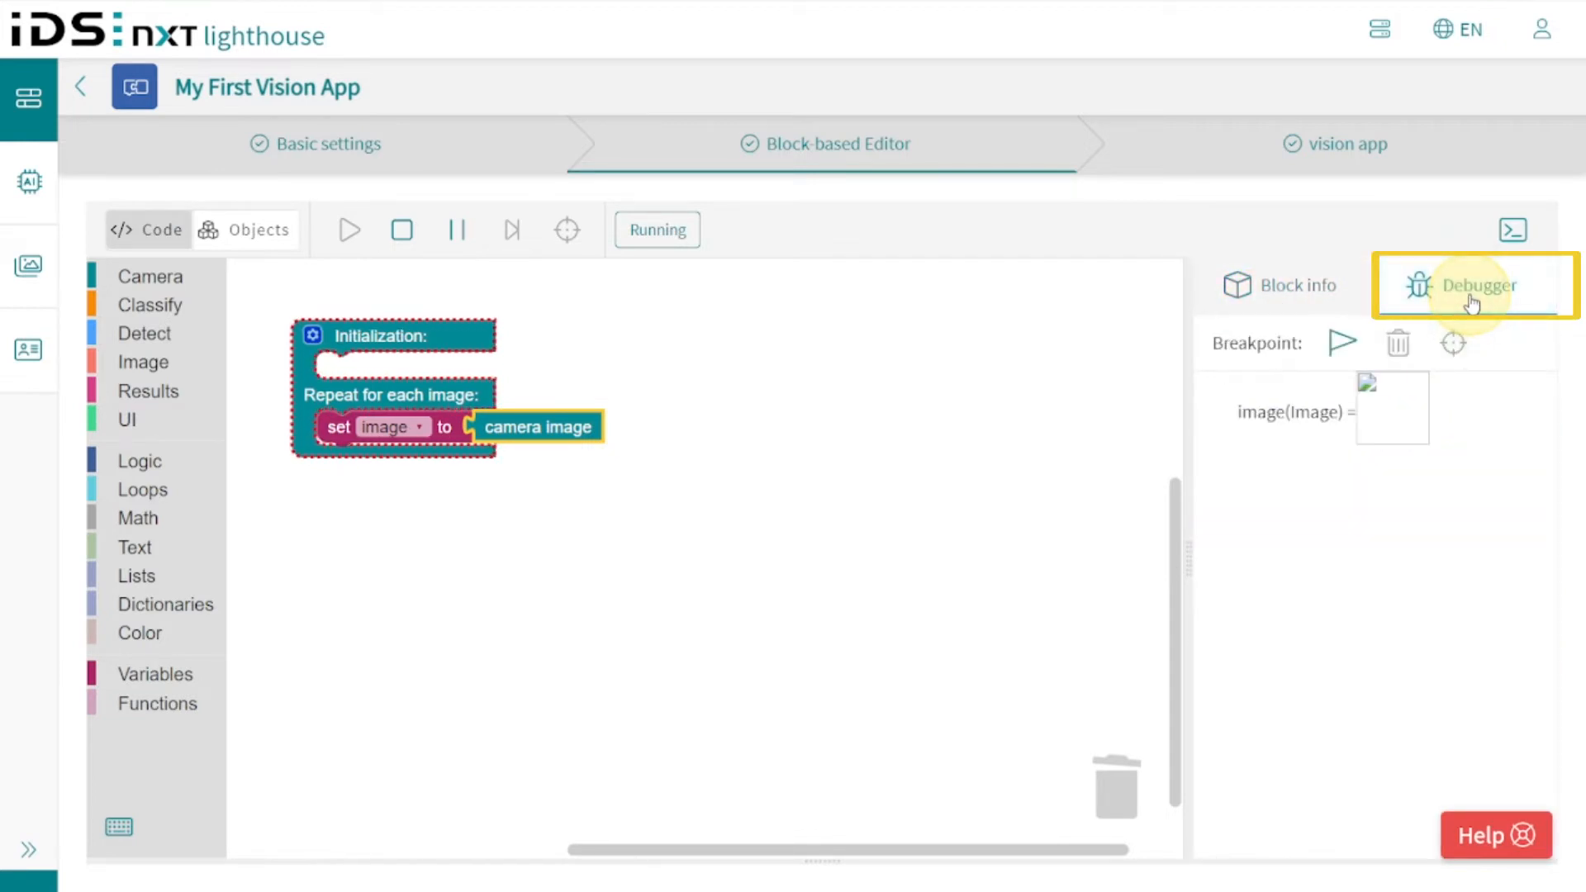
{"action": "left_click", "coordinate": [1476, 285]}
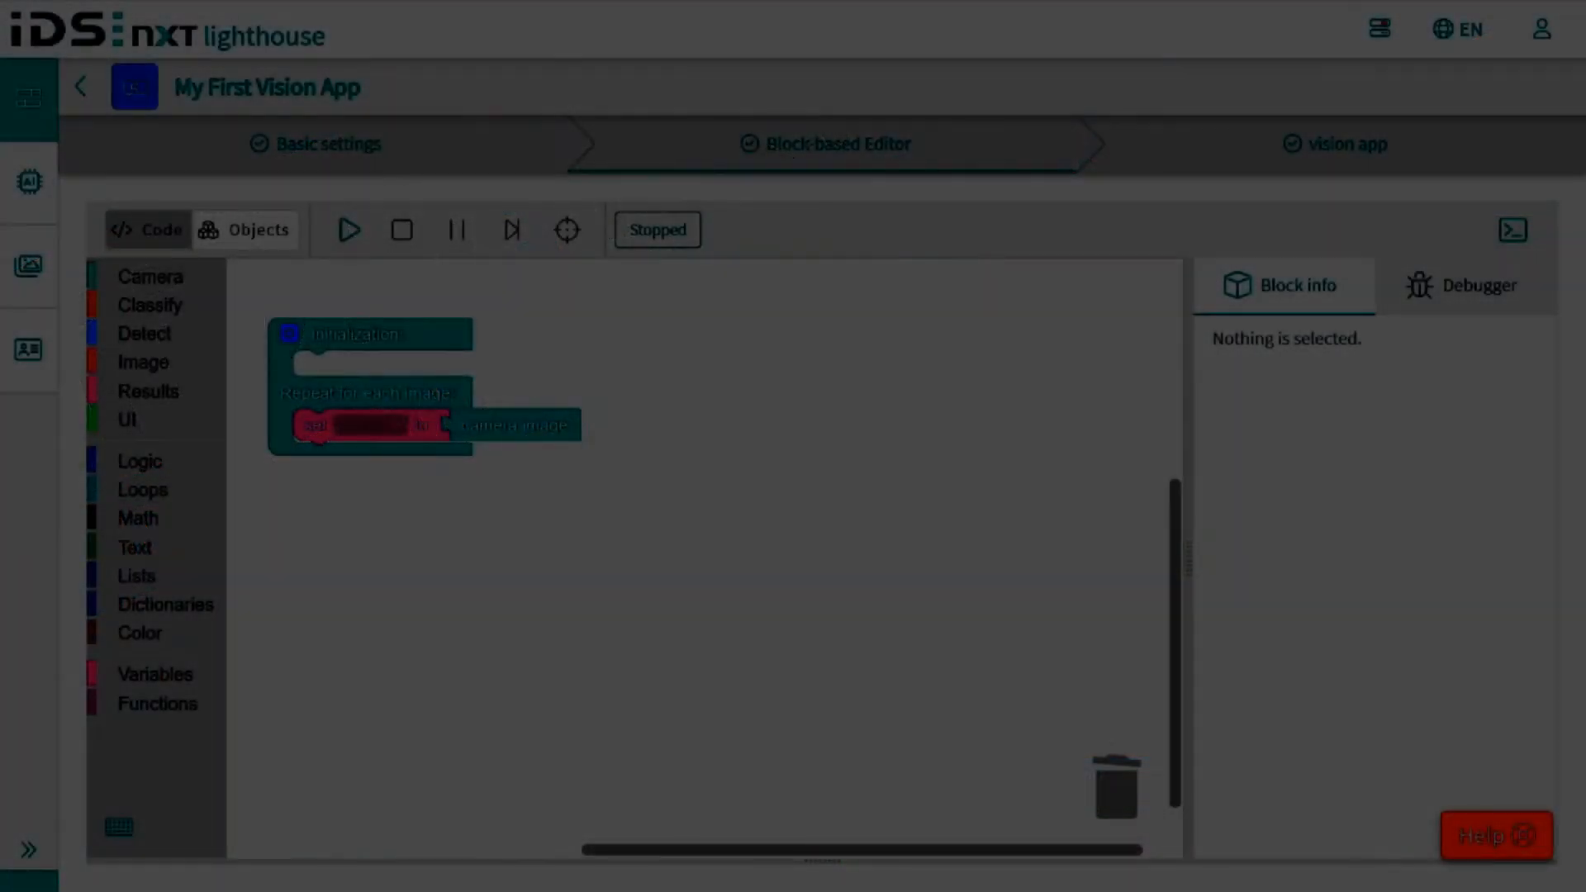
{"action": "left_click", "coordinate": [348, 230]}
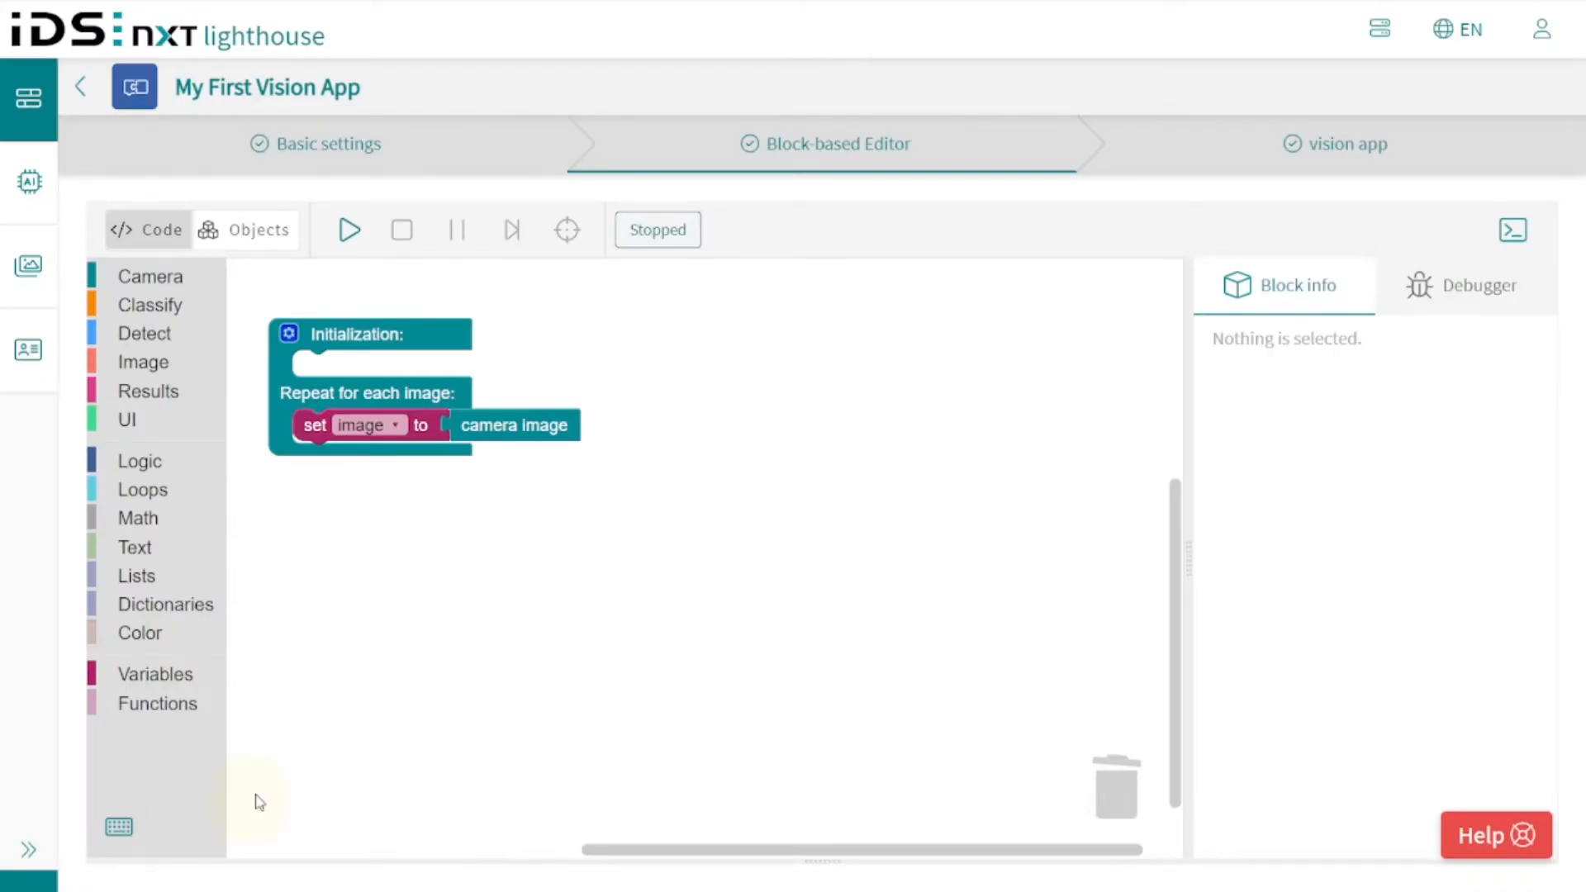
{"action": "mouse_move", "coordinate": [155, 351]}
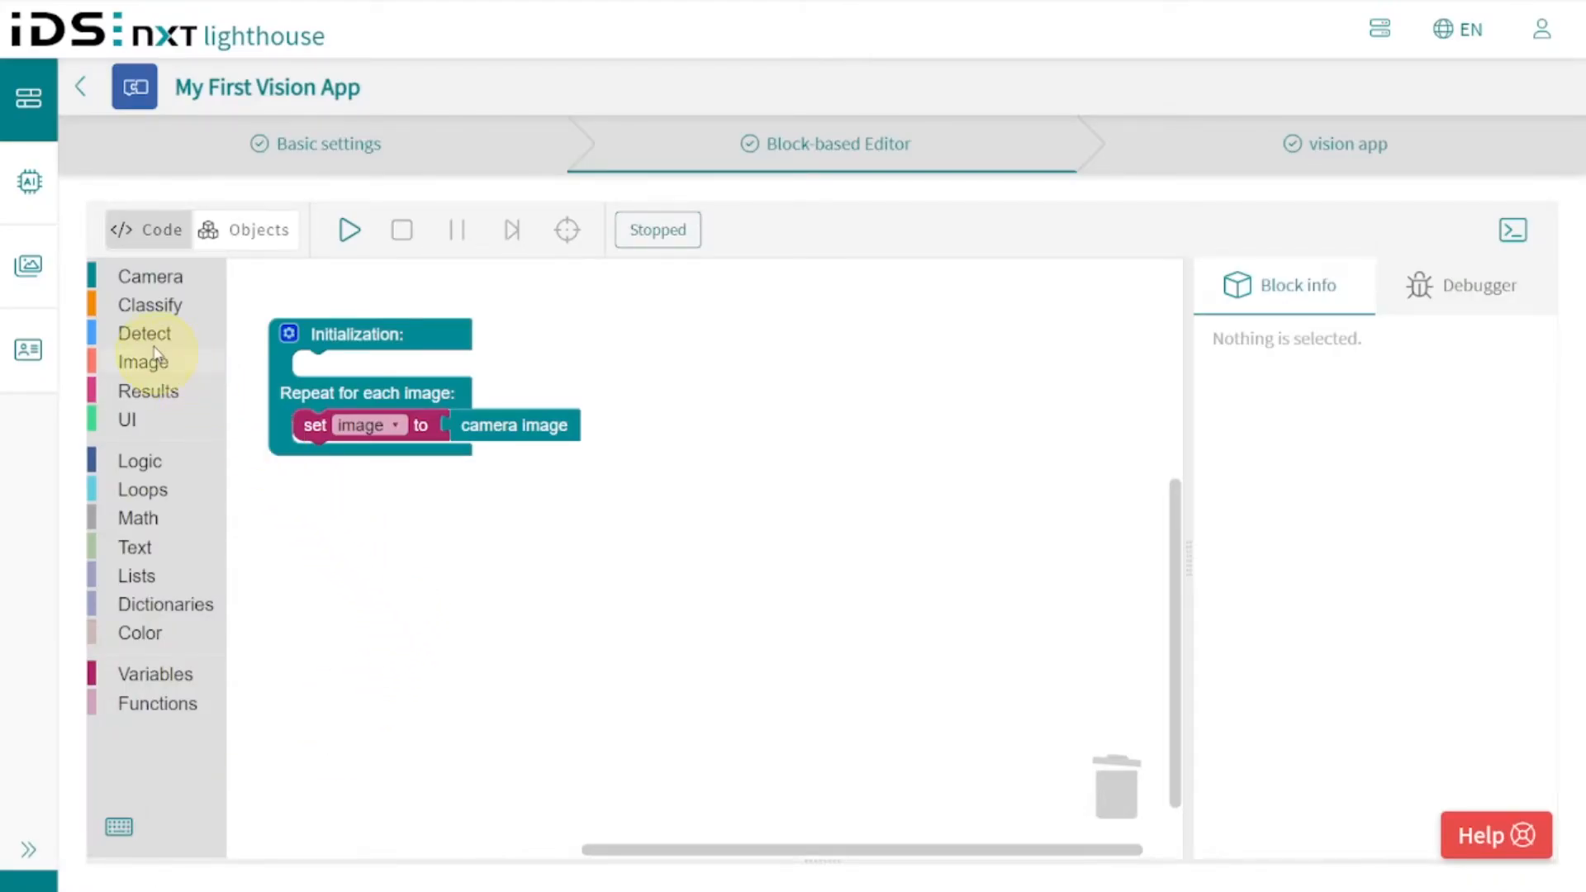
Create a 'gears' variable and place its detection block under the image assignment in the loop.
{"action": "left_click", "coordinate": [146, 333]}
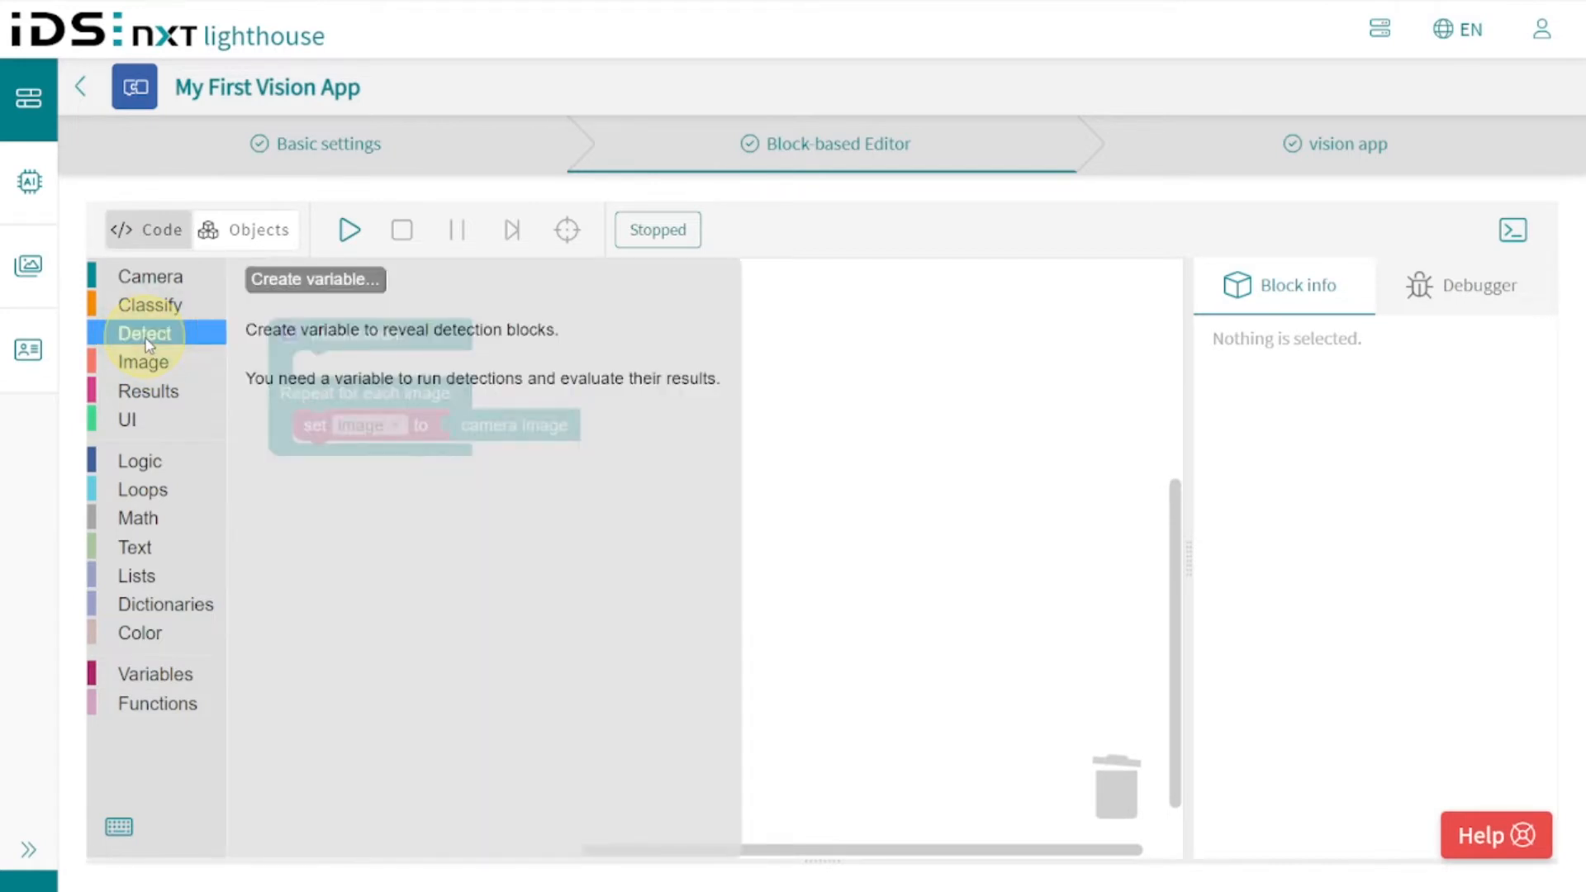
{"action": "left_click", "coordinate": [316, 279]}
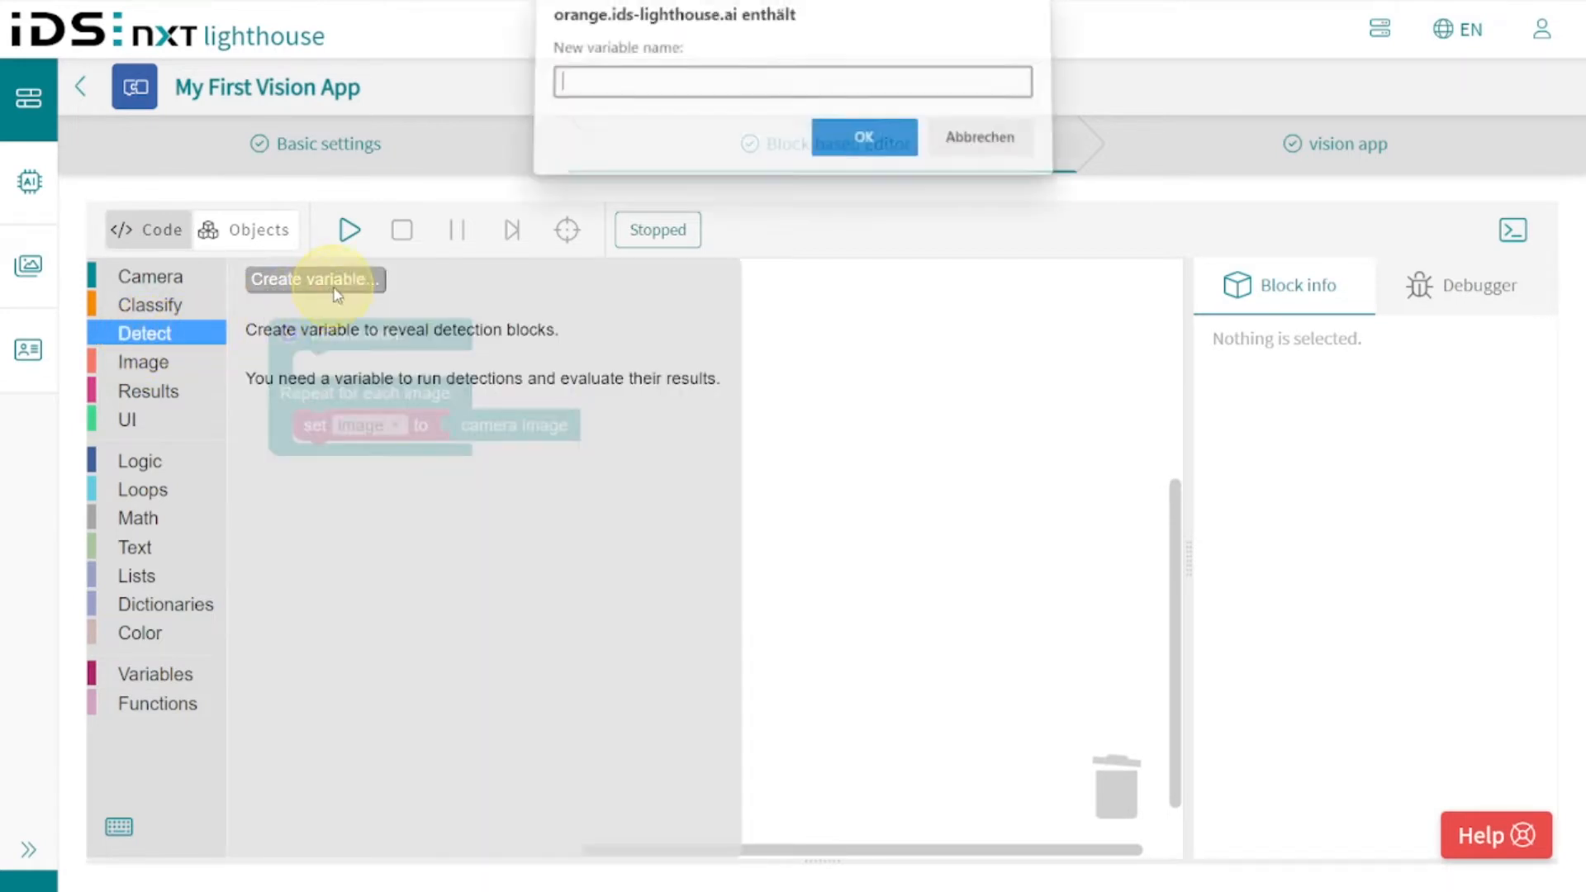
{"action": "type", "text": "gea"}
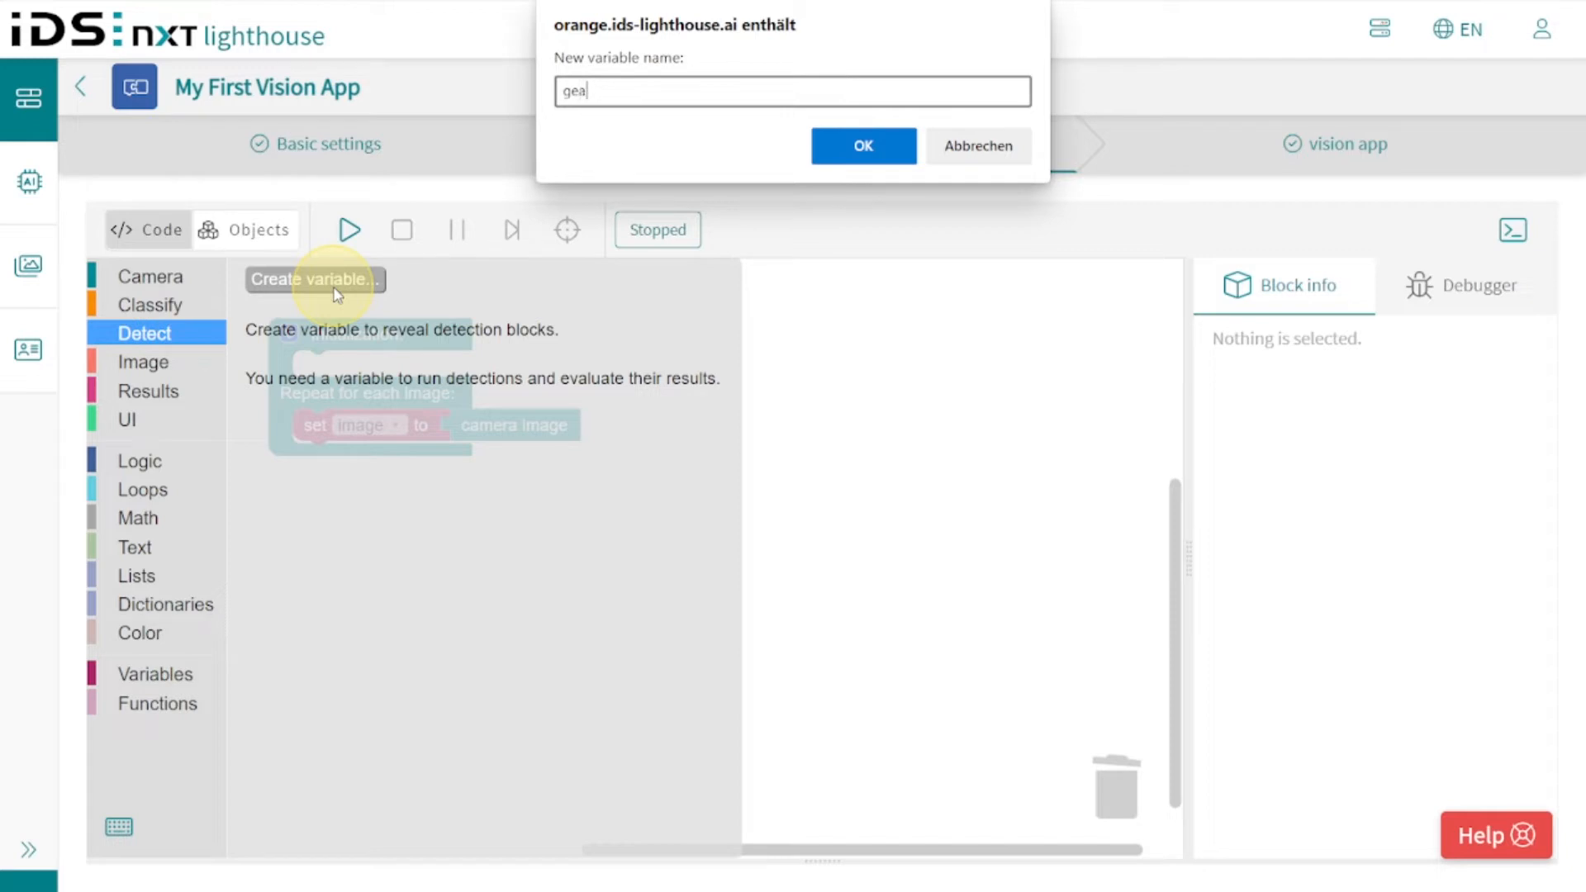
{"action": "left_click", "coordinate": [862, 145]}
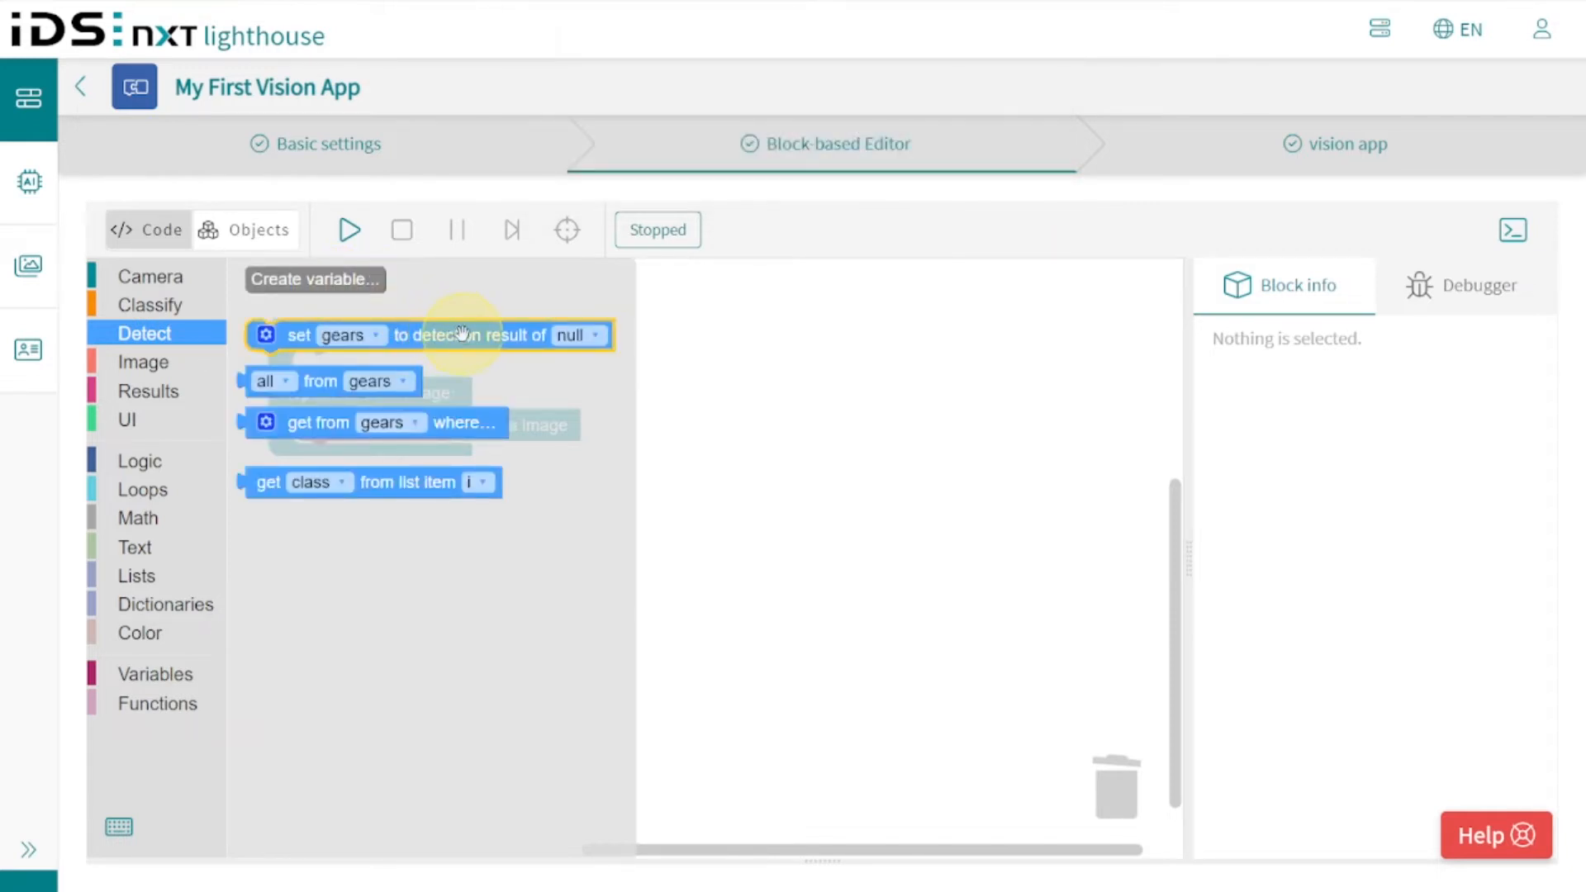
{"action": "mouse_move", "coordinate": [463, 336]}
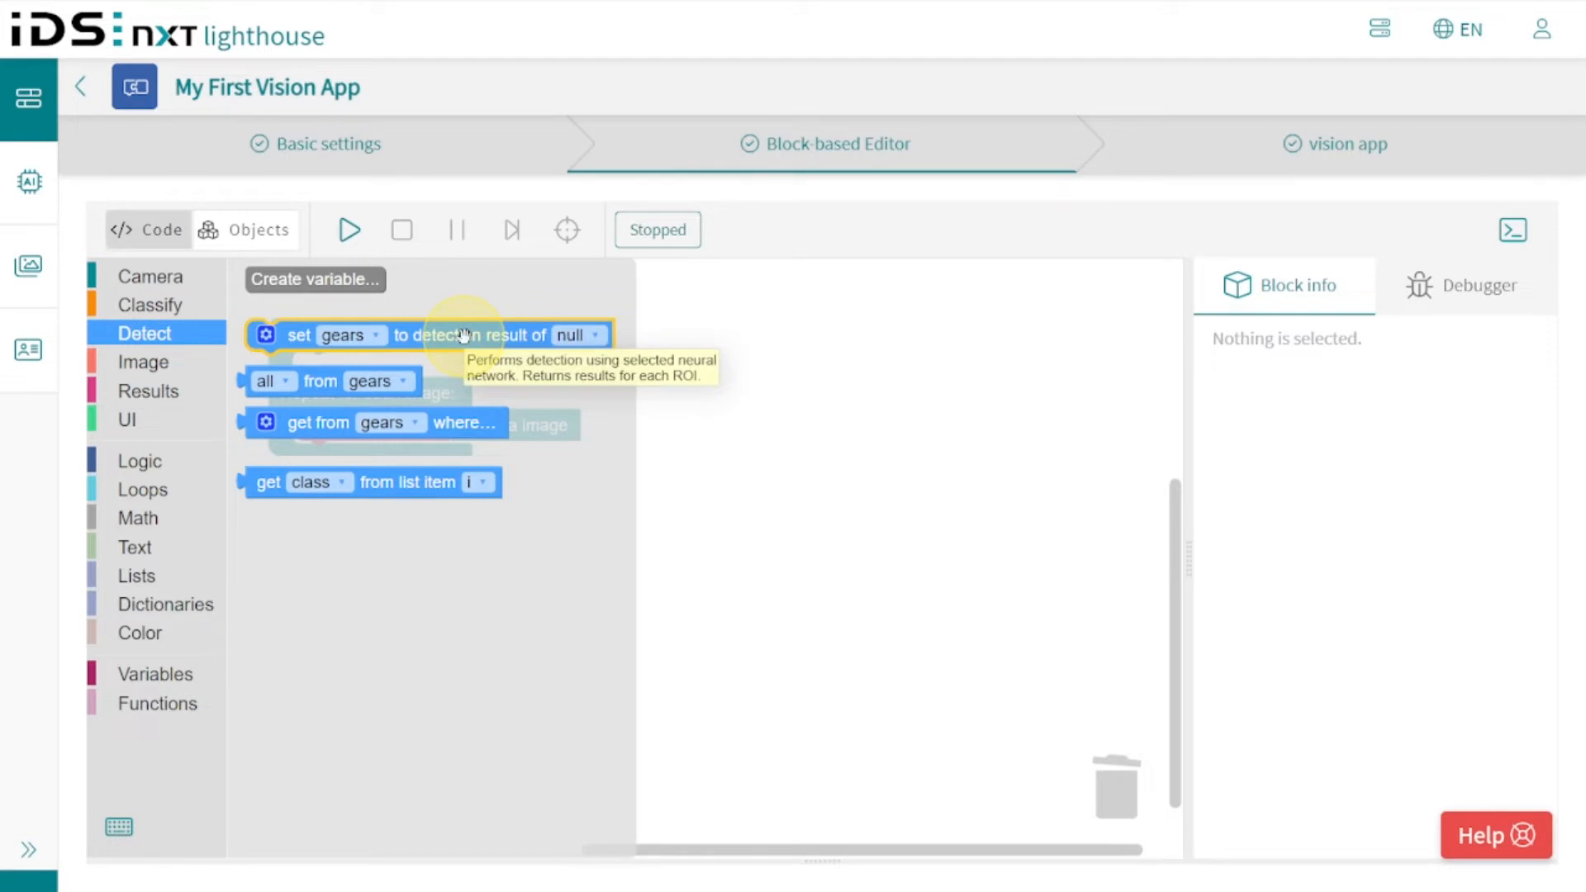
{"action": "left_click_drag", "start_coordinate": [435, 335], "coordinate": [677, 443]}
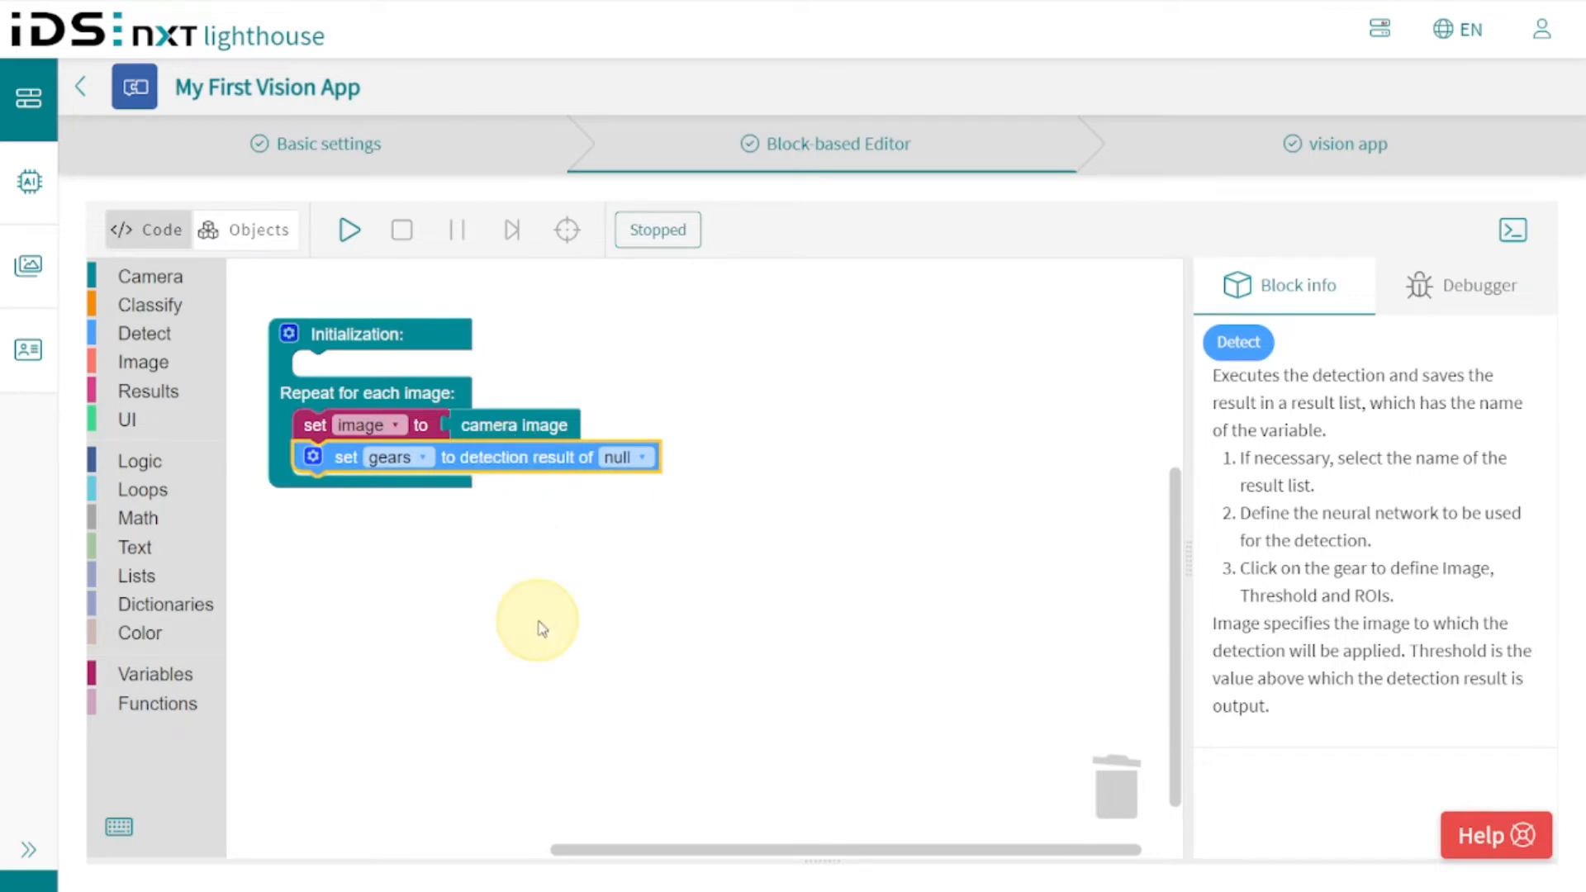
Enable the detection's Threshold input and feed the image variable into the detection.
{"action": "left_click", "coordinate": [312, 456]}
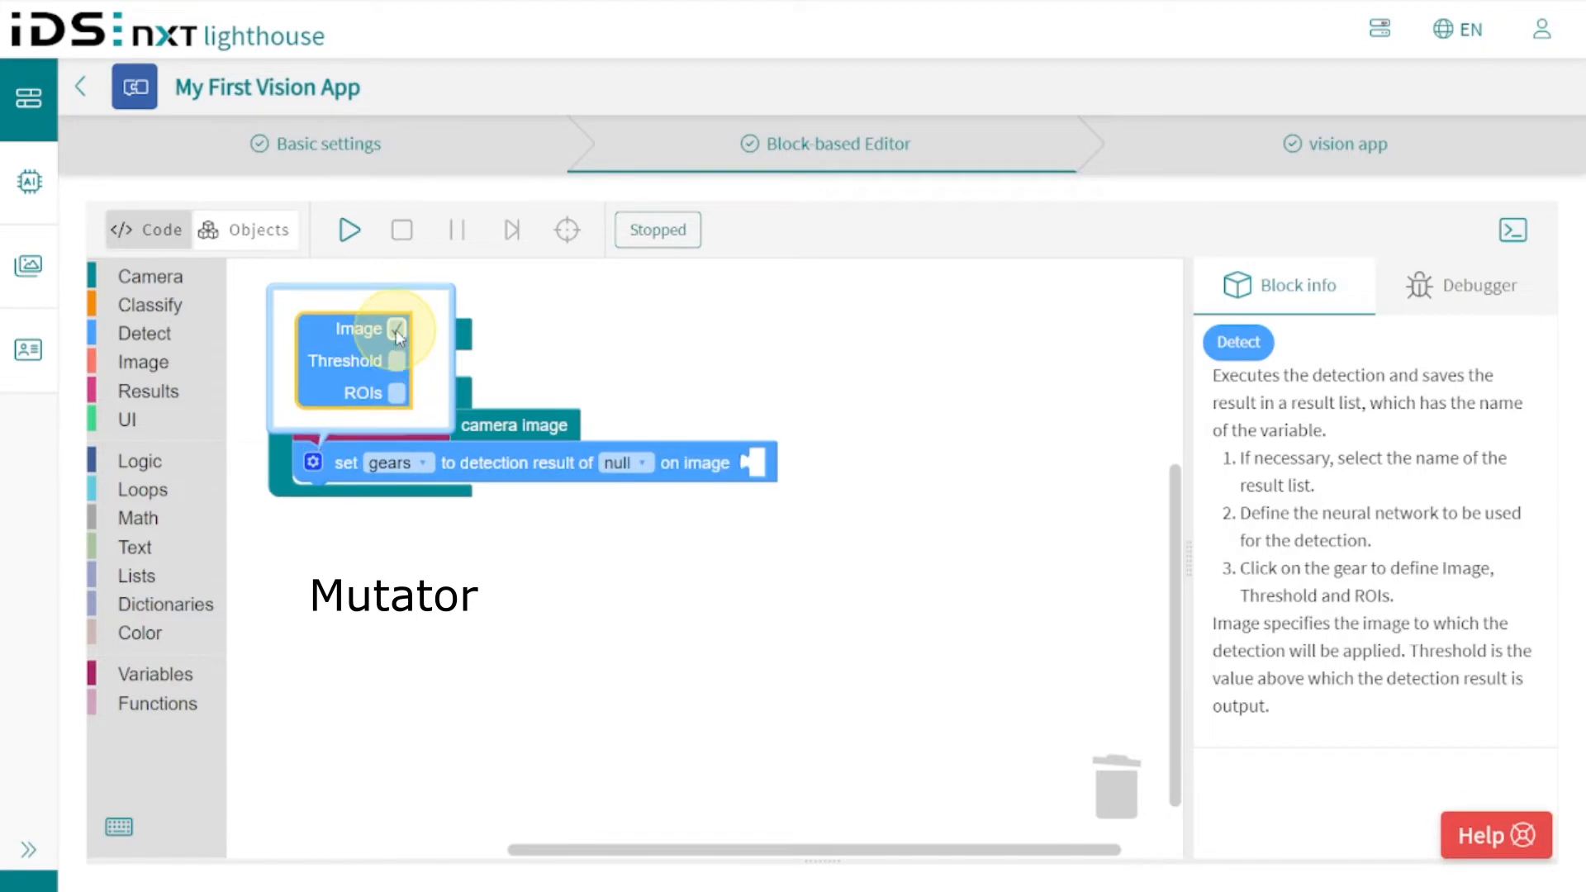
{"action": "left_click", "coordinate": [397, 360]}
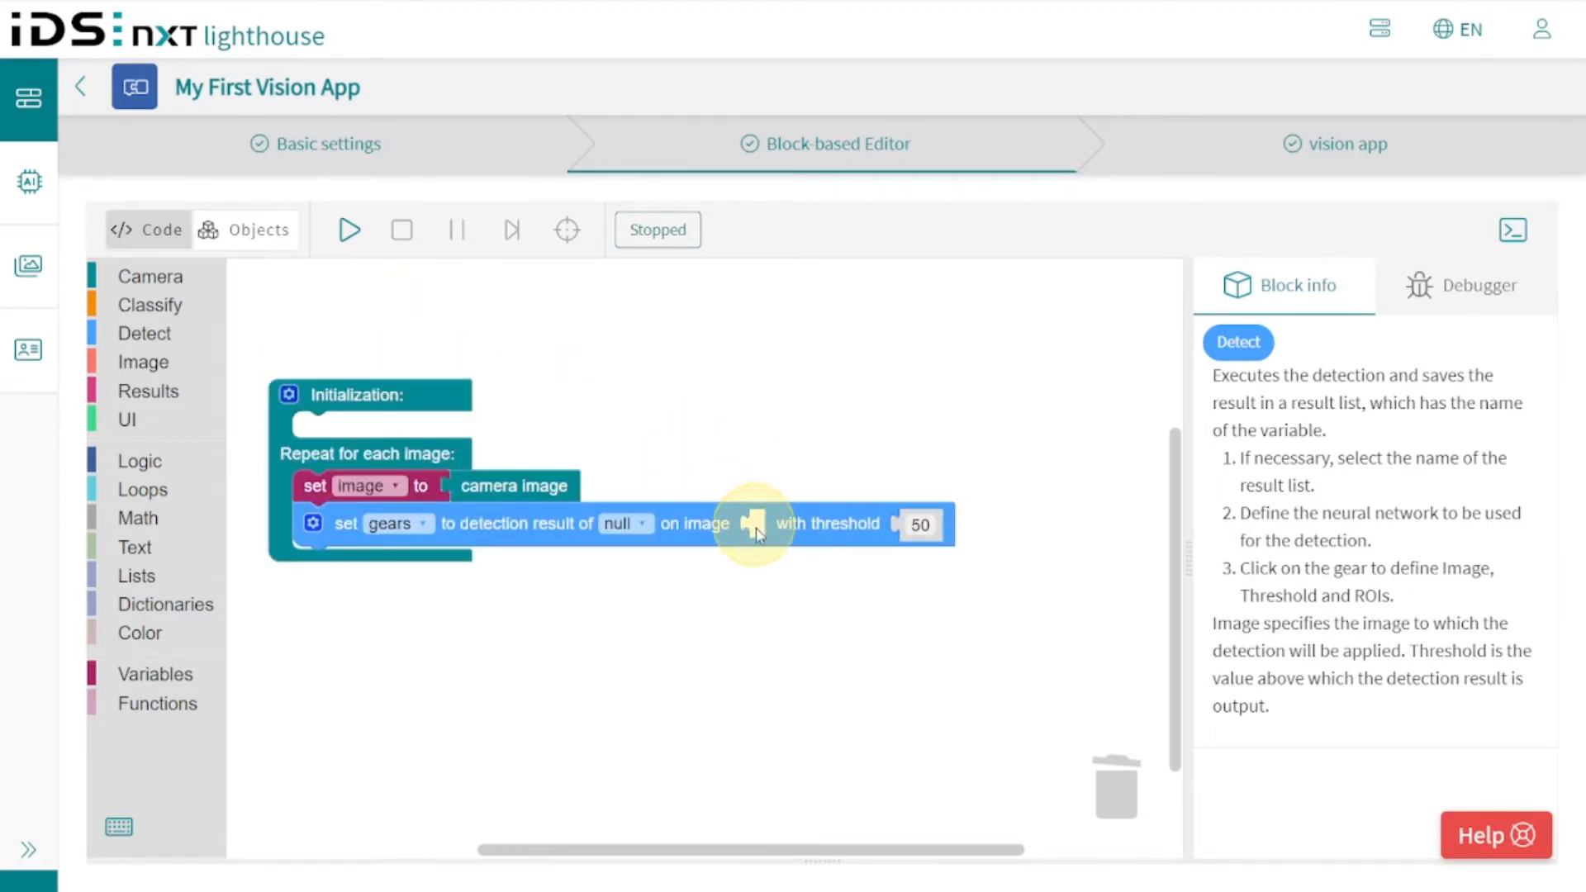
{"action": "left_click", "coordinate": [155, 674]}
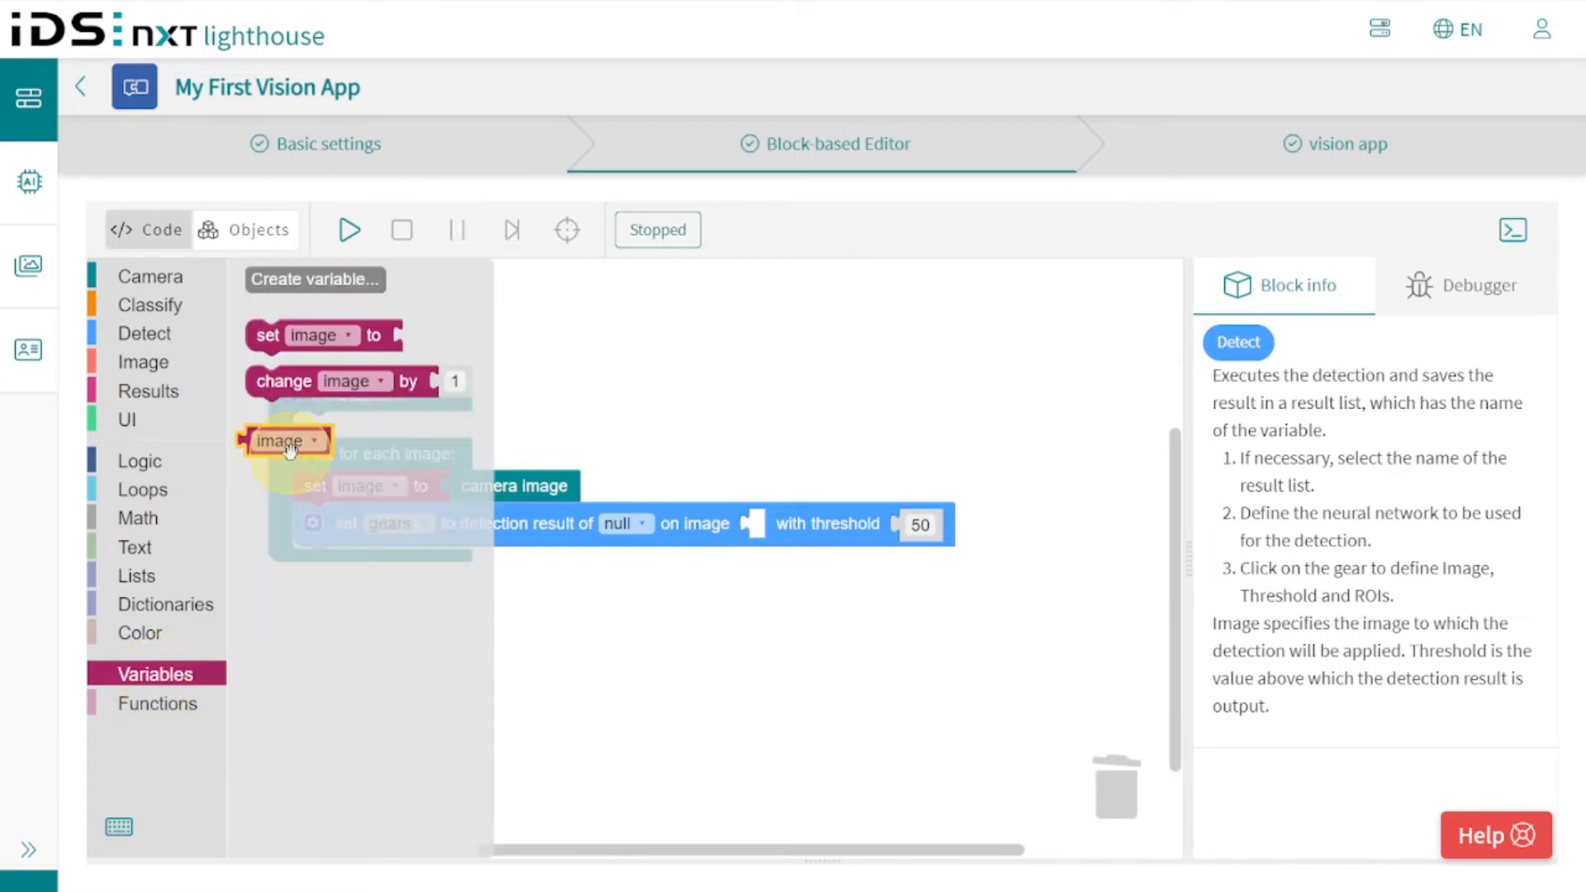
{"action": "left_click_drag", "start_coordinate": [286, 440], "coordinate": [790, 523]}
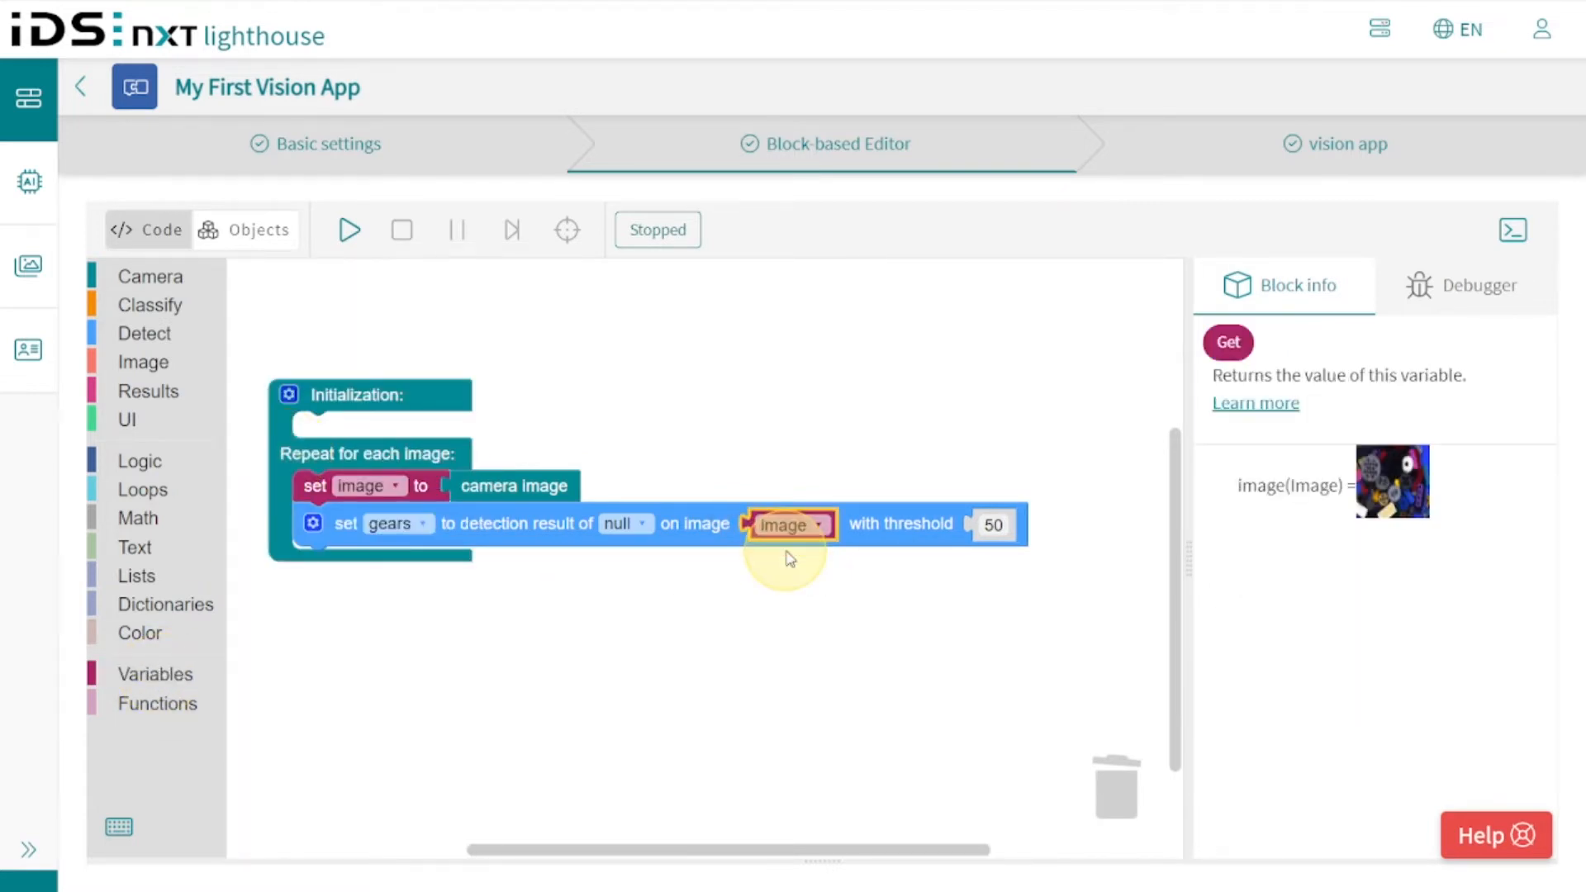
Create a 'threshold' variable for the detection and its Initialization assignment.
{"action": "left_click", "coordinate": [155, 674]}
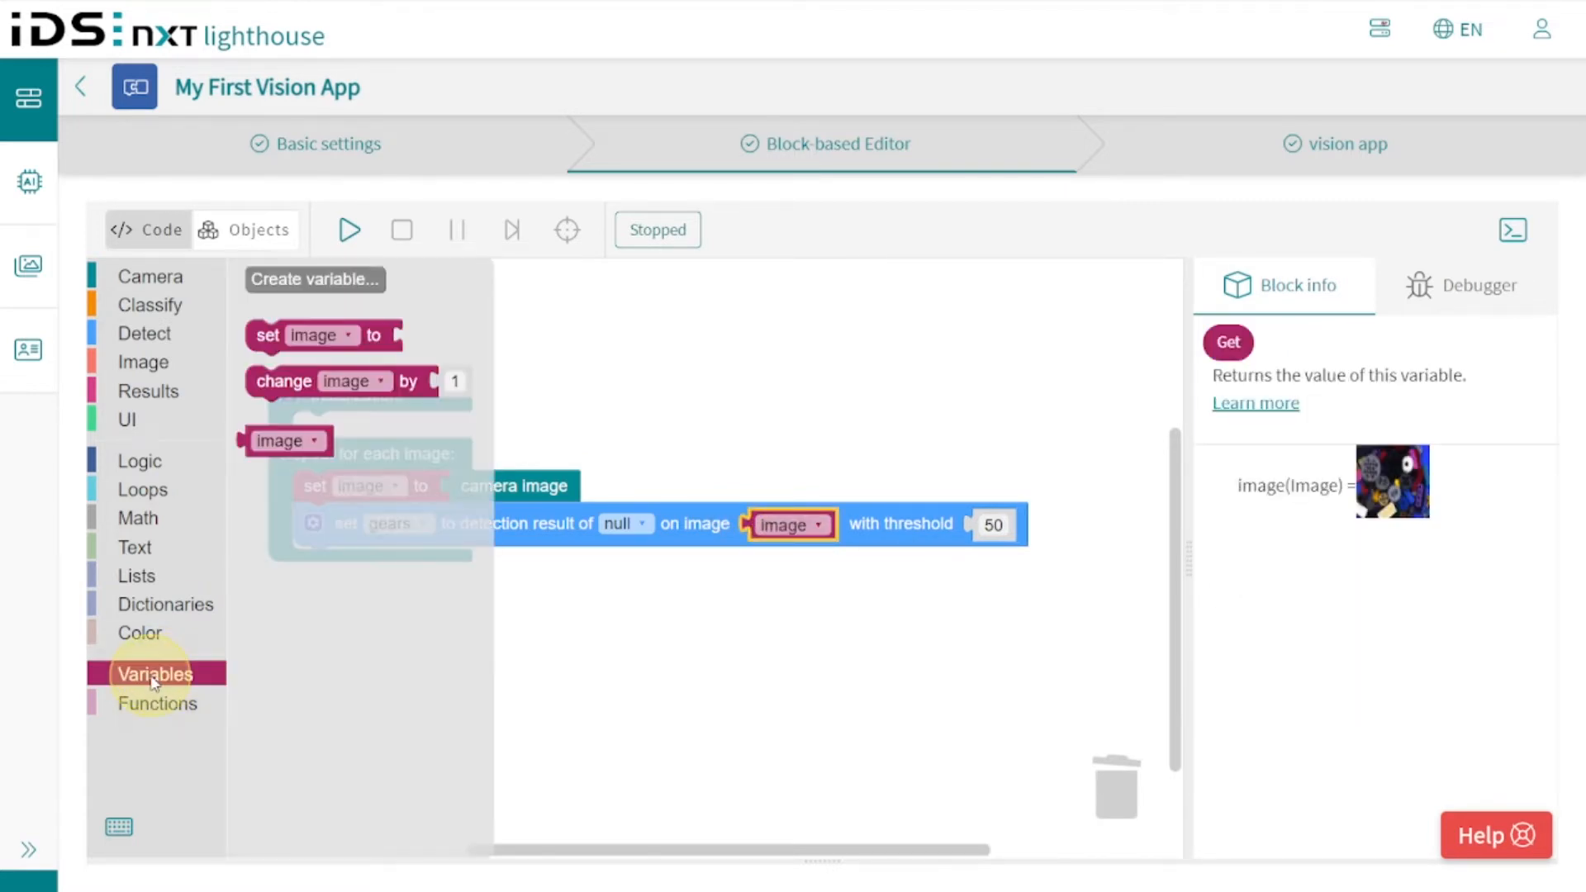
{"action": "left_click", "coordinate": [314, 279]}
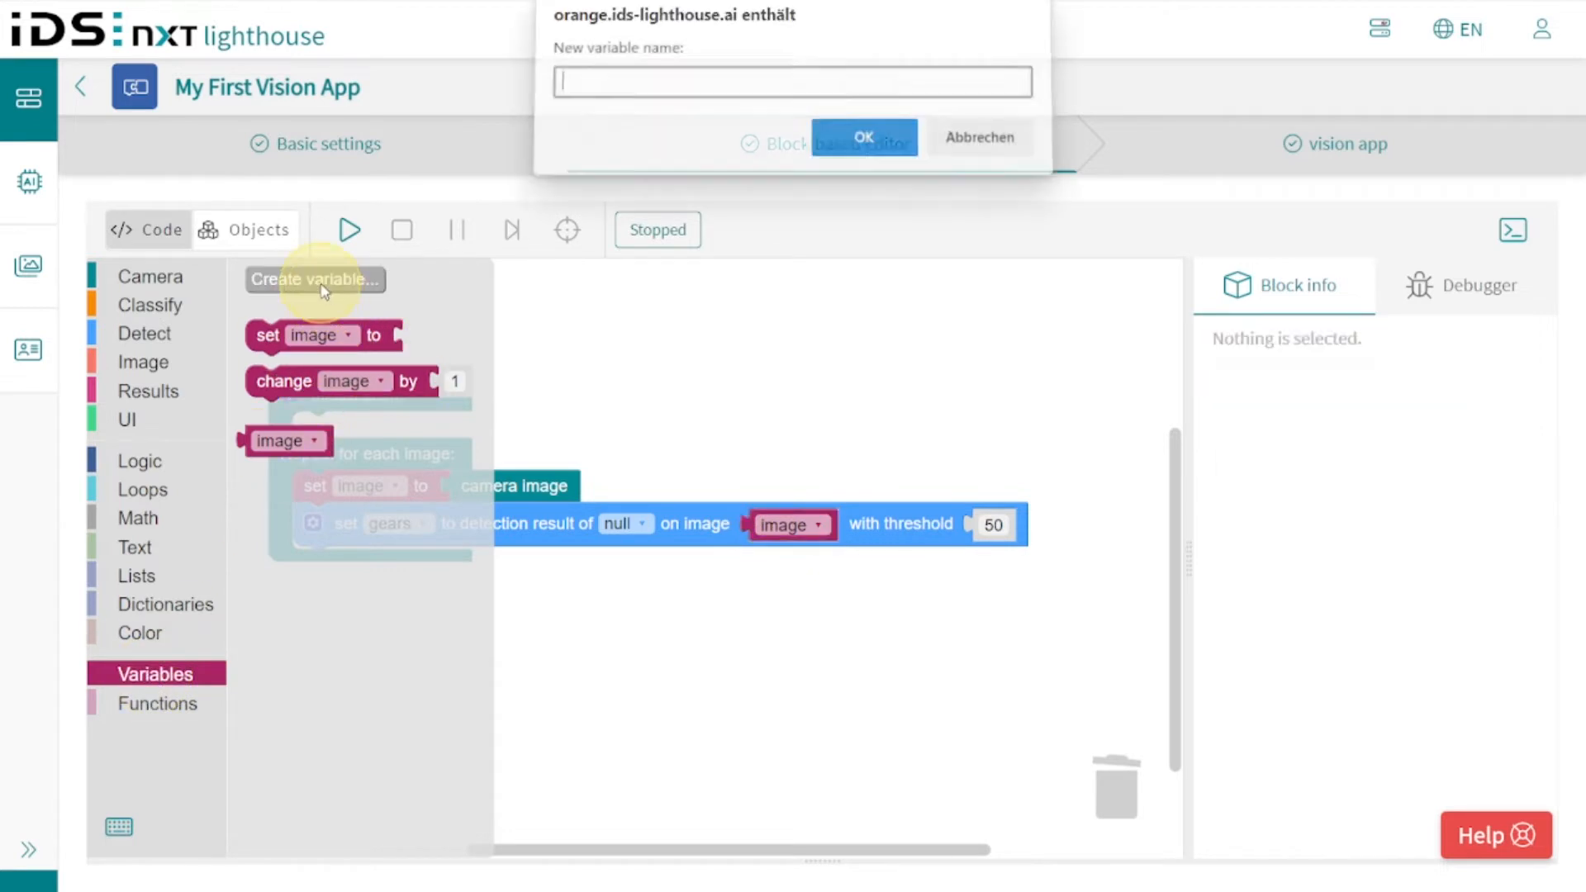
{"action": "type", "text": "thresh"}
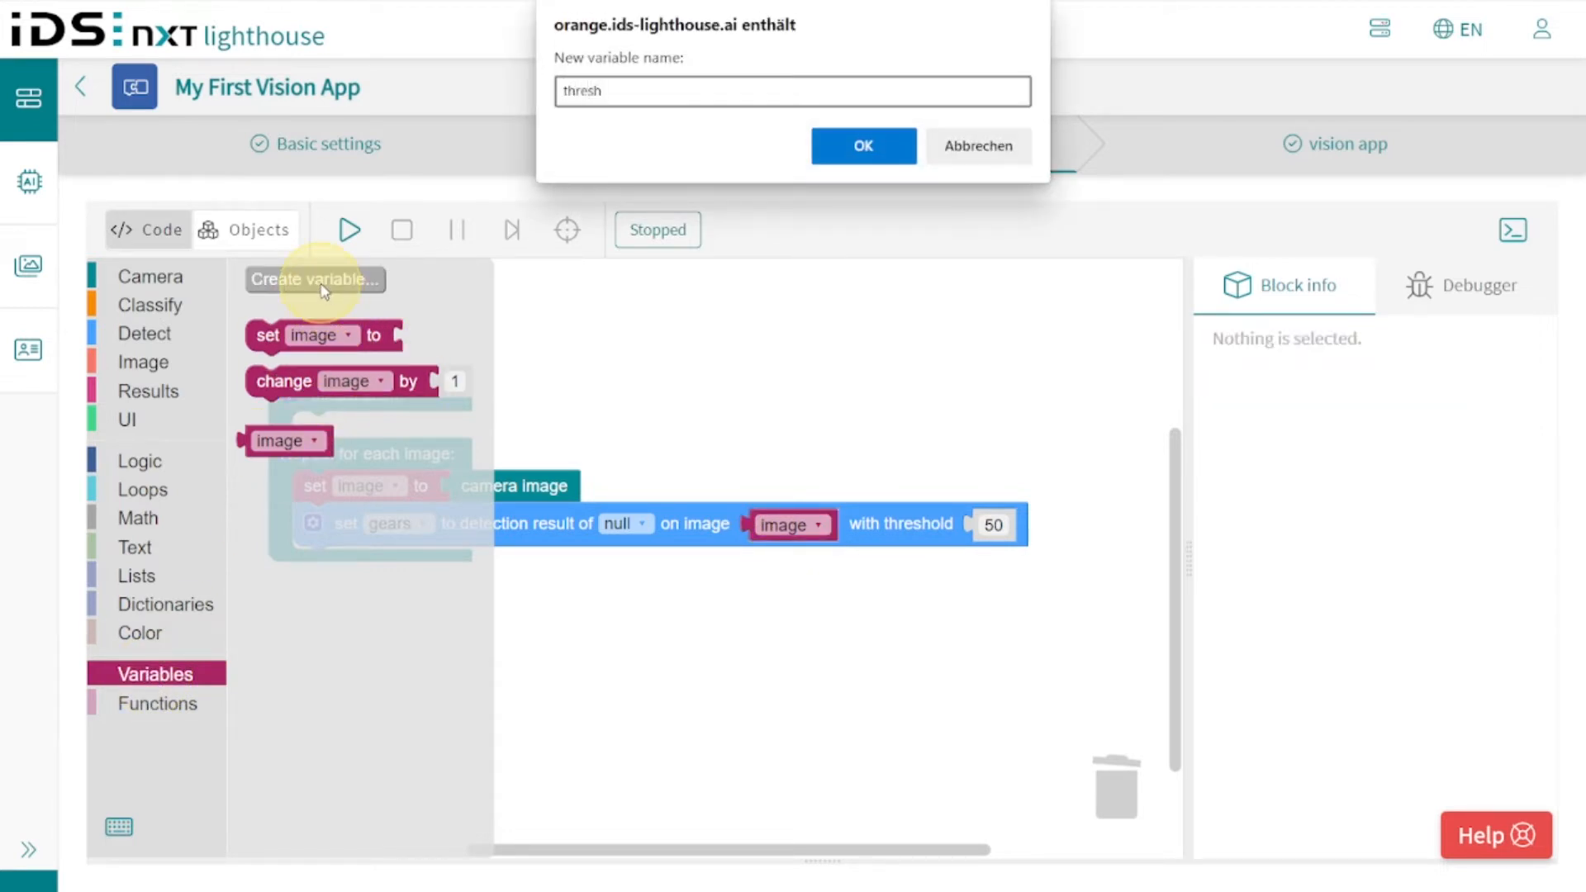
{"action": "left_click", "coordinate": [862, 146]}
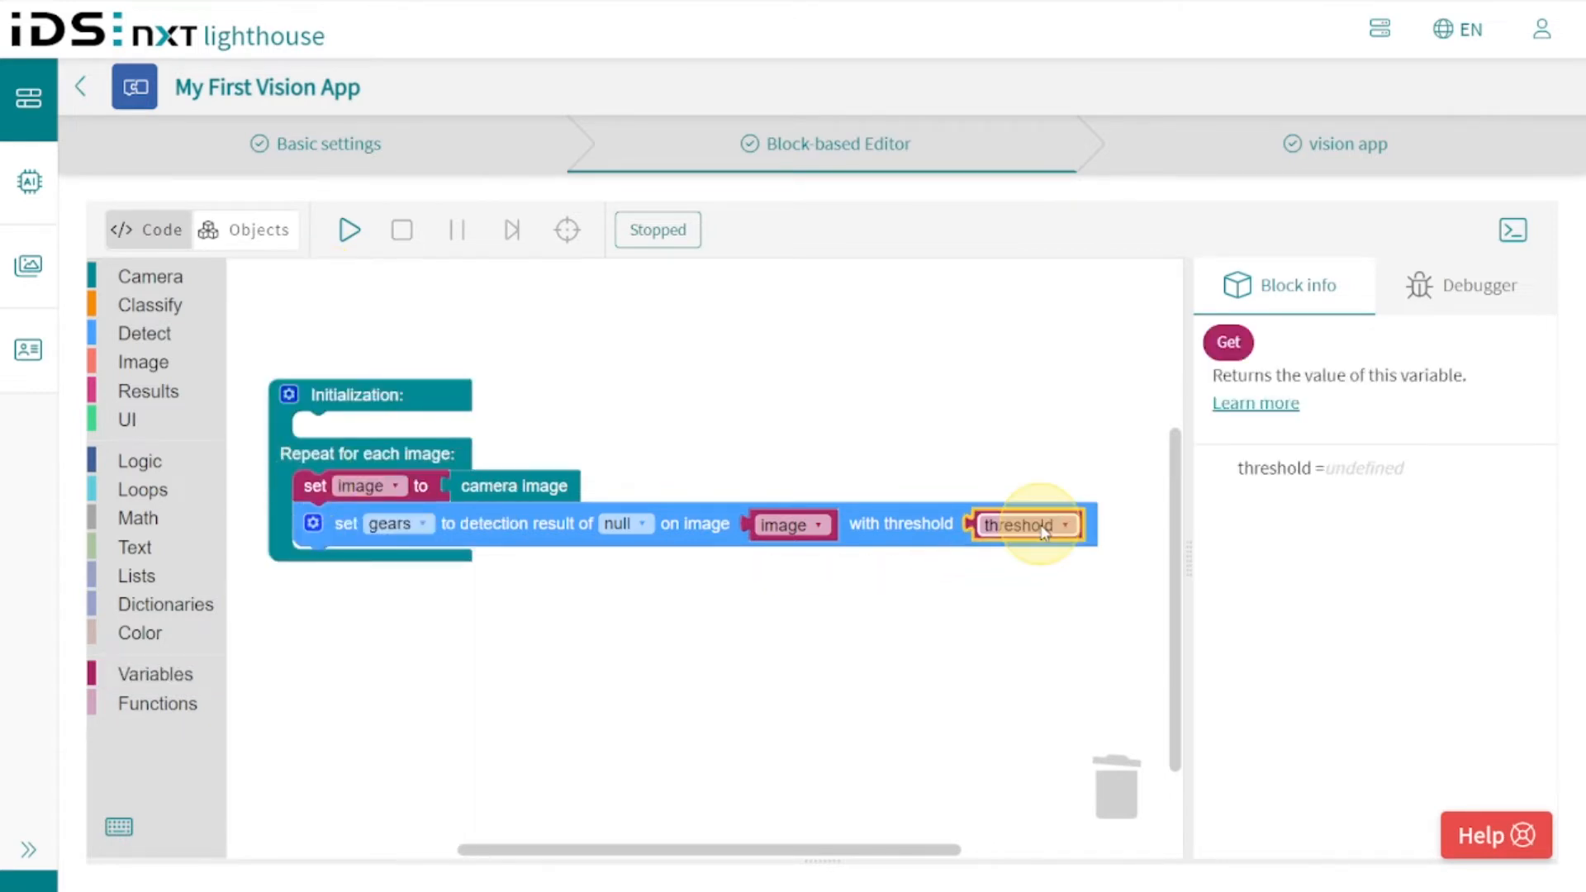
{"action": "left_click", "coordinate": [155, 674]}
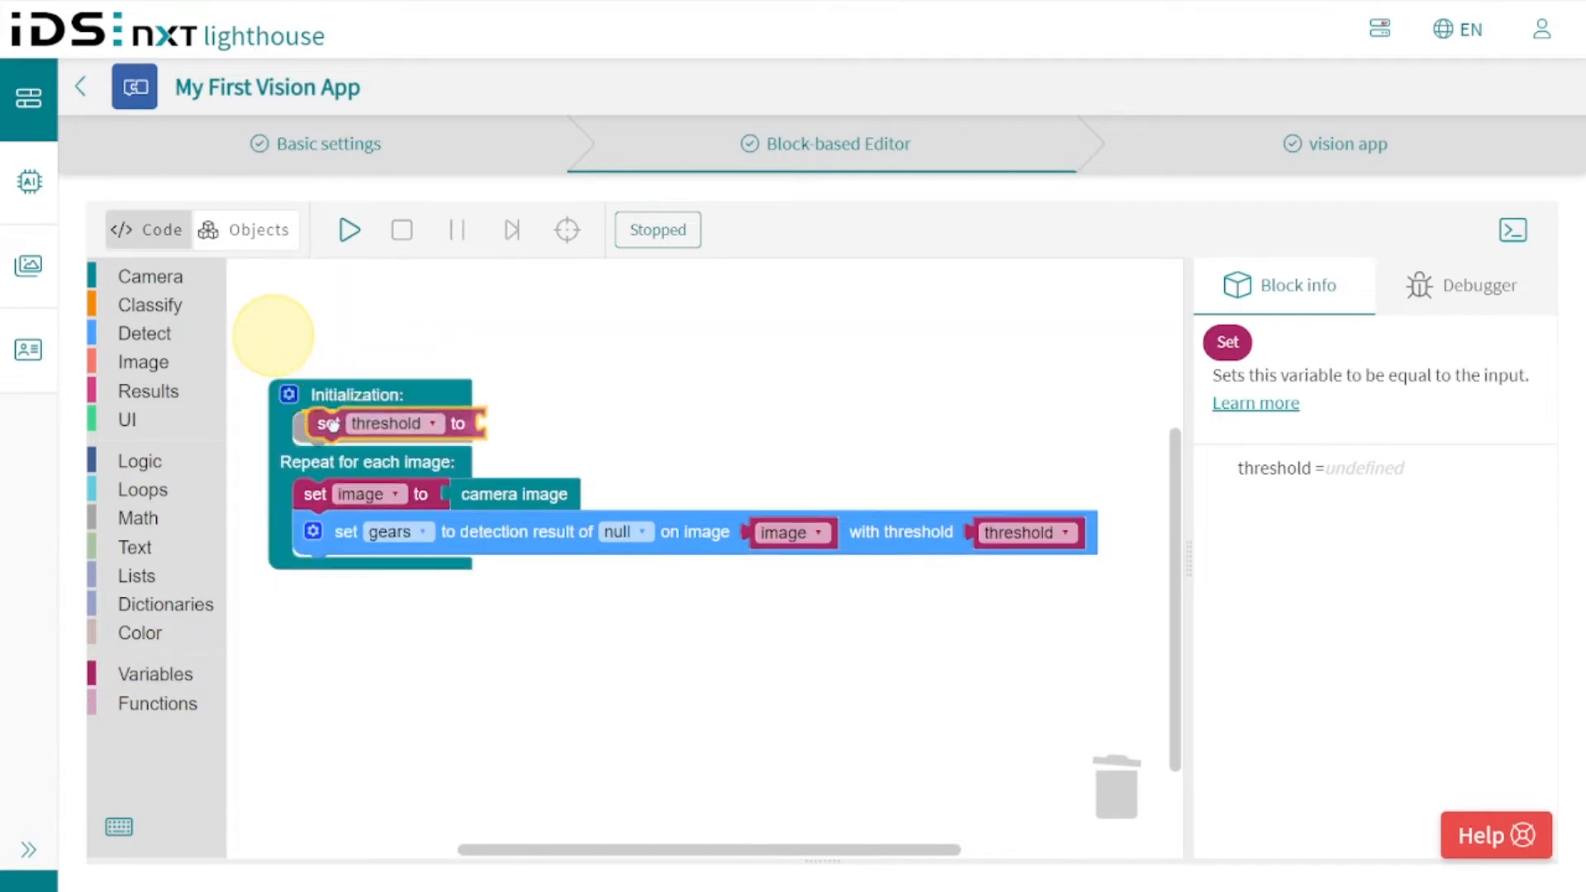
Give threshold a starting value of 80 and look up the neural networks available for detection.
{"action": "left_click", "coordinate": [137, 517]}
{"action": "type", "text": "80"}
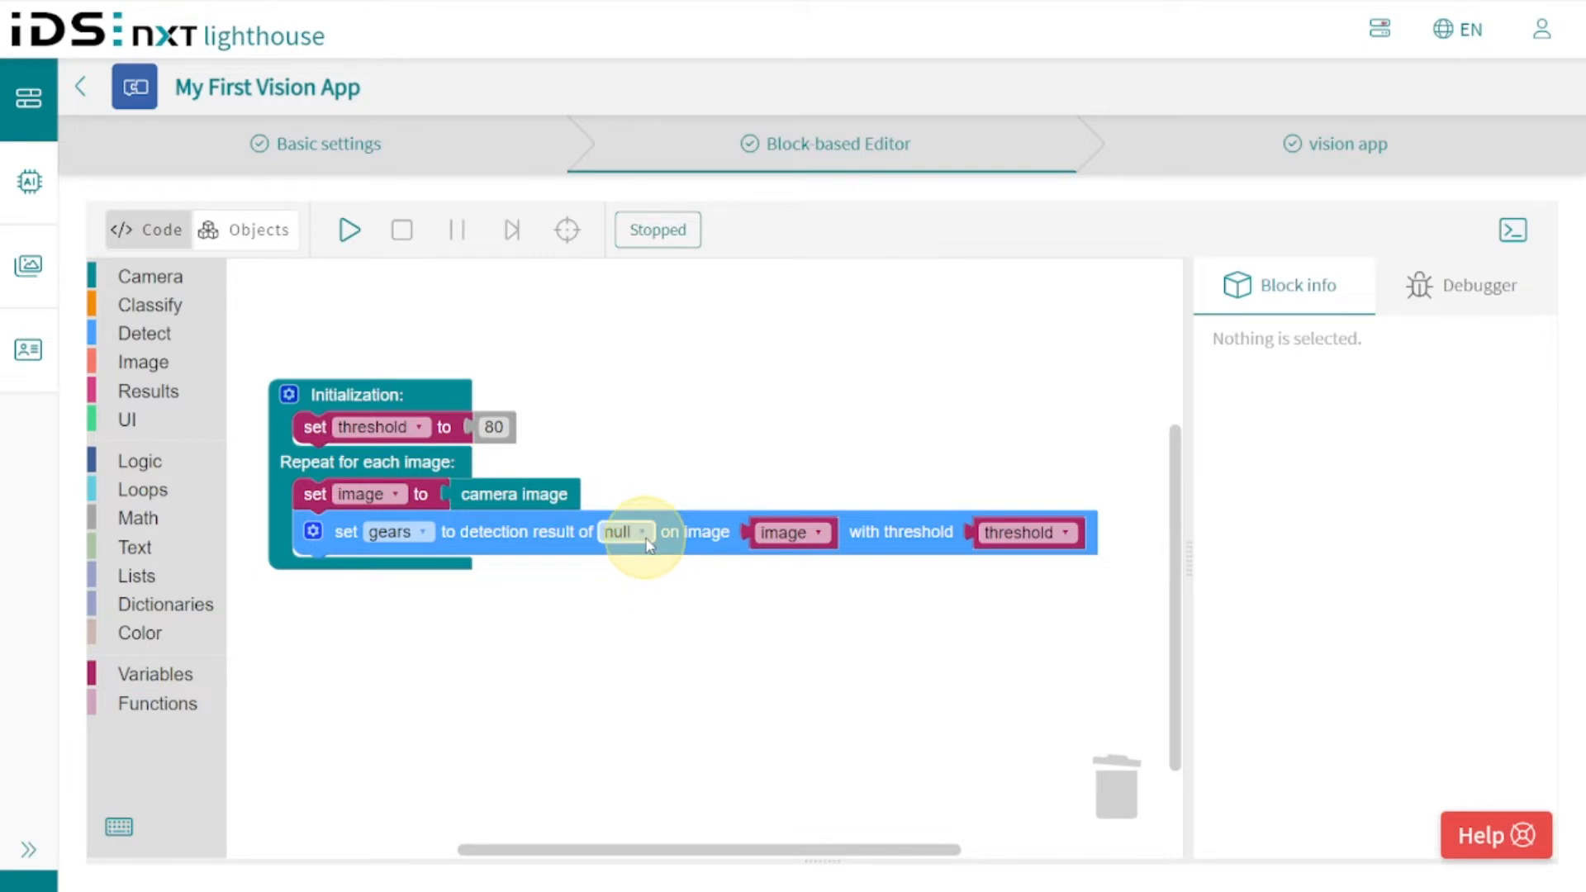
{"action": "left_click", "coordinate": [628, 532]}
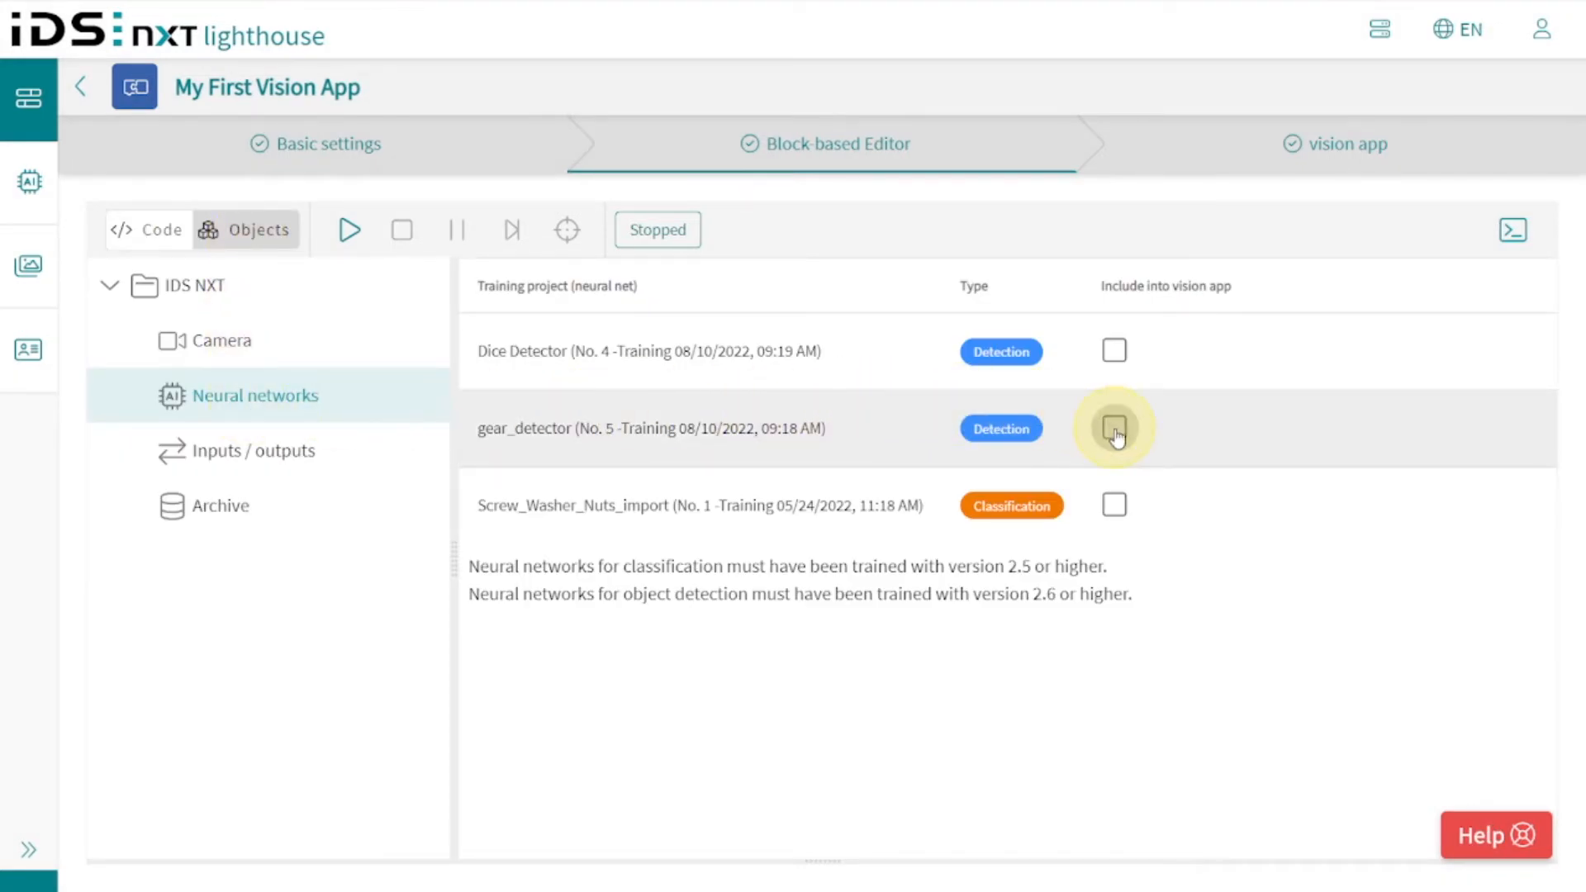
Use gear_detector in the detection, then test-run the app in the Debugger and stop it.
{"action": "left_click", "coordinate": [1113, 428]}
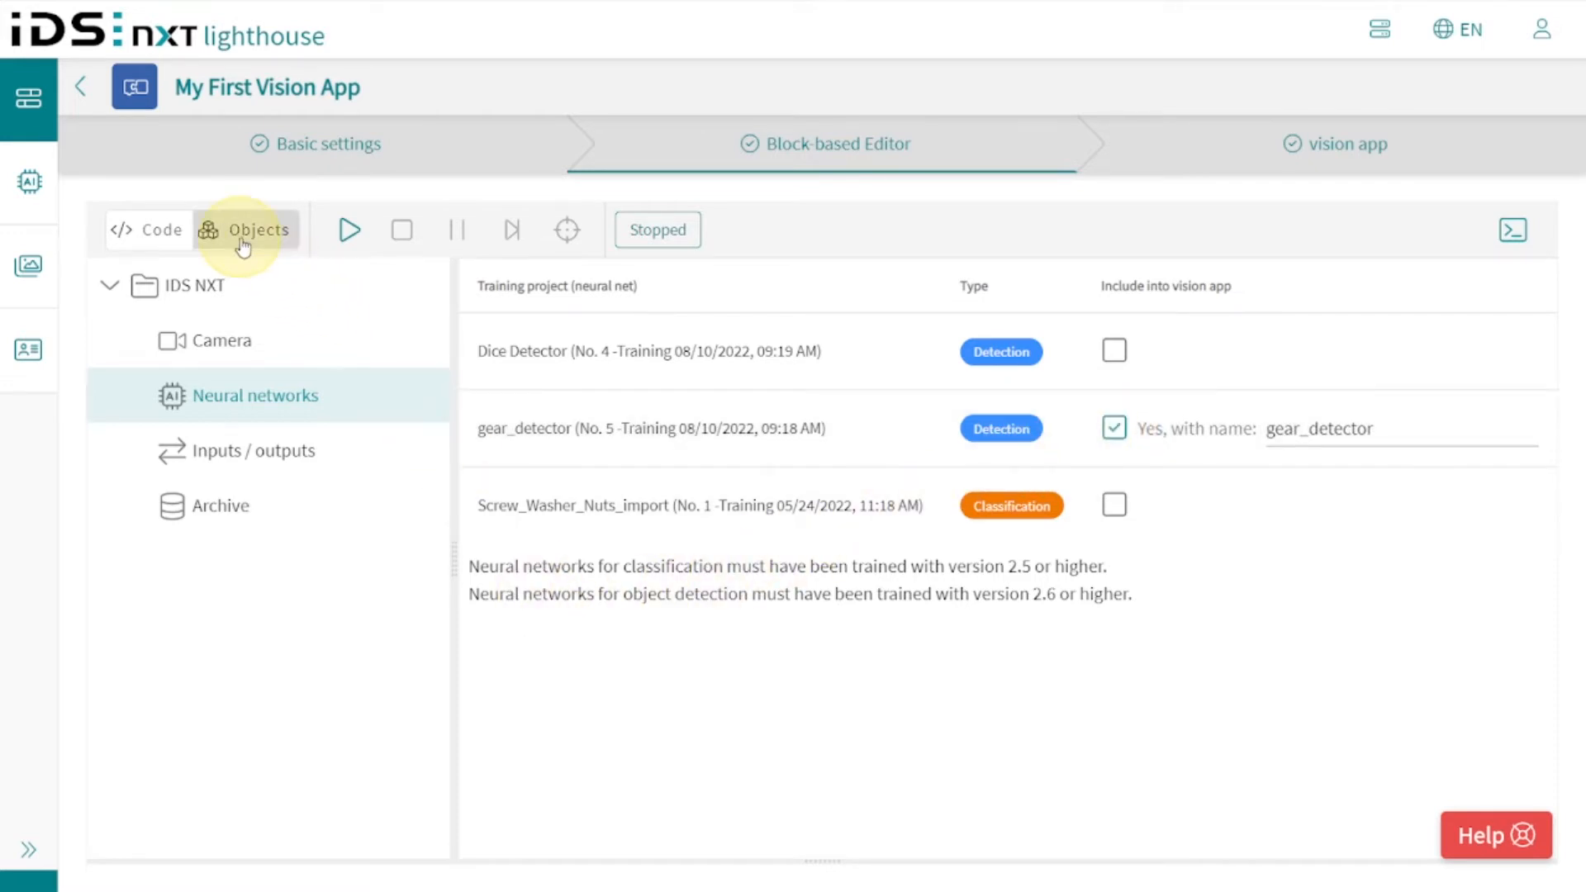
{"action": "left_click", "coordinate": [149, 230]}
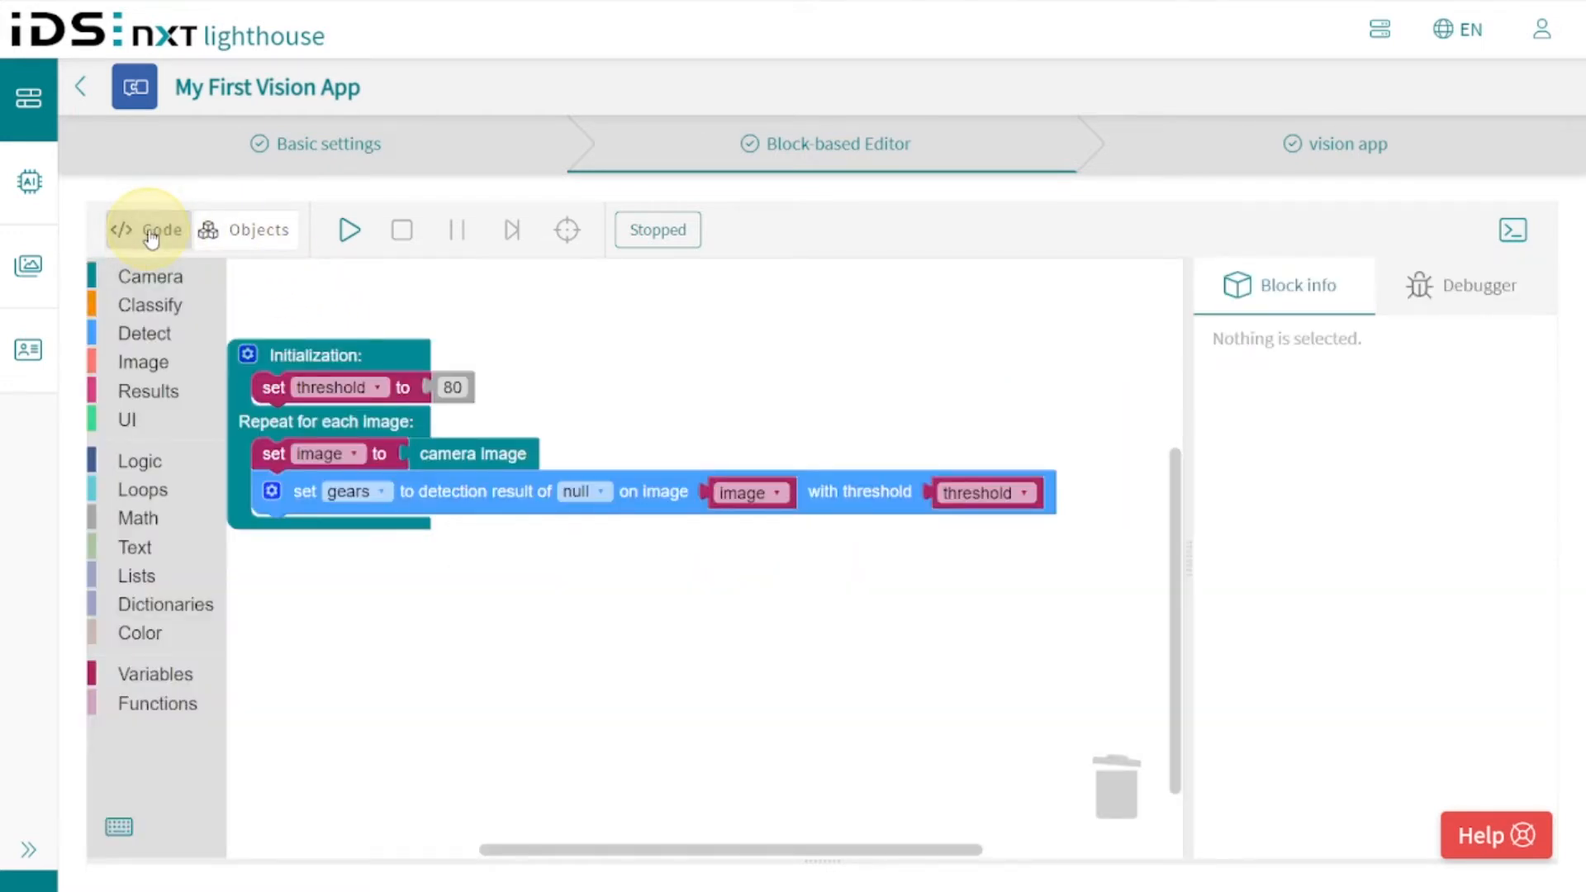
{"action": "mouse_move", "coordinate": [598, 502]}
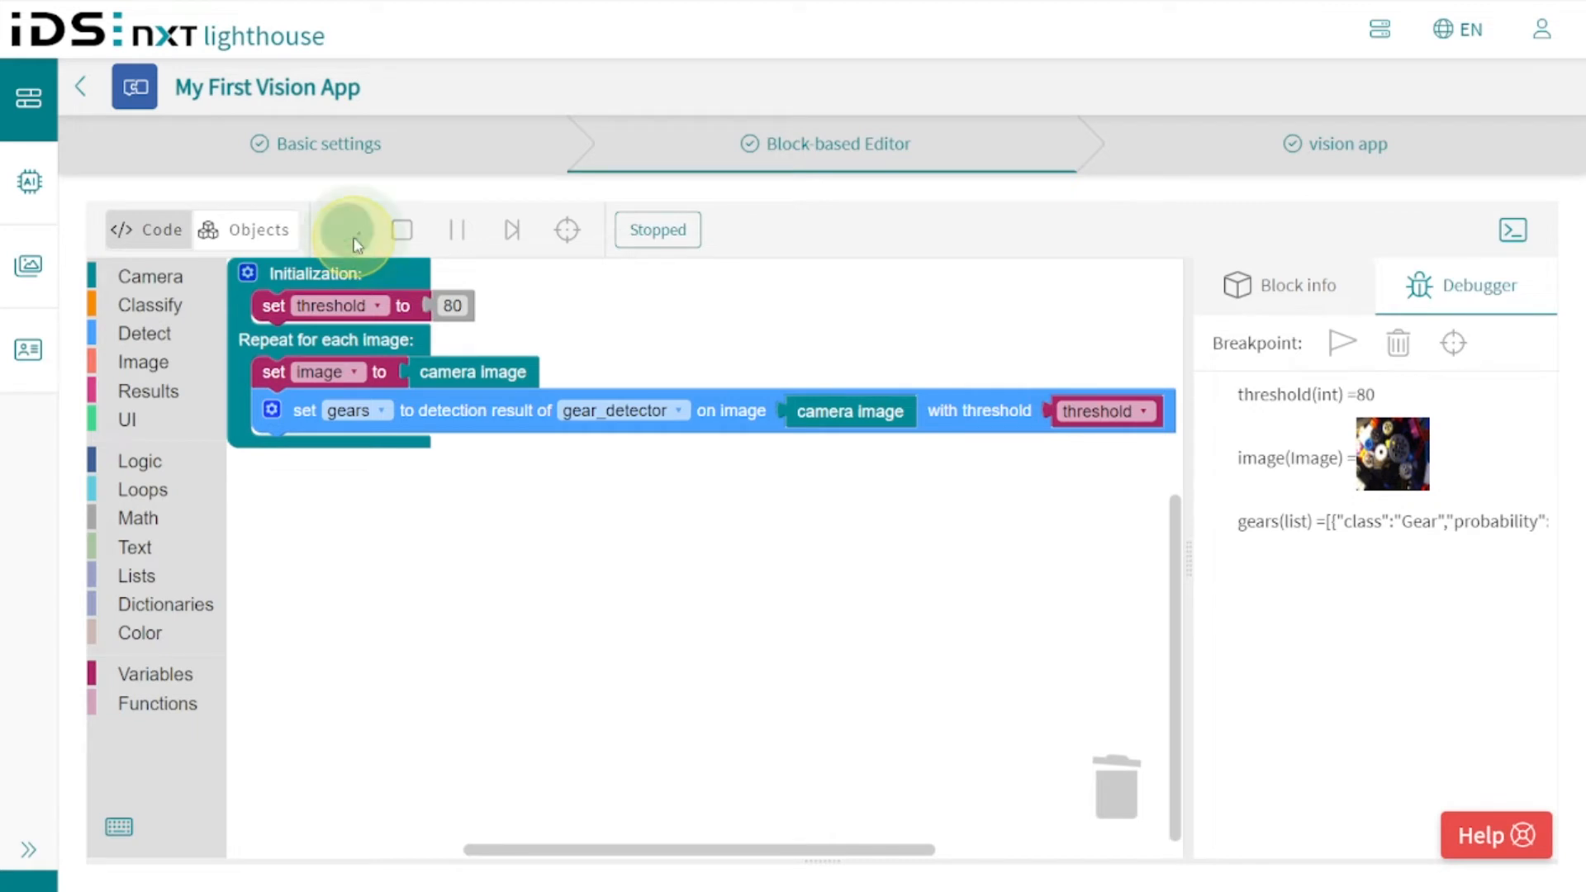
{"action": "left_click", "coordinate": [351, 229]}
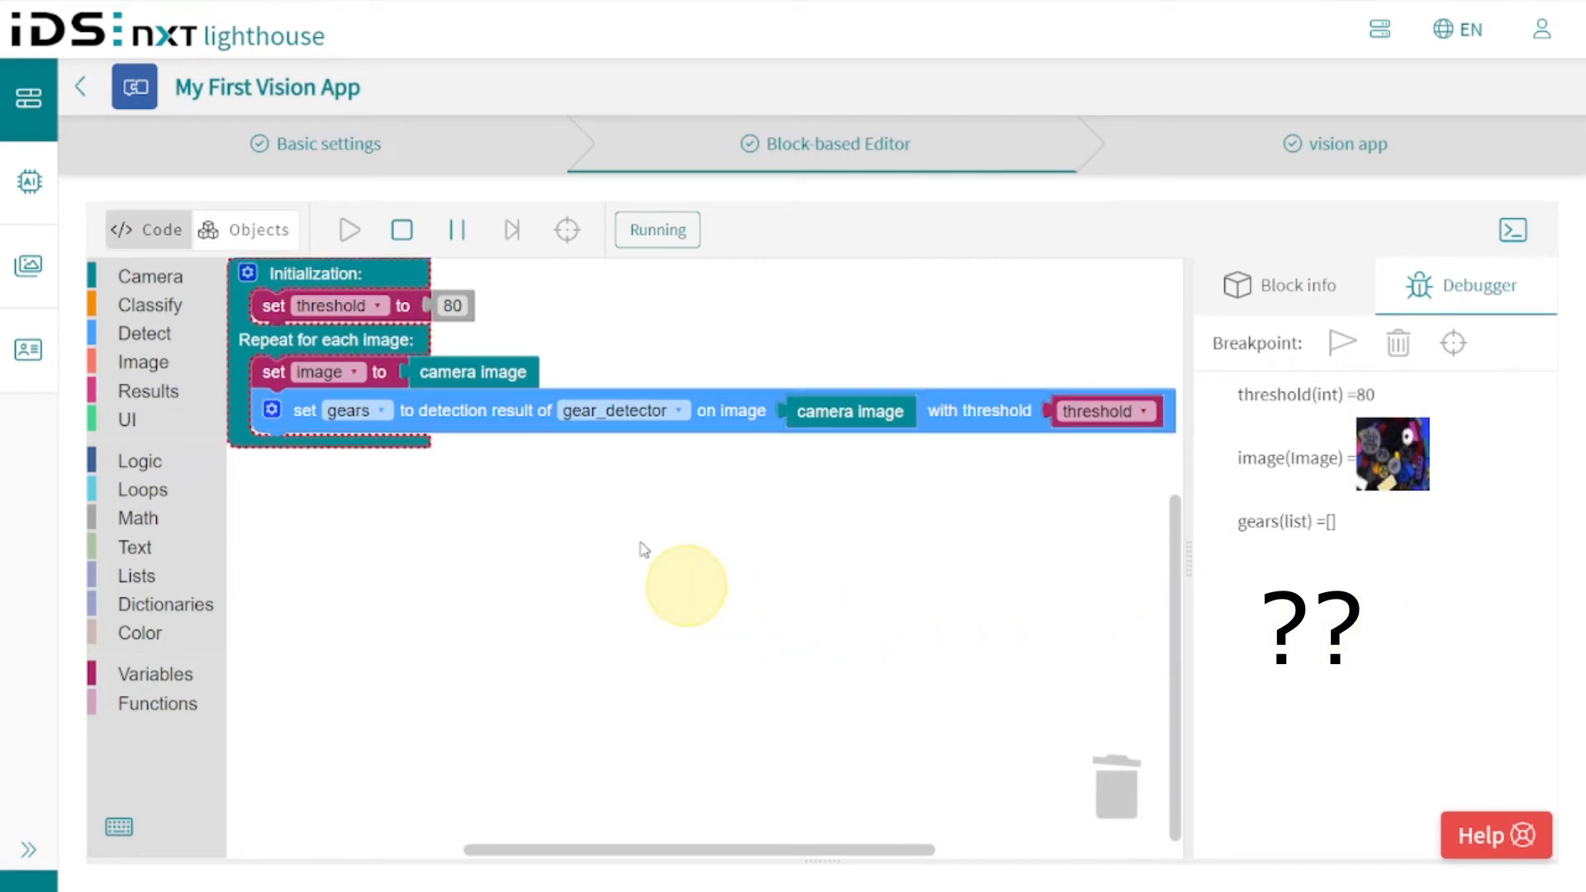
{"action": "left_click", "coordinate": [402, 229]}
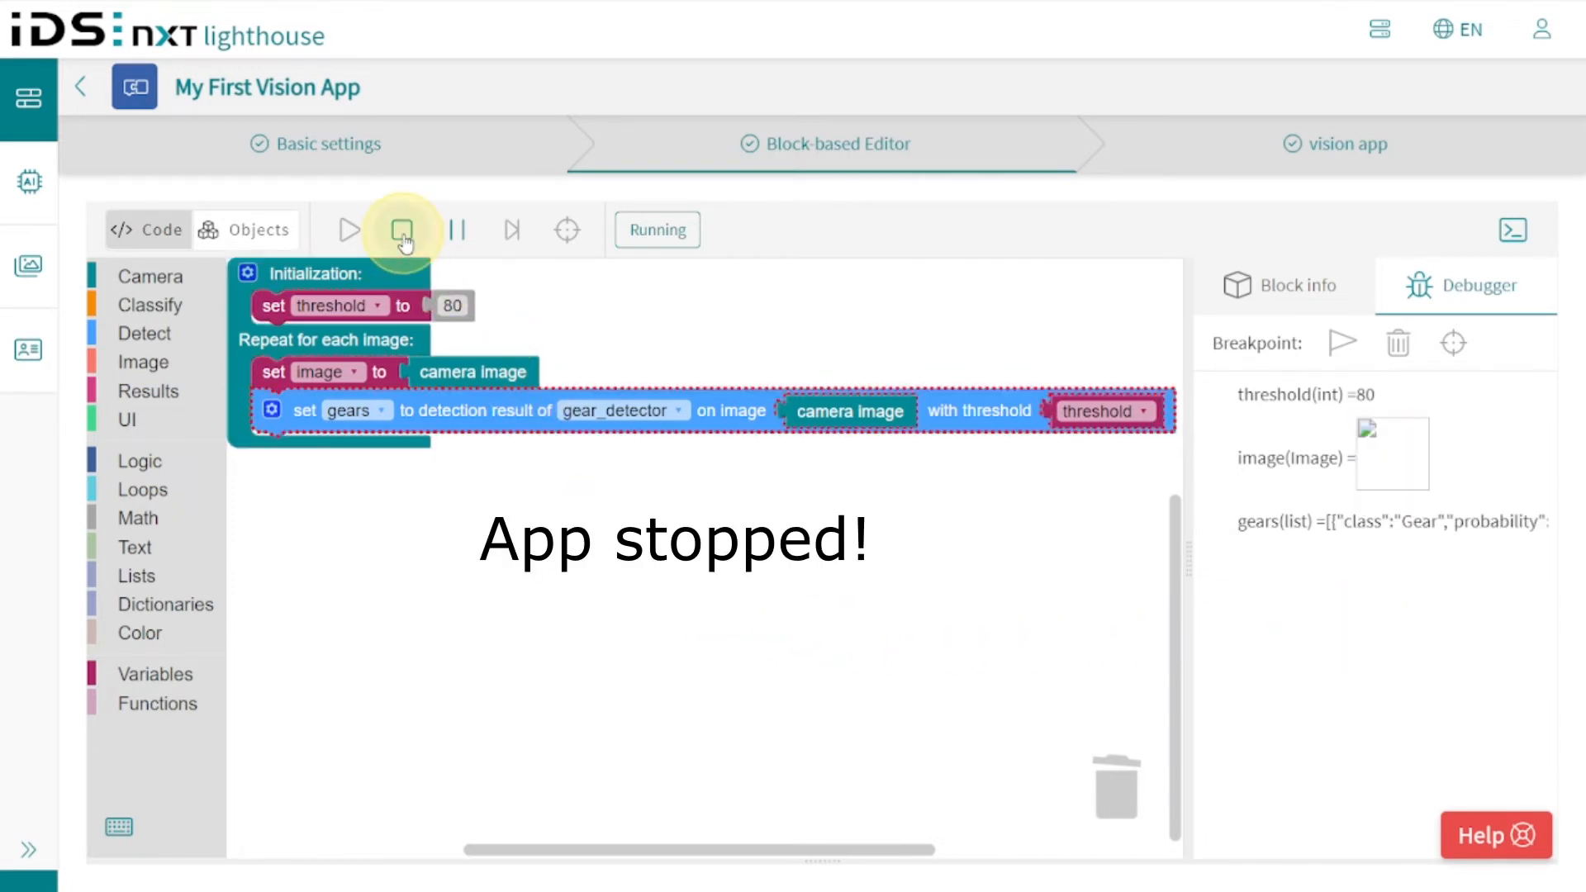
{"action": "left_click", "coordinate": [403, 230]}
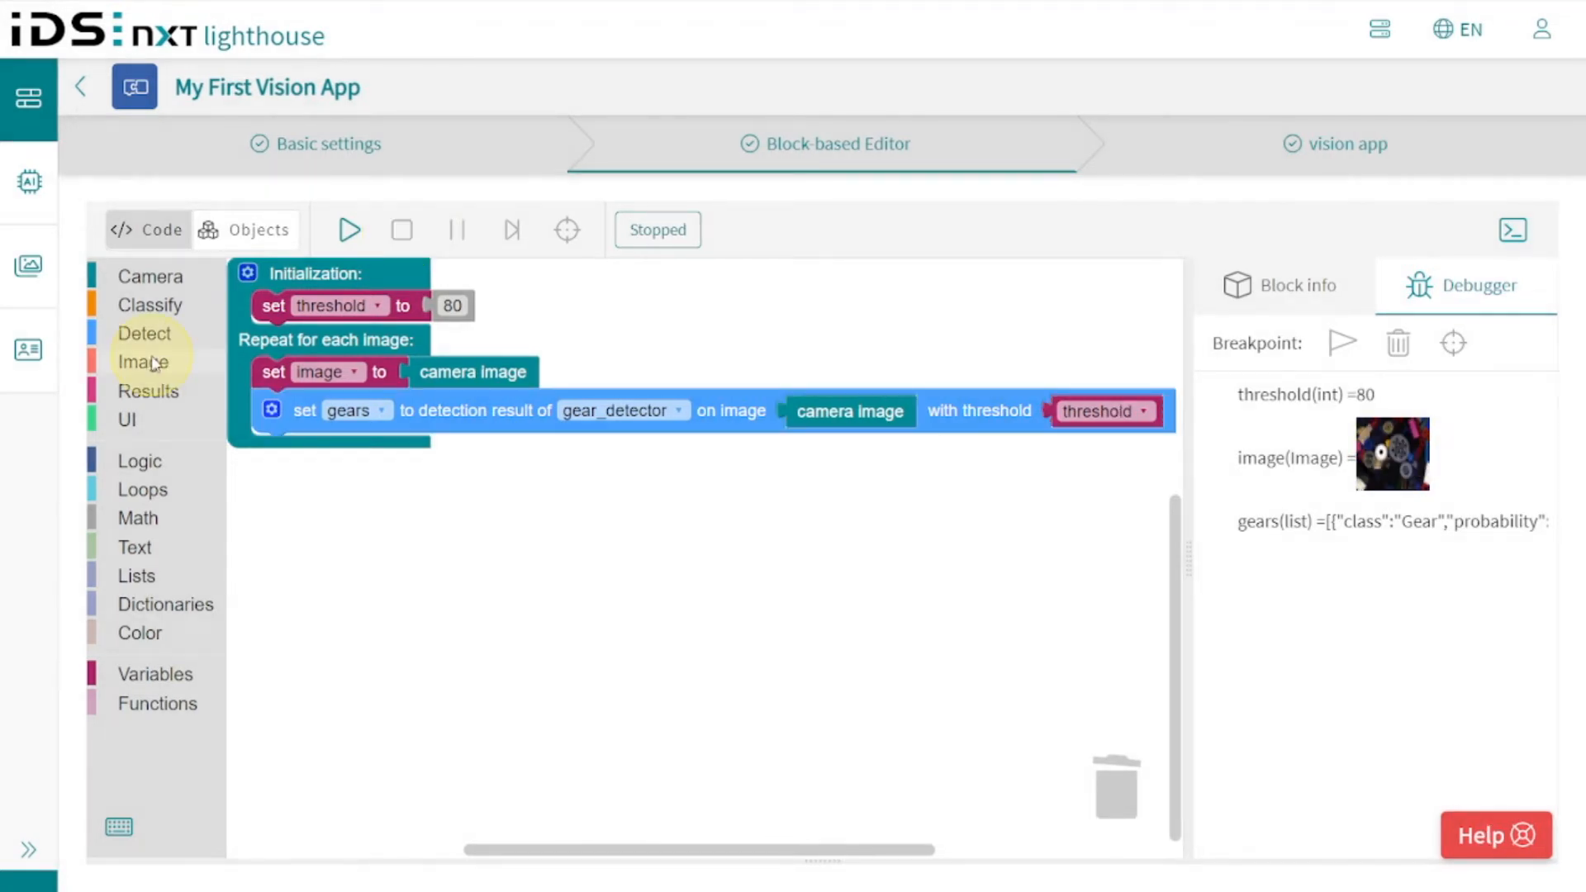
Add a draw ROIs, classes, probabilities block below detection, drawing all gears results onto the image.
{"action": "left_click", "coordinate": [142, 362]}
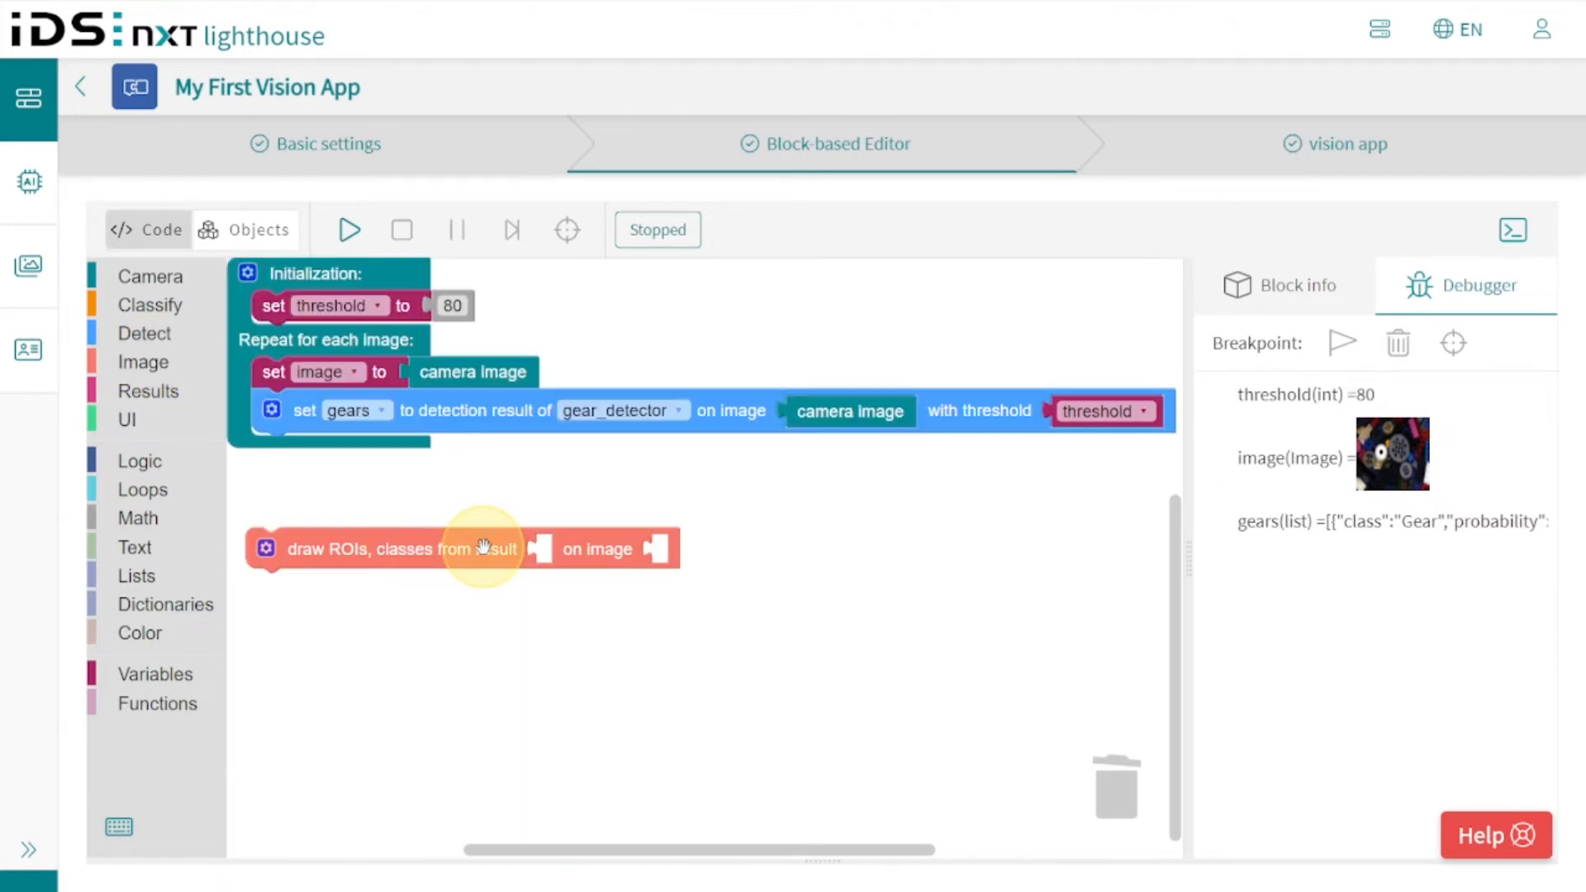
{"action": "left_click_drag", "start_coordinate": [484, 549], "coordinate": [496, 455]}
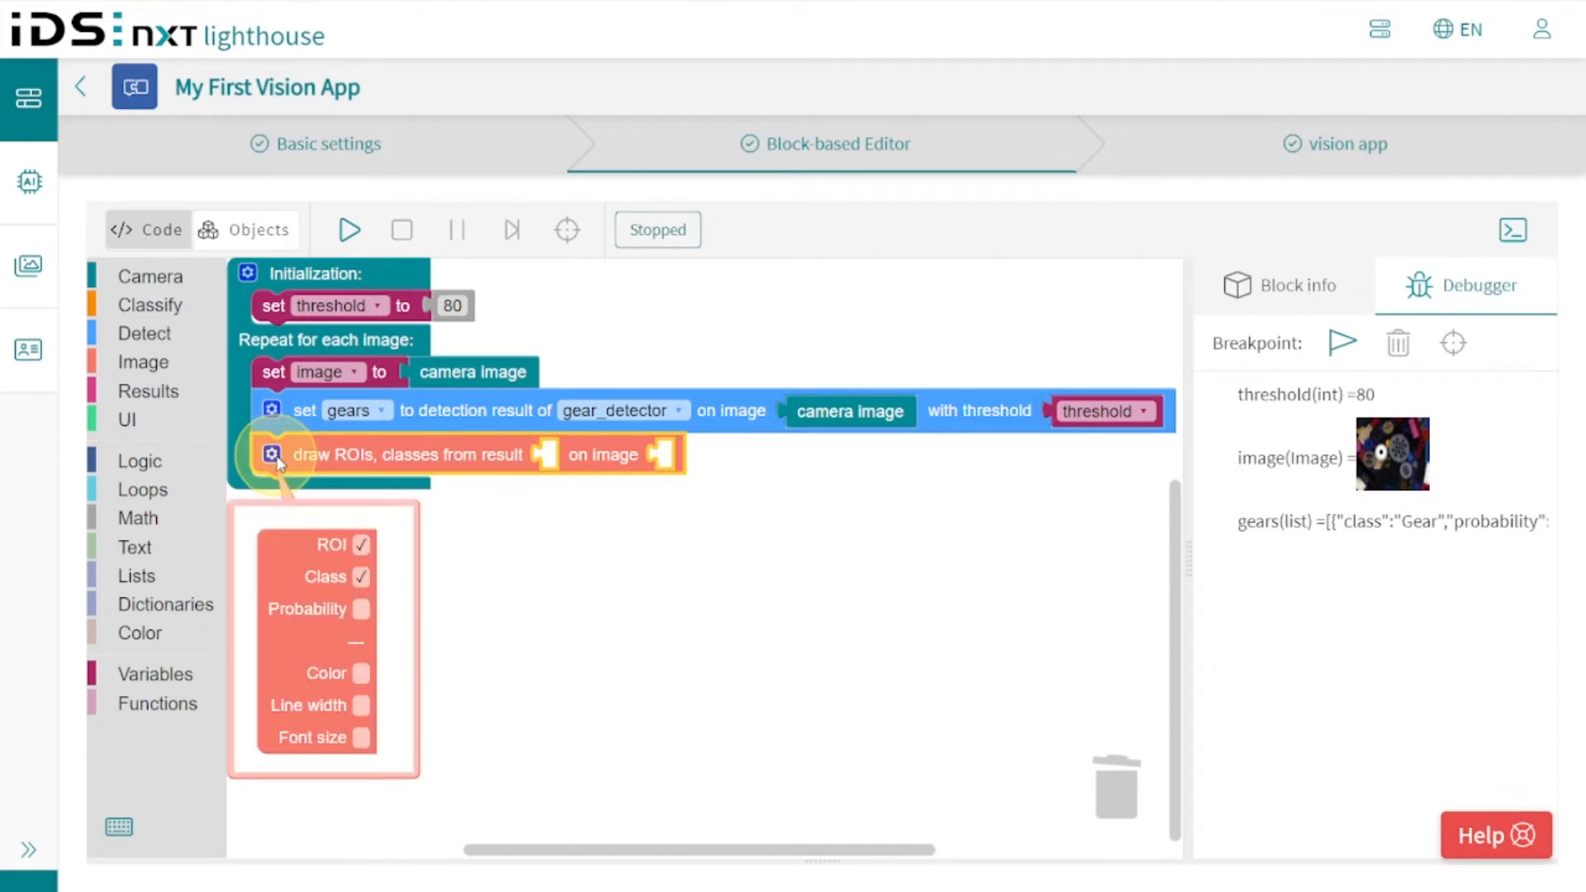
{"action": "left_click", "coordinate": [360, 609]}
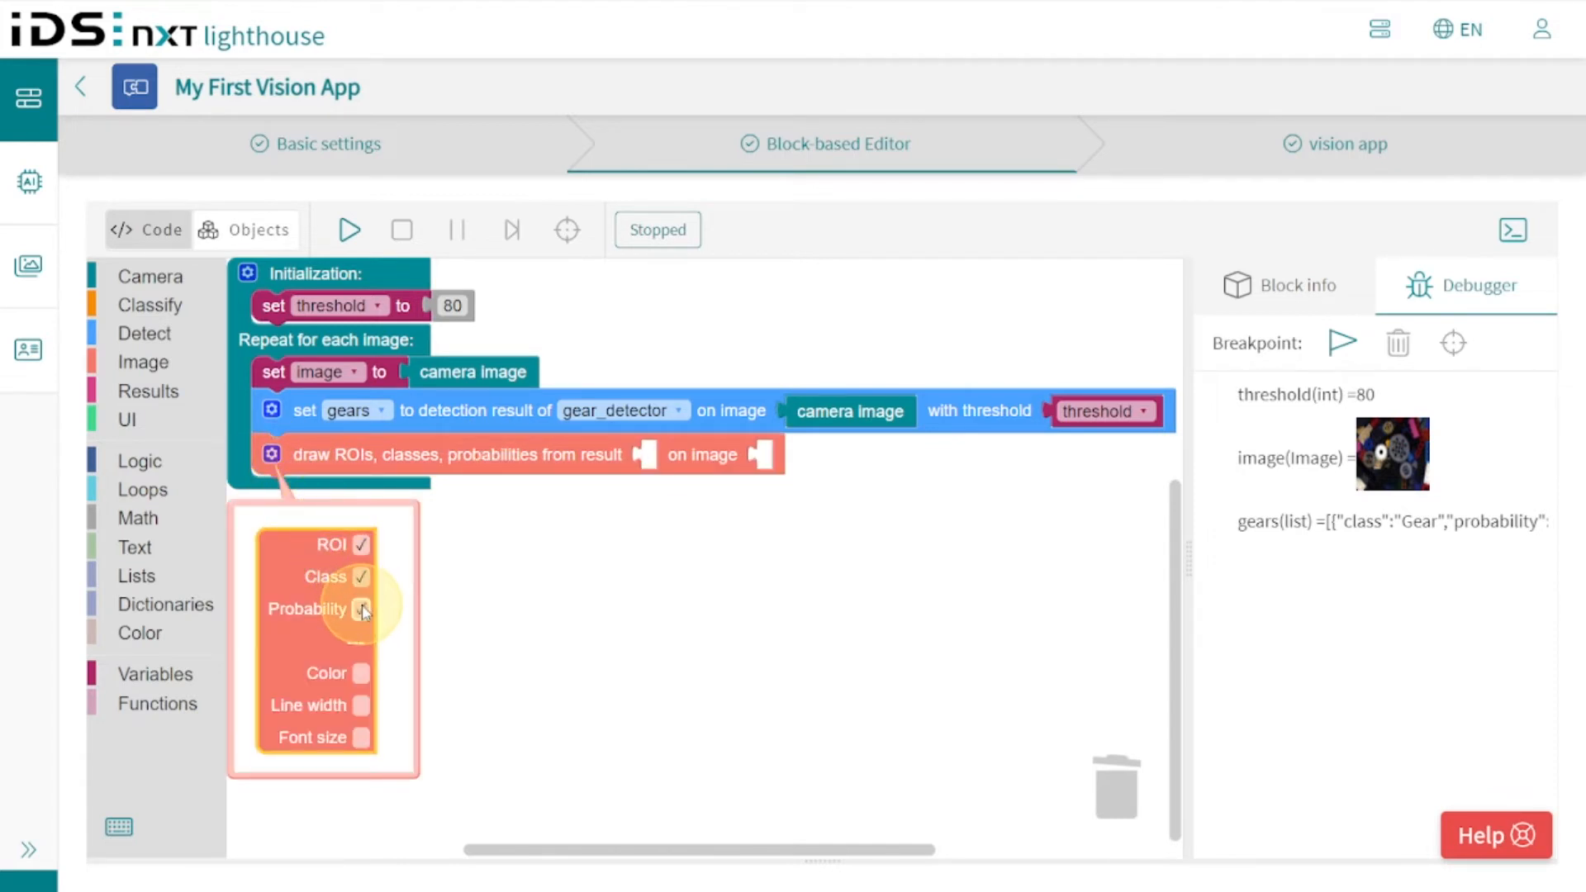
{"action": "left_click", "coordinate": [360, 608]}
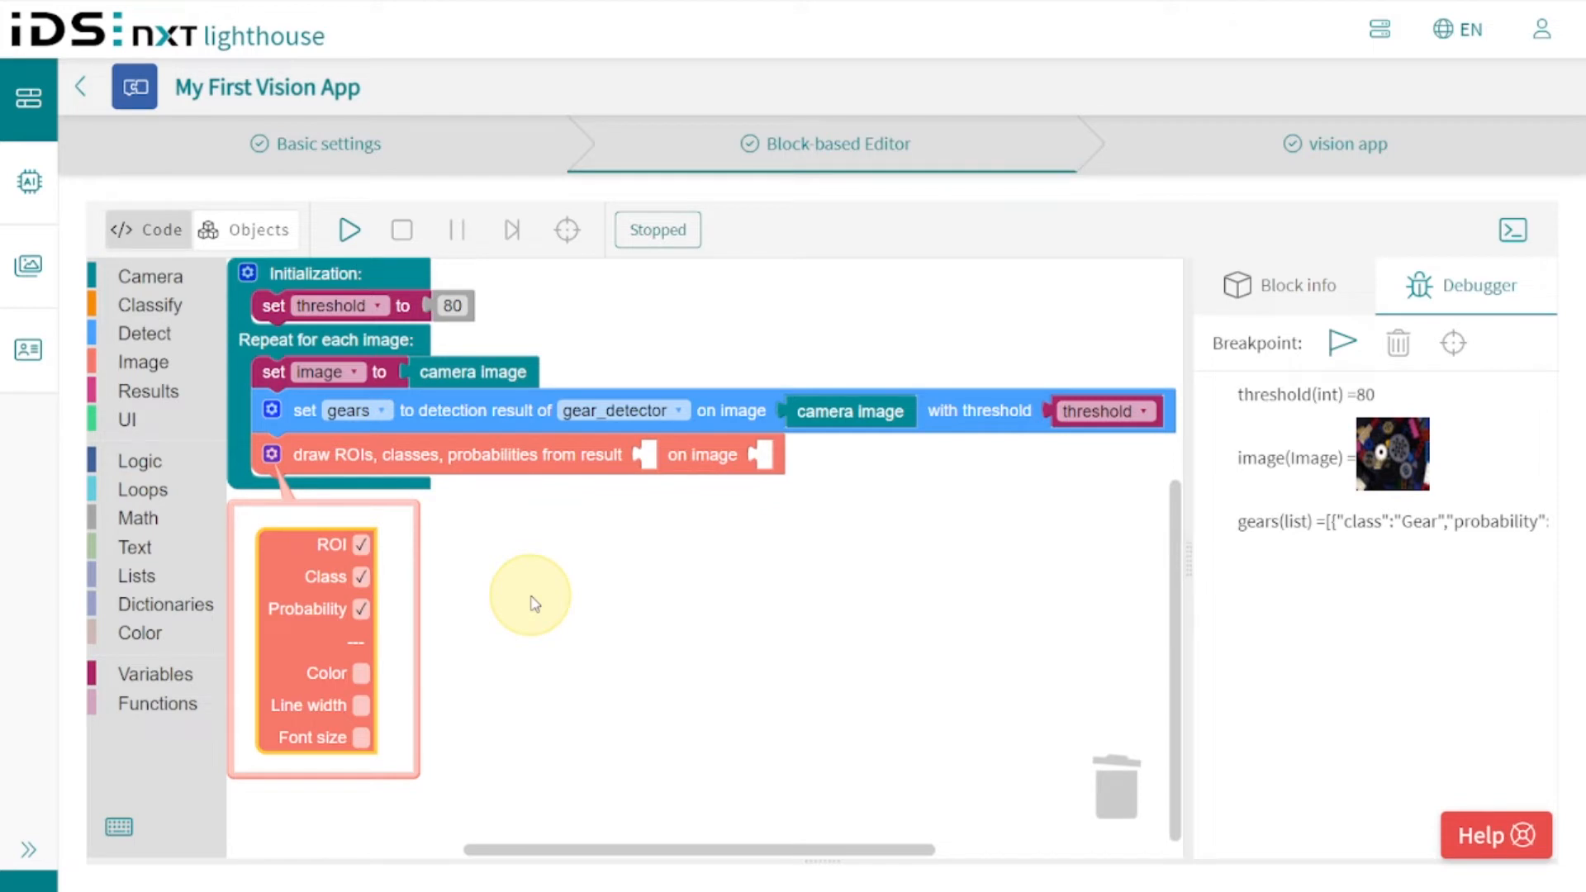
{"action": "mouse_move", "coordinate": [157, 346]}
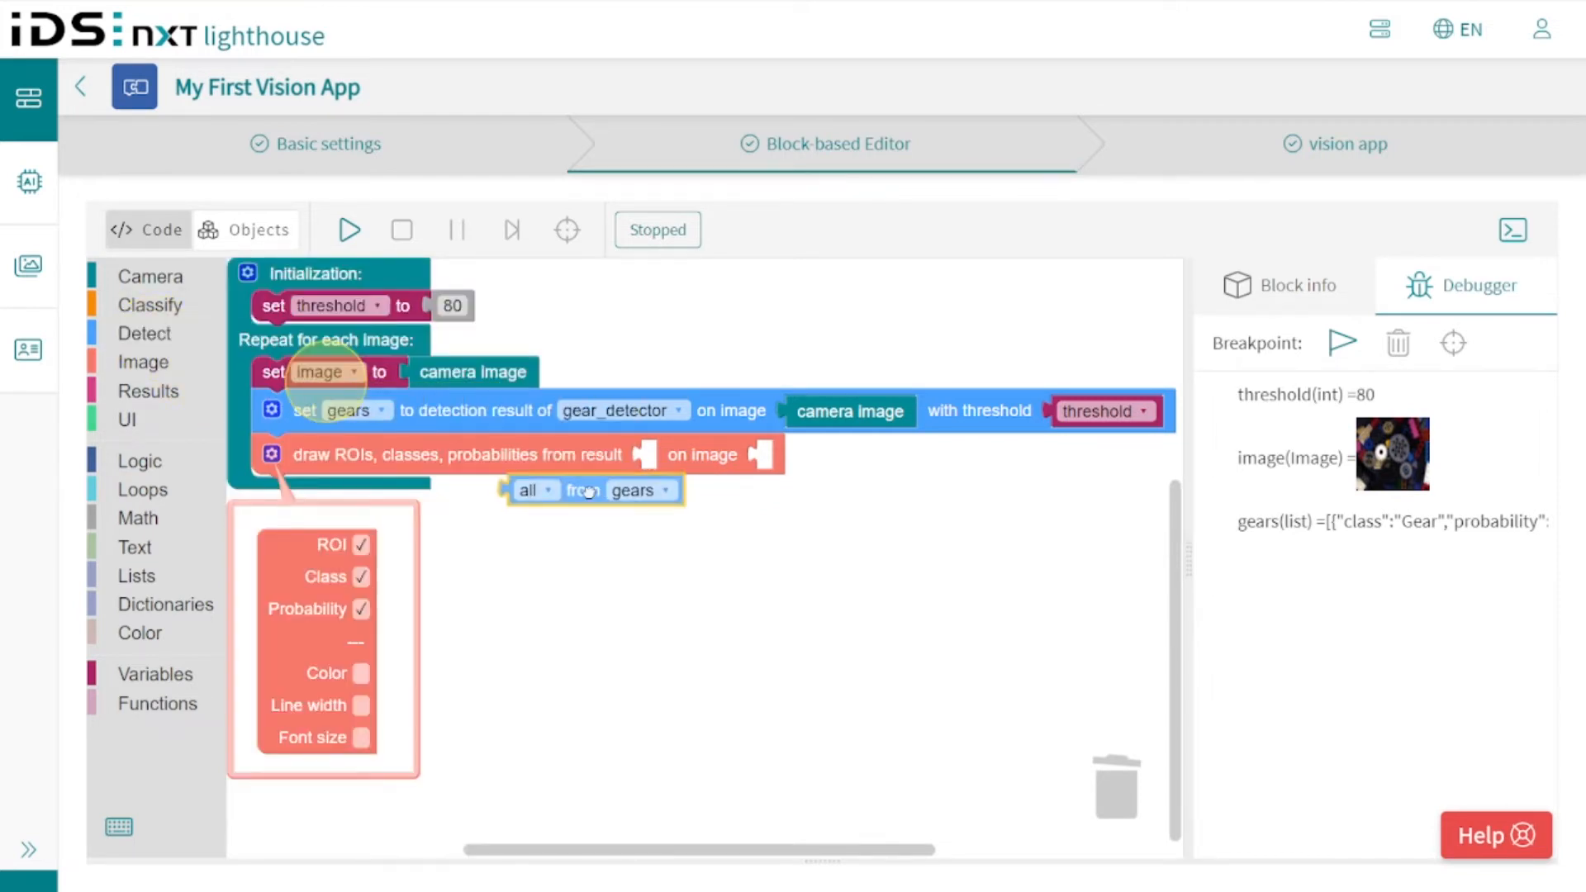
{"action": "left_click_drag", "start_coordinate": [586, 489], "coordinate": [668, 456]}
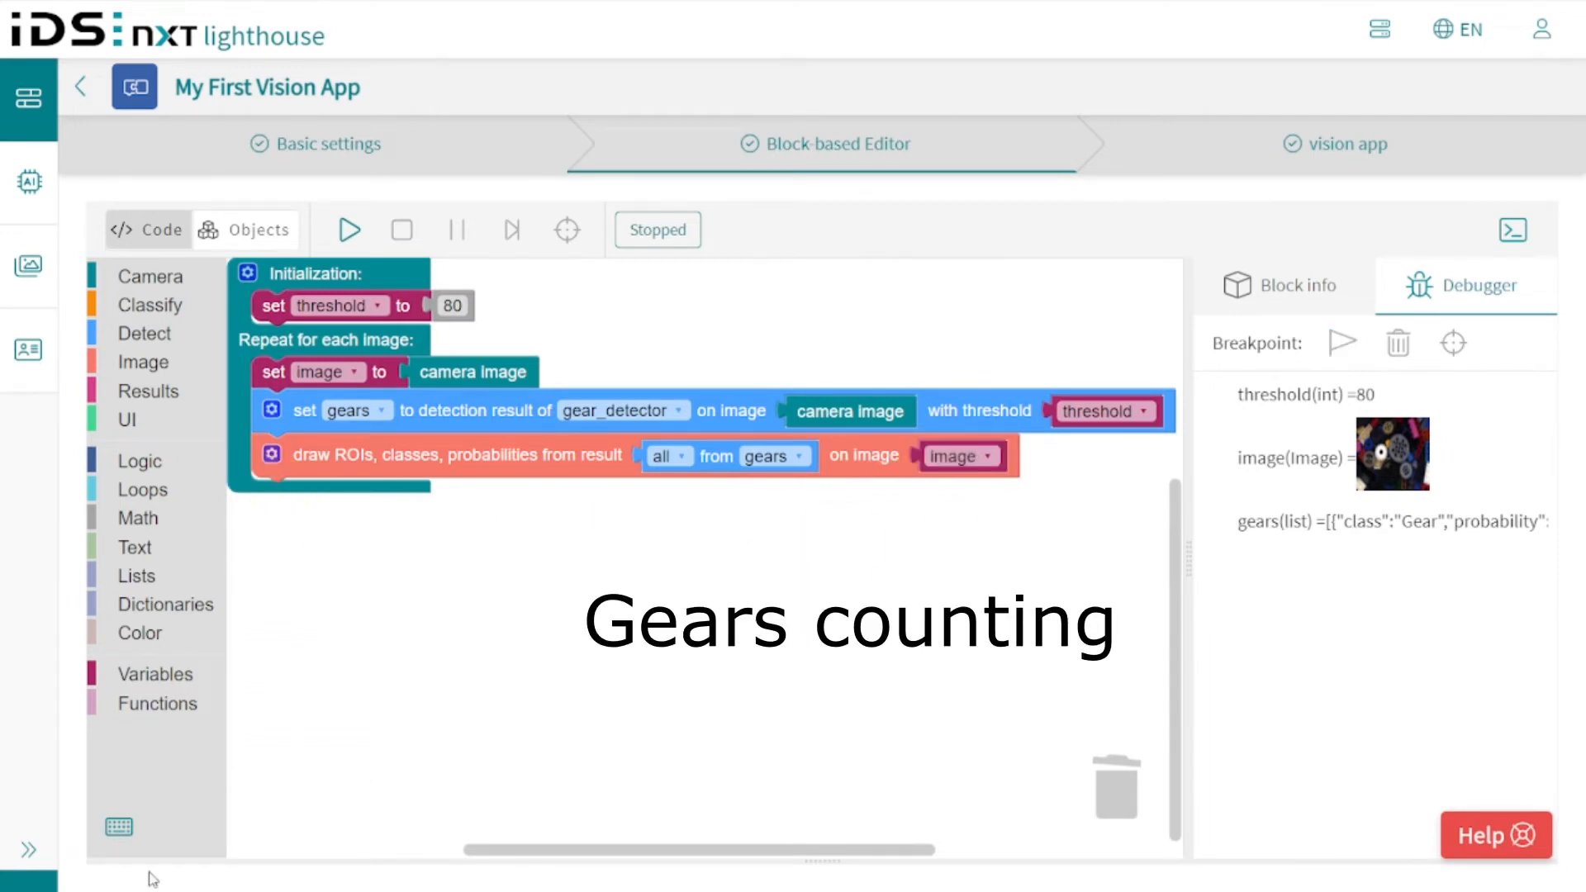
Set count to the length of all gears results inside the loop.
{"action": "left_click", "coordinate": [154, 674]}
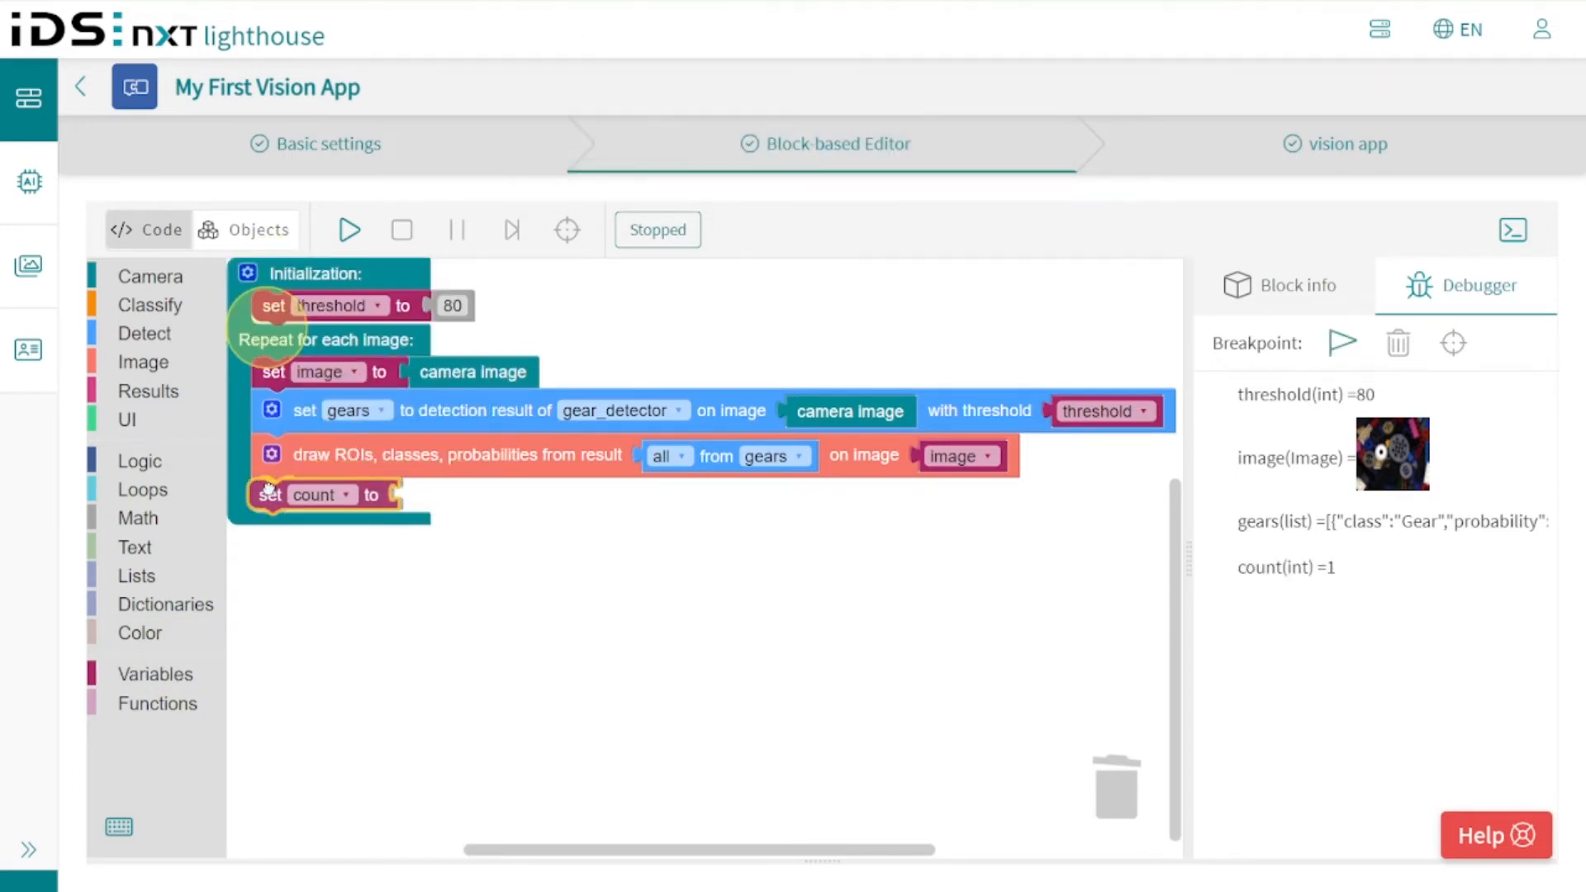
{"action": "left_click", "coordinate": [134, 546]}
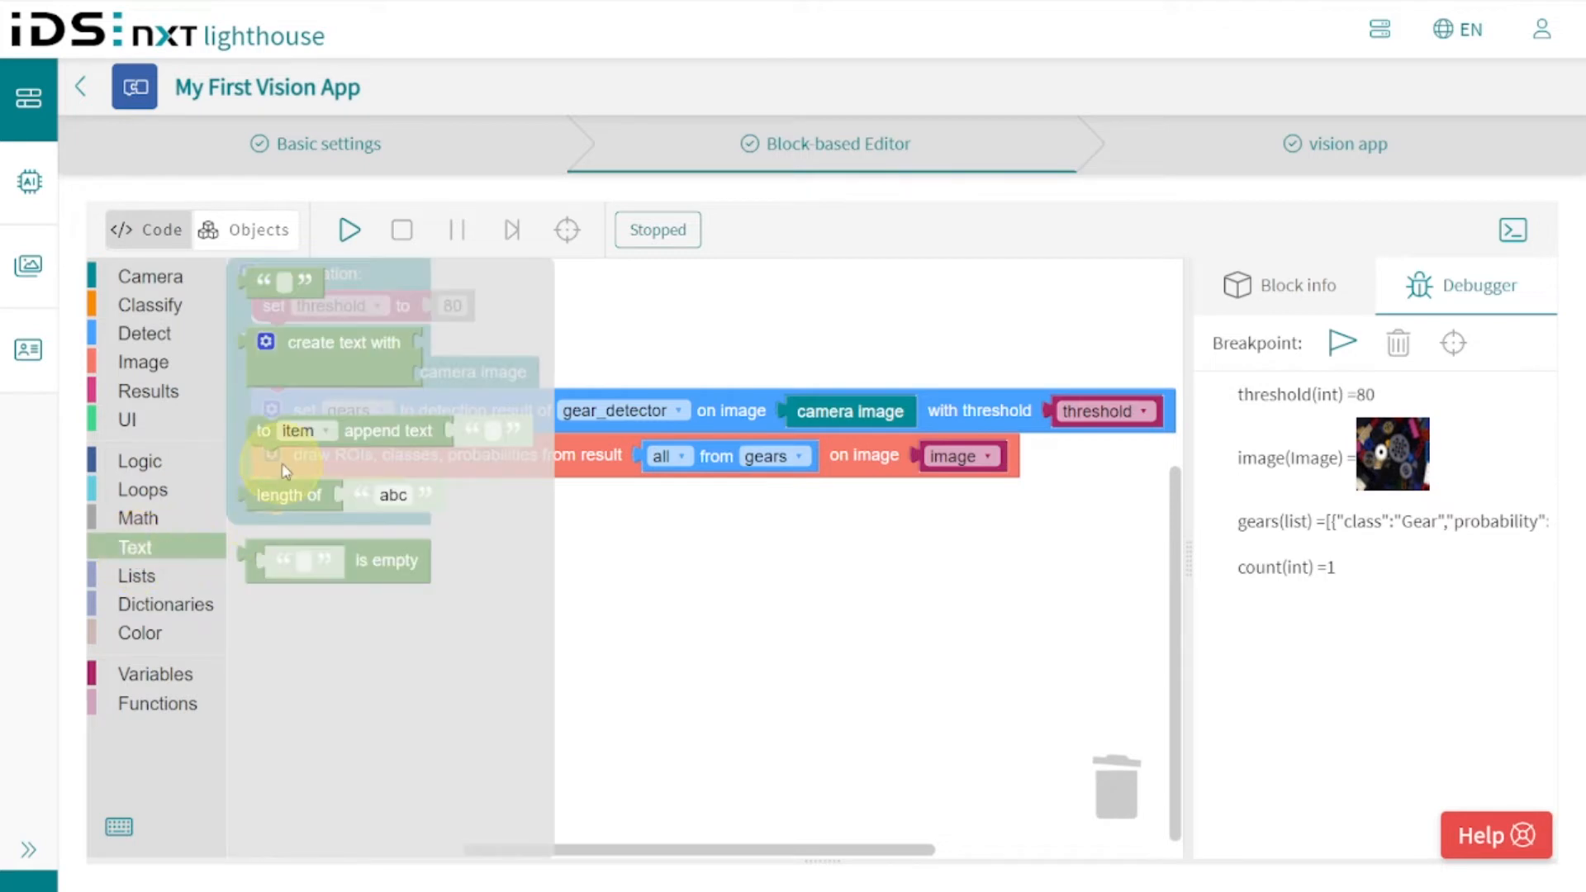
{"action": "left_click", "coordinate": [549, 472]}
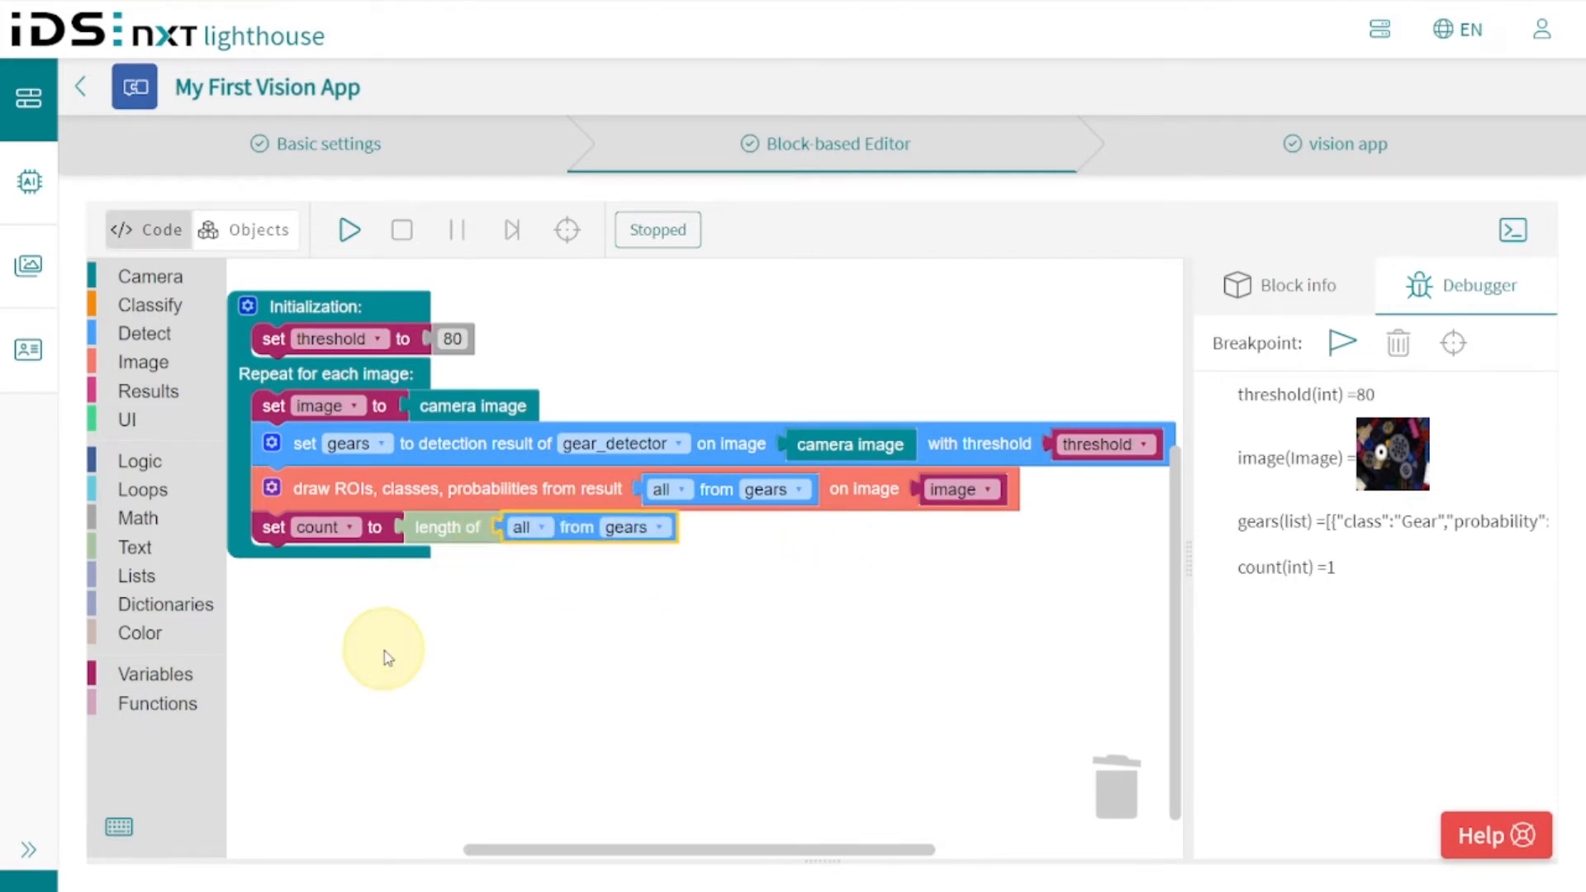
{"action": "mouse_move", "coordinate": [353, 238]}
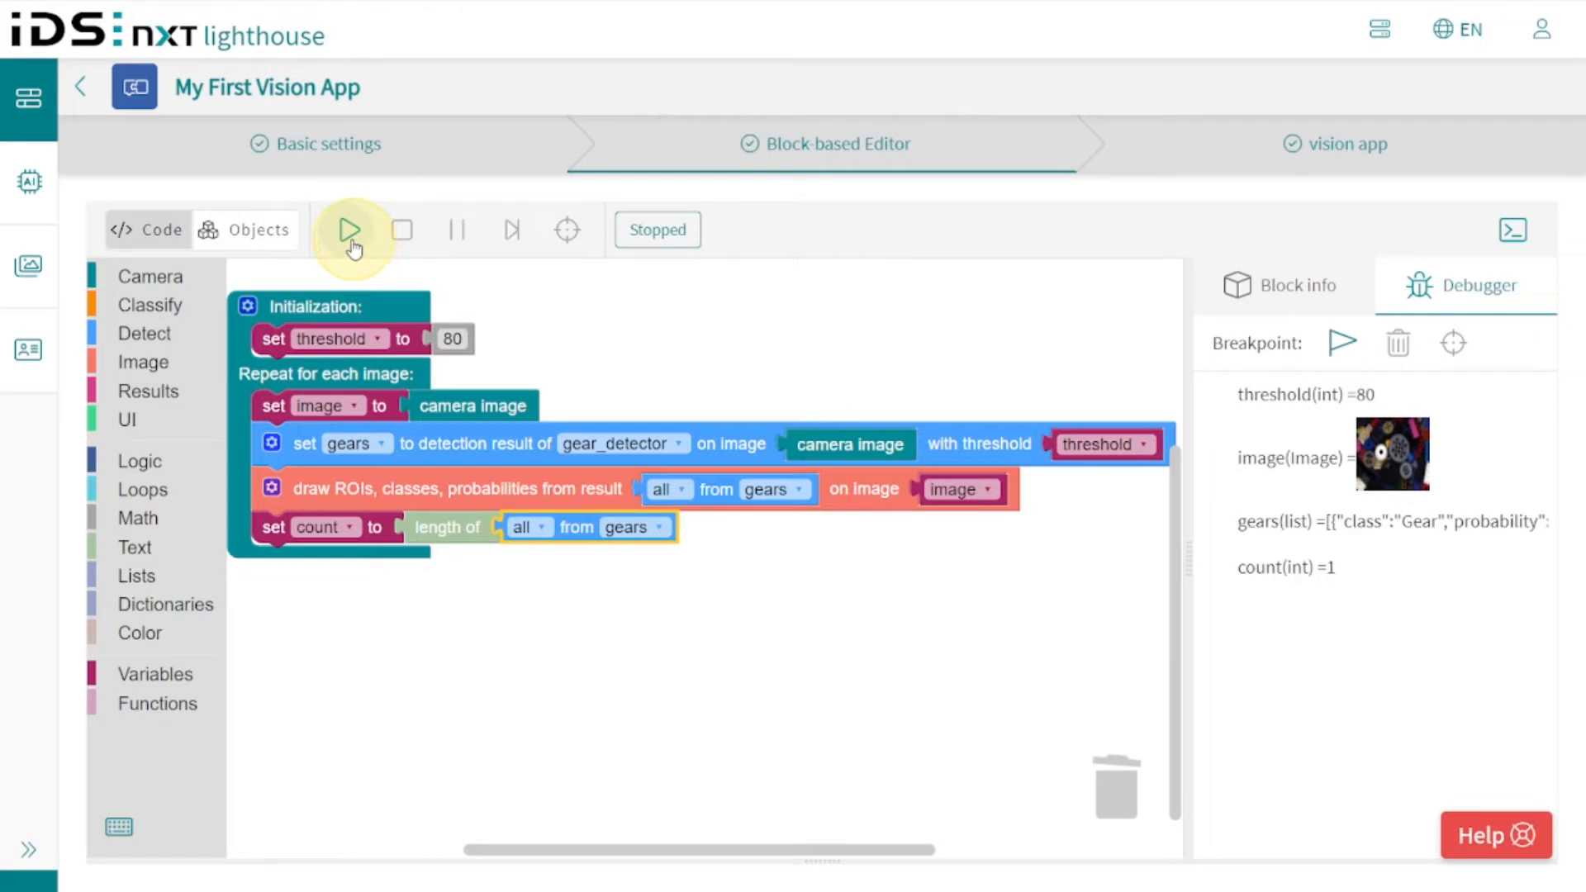
{"action": "left_click", "coordinate": [350, 230]}
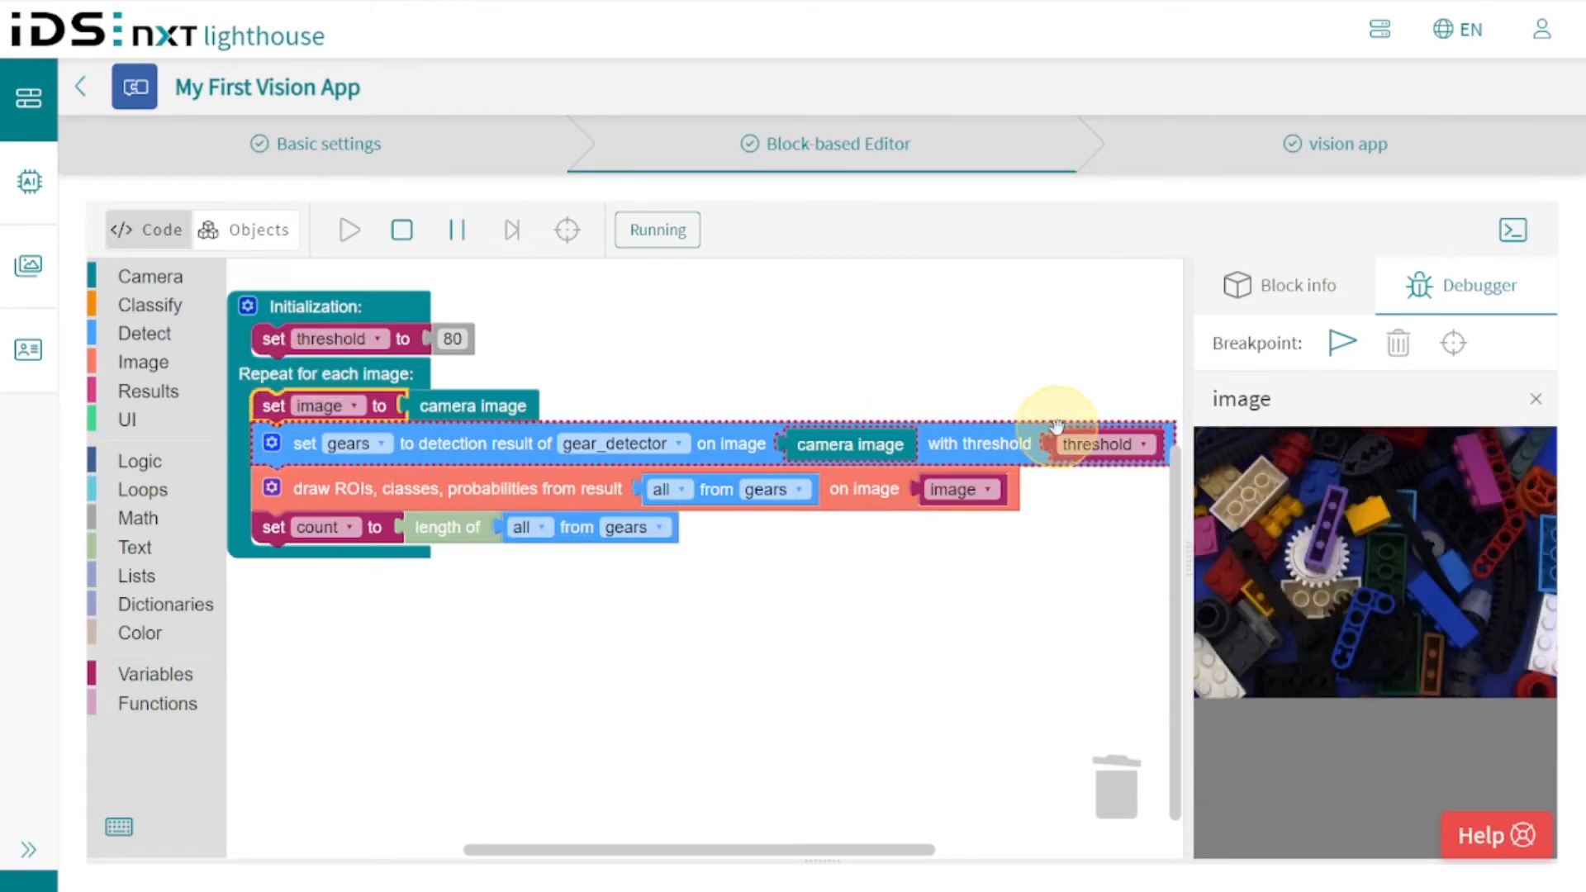
{"action": "left_click", "coordinate": [1341, 344]}
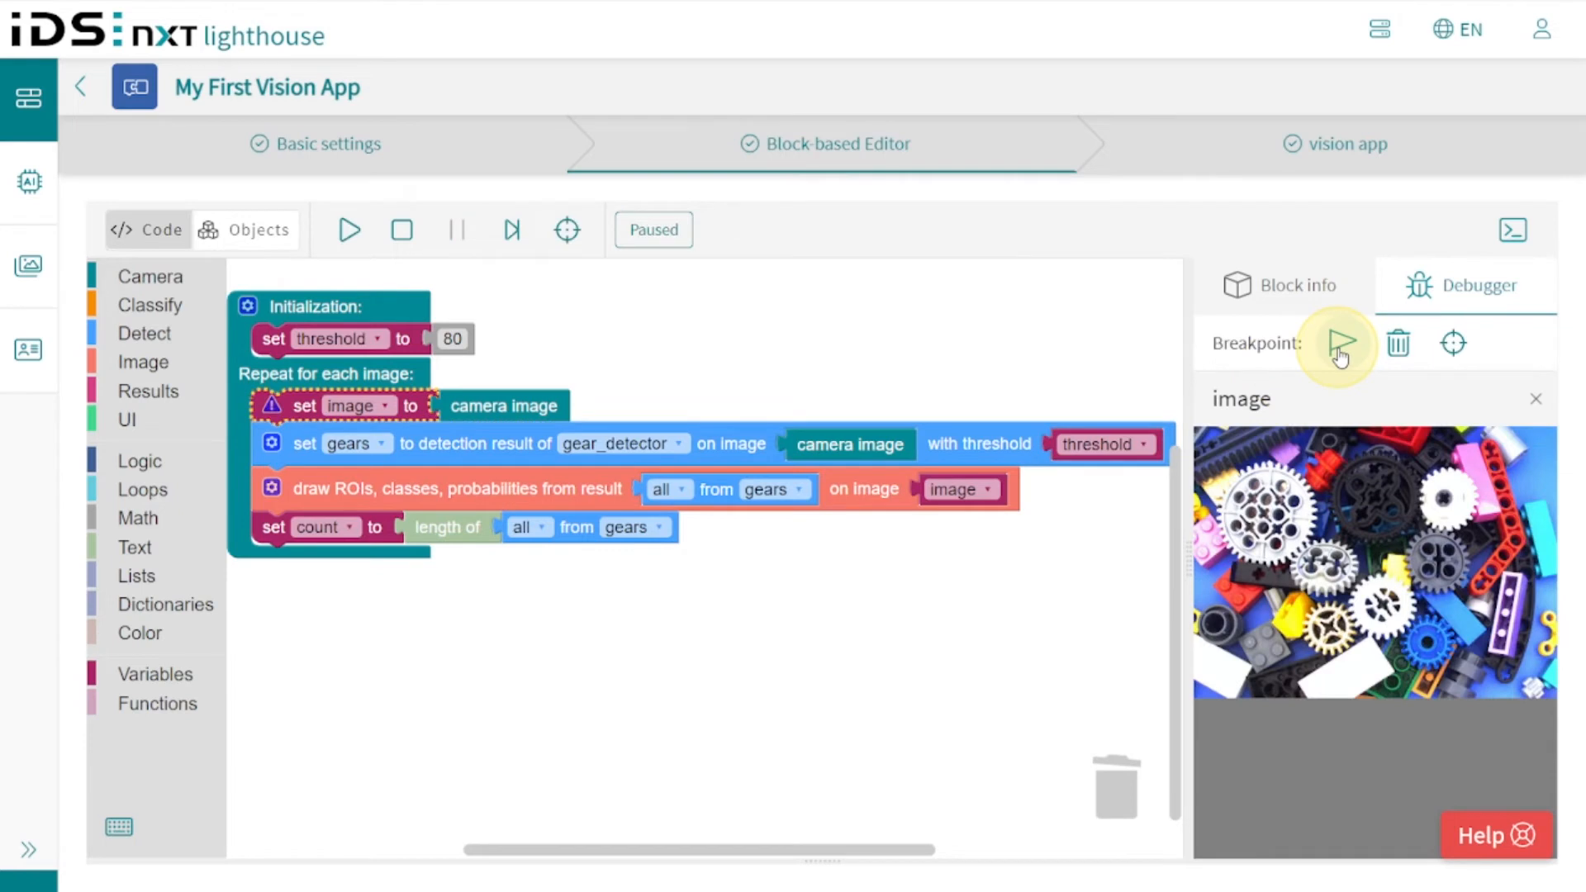
{"action": "left_click", "coordinate": [1341, 344]}
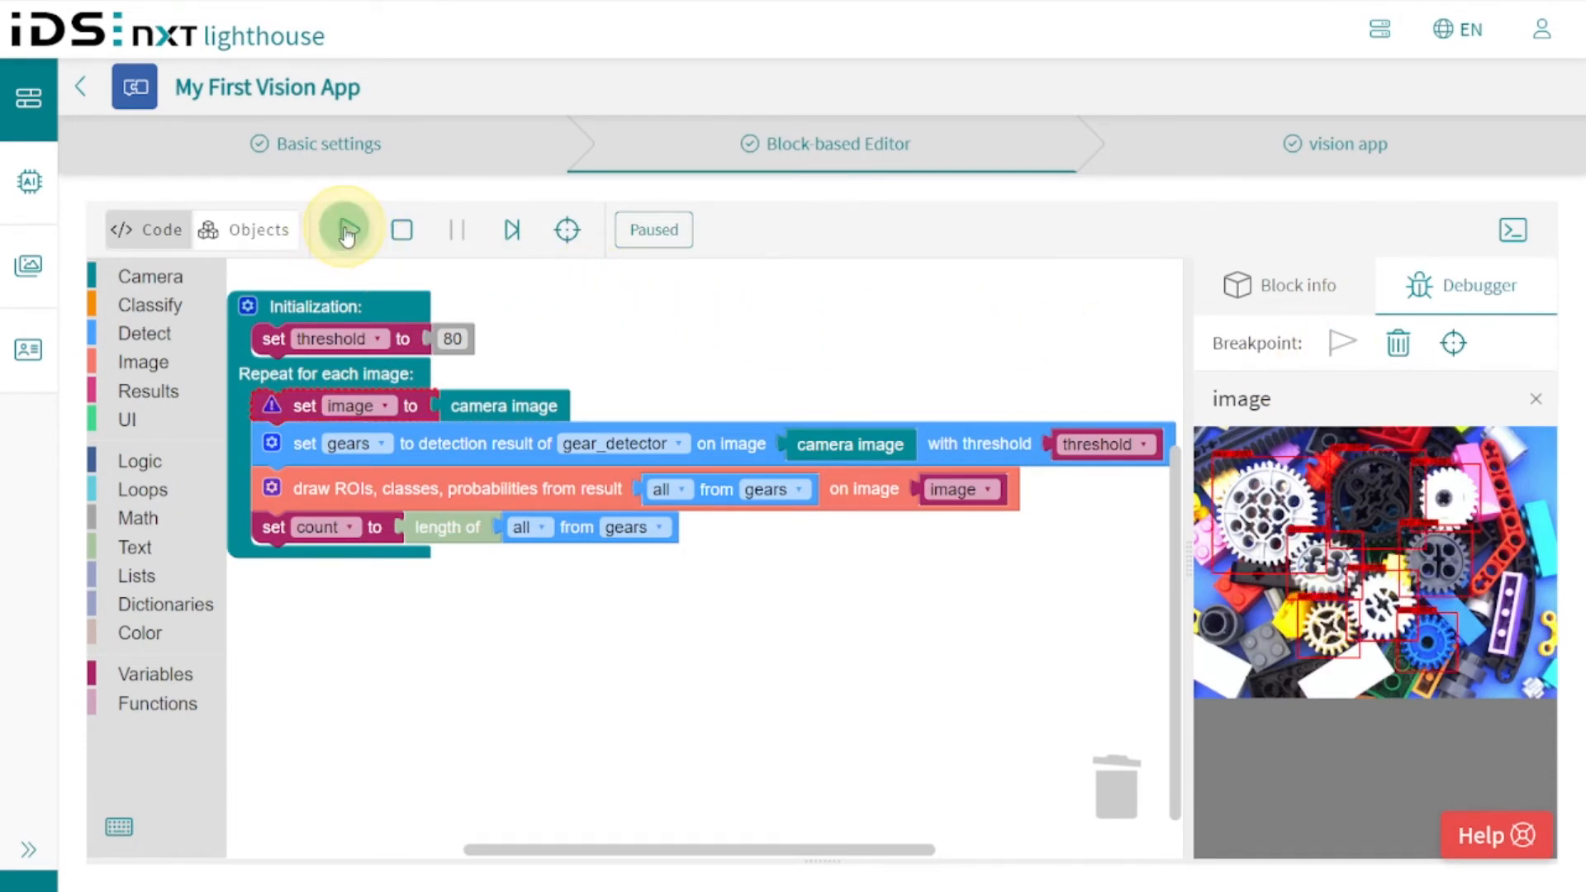
{"action": "left_click", "coordinate": [349, 230]}
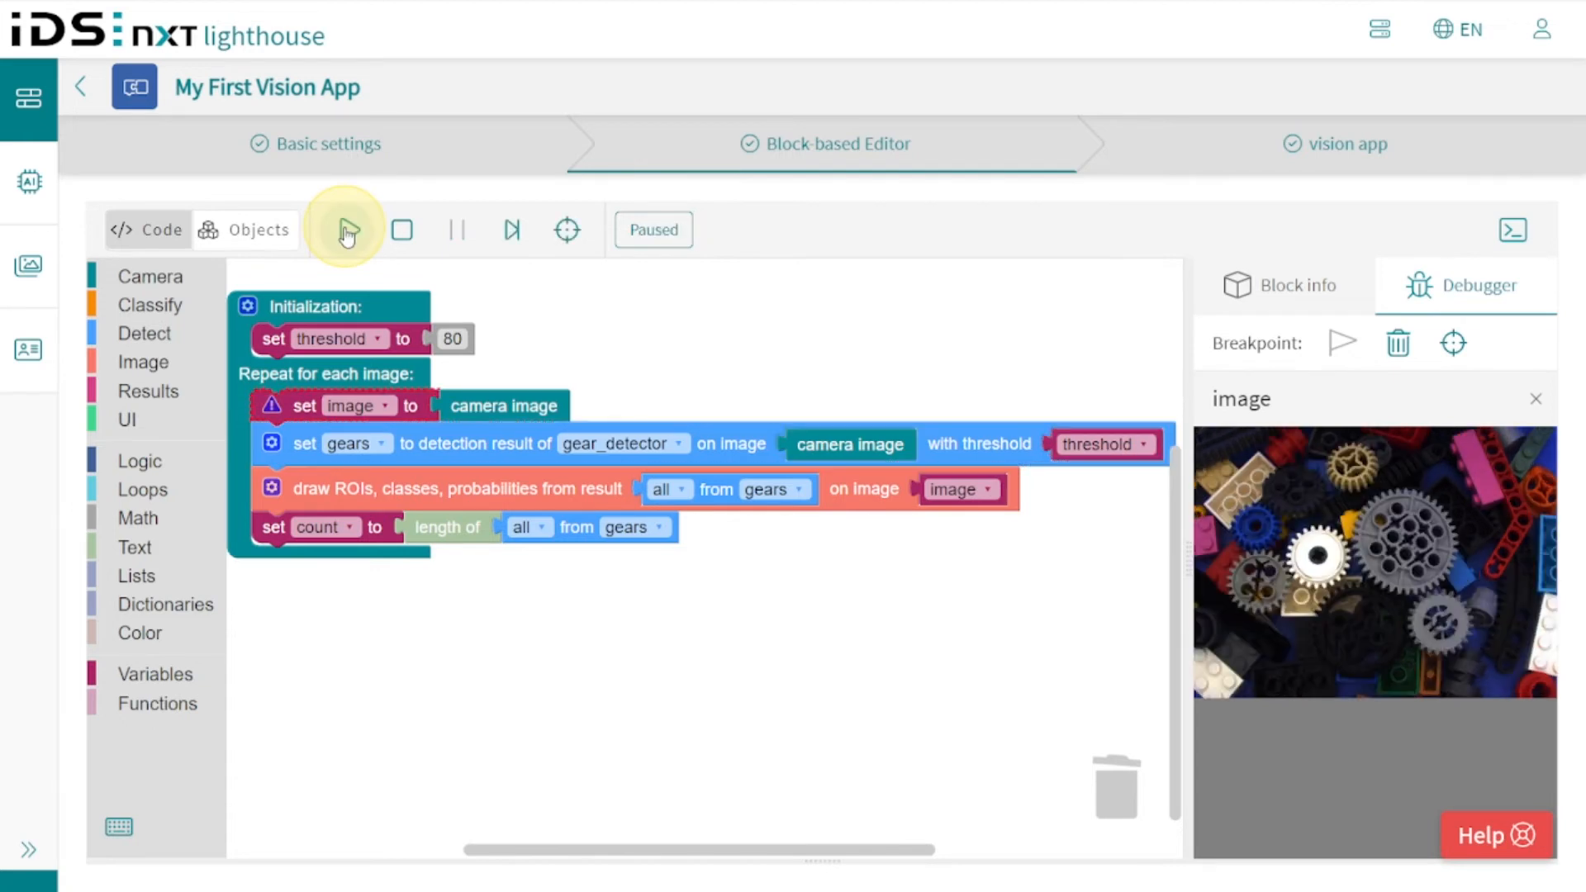
{"action": "left_click", "coordinate": [348, 229]}
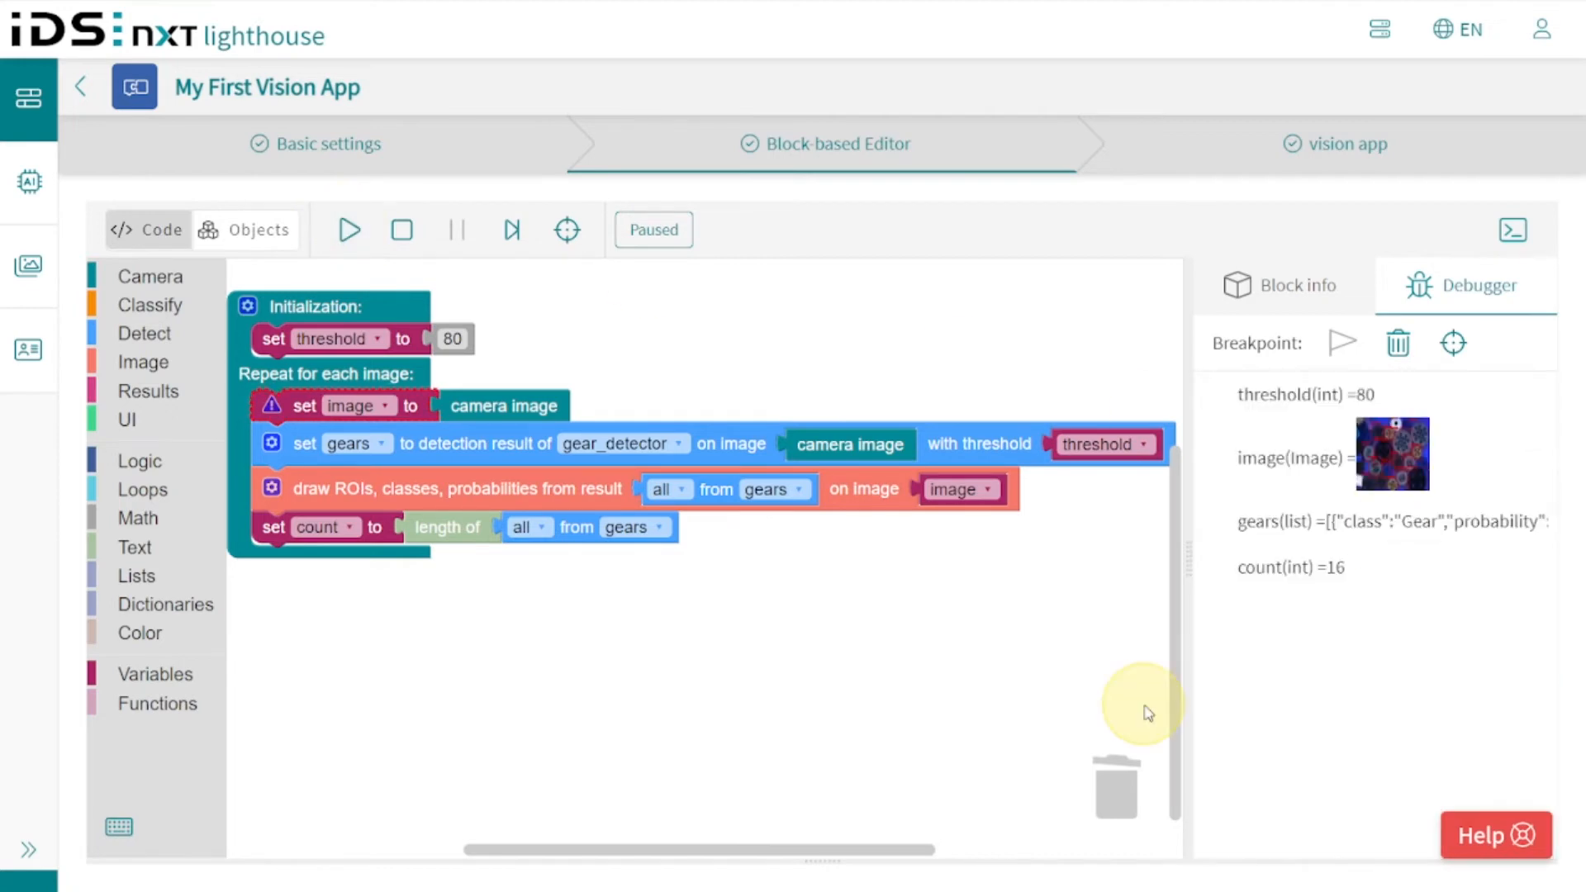
{"action": "left_click", "coordinate": [349, 229]}
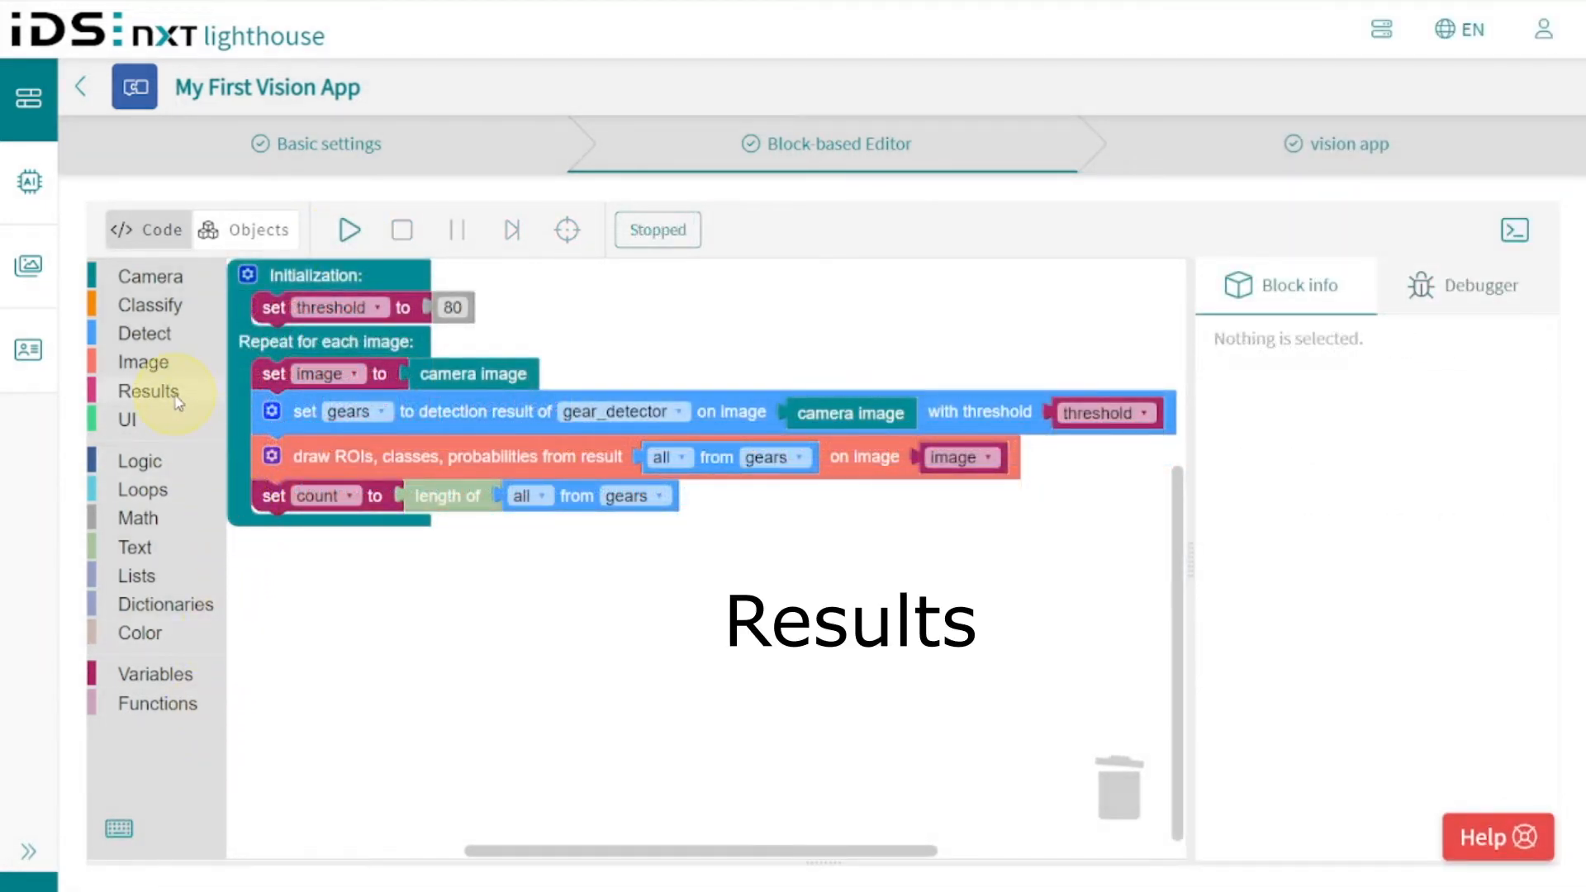
Add a show-result-value block at the loop end outputting the count variable.
{"action": "left_click", "coordinate": [149, 390]}
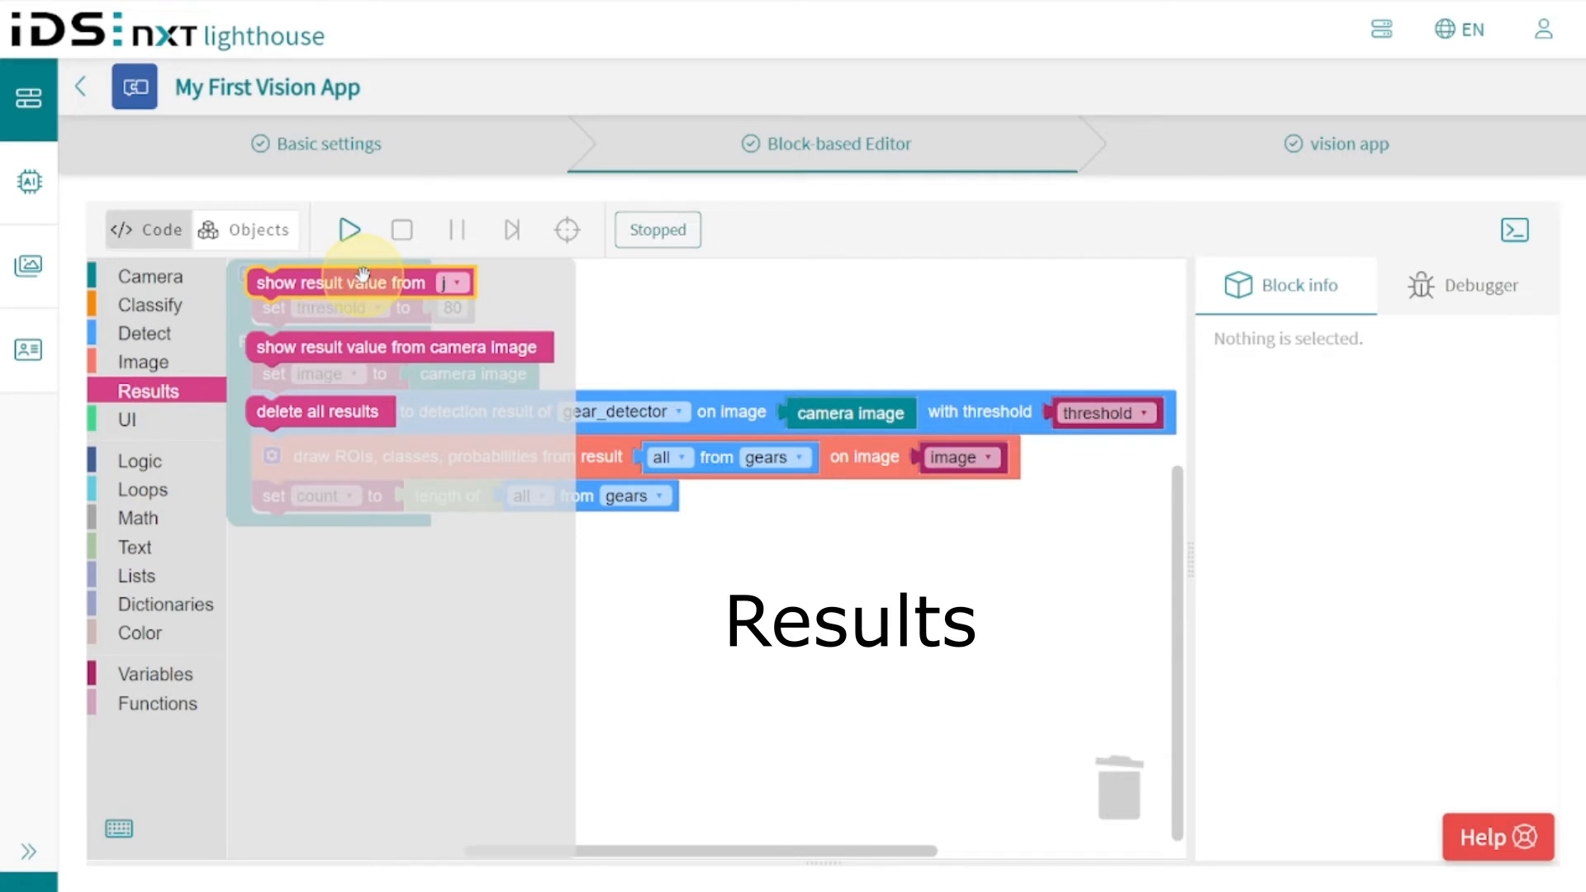
{"action": "left_click_drag", "start_coordinate": [358, 281], "coordinate": [369, 535]}
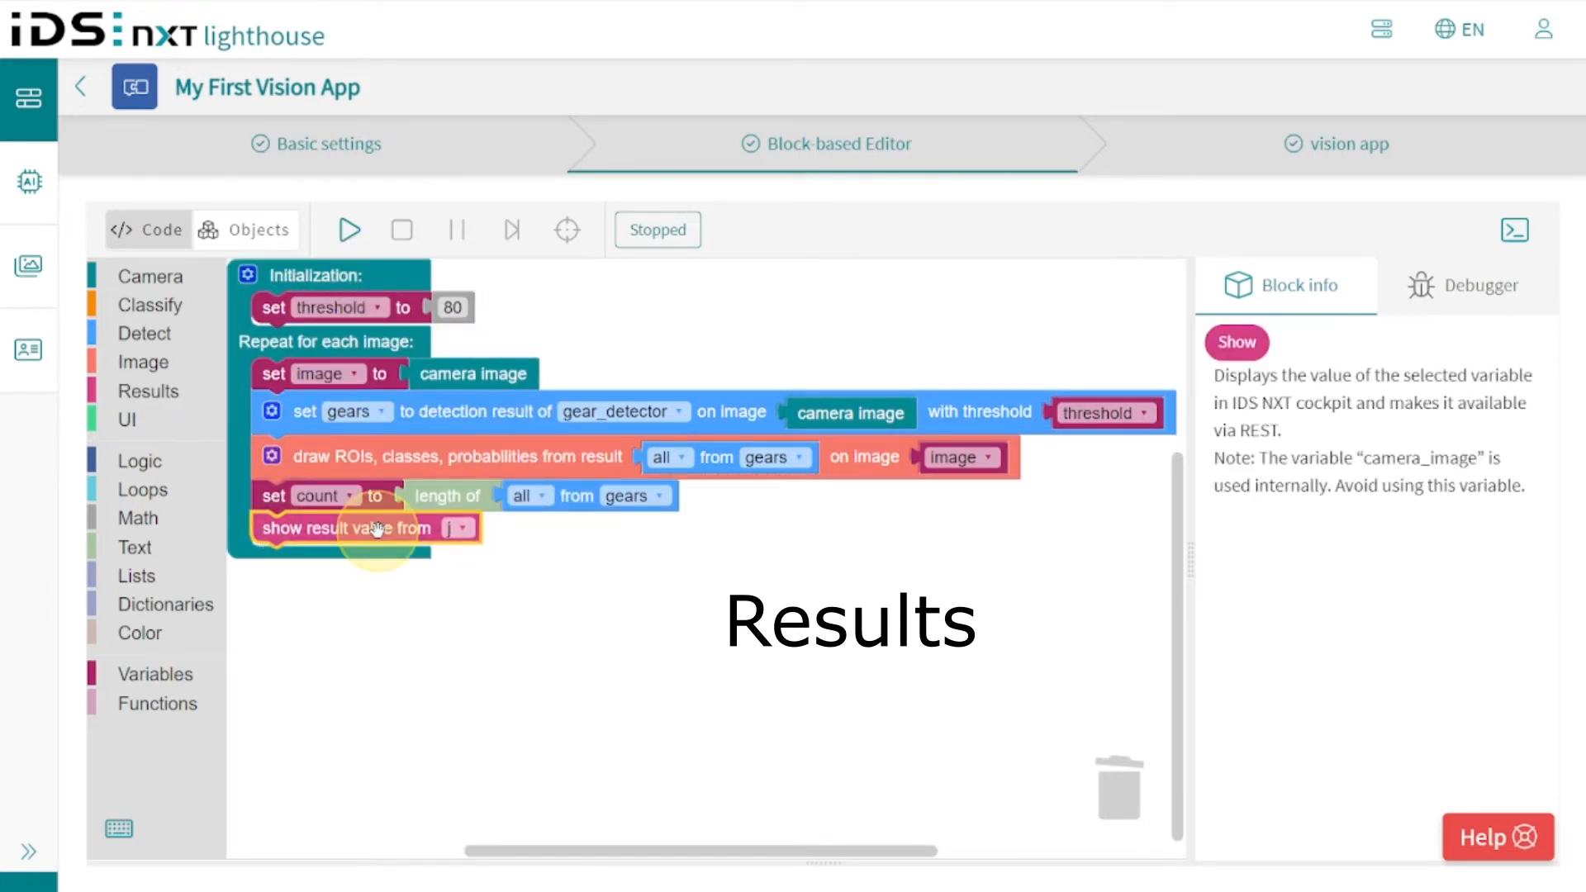
{"action": "left_click_drag", "start_coordinate": [349, 527], "coordinate": [390, 587]}
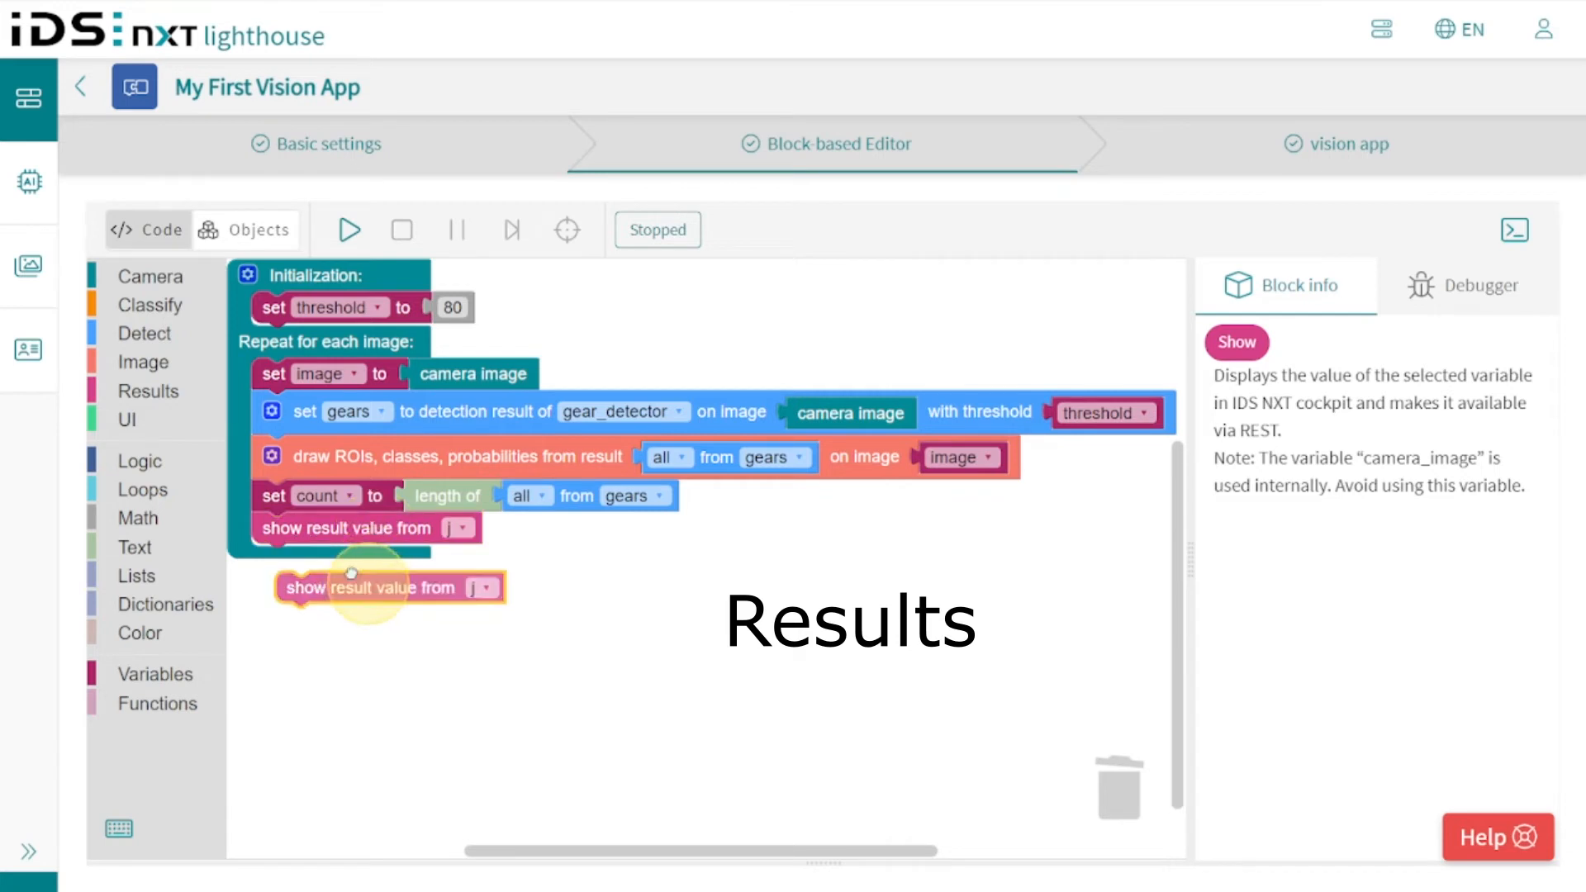
{"action": "left_click", "coordinate": [456, 528]}
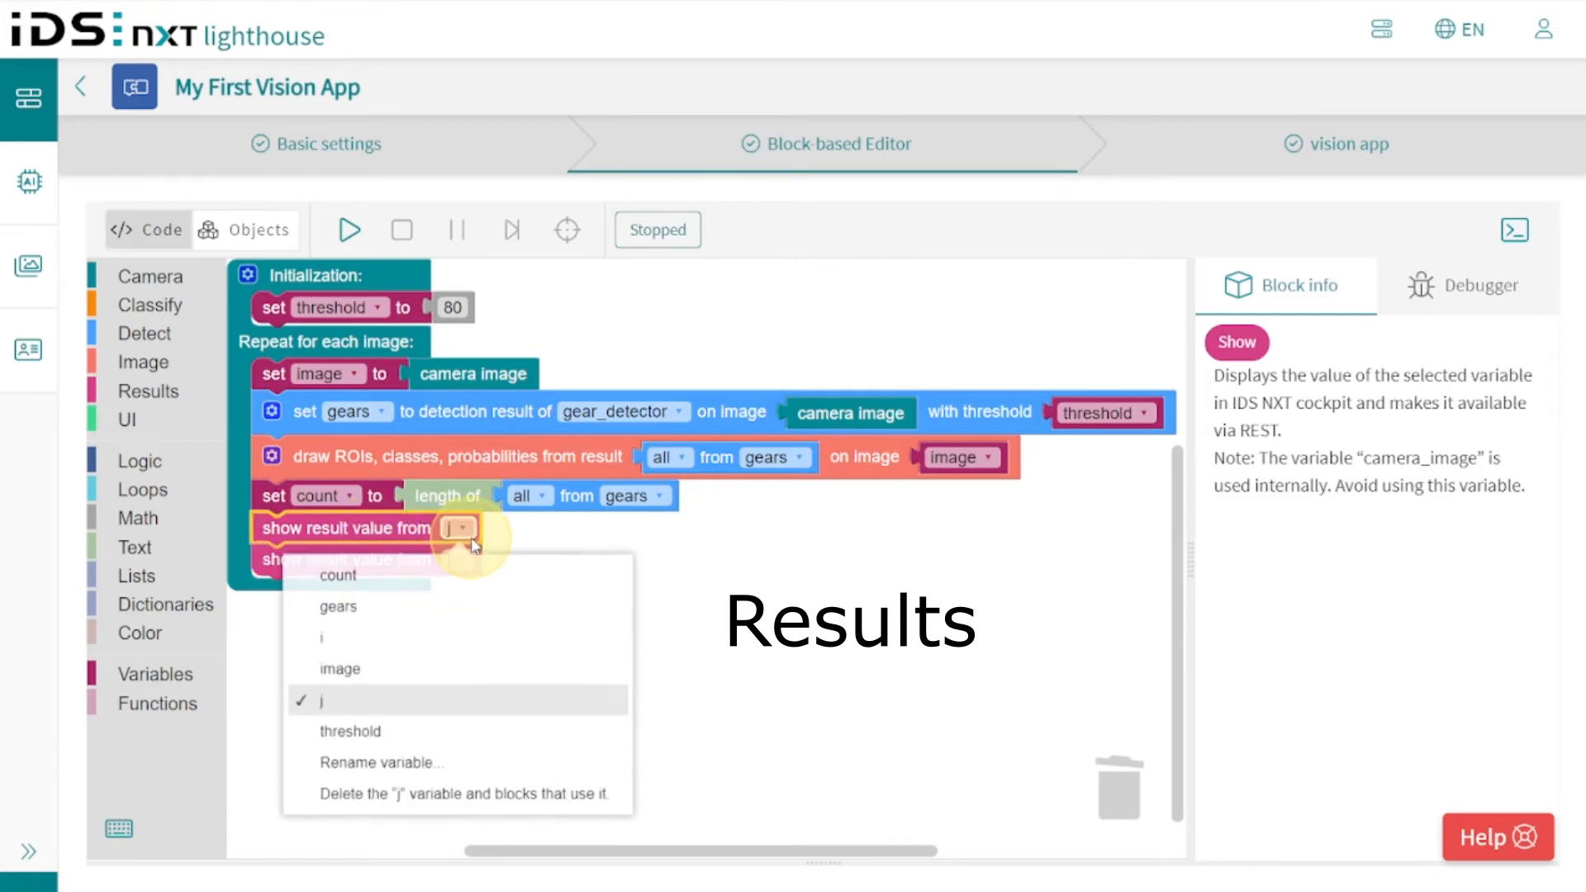
{"action": "left_click", "coordinate": [337, 575]}
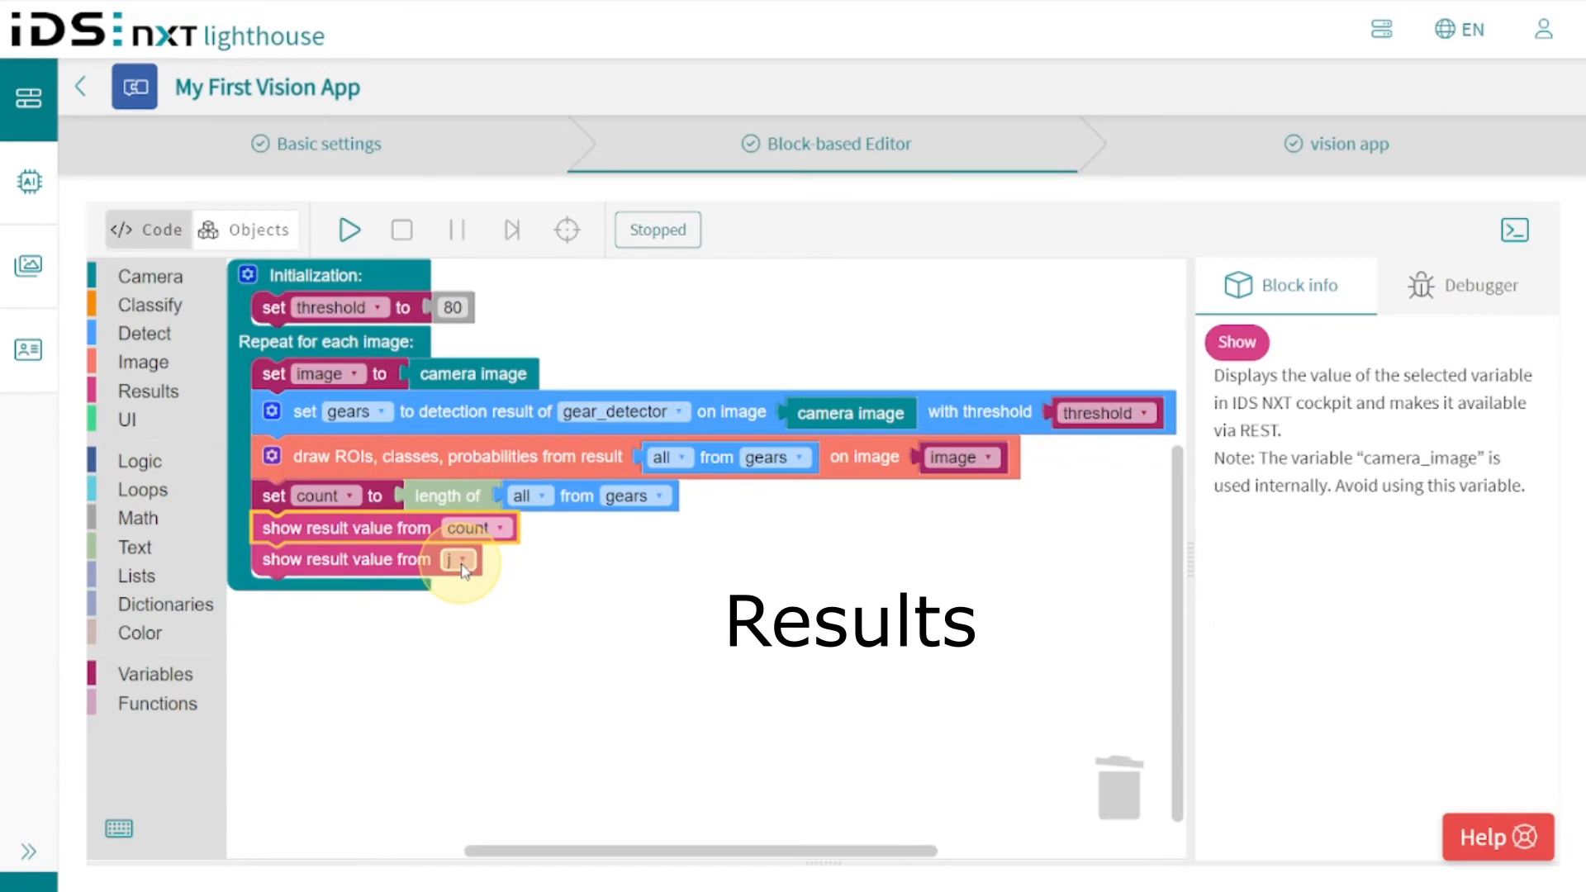
Add a second show-result-value block outputting the image variable.
{"action": "left_click", "coordinate": [457, 559]}
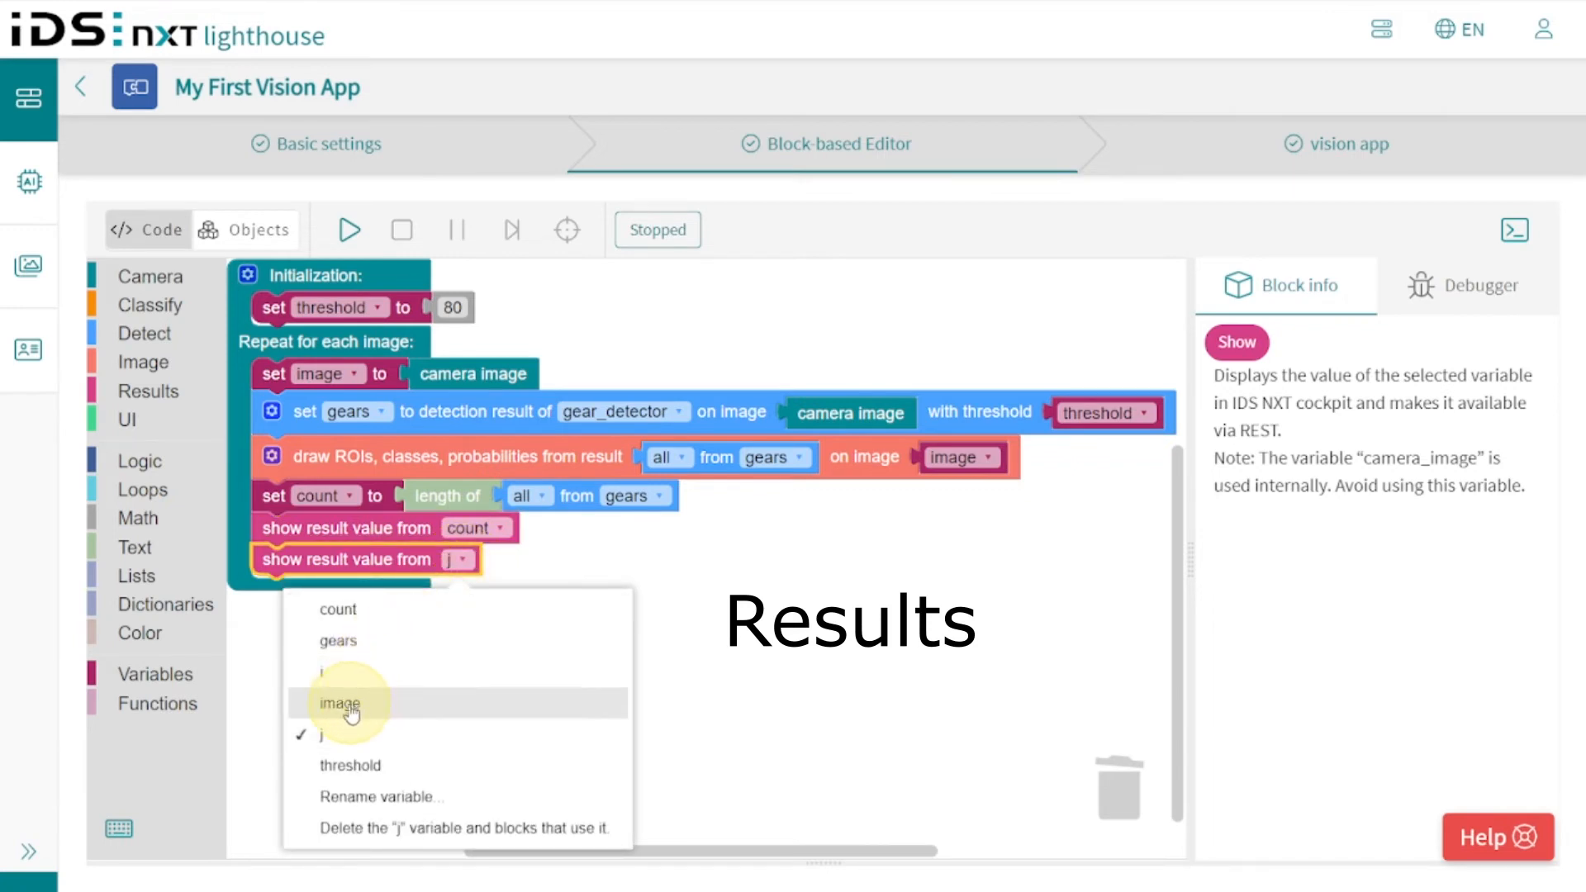
{"action": "left_click", "coordinate": [337, 704]}
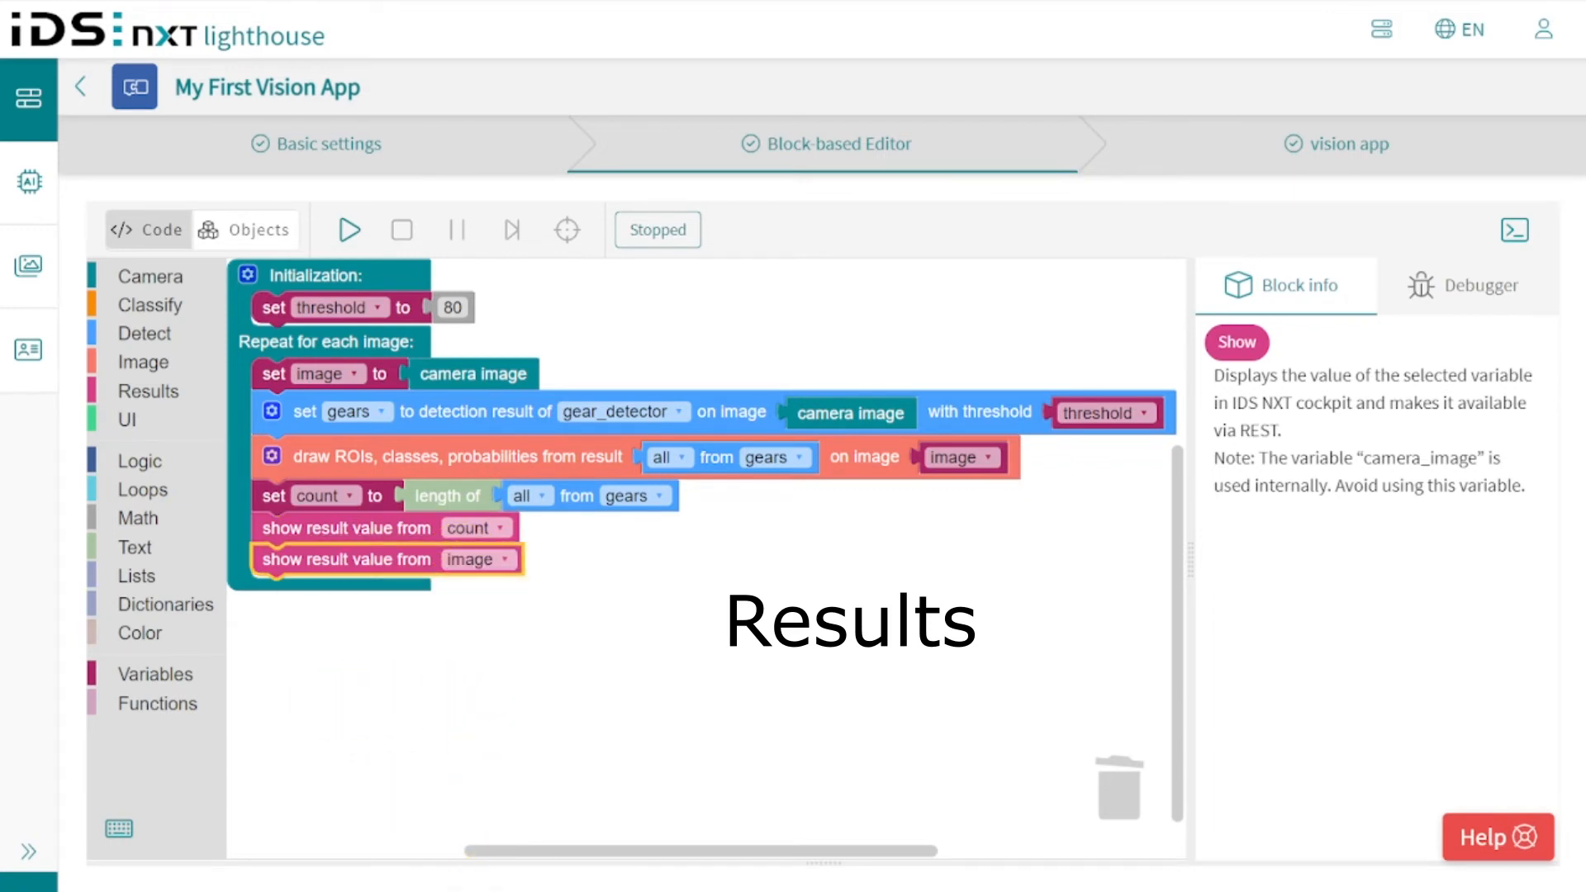
{"action": "left_click", "coordinate": [400, 667]}
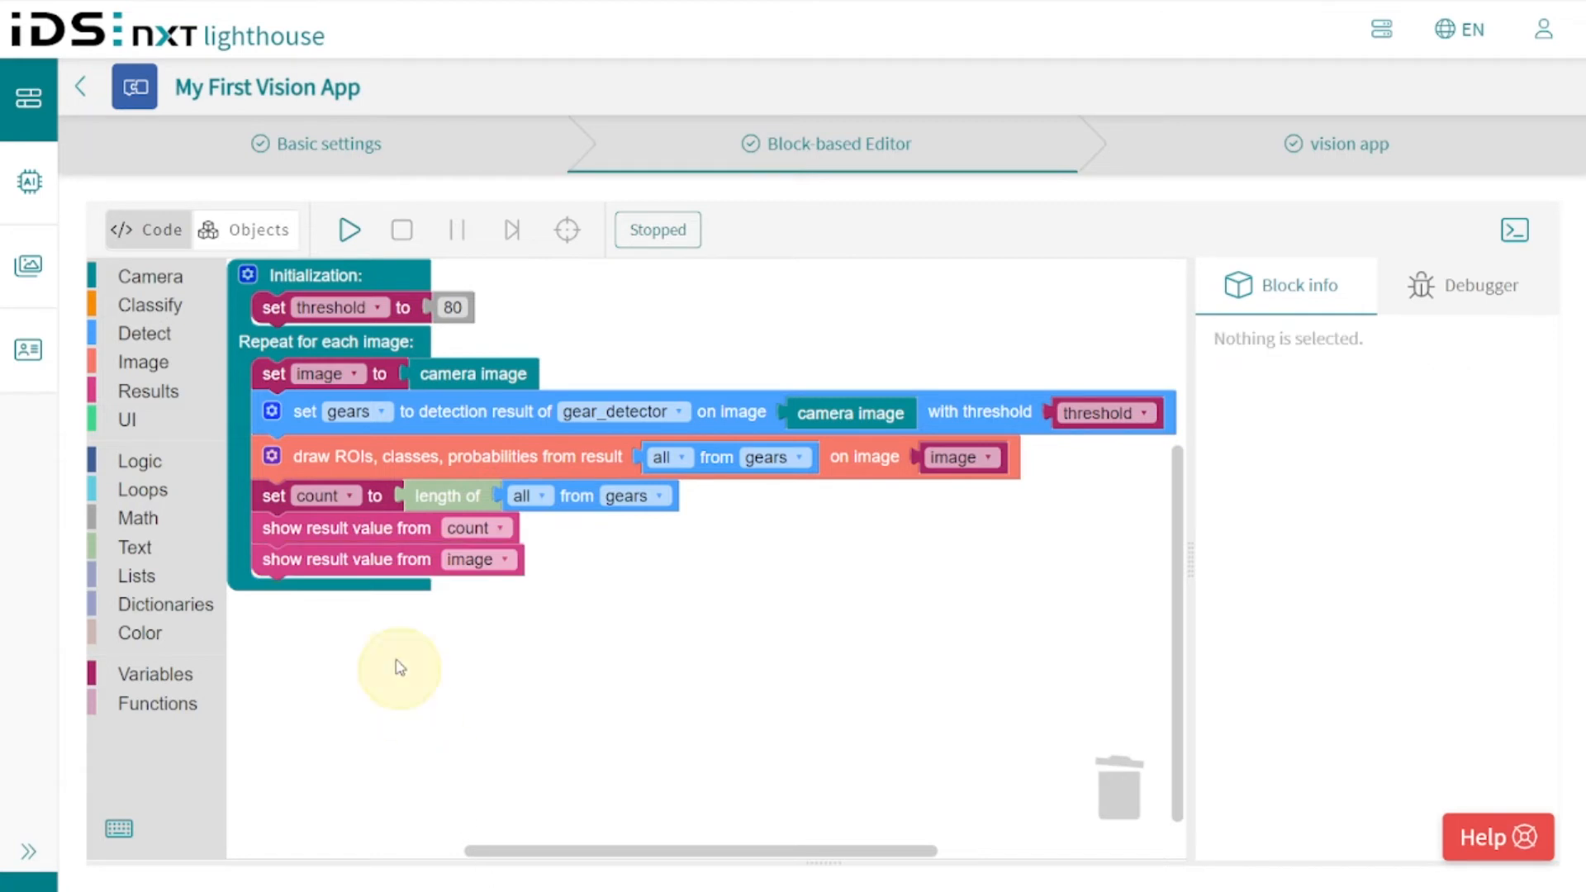
{"action": "left_click", "coordinate": [127, 419]}
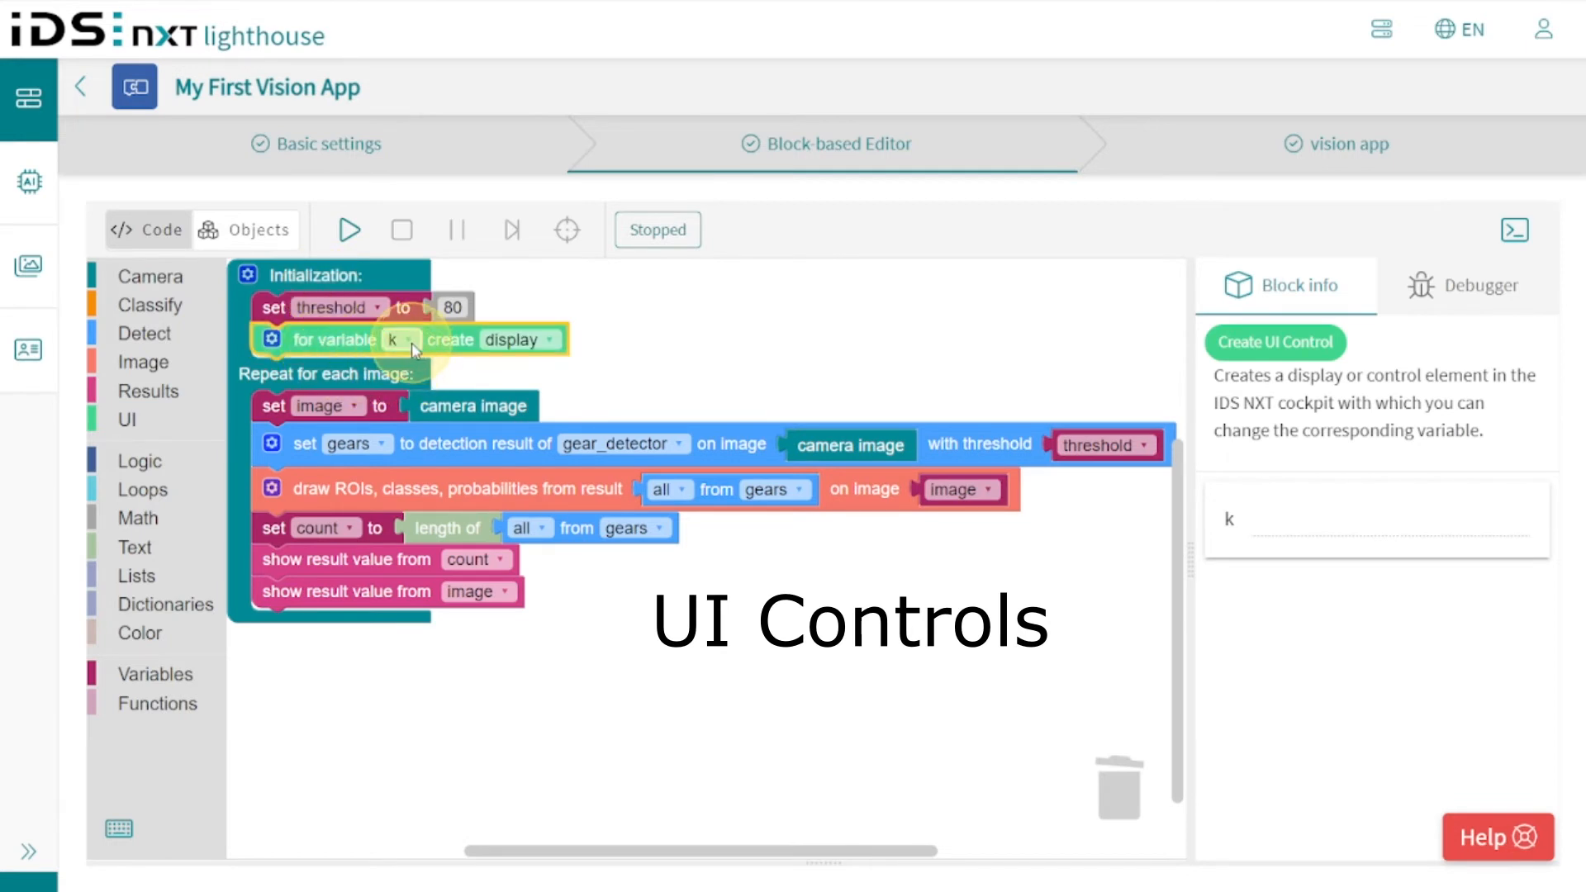
Make the UI control an integer slider on threshold with maximum 100.
{"action": "left_click", "coordinate": [400, 340]}
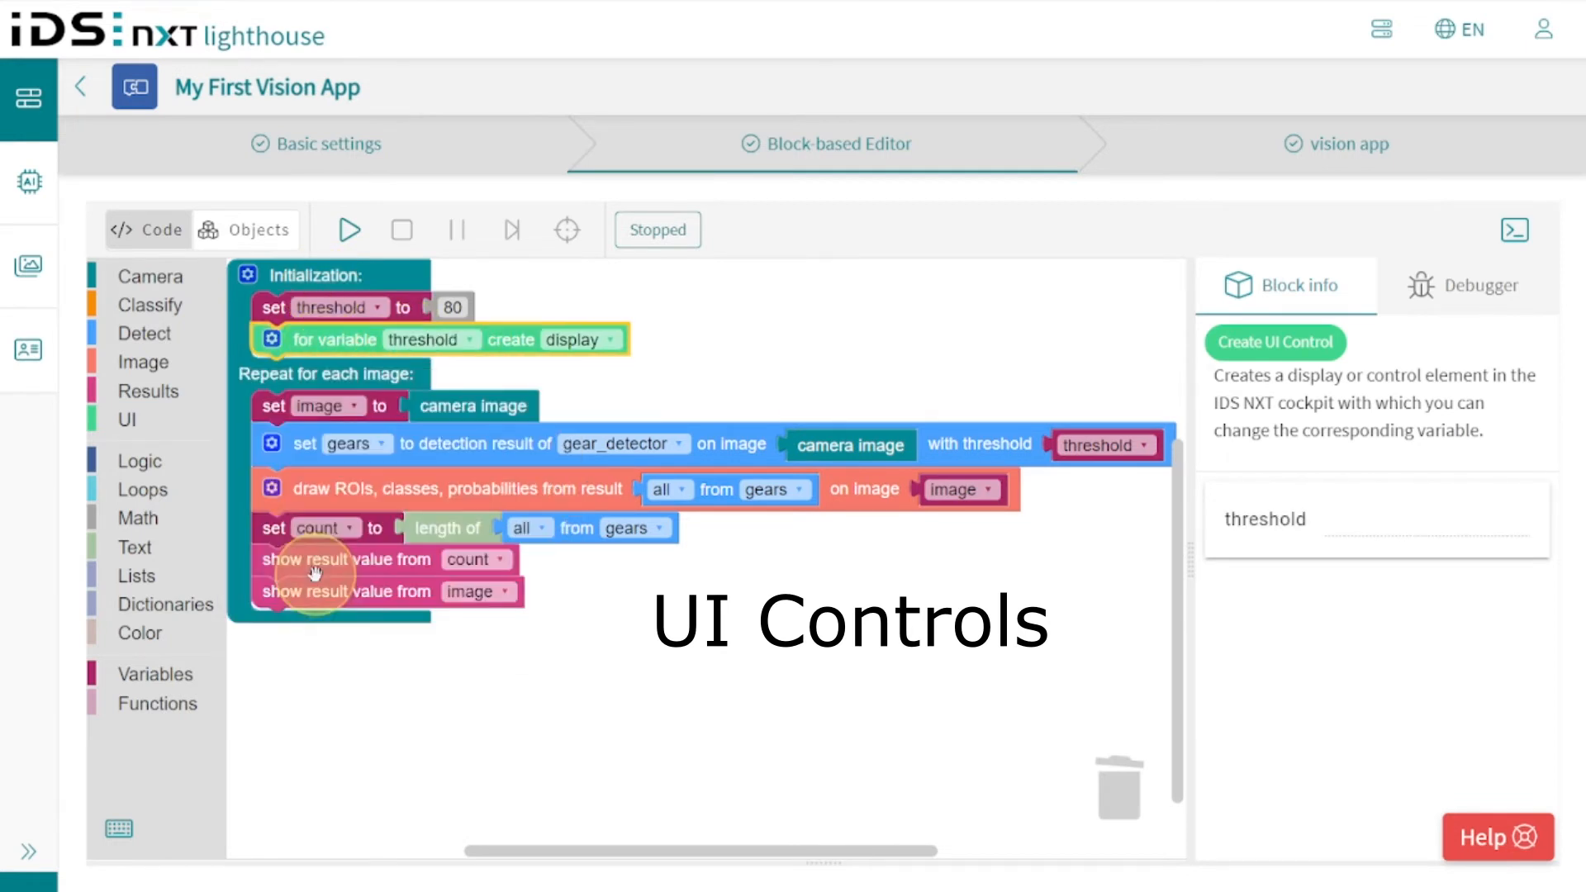
{"action": "left_click", "coordinate": [612, 340]}
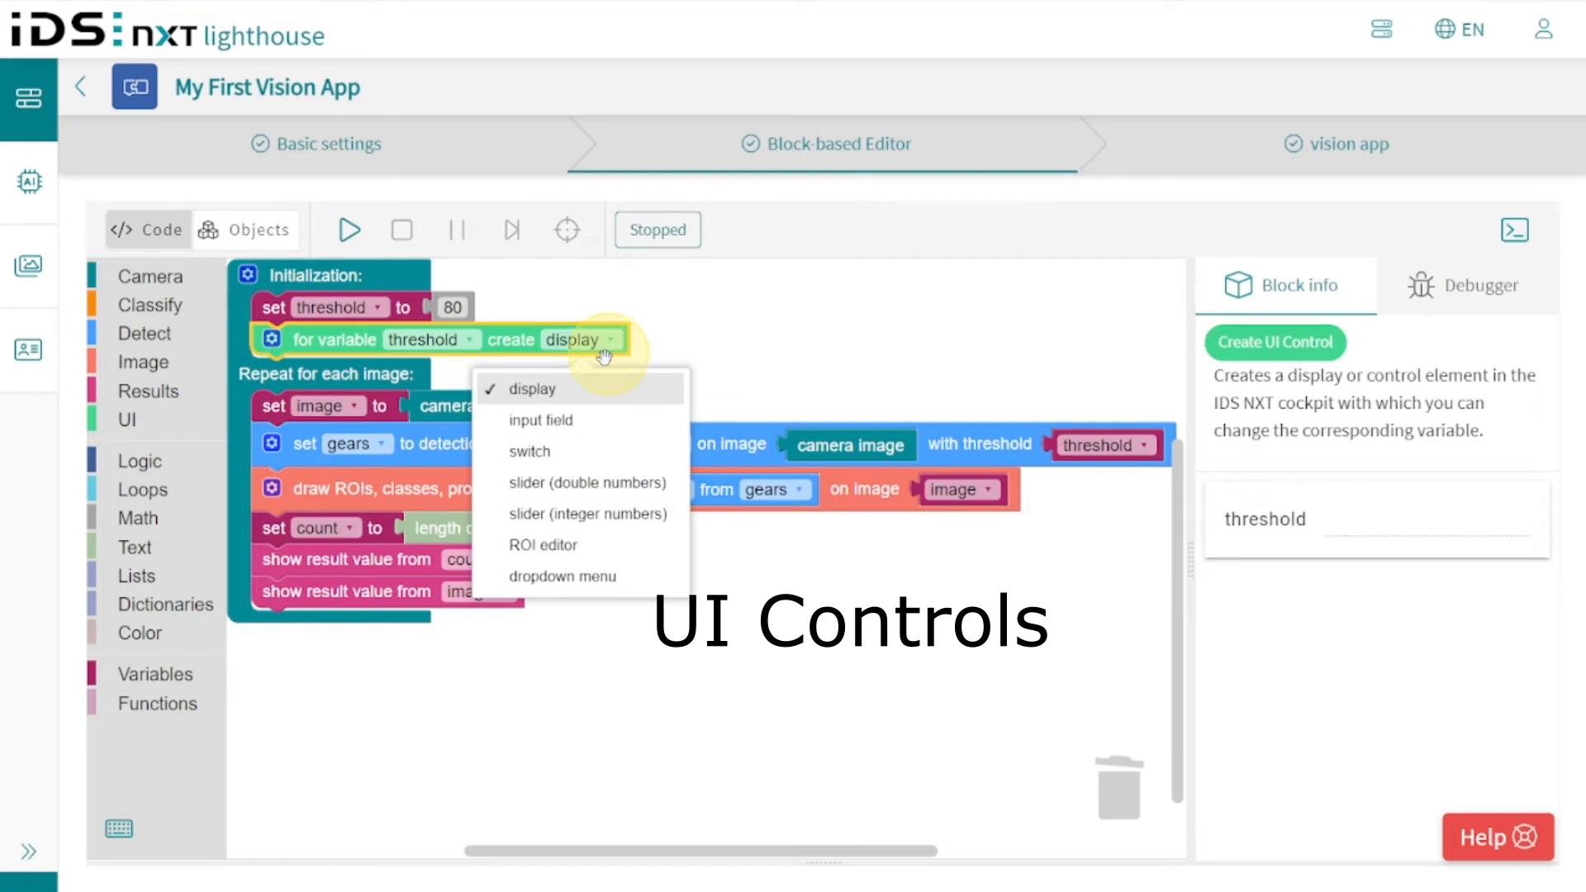
{"action": "mouse_move", "coordinate": [568, 521]}
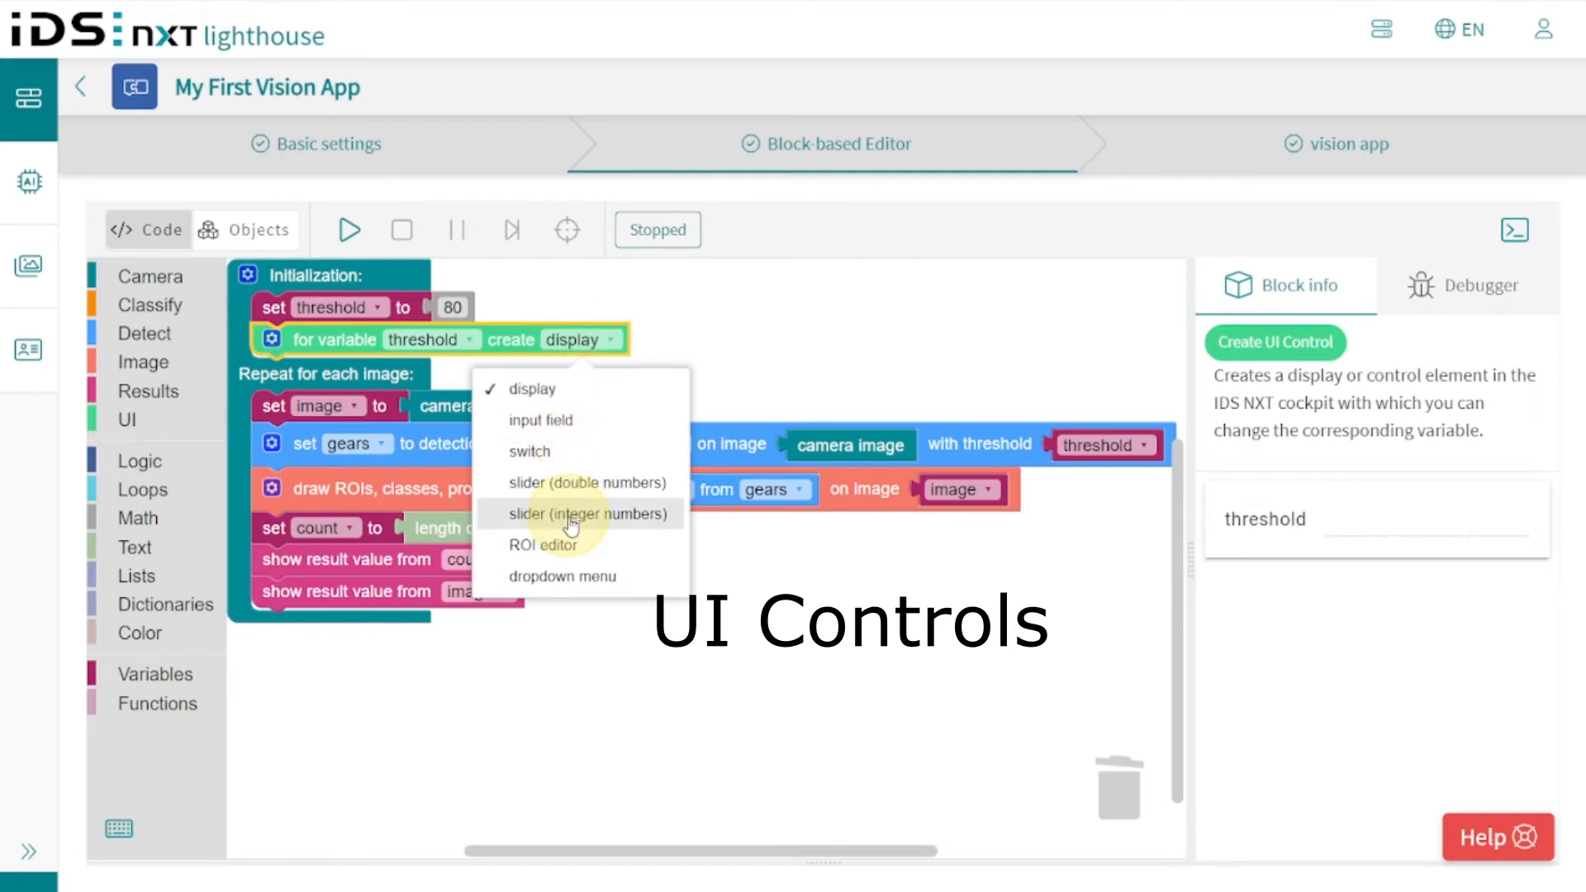
{"action": "left_click", "coordinate": [588, 515]}
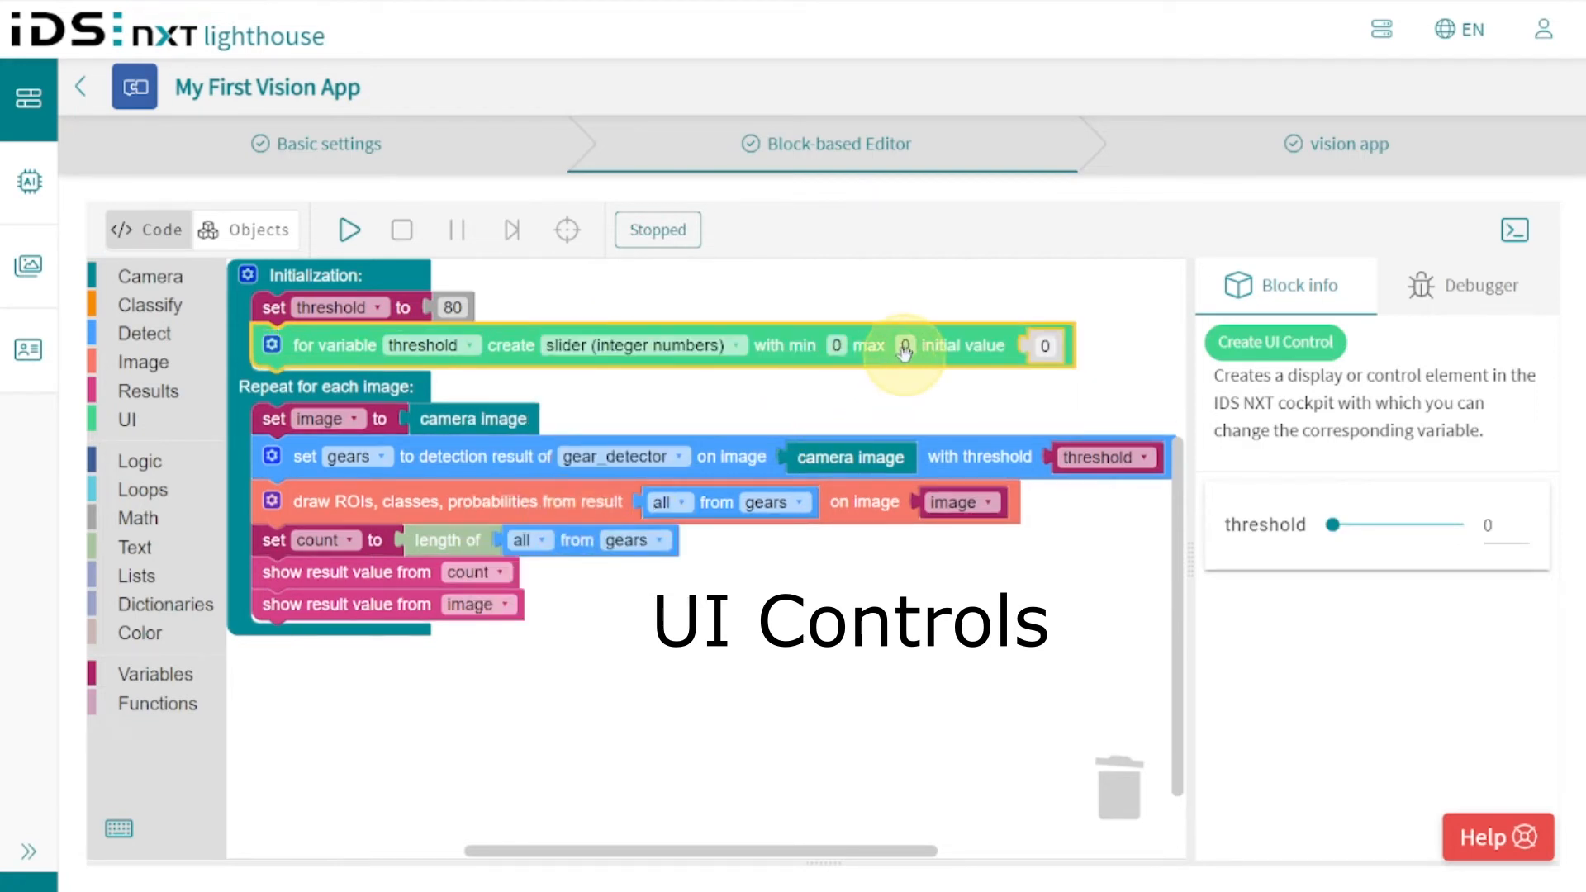
{"action": "type", "text": "100"}
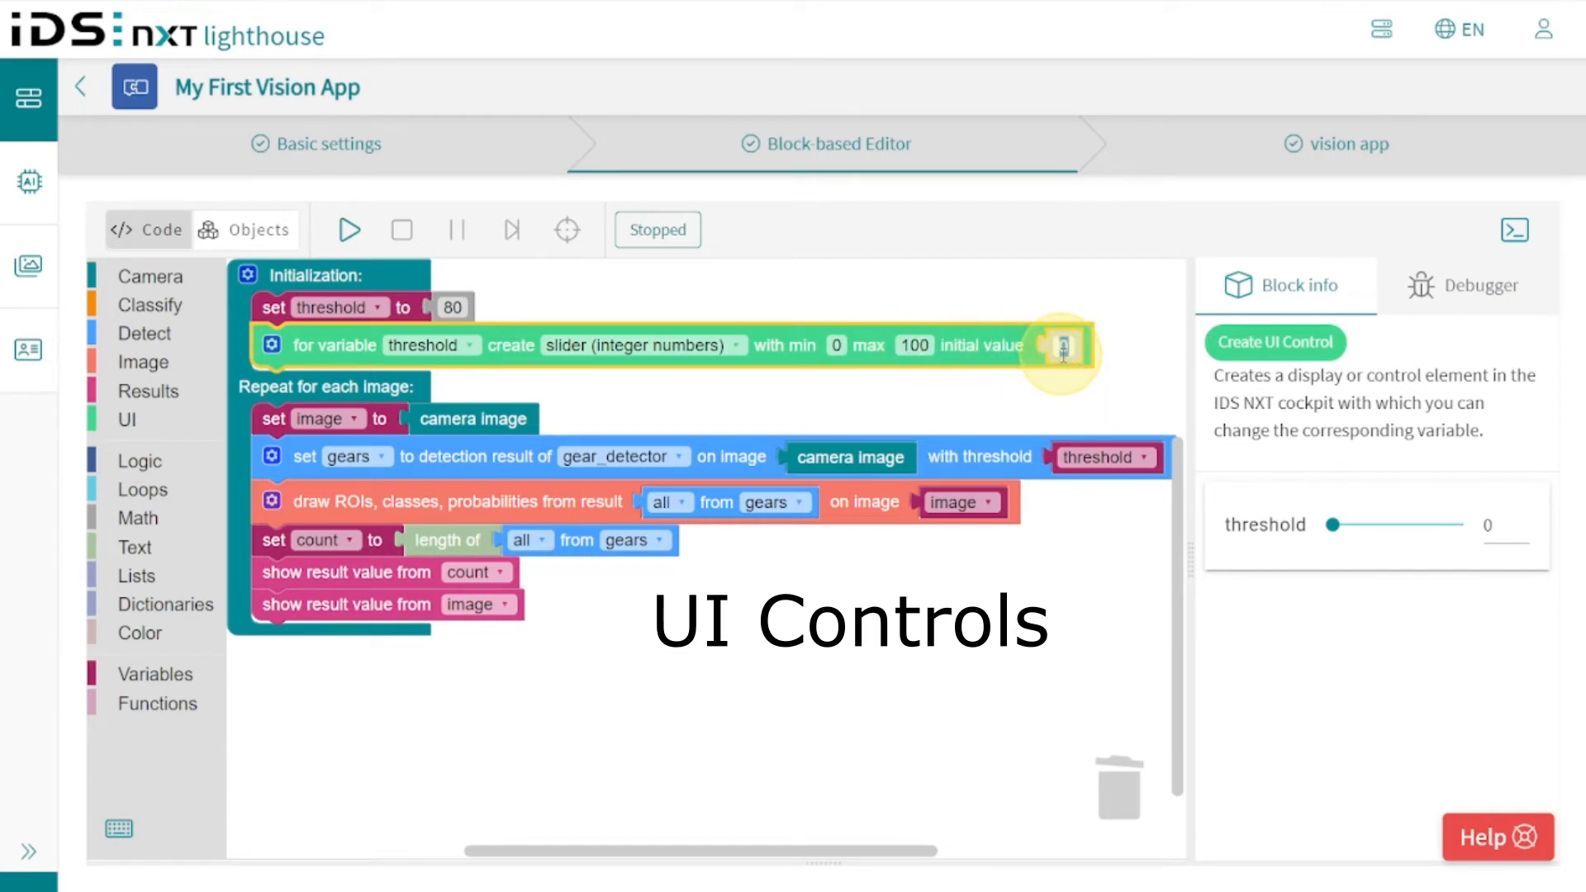
Set the threshold slider's initial value to 84 in Block info.
{"action": "left_click_drag", "start_coordinate": [1338, 526], "coordinate": [1431, 525]}
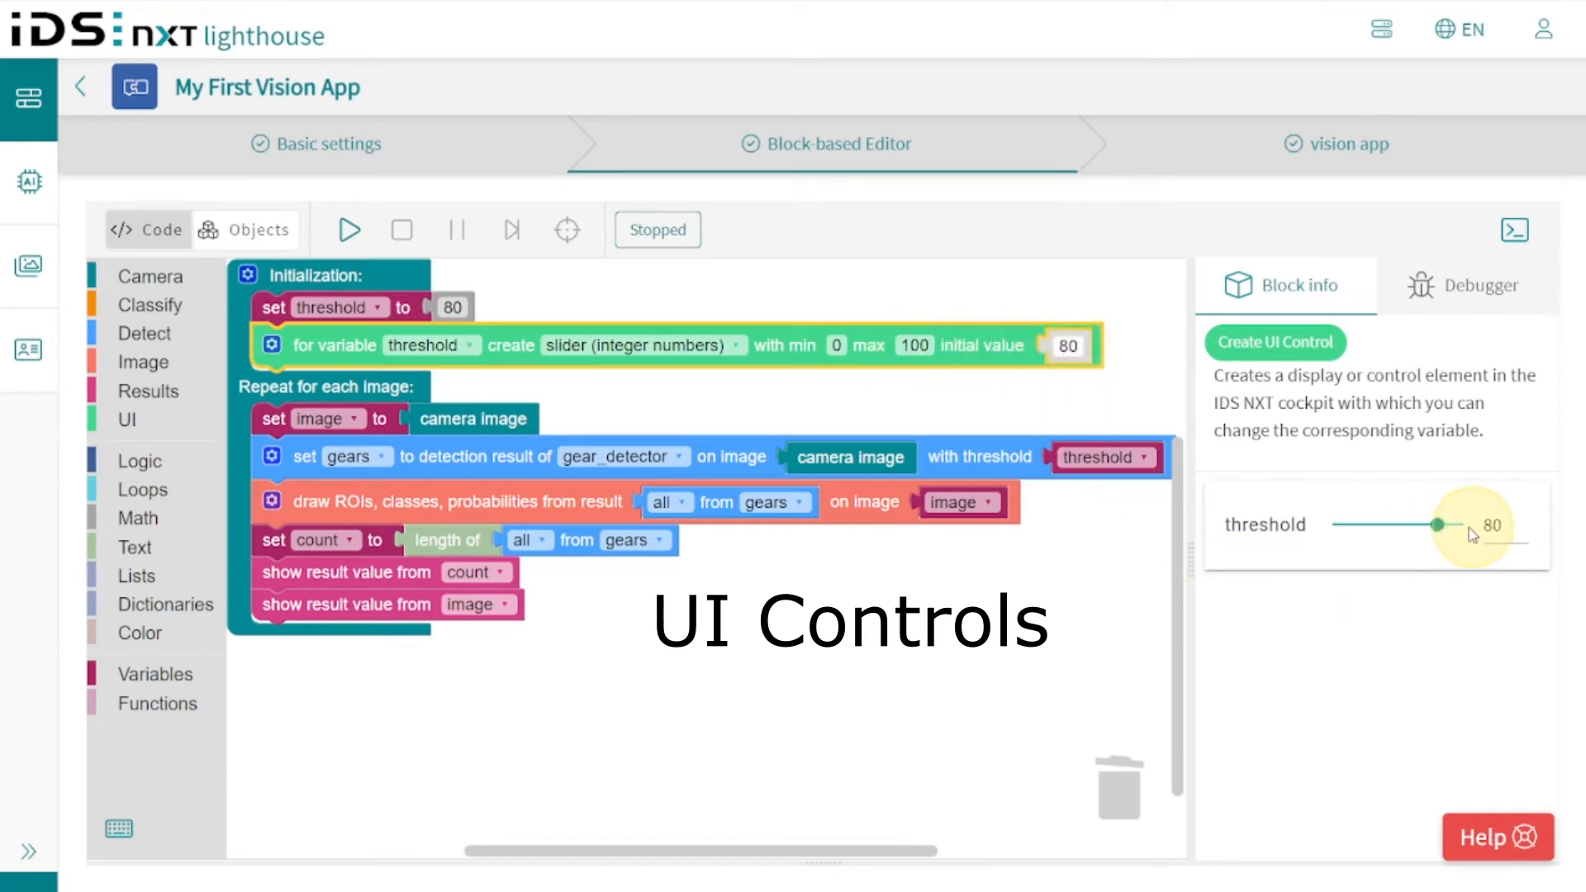
{"action": "left_click_drag", "start_coordinate": [1429, 526], "coordinate": [1447, 526]}
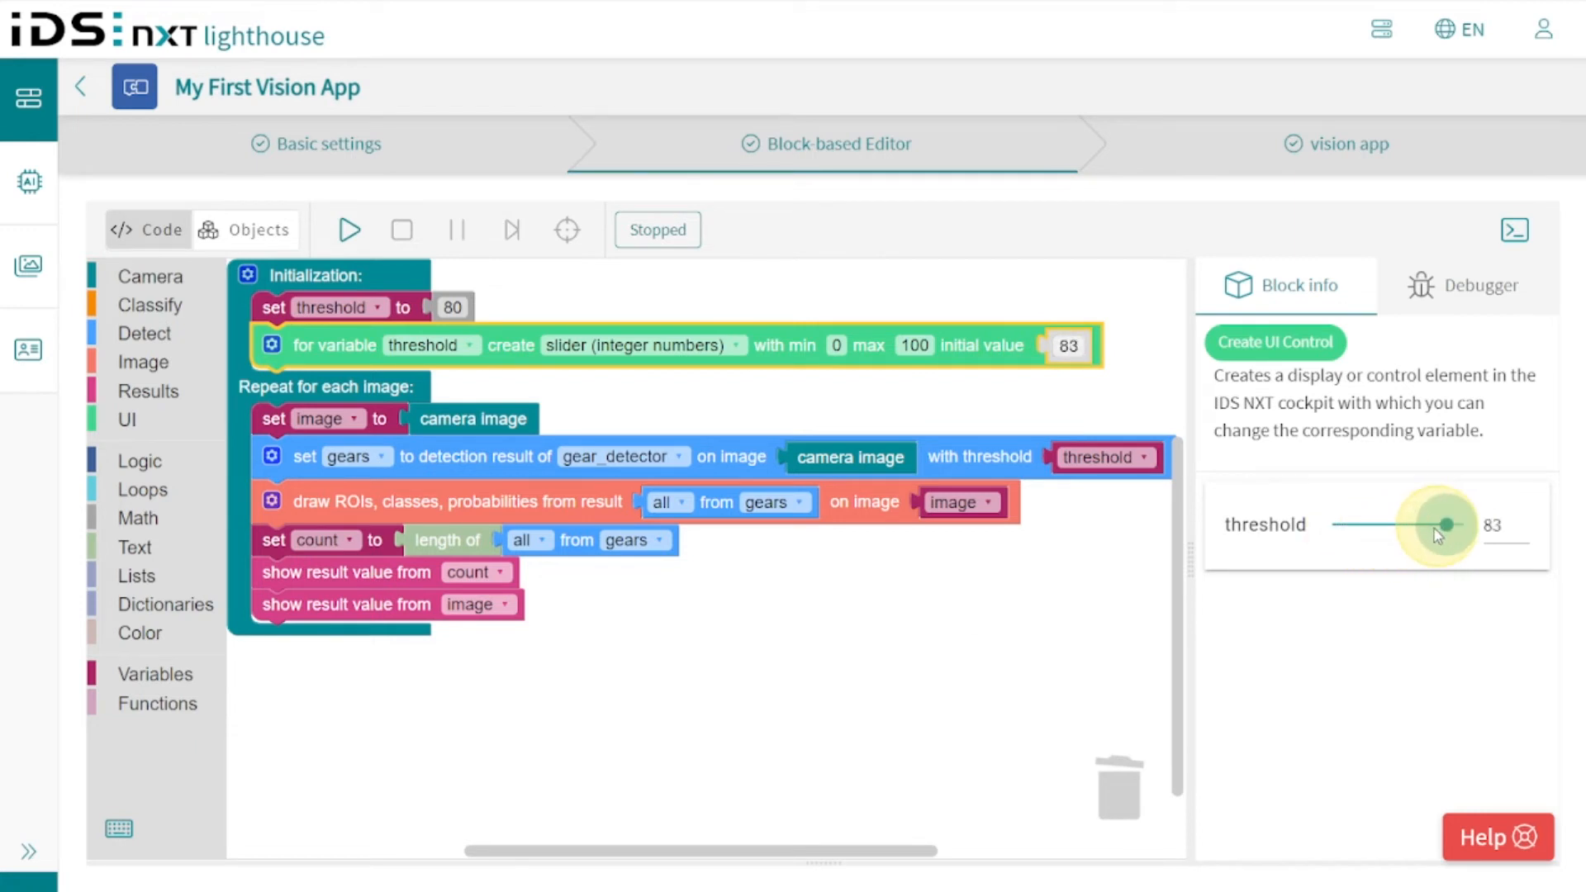
{"action": "left_click_drag", "start_coordinate": [1431, 523], "coordinate": [1447, 524]}
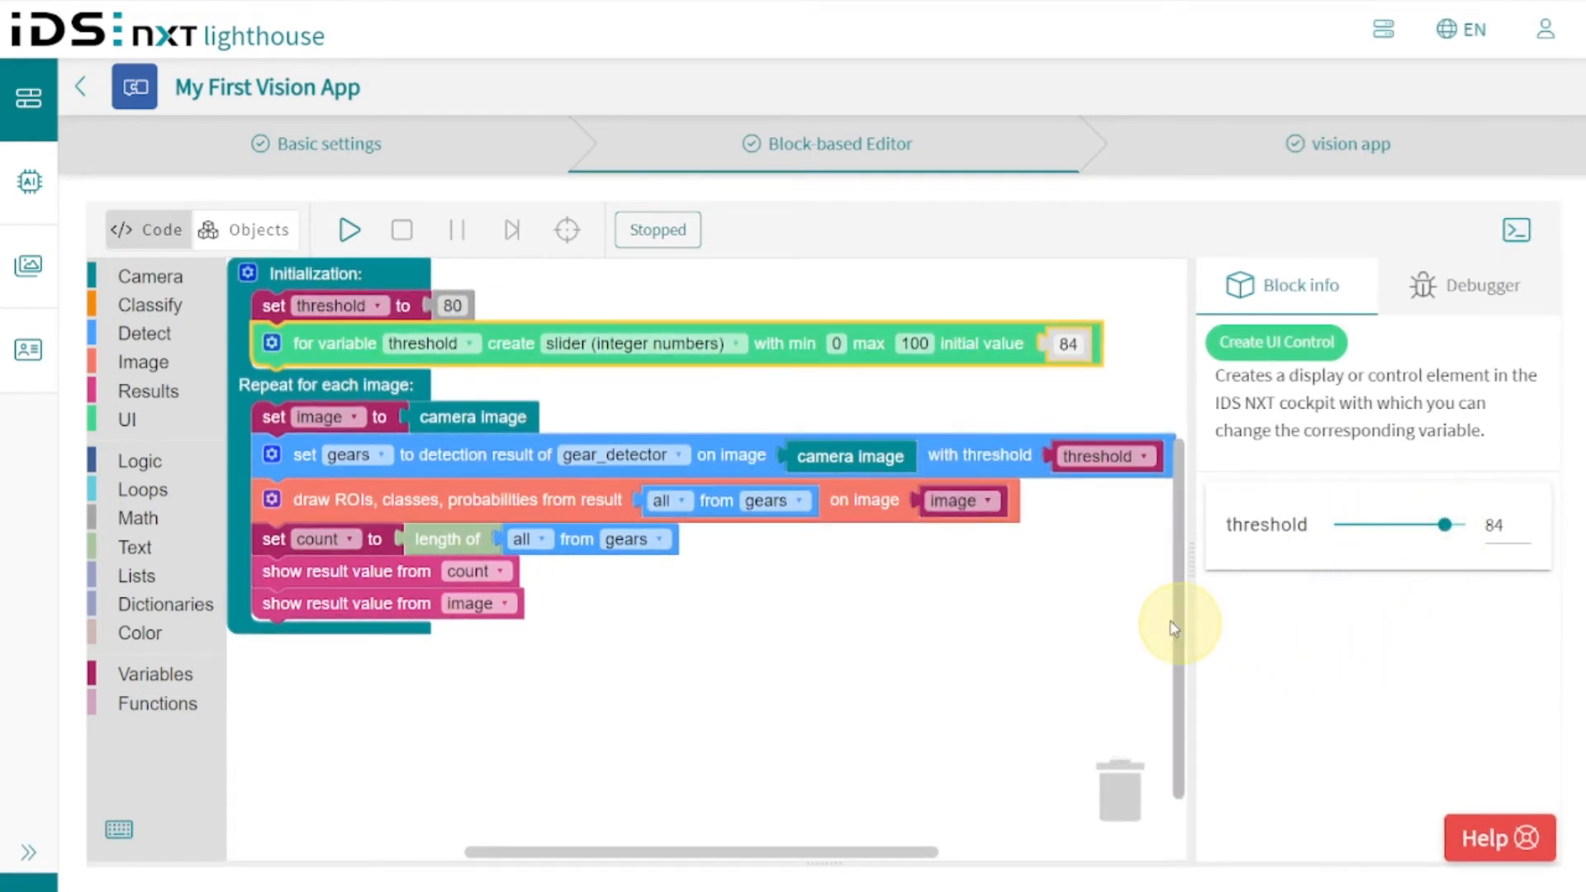
{"action": "left_click", "coordinate": [350, 230]}
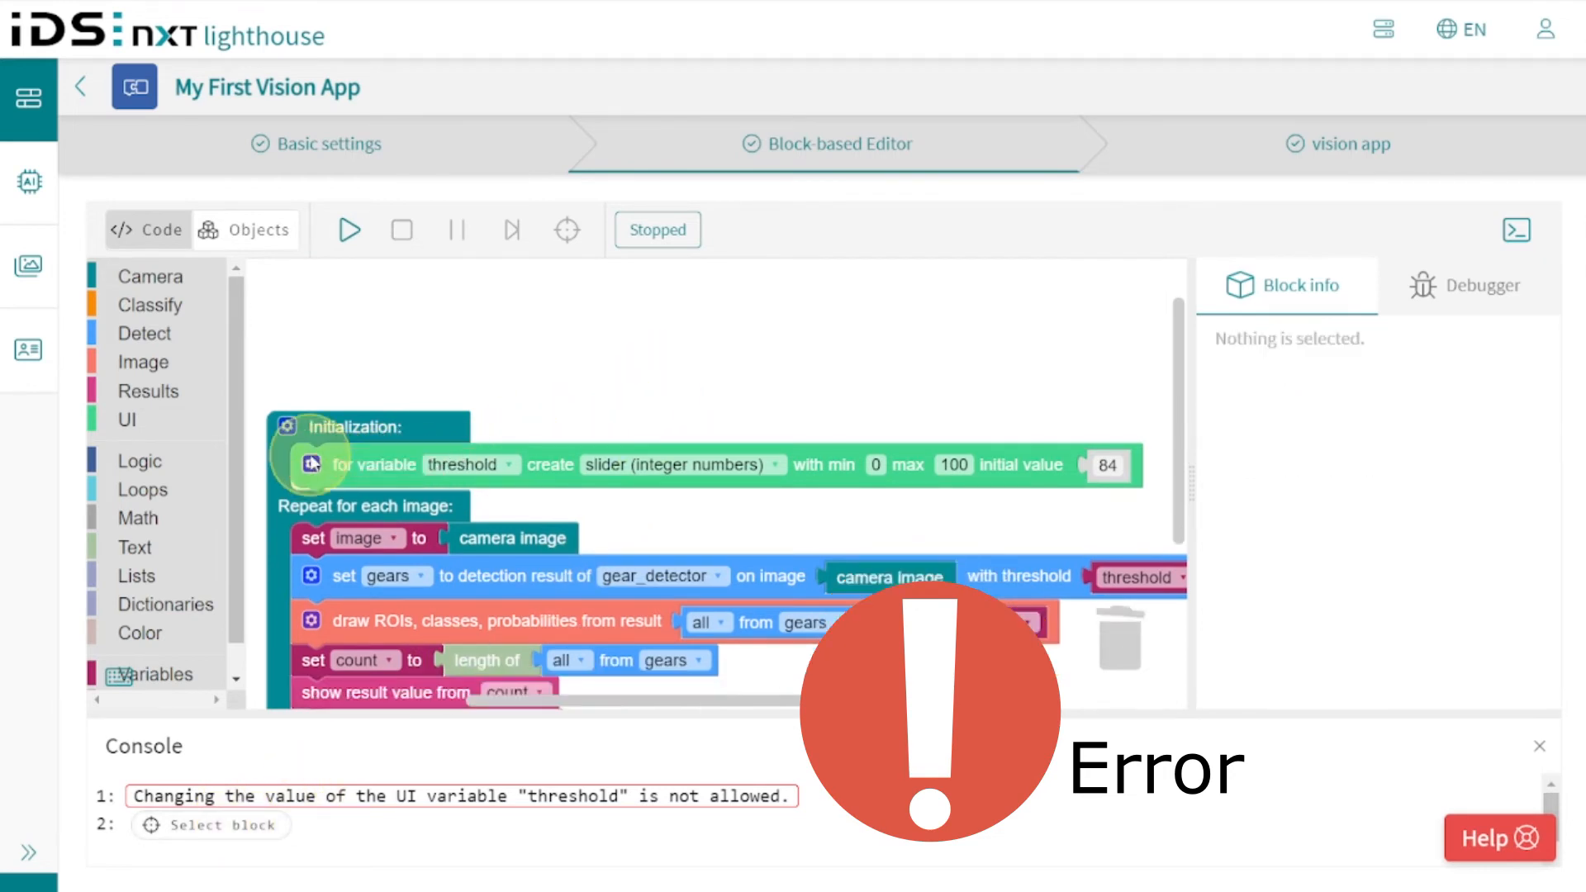
{"action": "left_click", "coordinate": [351, 229]}
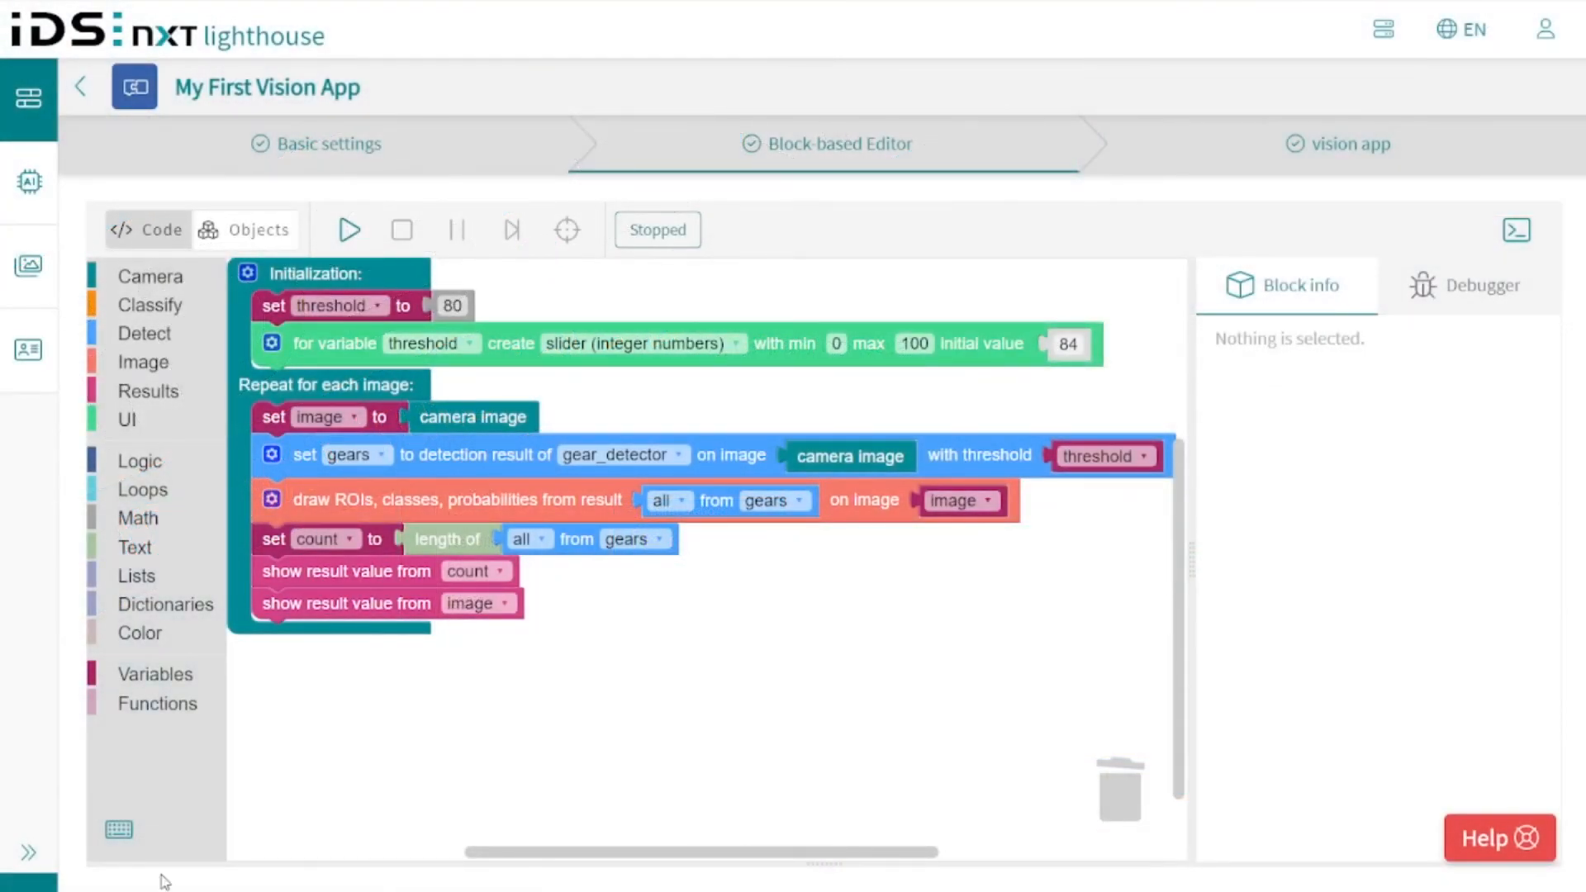
End the loop with an if/else testing count less than 2.
{"action": "left_click", "coordinate": [140, 461]}
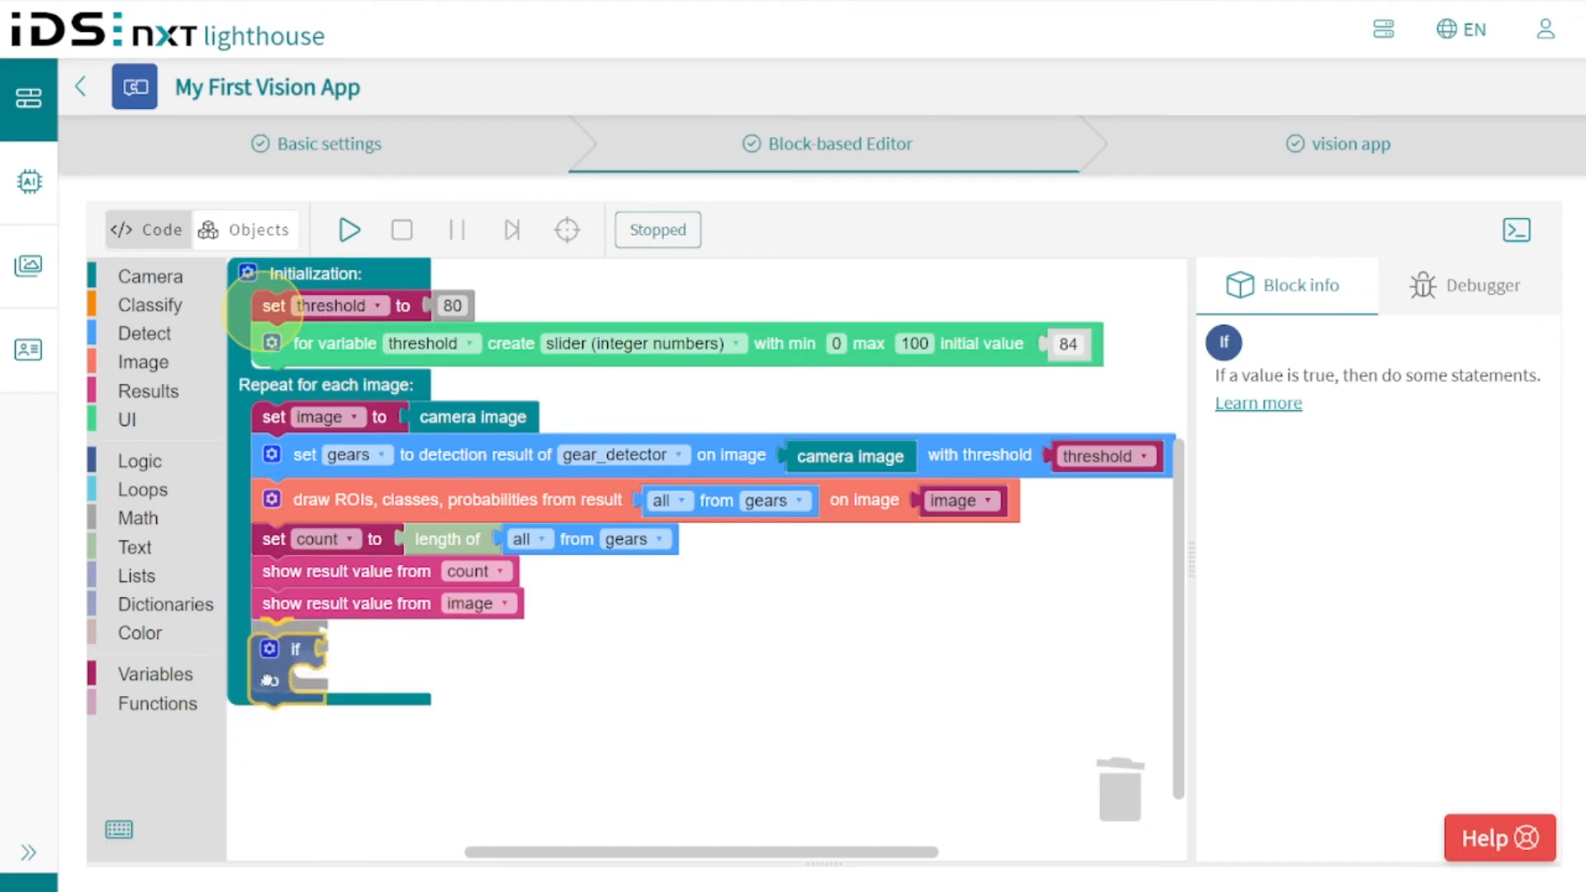
{"action": "left_click", "coordinate": [155, 674]}
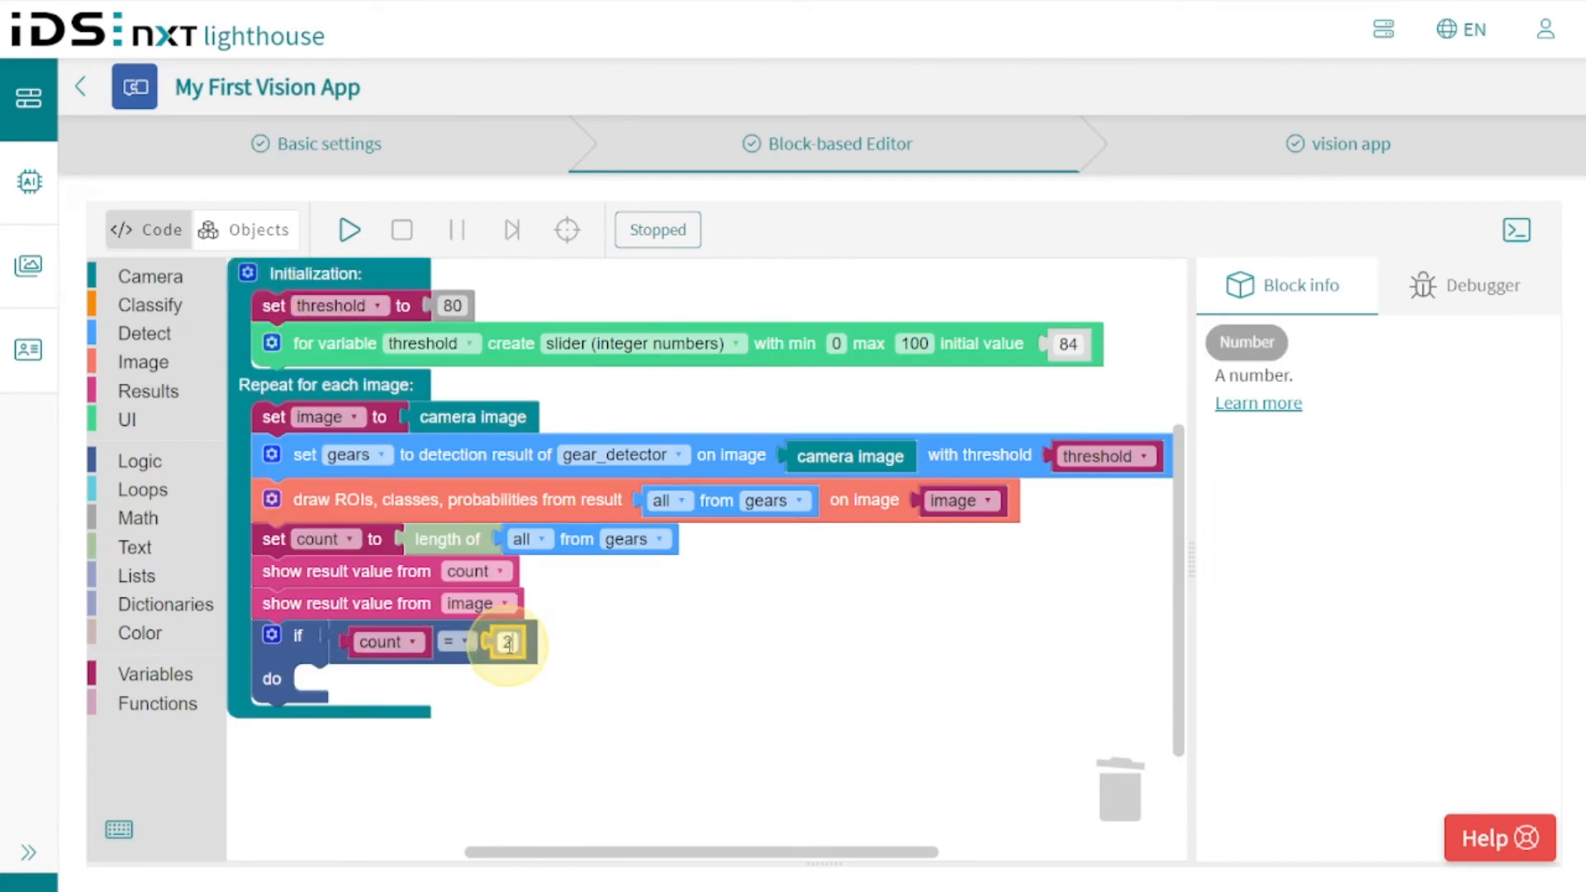
{"action": "left_click", "coordinate": [451, 641]}
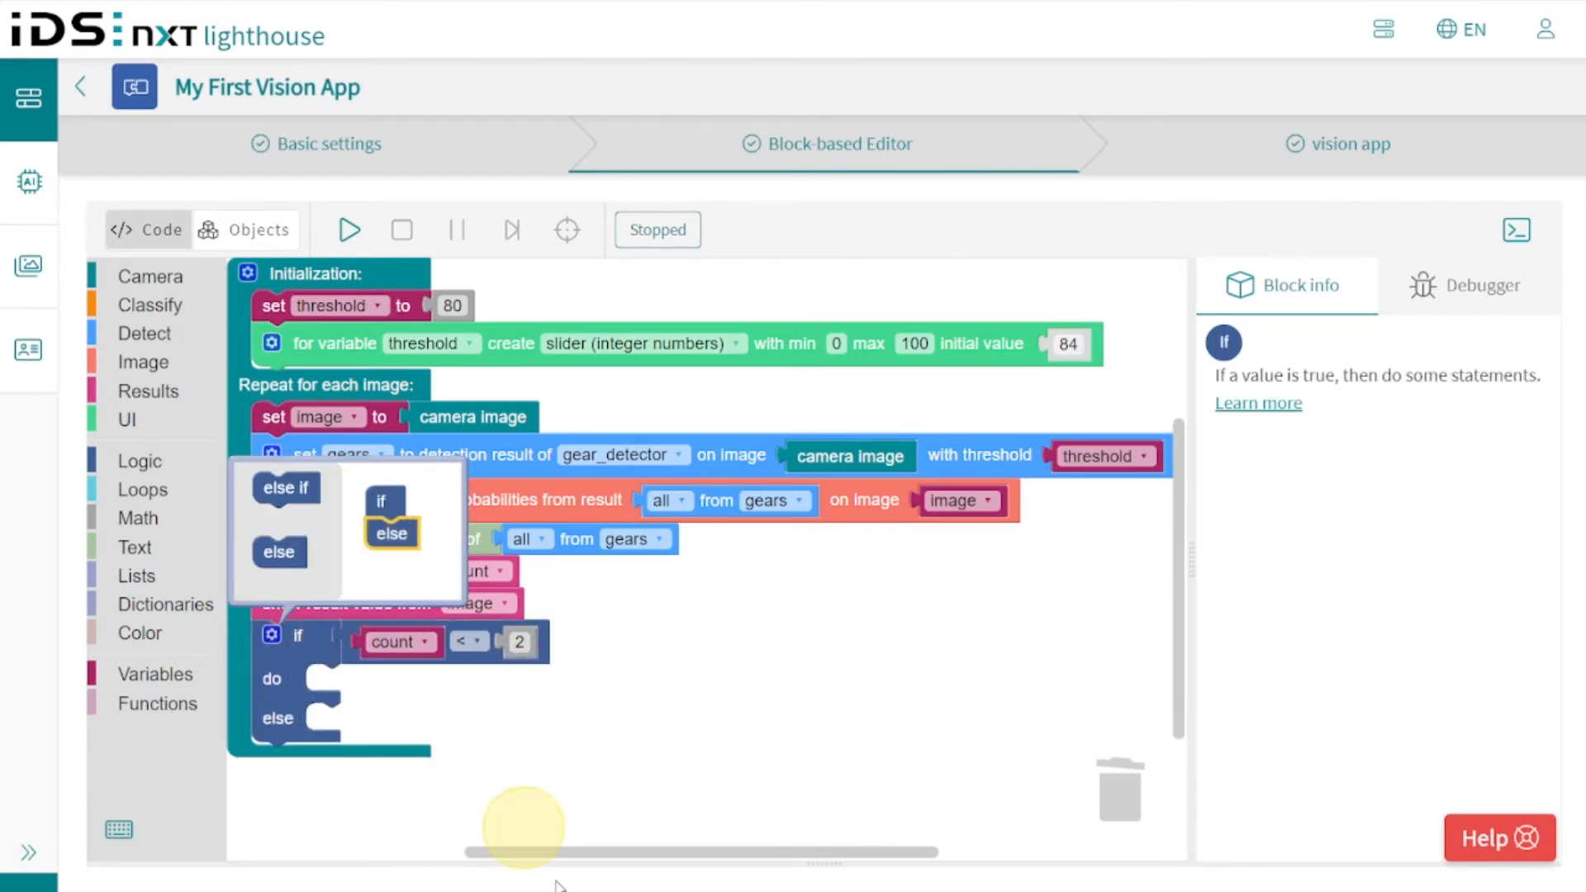
{"action": "left_click", "coordinate": [519, 823]}
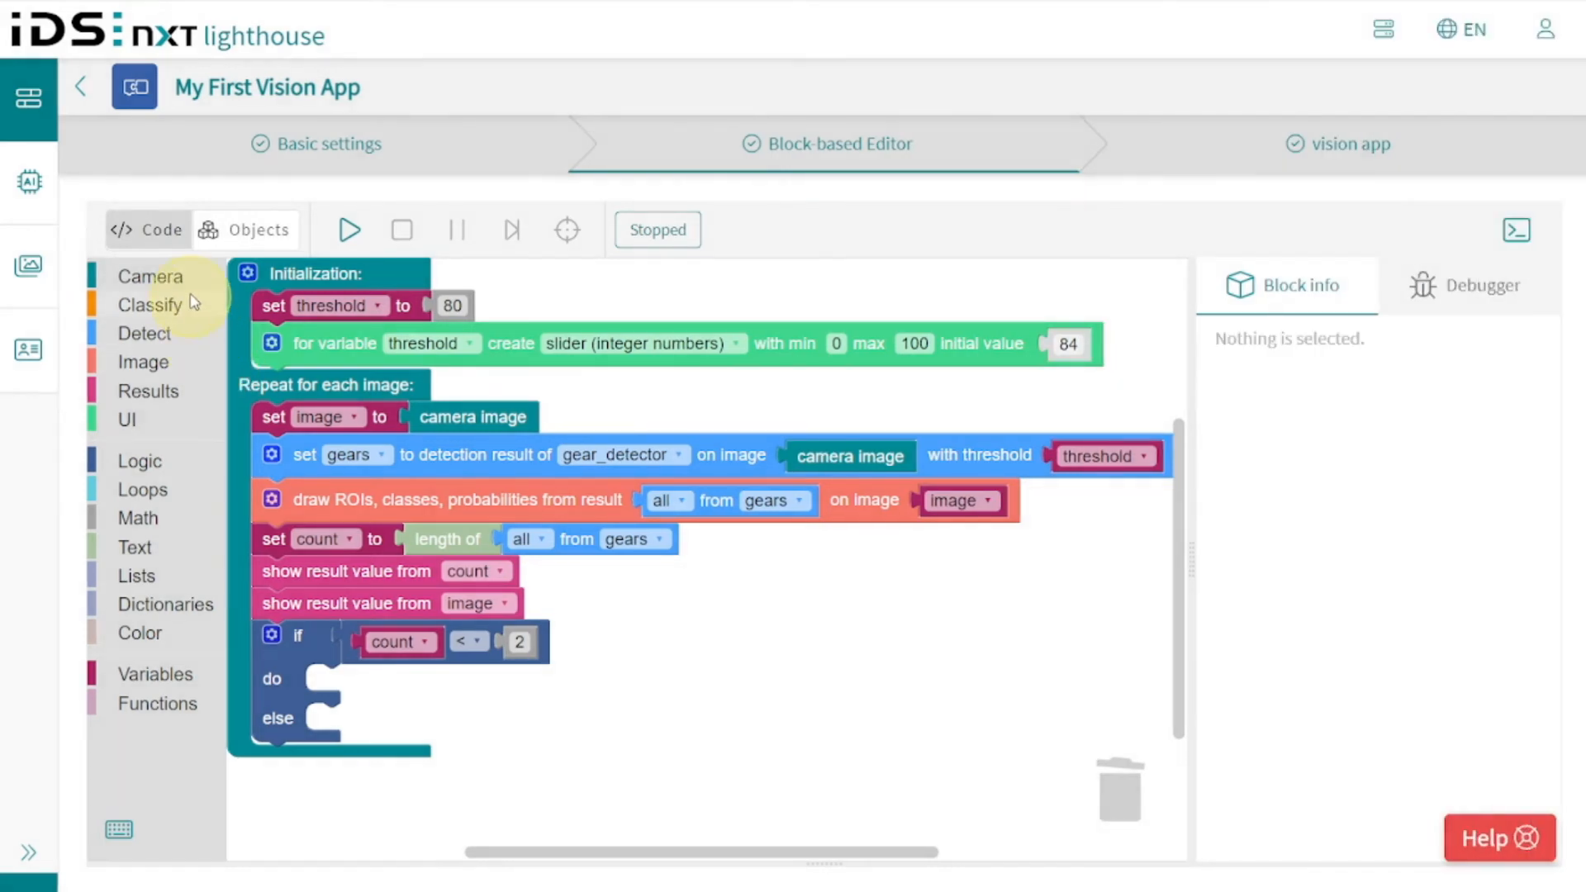
In the do branch set digital output 1 high with automatic reset after 100 ms.
{"action": "left_click", "coordinate": [148, 278]}
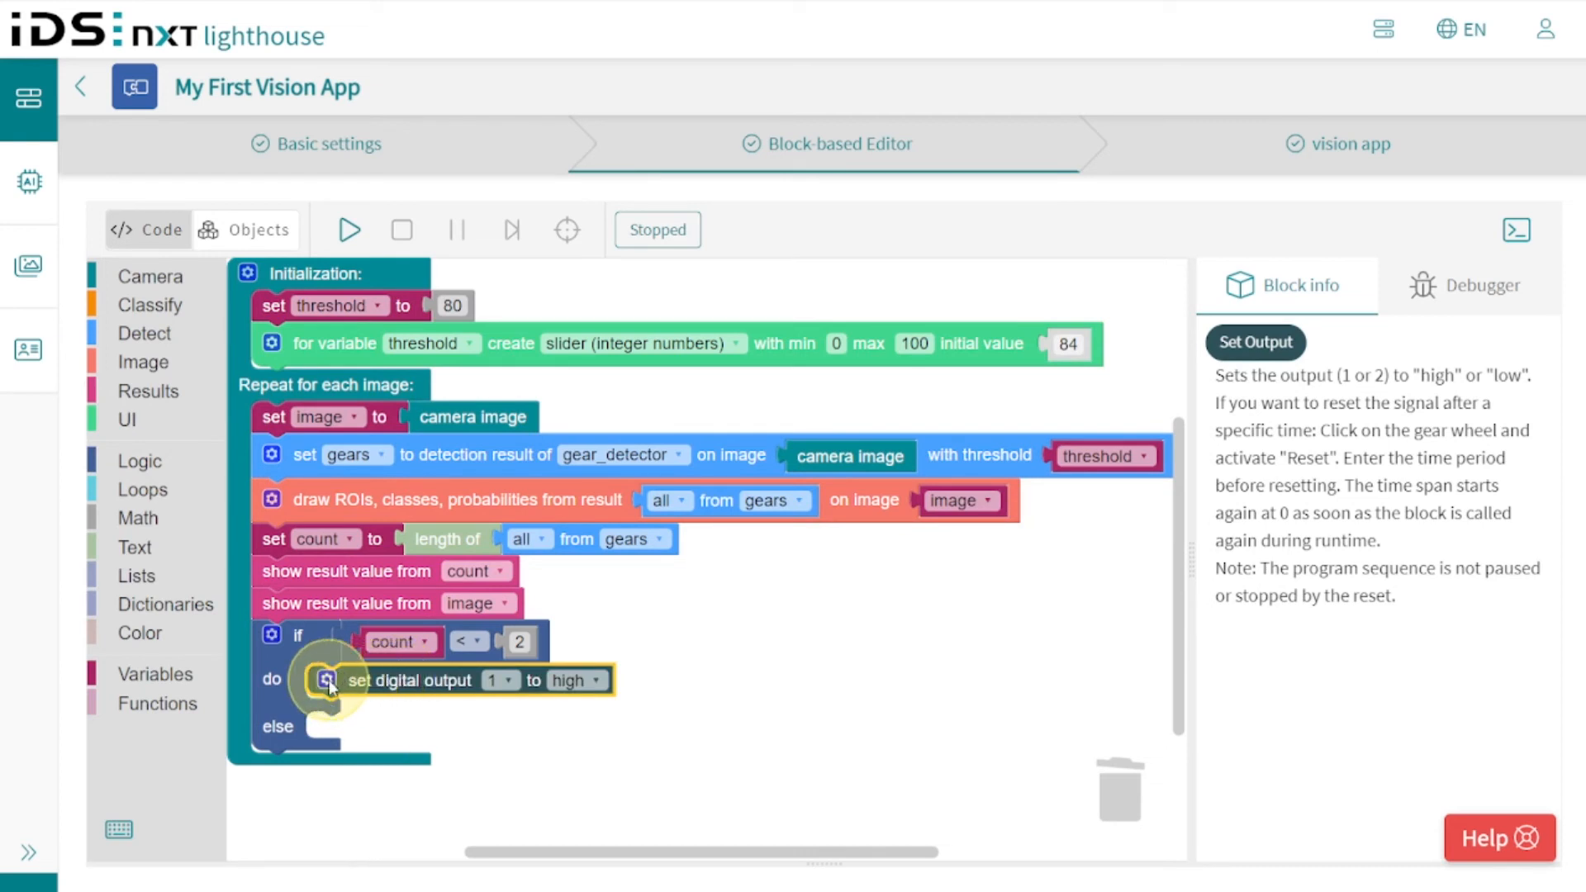
{"action": "left_click", "coordinate": [324, 681]}
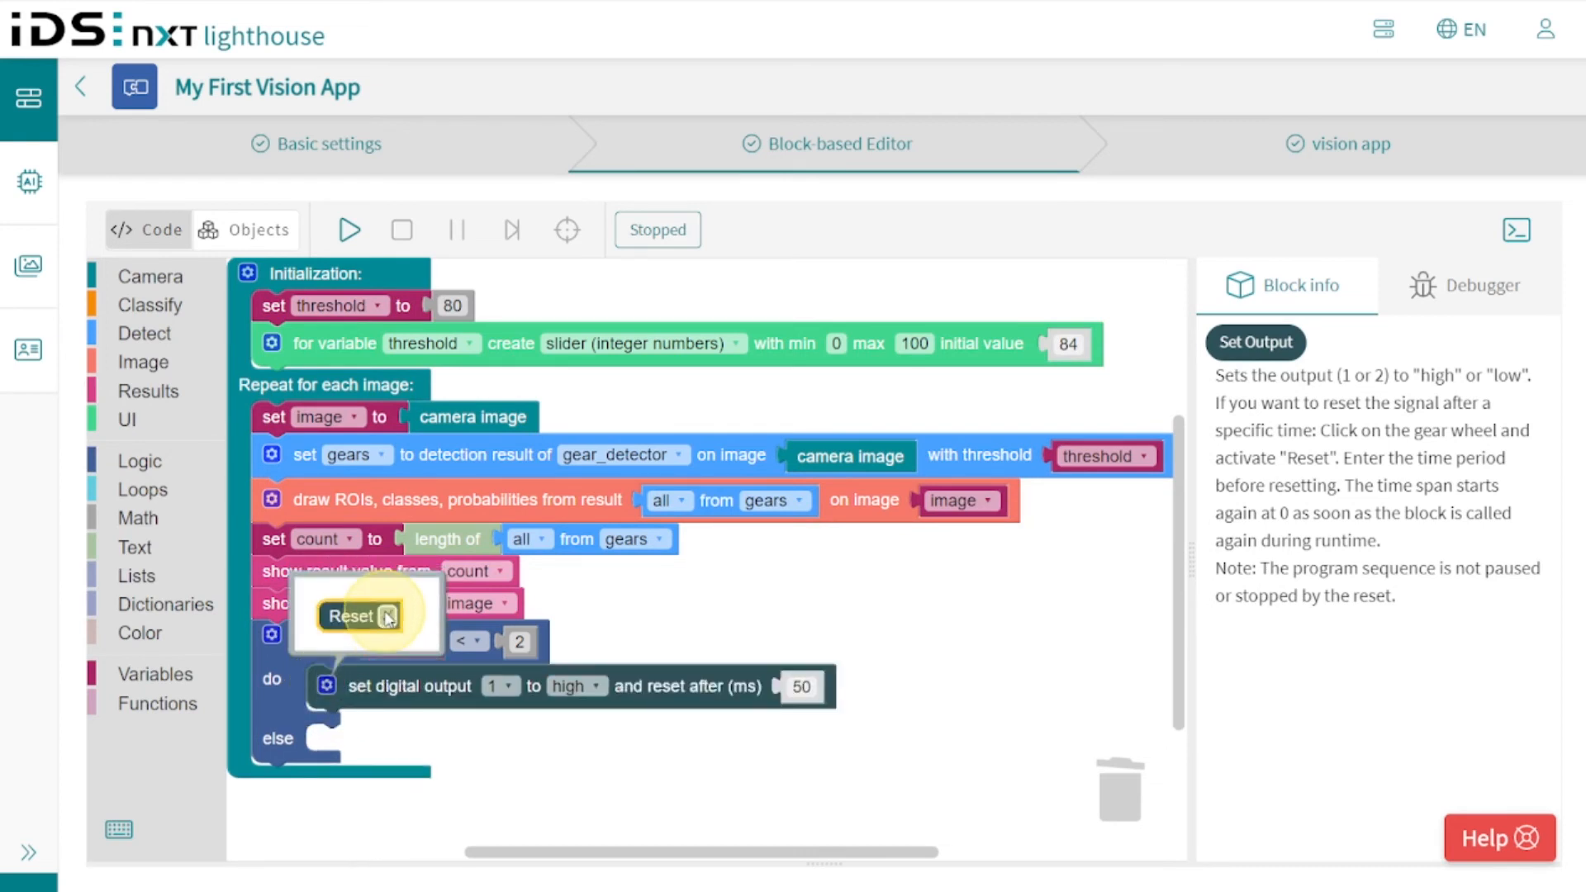
{"action": "left_click", "coordinate": [801, 687]}
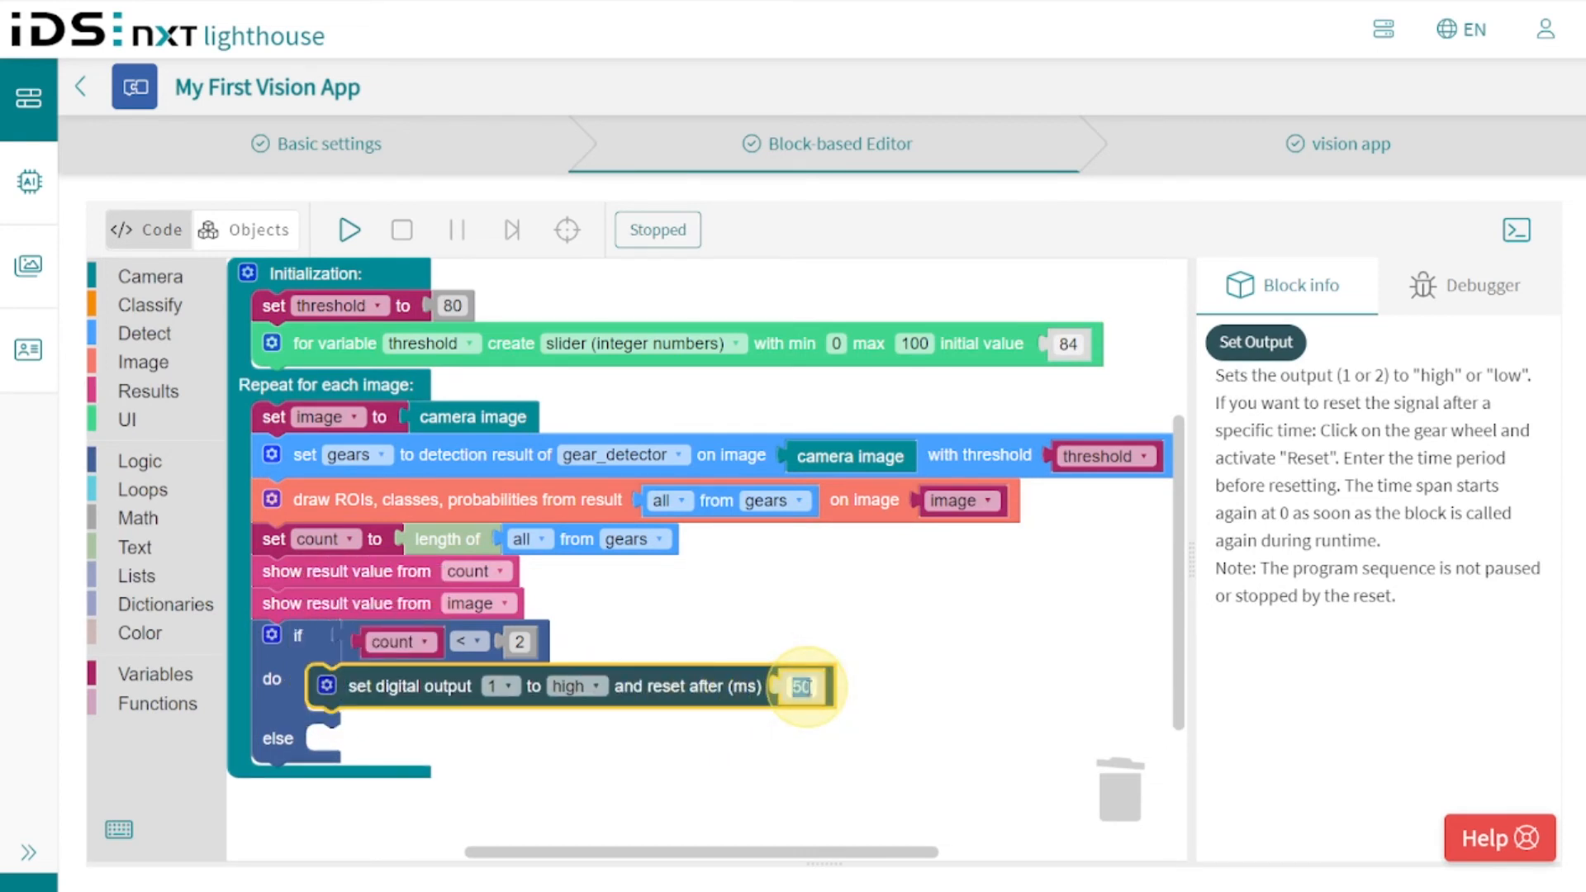
{"action": "type", "text": "100"}
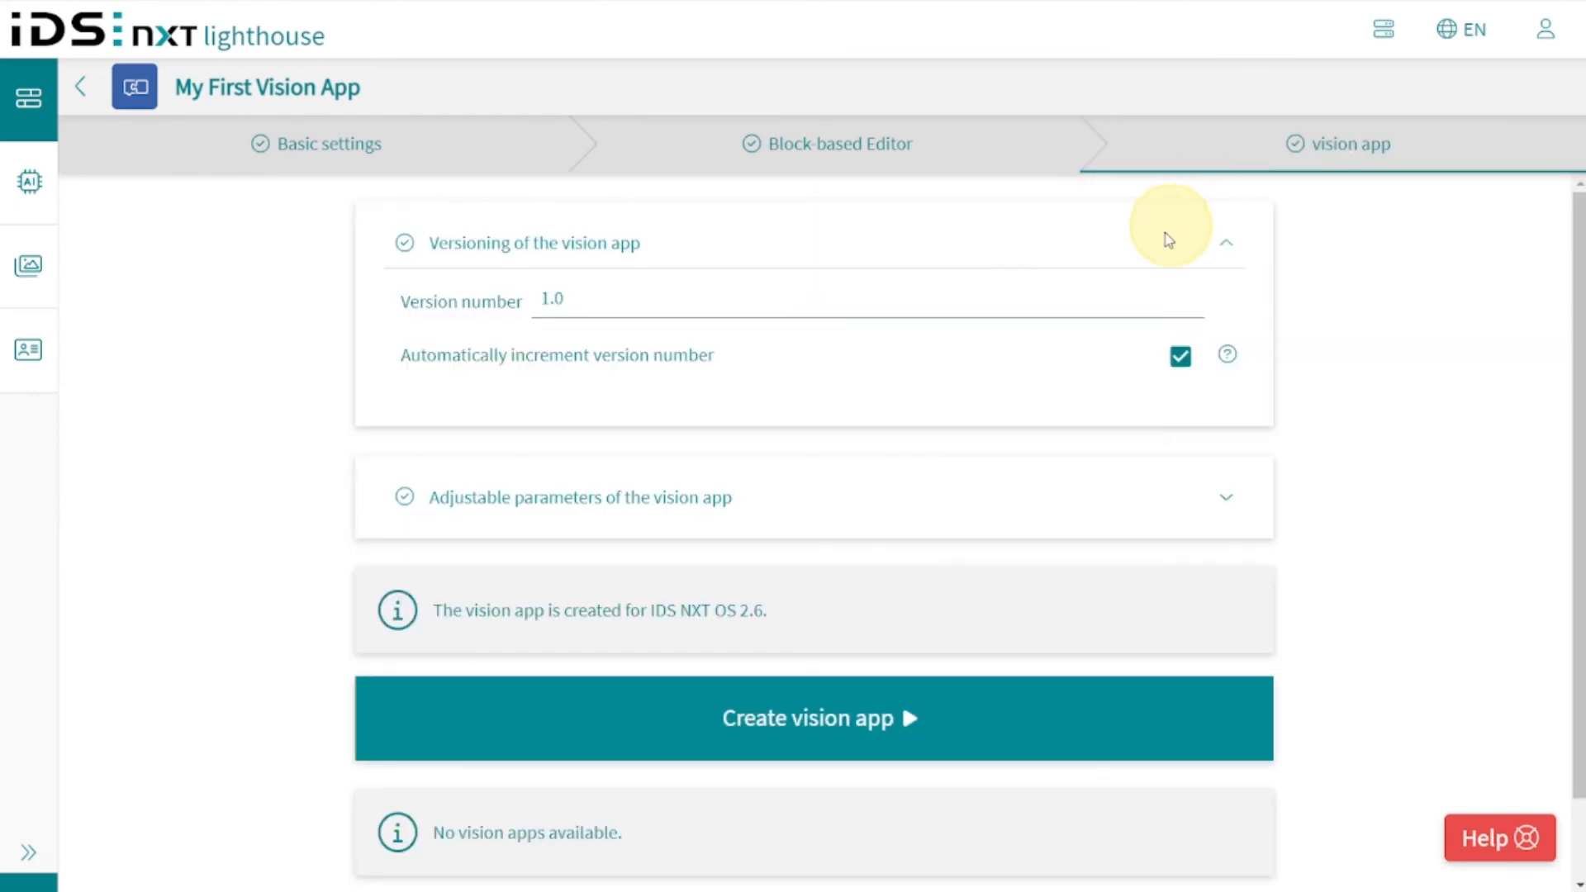
Review the vision app's versioning settings and adjustable parameters.
{"action": "left_click", "coordinate": [649, 306]}
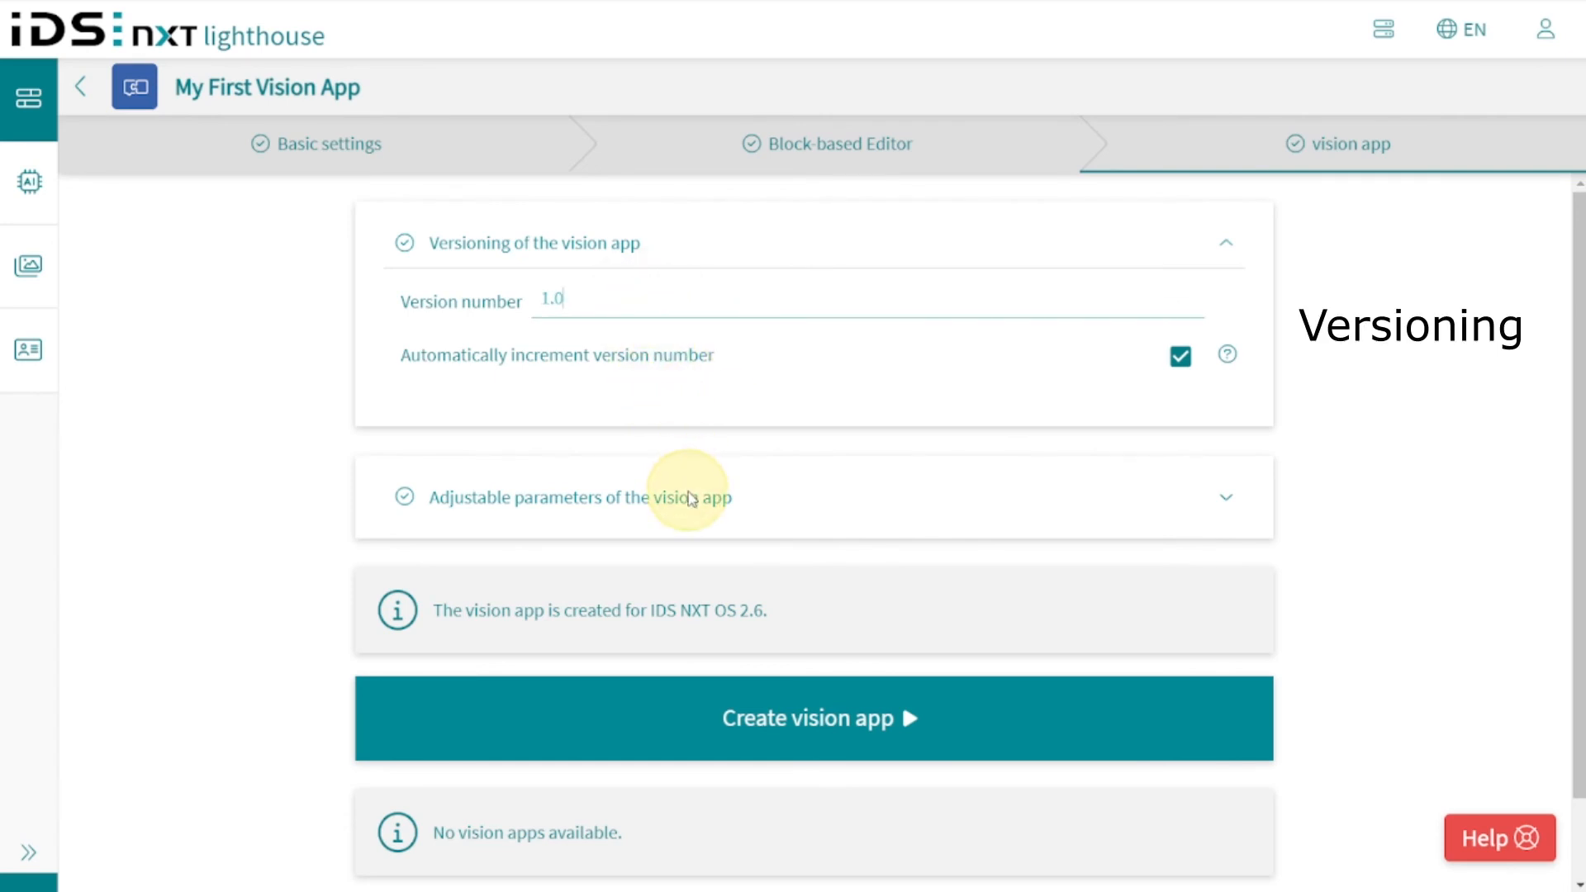
{"action": "mouse_move", "coordinate": [1225, 499]}
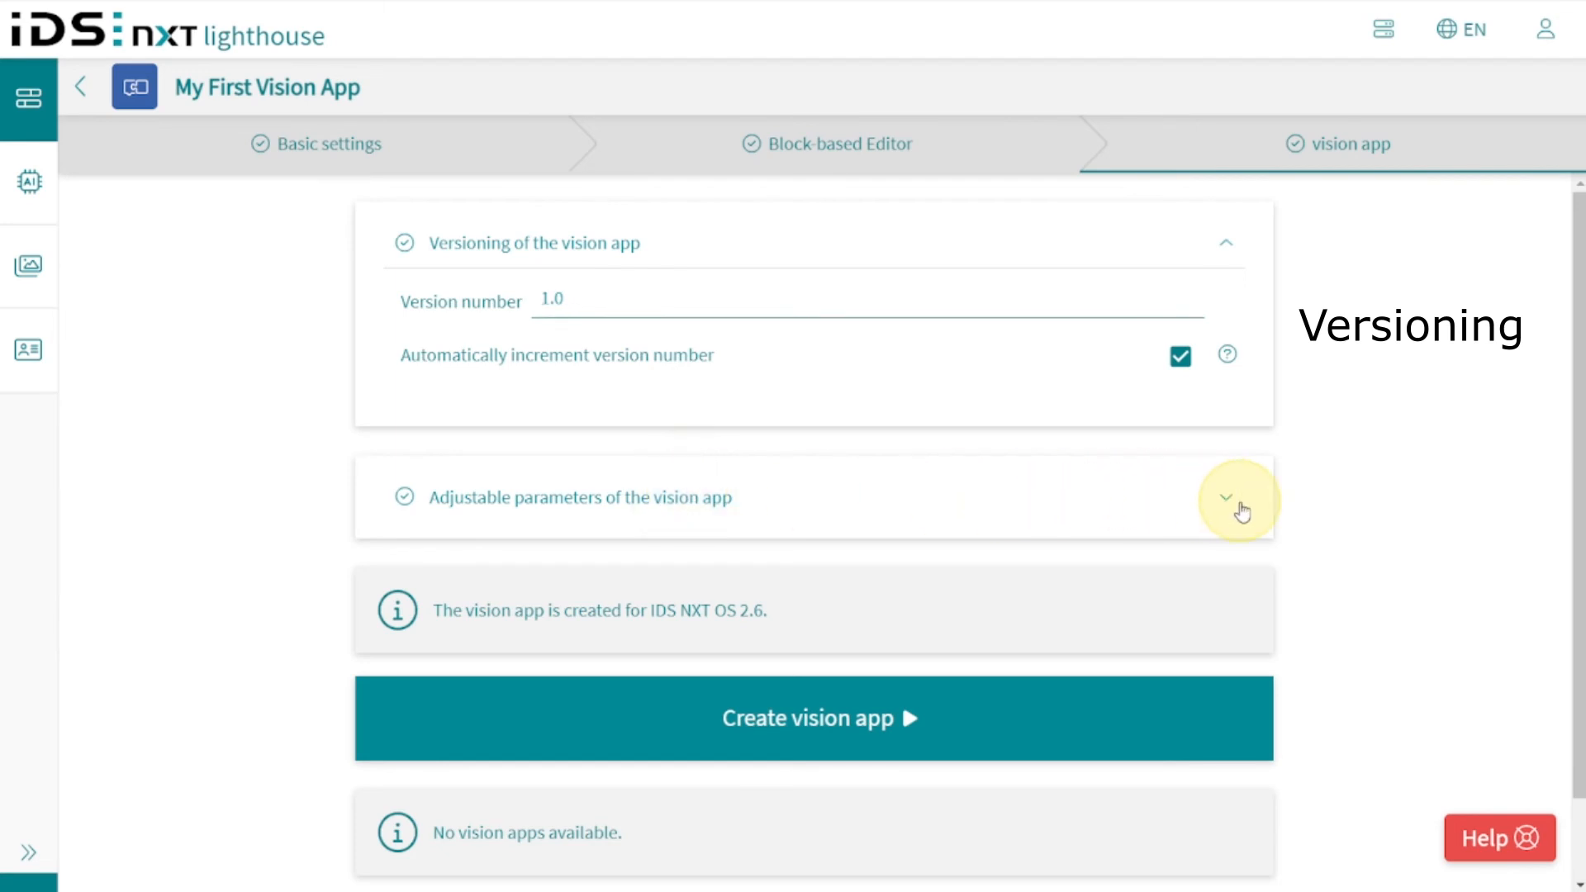
{"action": "left_click", "coordinate": [1225, 498]}
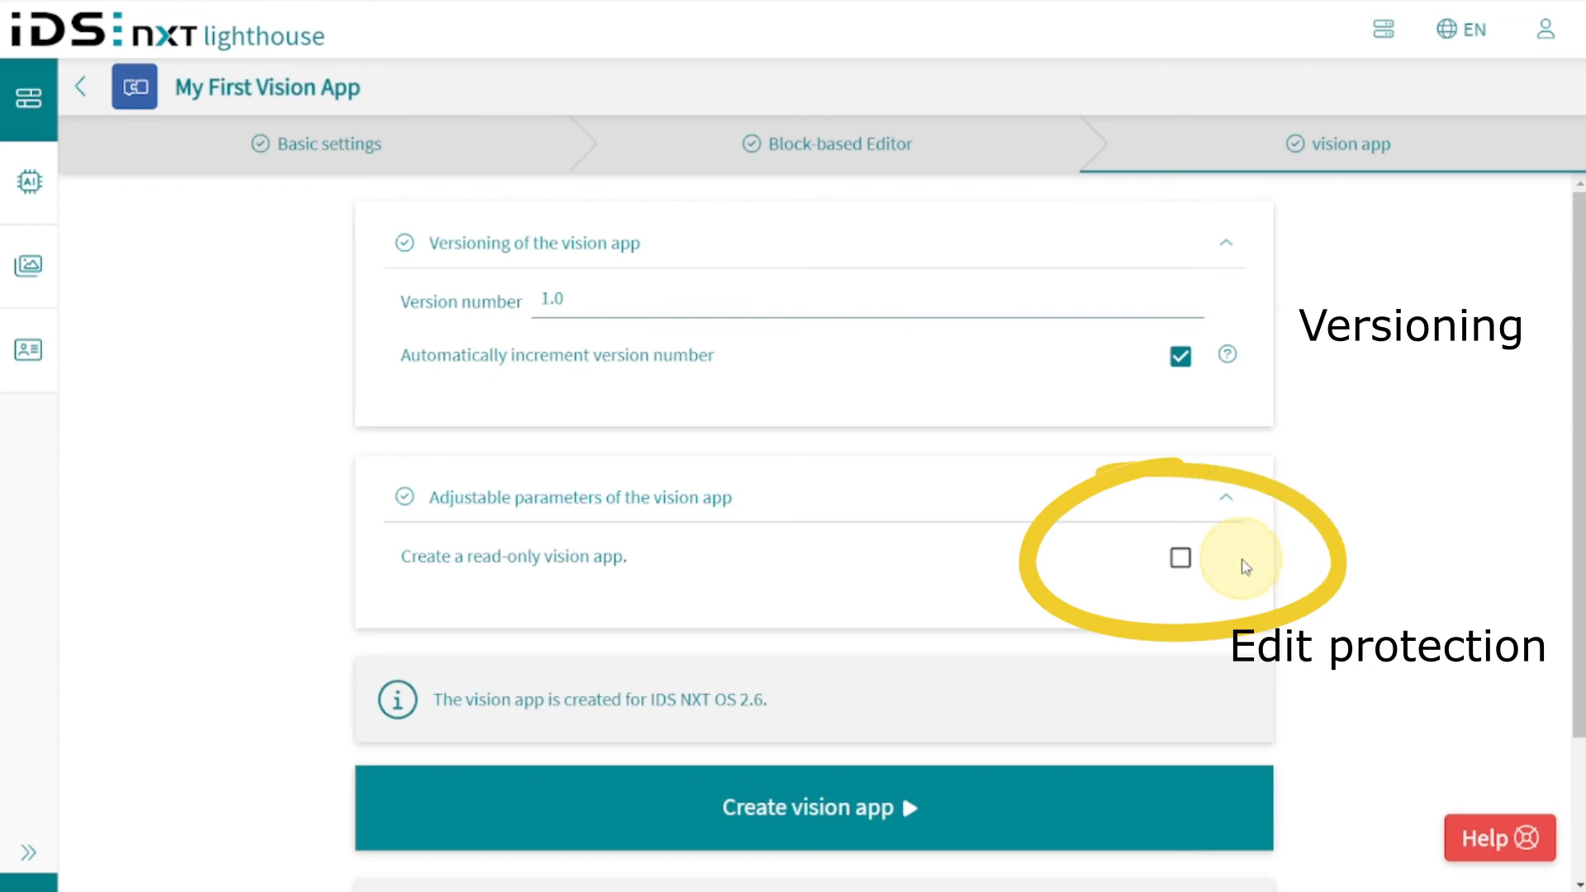
{"action": "scroll", "scroll_direction": "down", "scroll_amount": 3}
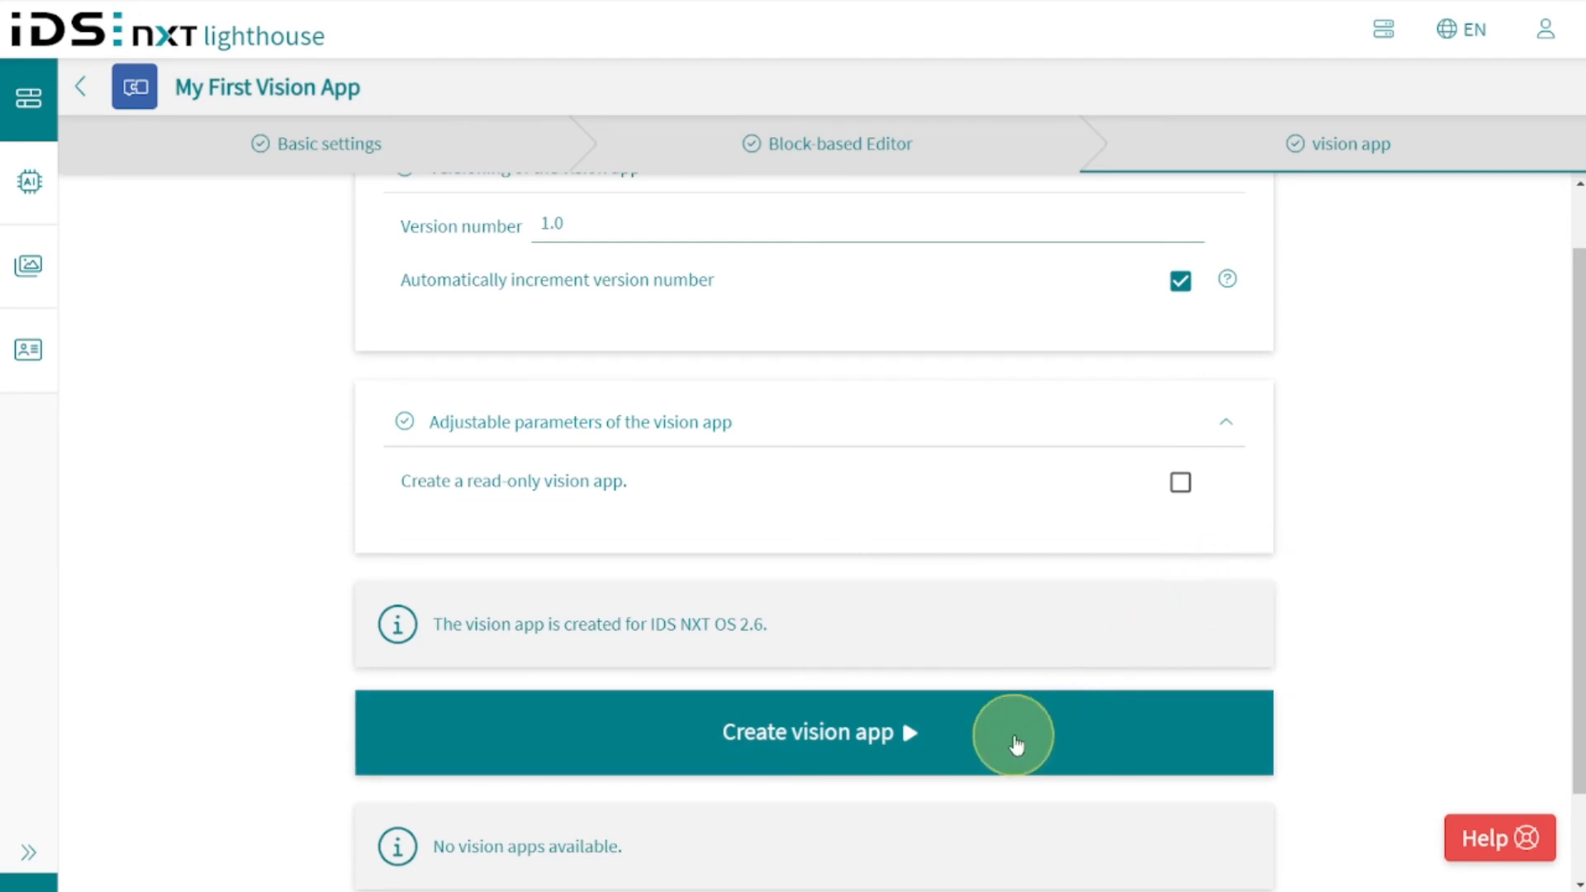
Create MyFirstVisionApp_1.0 and expand its gear_detector neural network details.
{"action": "left_click", "coordinate": [1011, 737]}
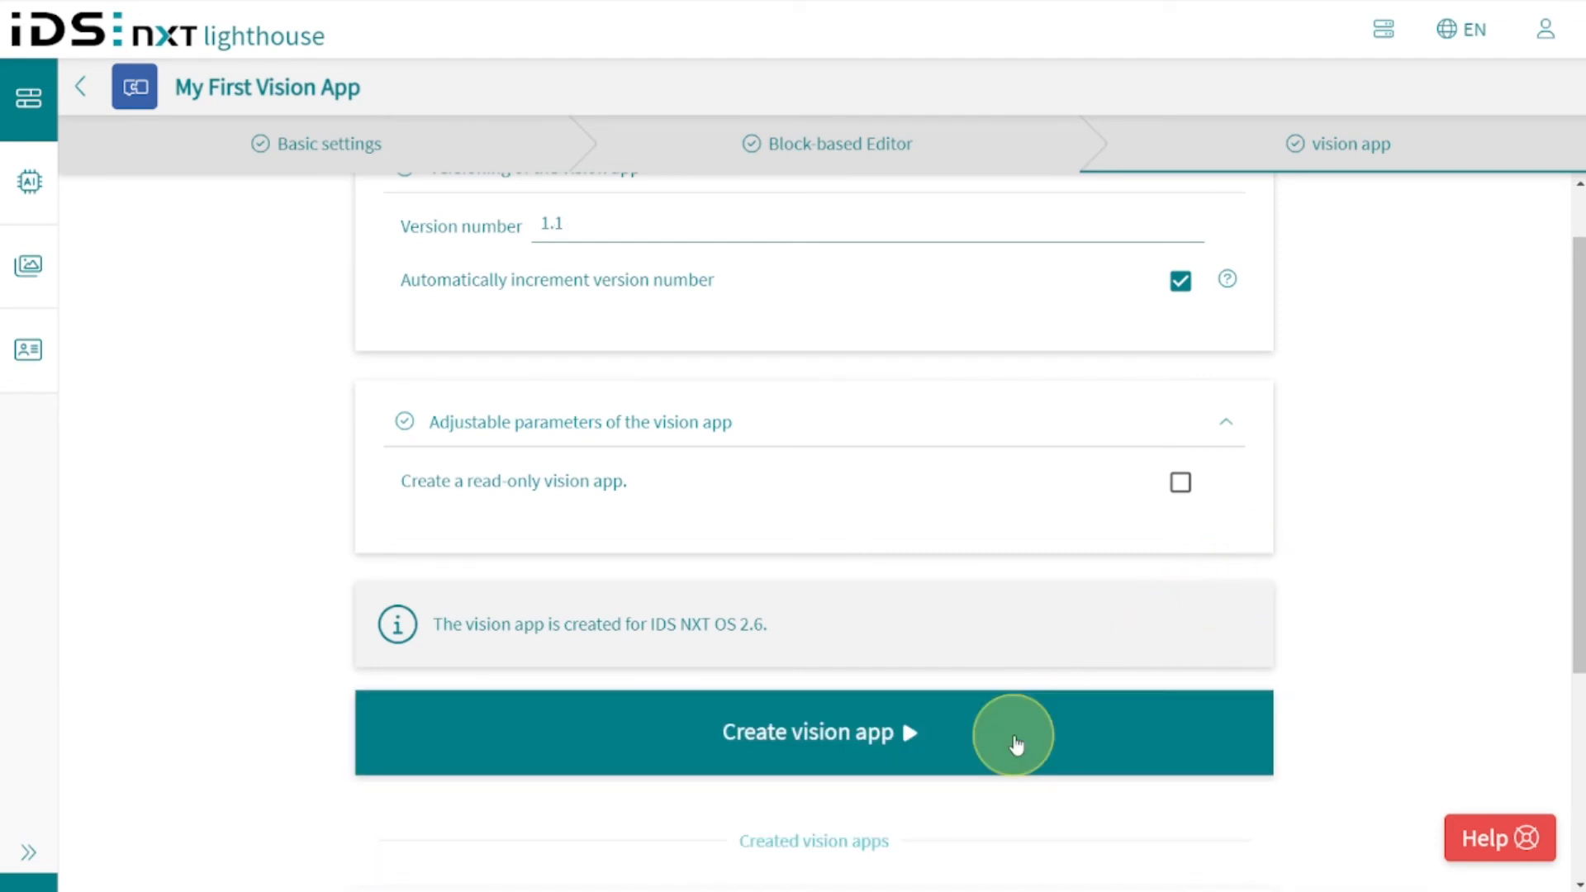
{"action": "left_click", "coordinate": [1012, 733]}
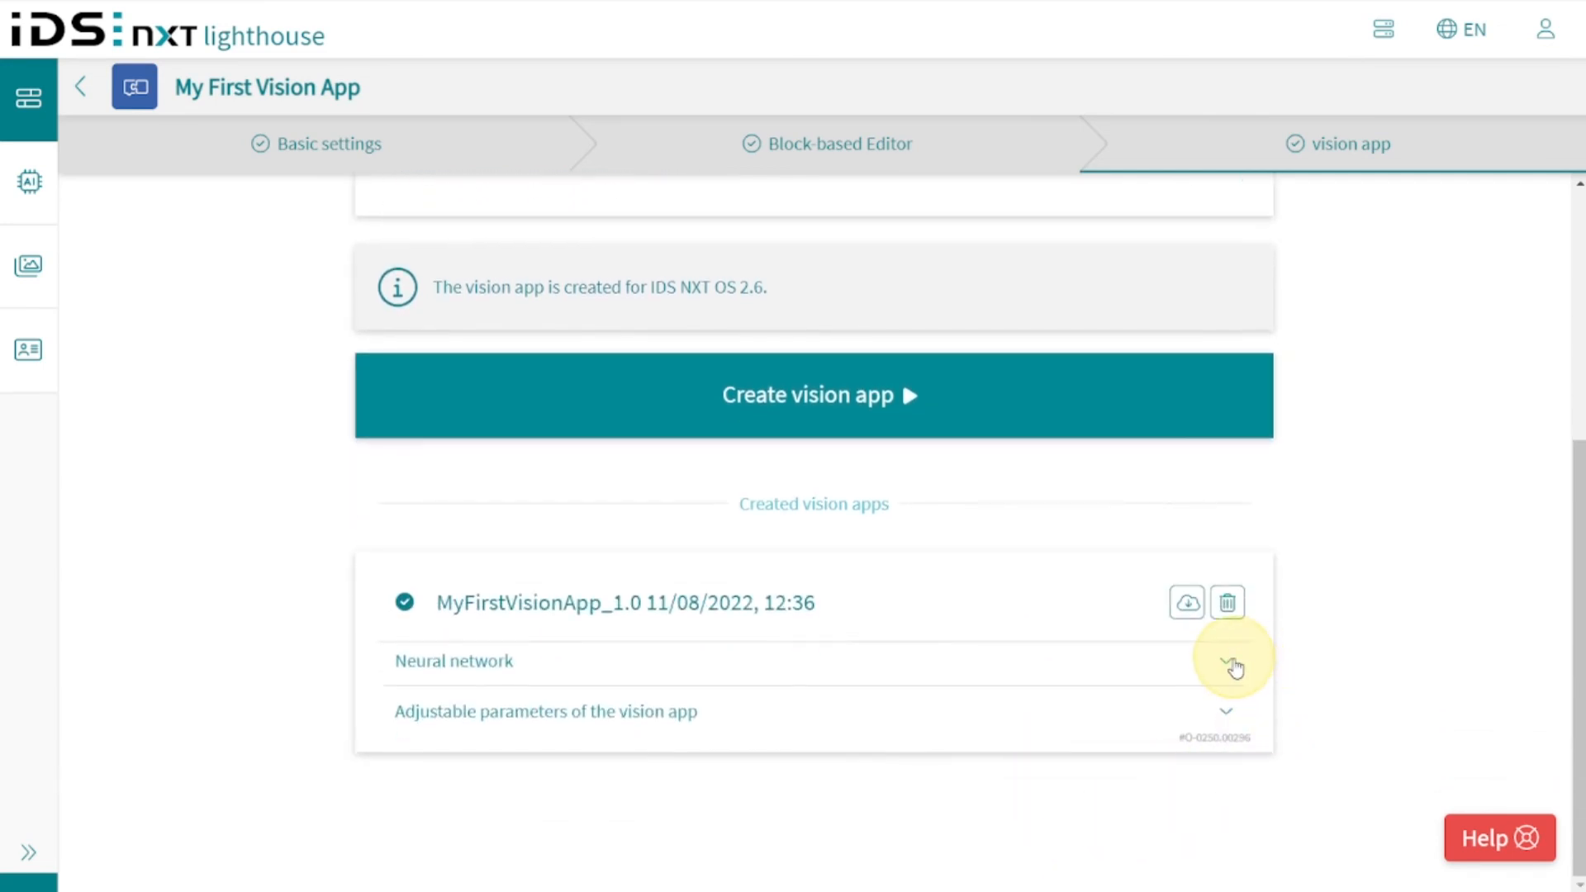
{"action": "left_click", "coordinate": [1225, 664]}
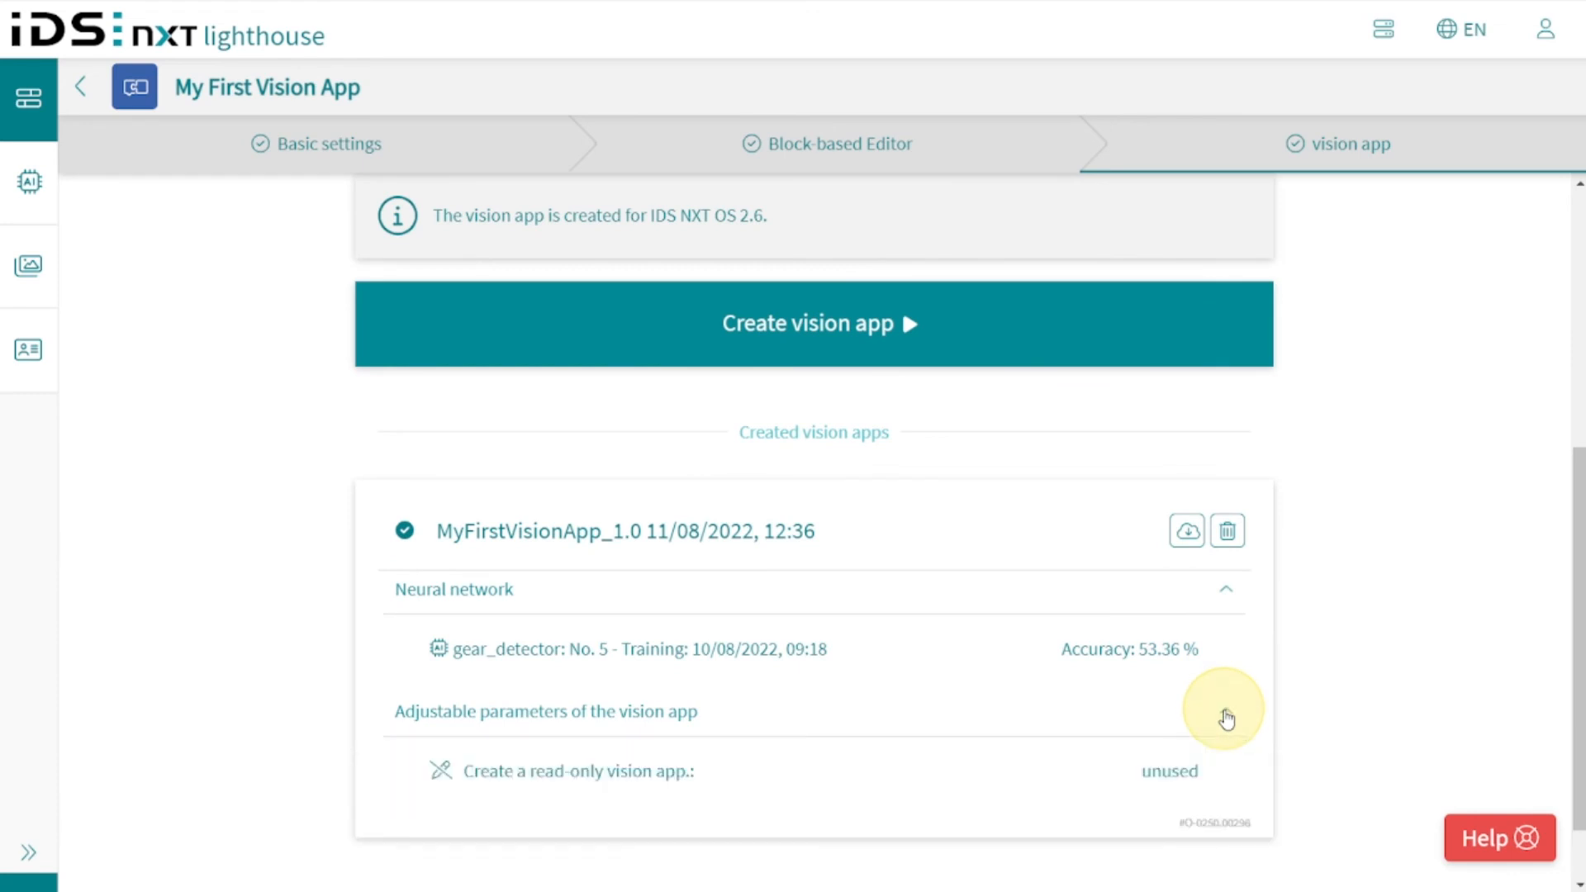